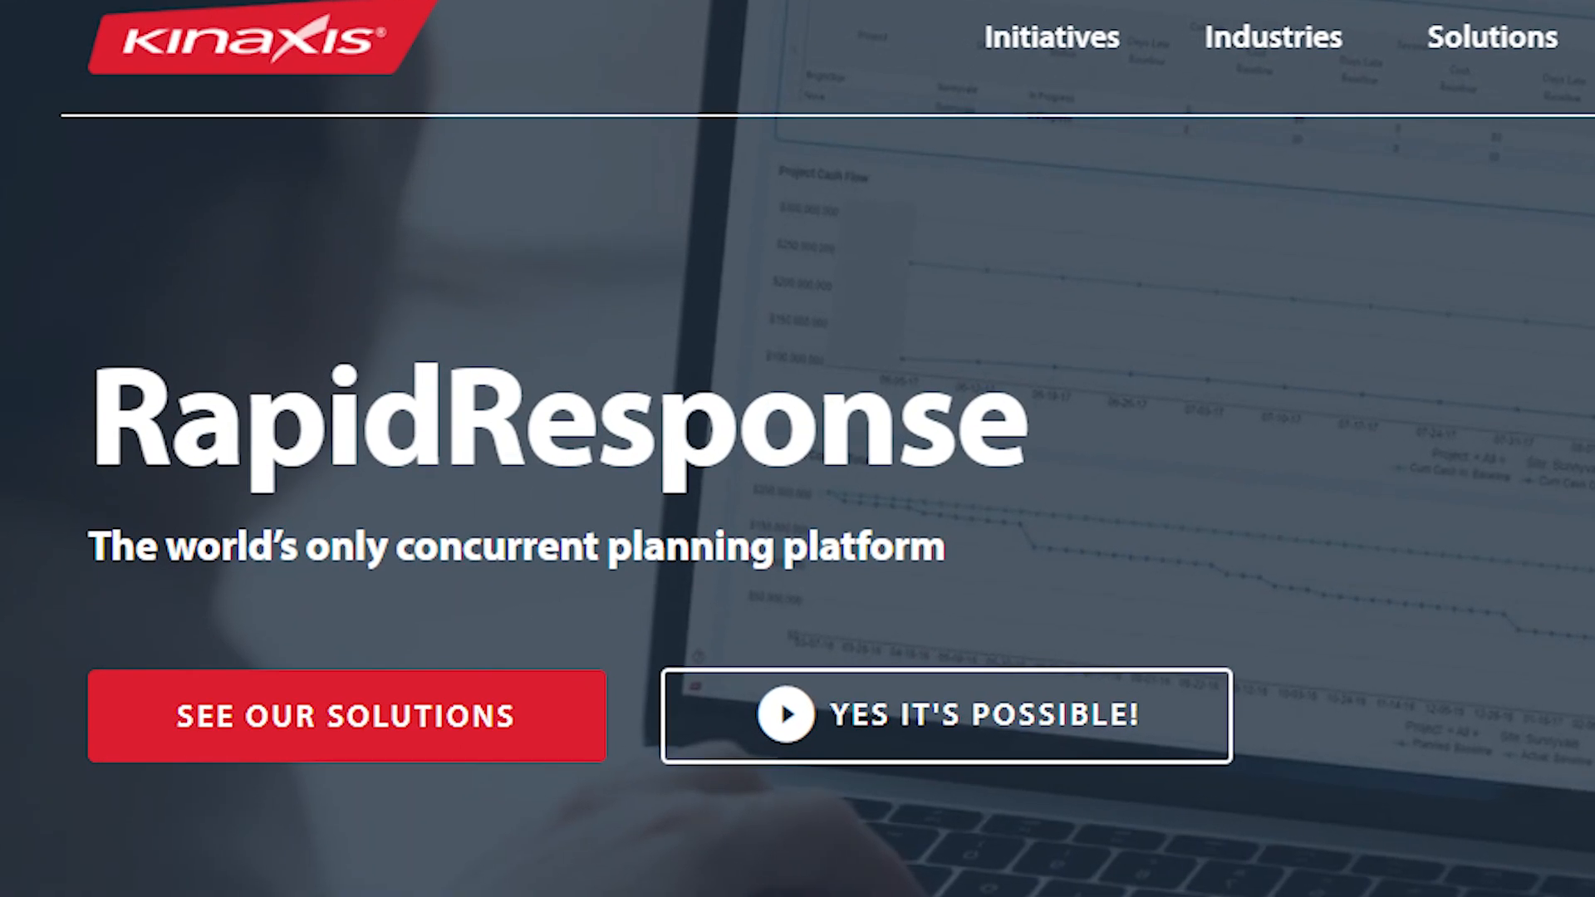
Scroll down the Task Flows list toward [Demo] - RapidStart.
scroll(down, 3)
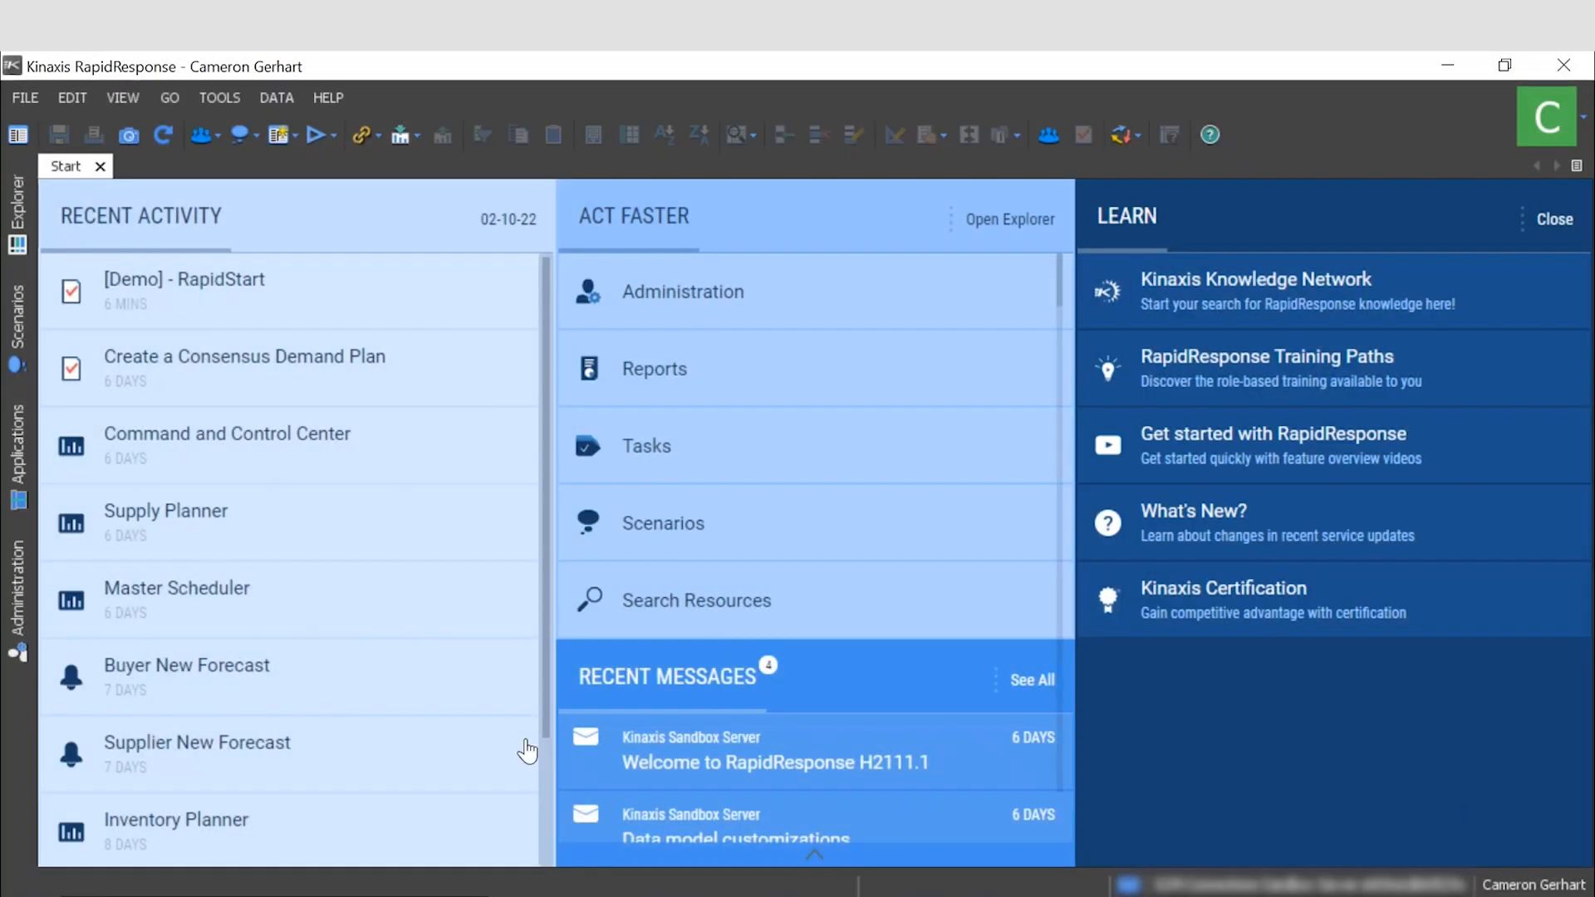
mouse_move(310, 702)
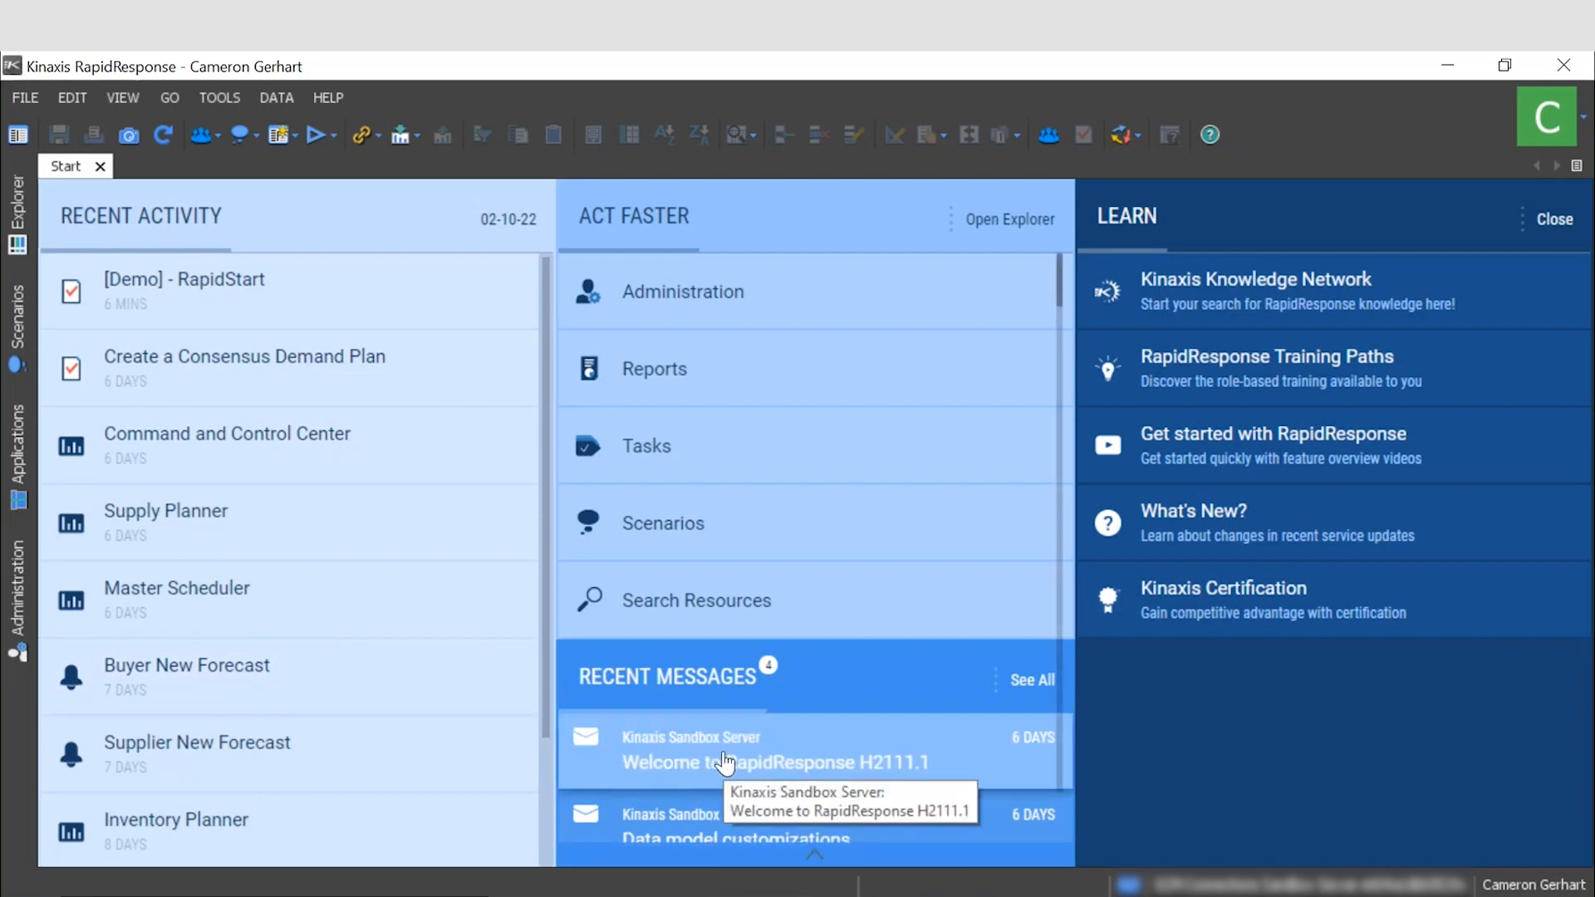
mouse_move(718, 817)
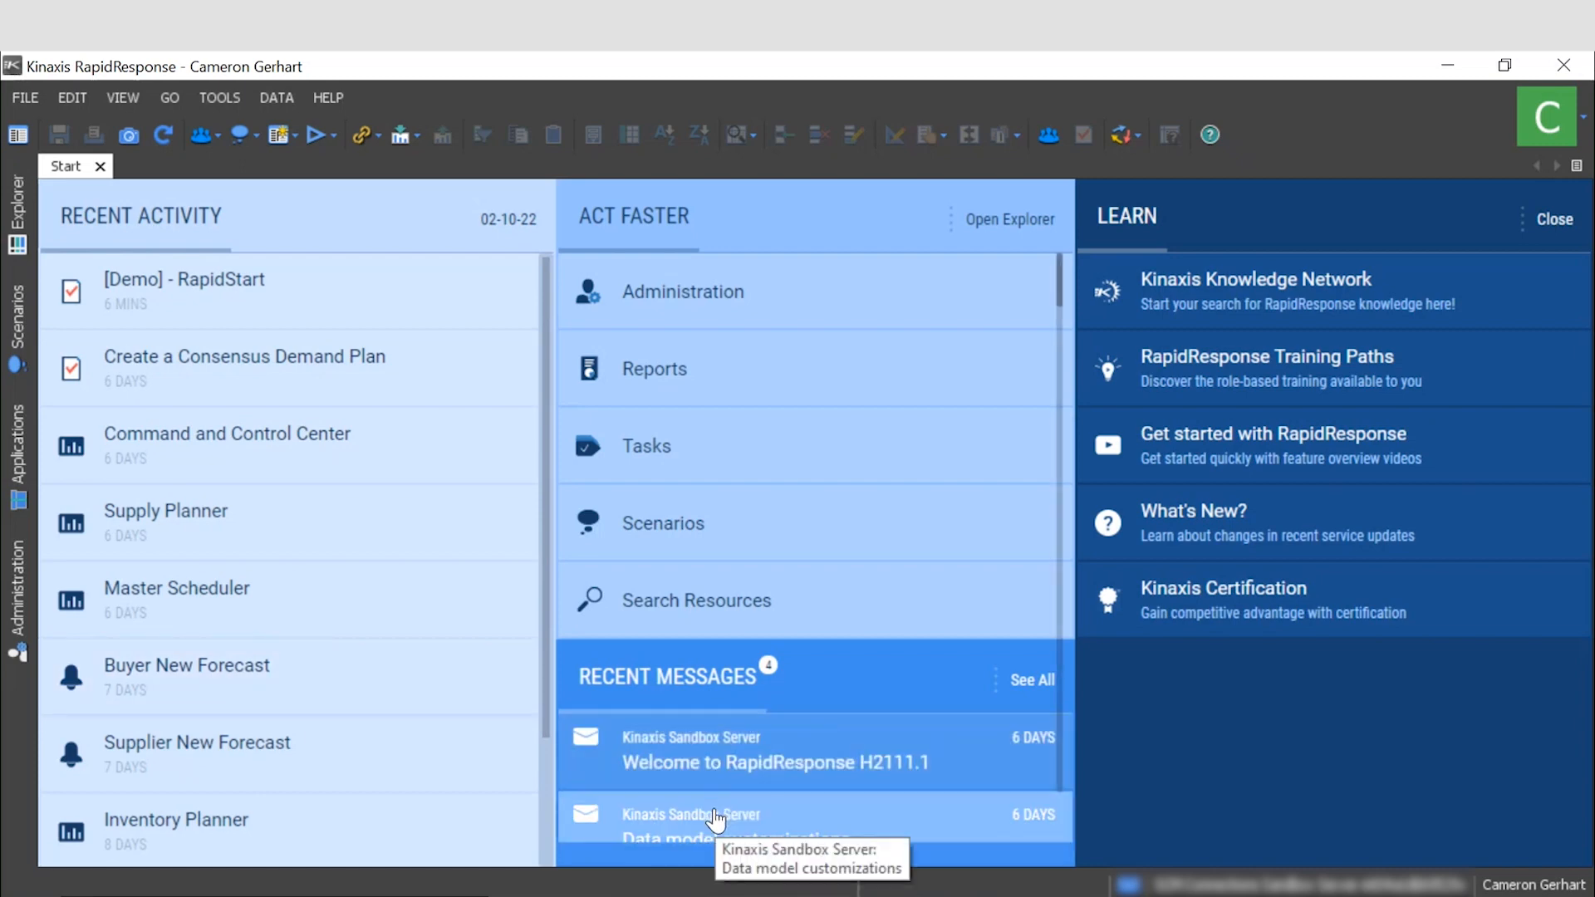
mouse_move(1309, 711)
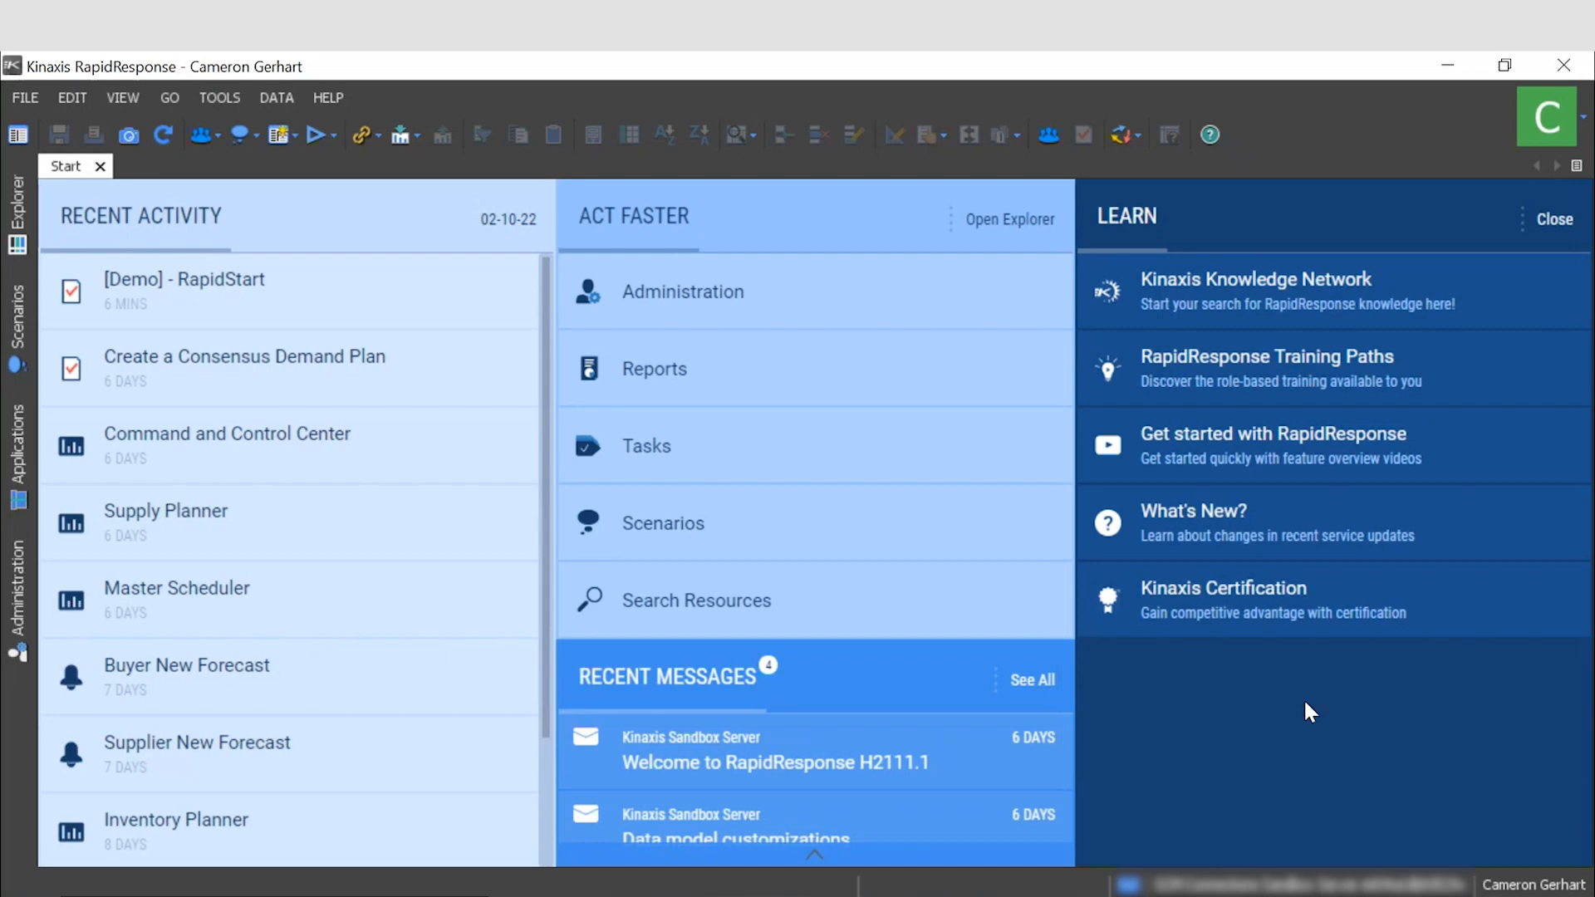
mouse_move(1280, 298)
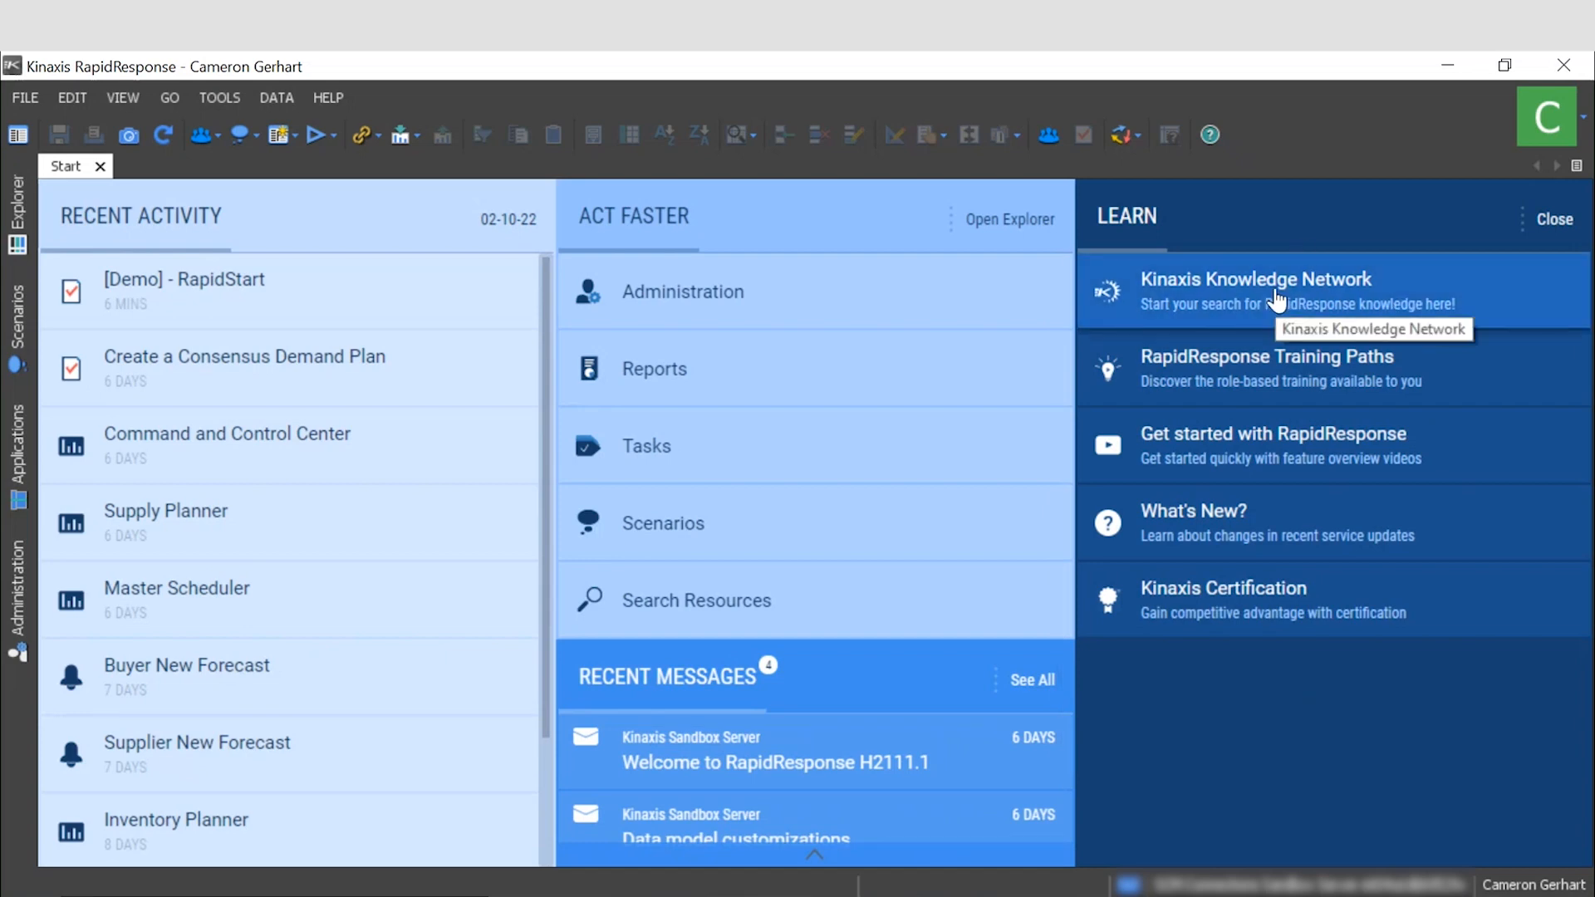
mouse_move(19, 224)
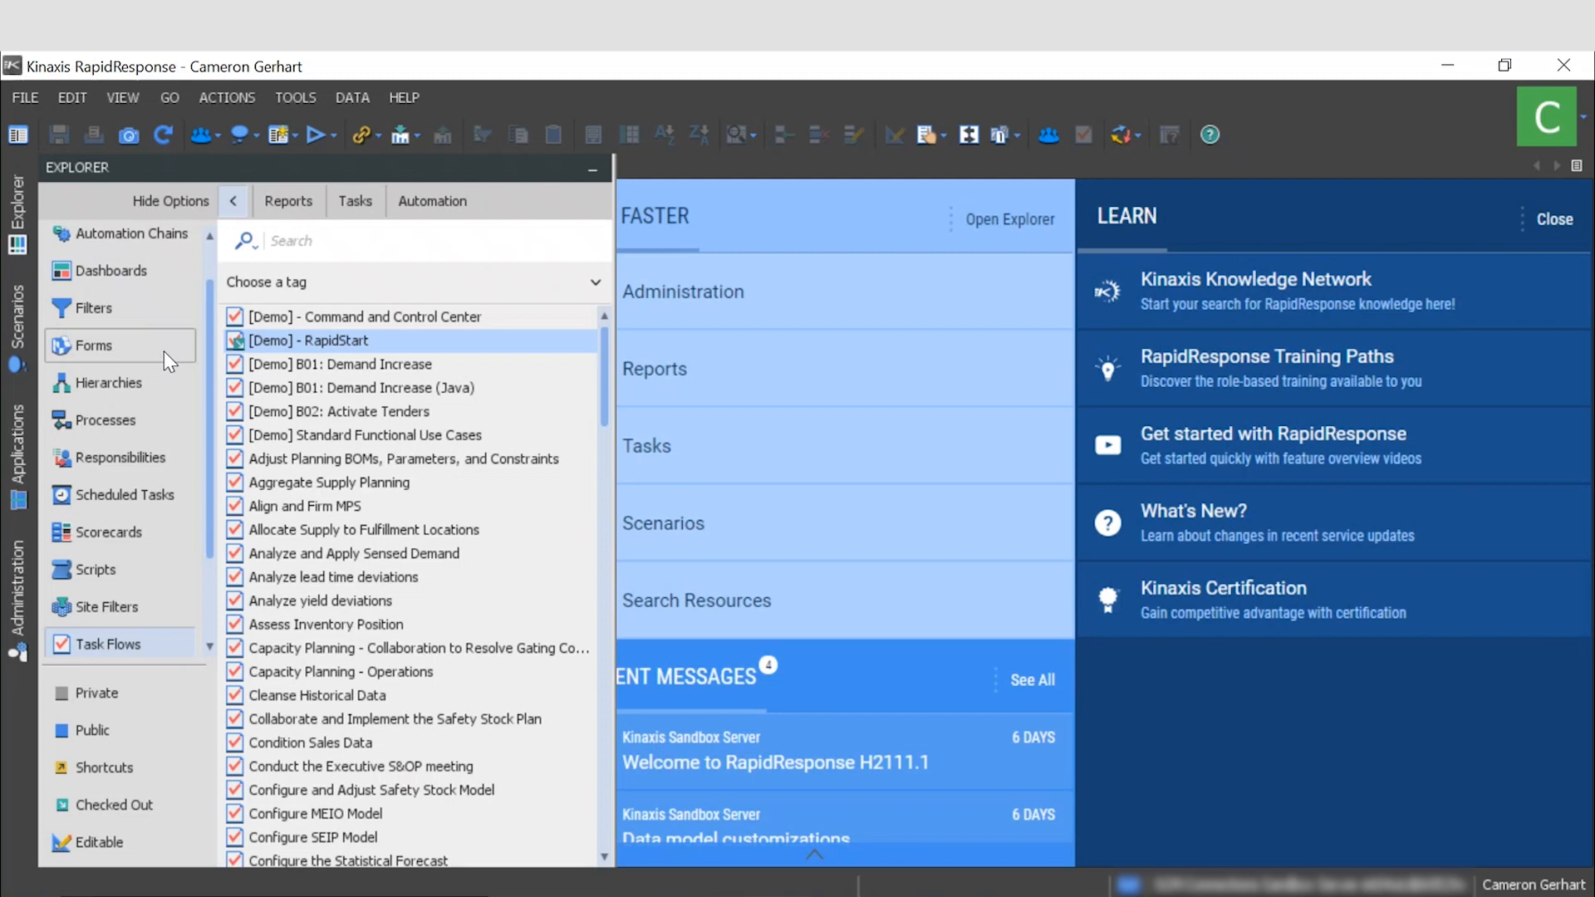
mouse_move(158, 547)
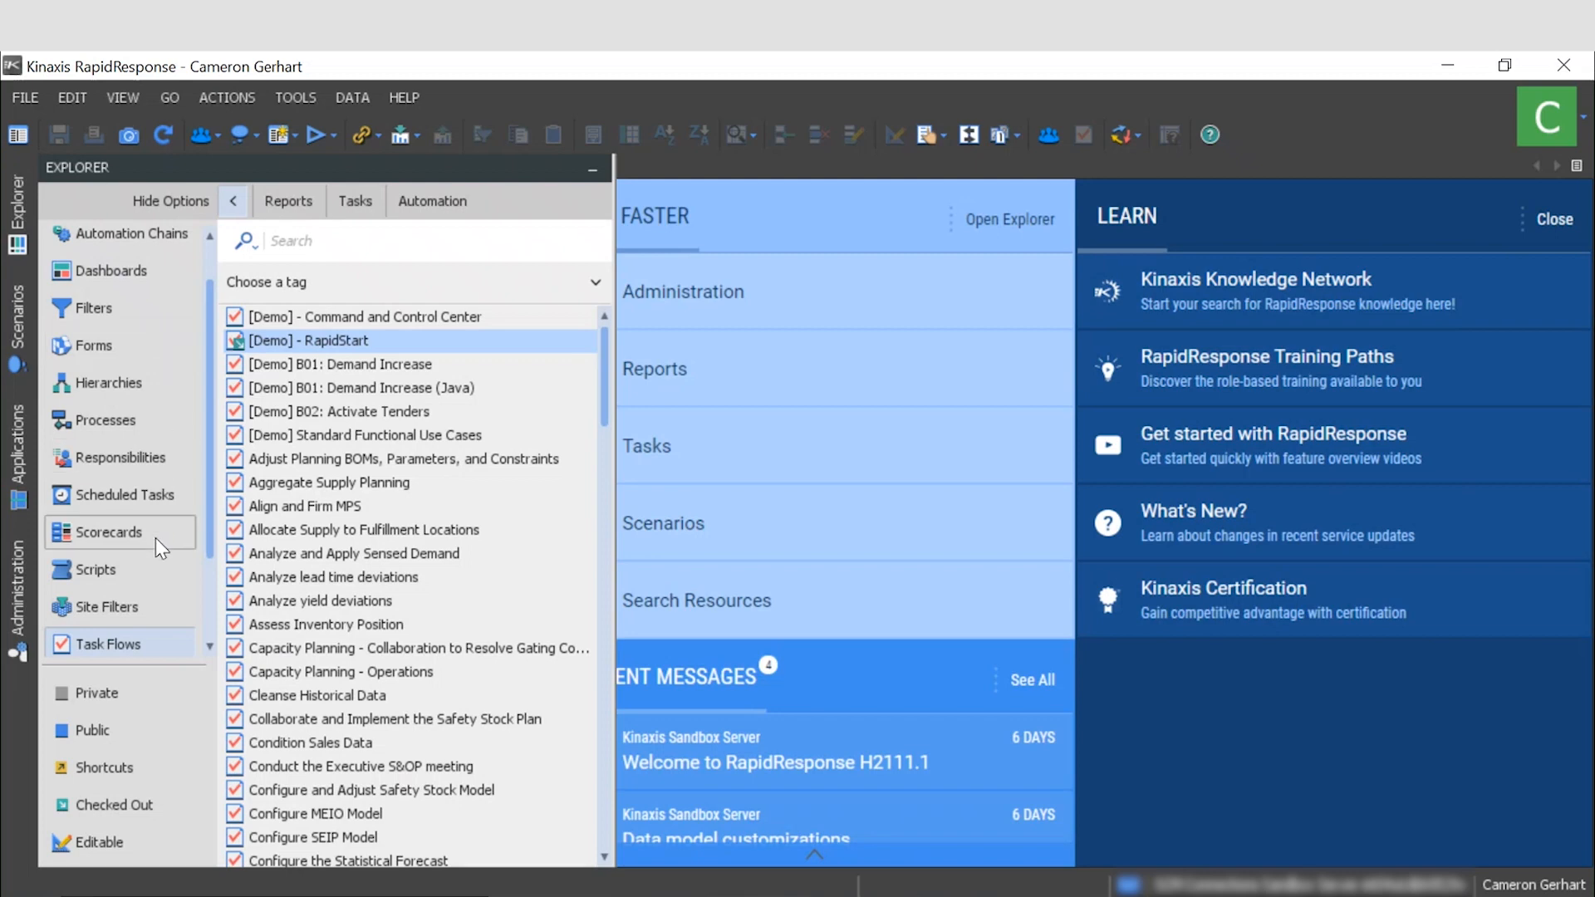
mouse_move(305, 340)
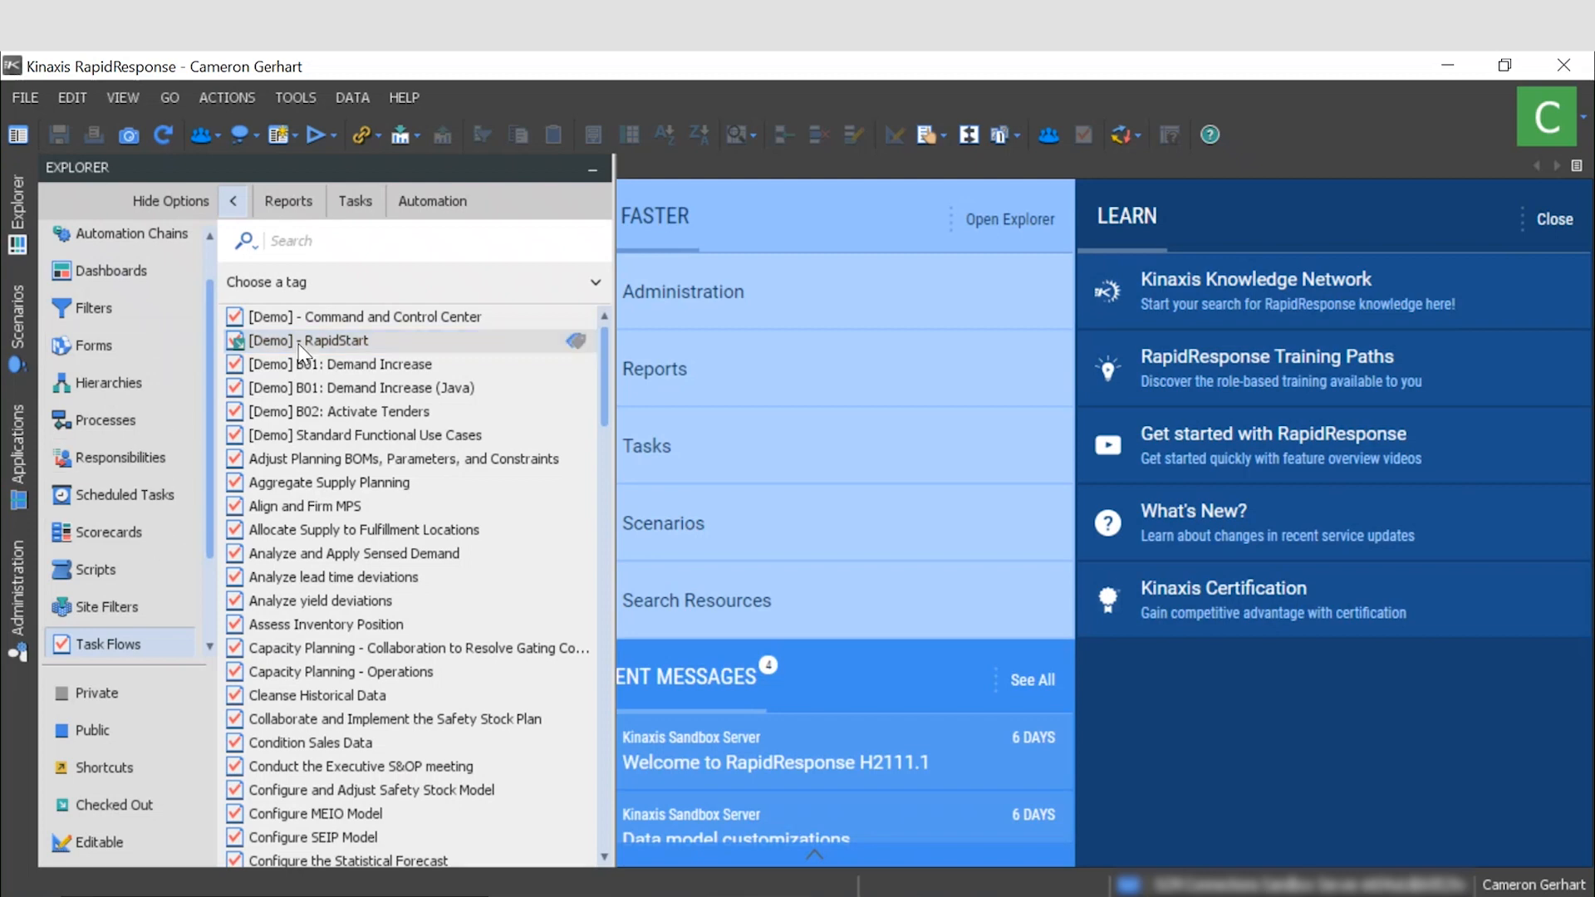
mouse_move(235, 351)
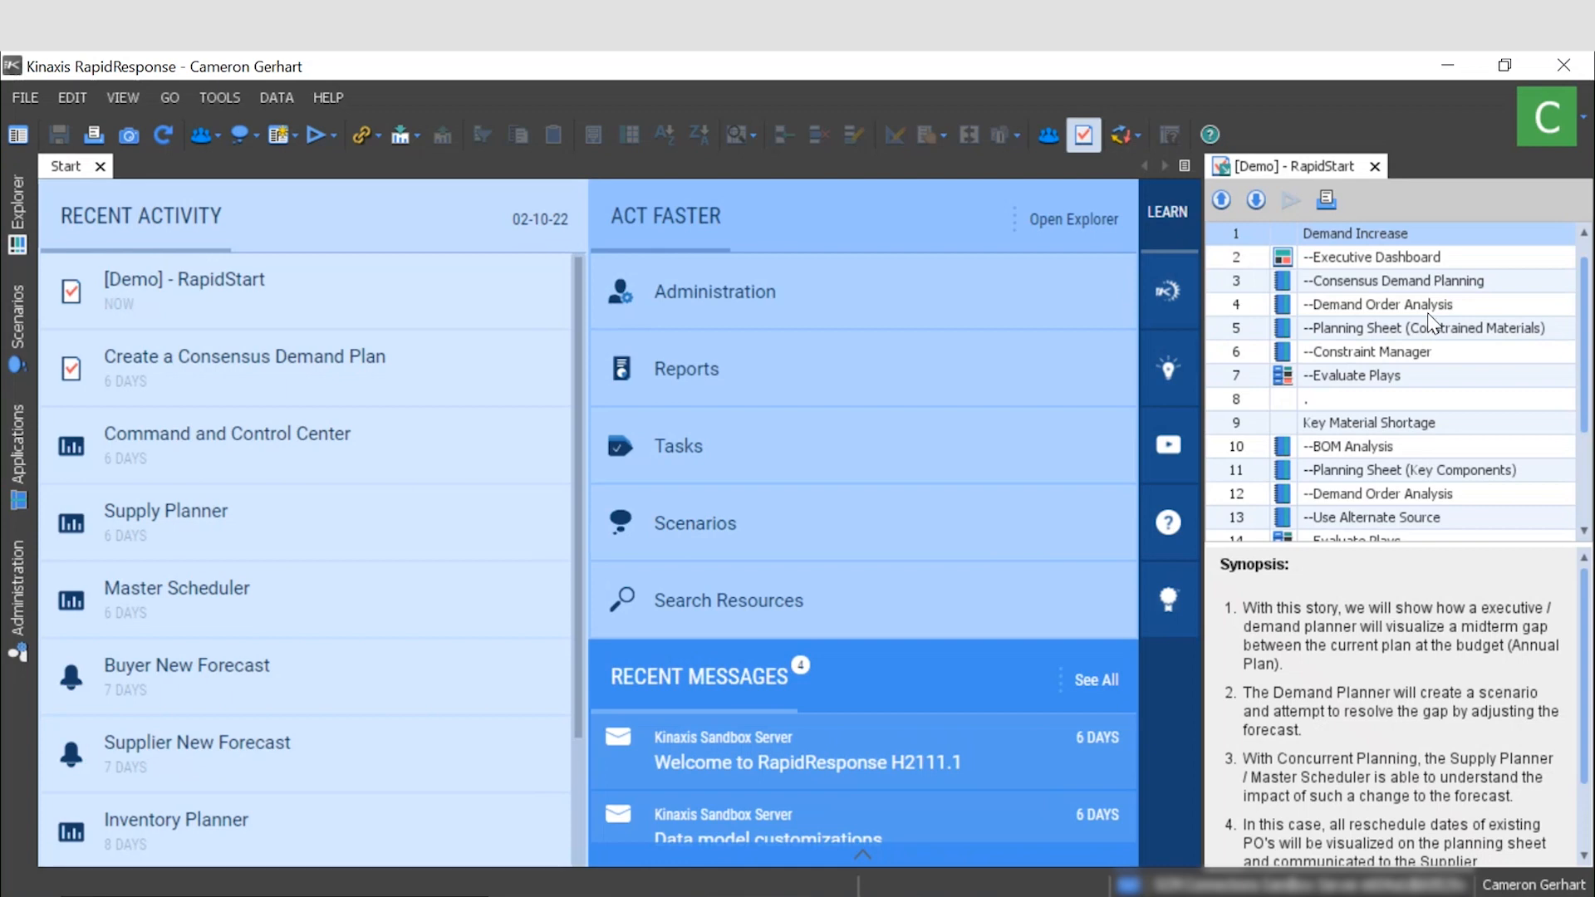
mouse_move(1429, 445)
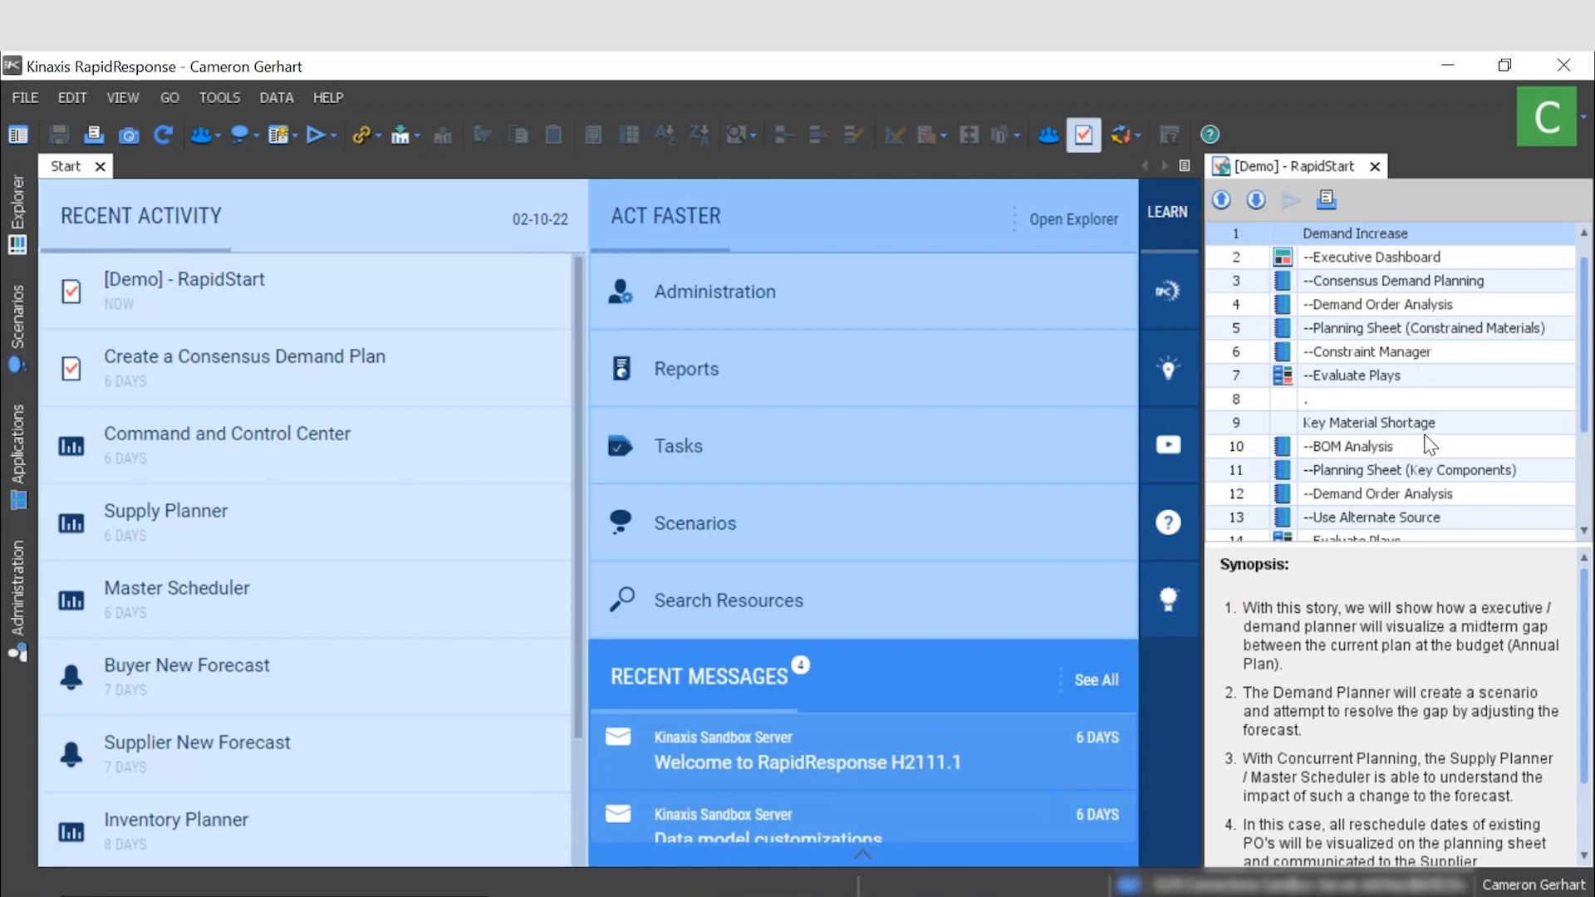
mouse_move(1432, 524)
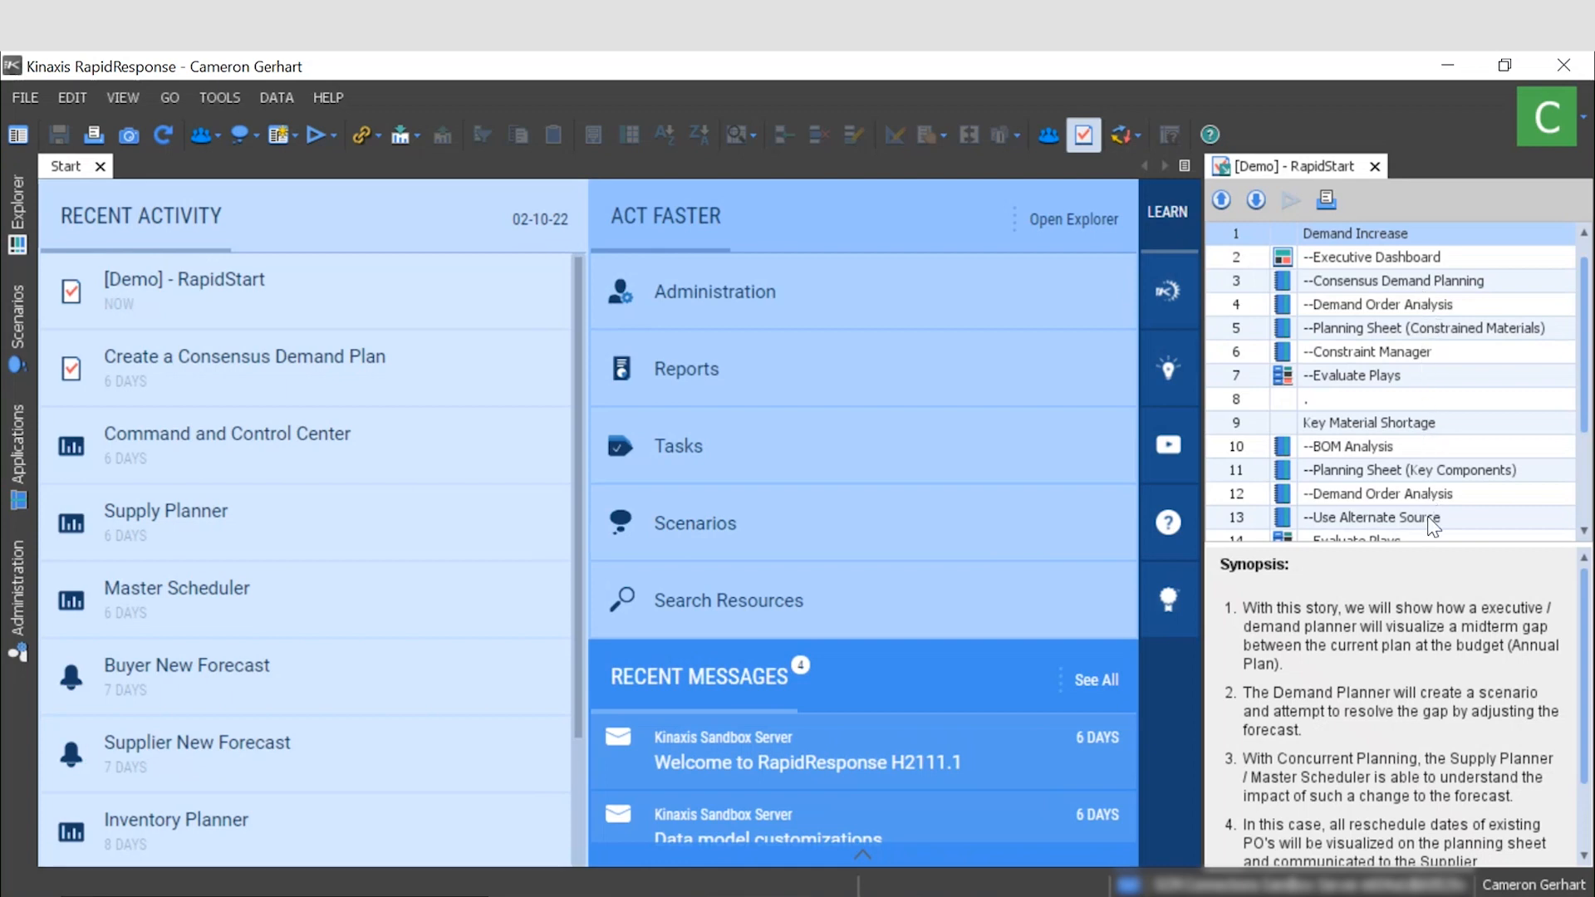
scroll(down, 3)
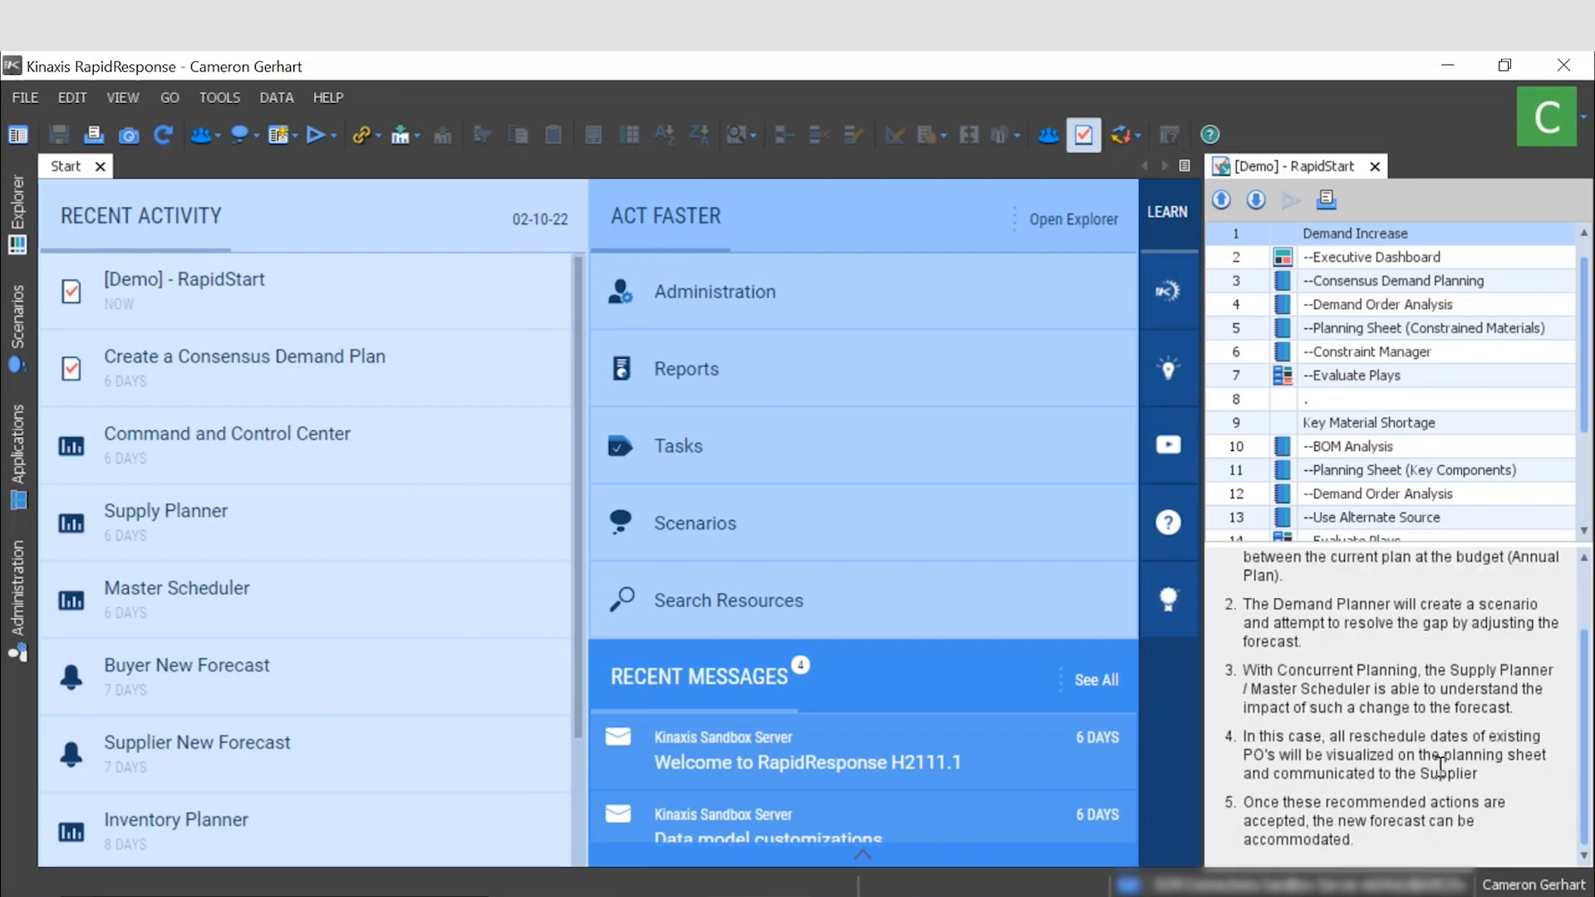
scroll(up, 3)
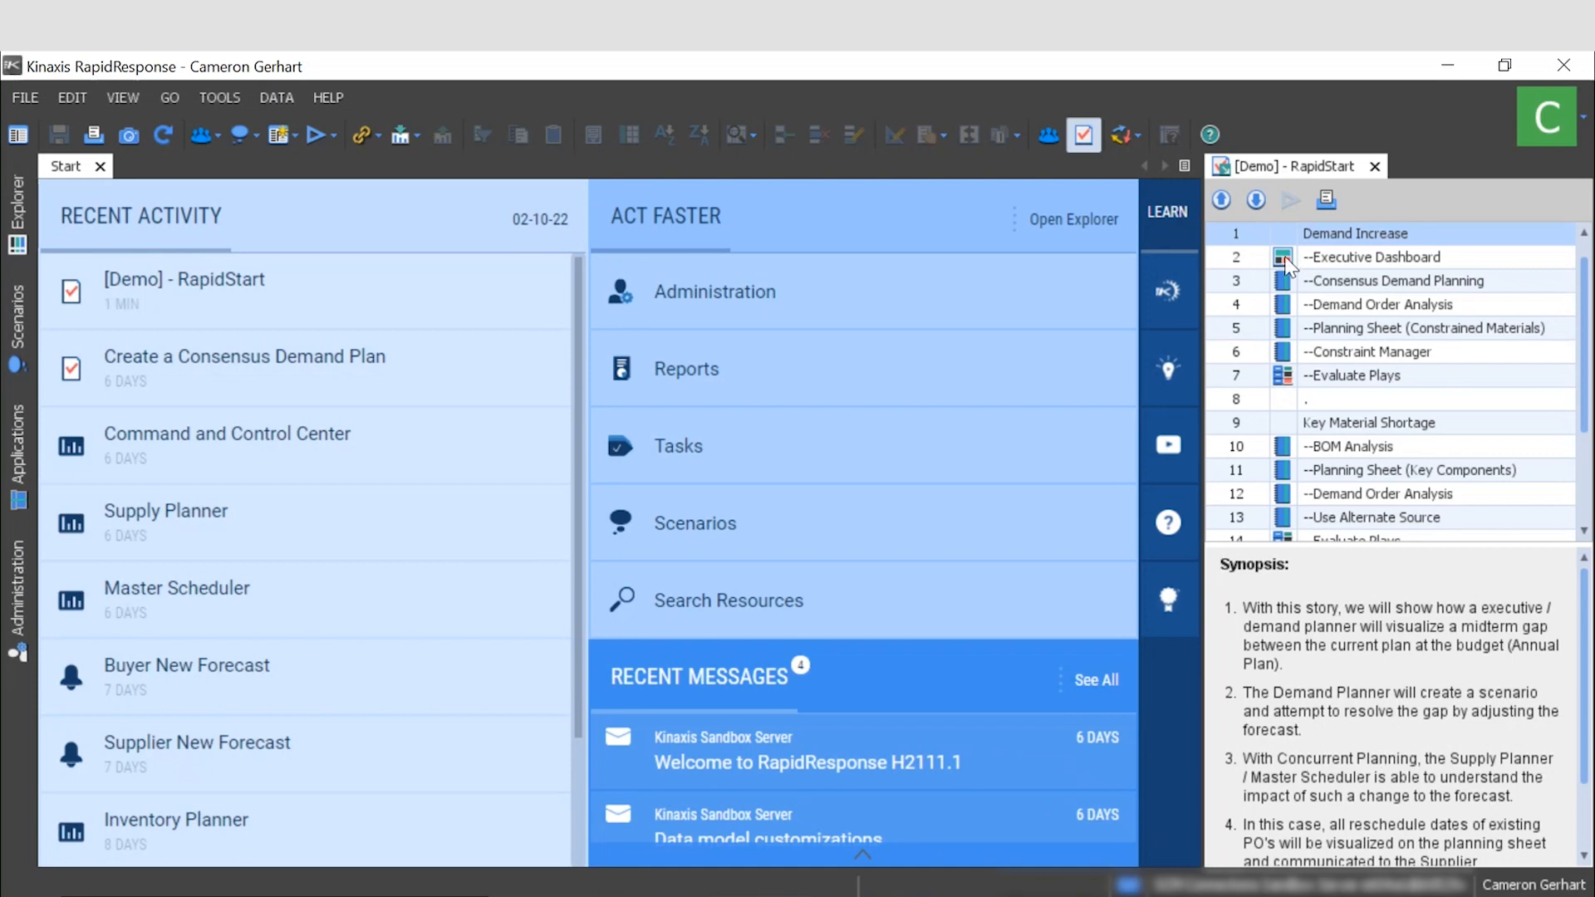
click(1373, 257)
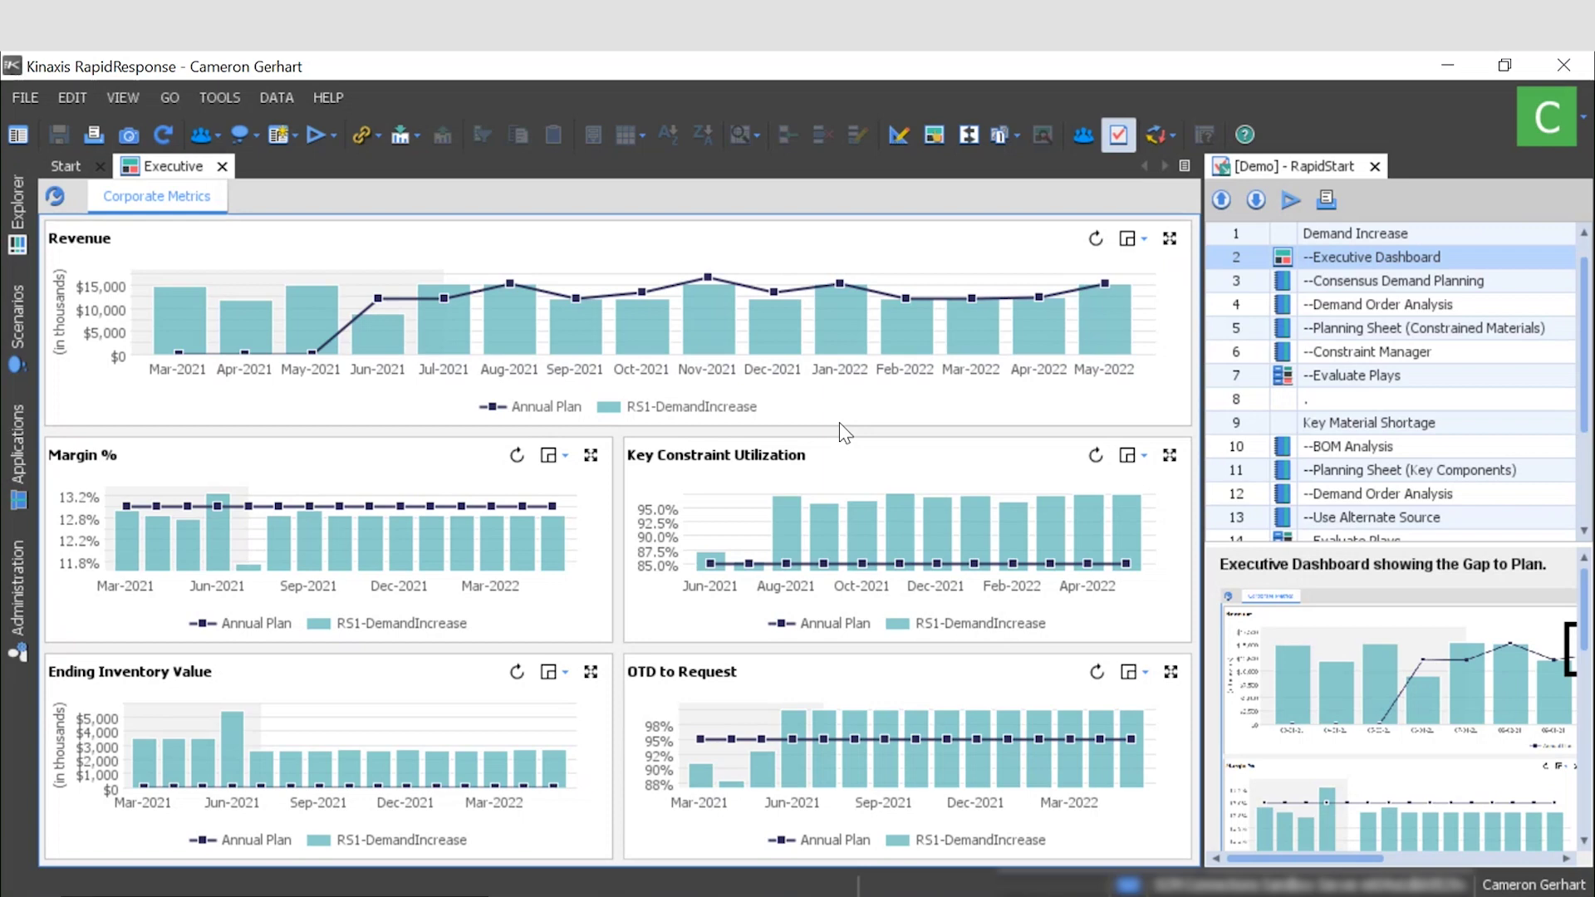
mouse_move(180, 203)
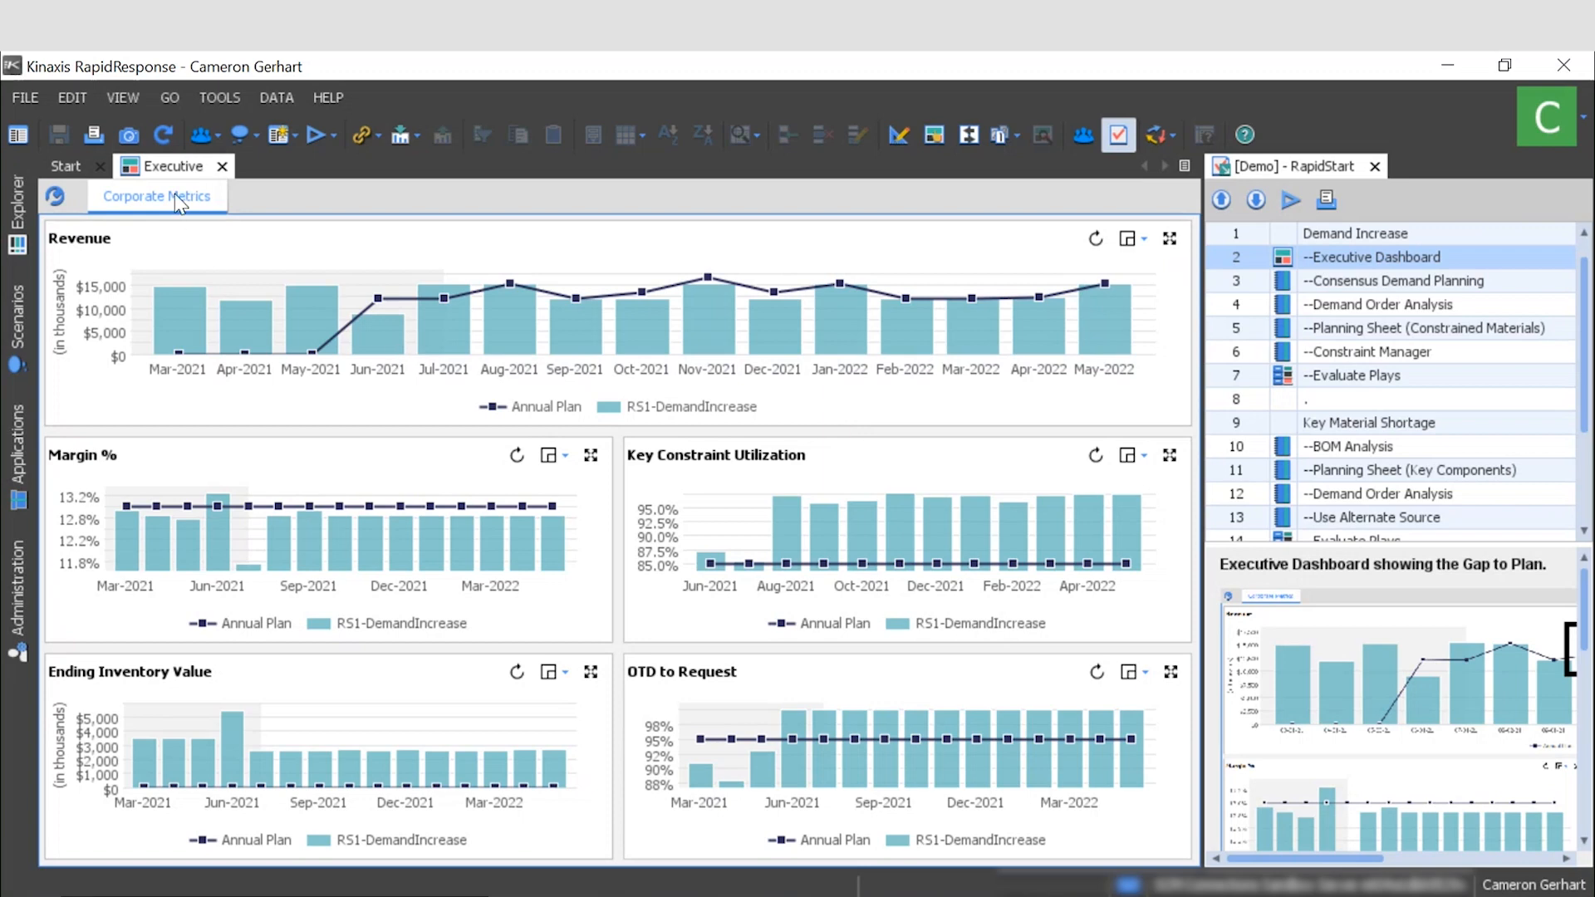
mouse_move(149, 210)
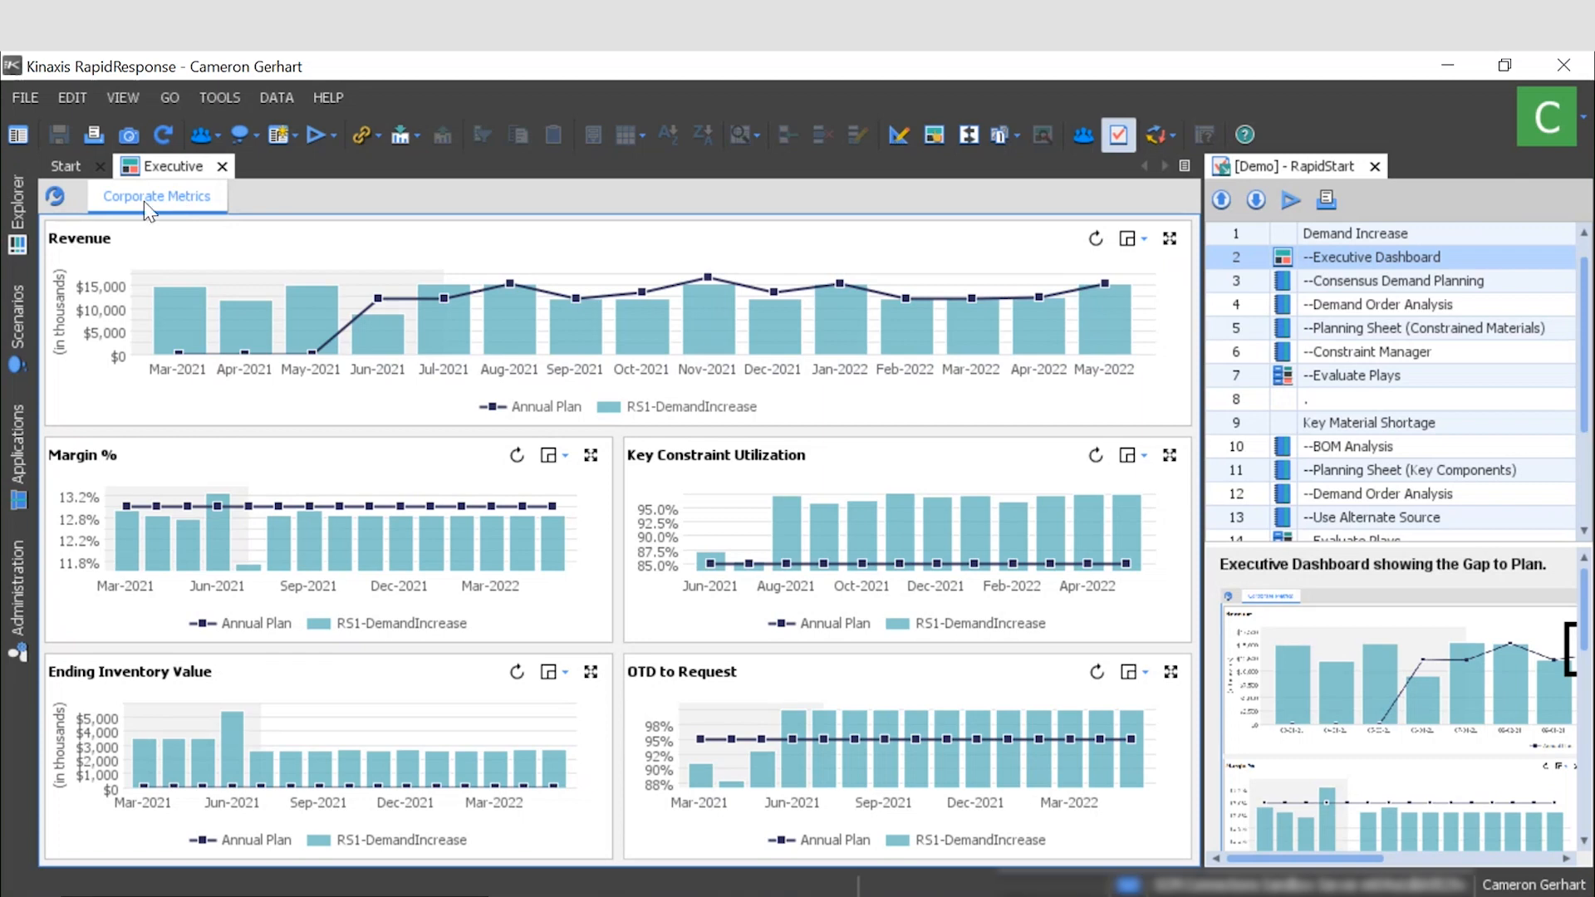
mouse_move(111, 251)
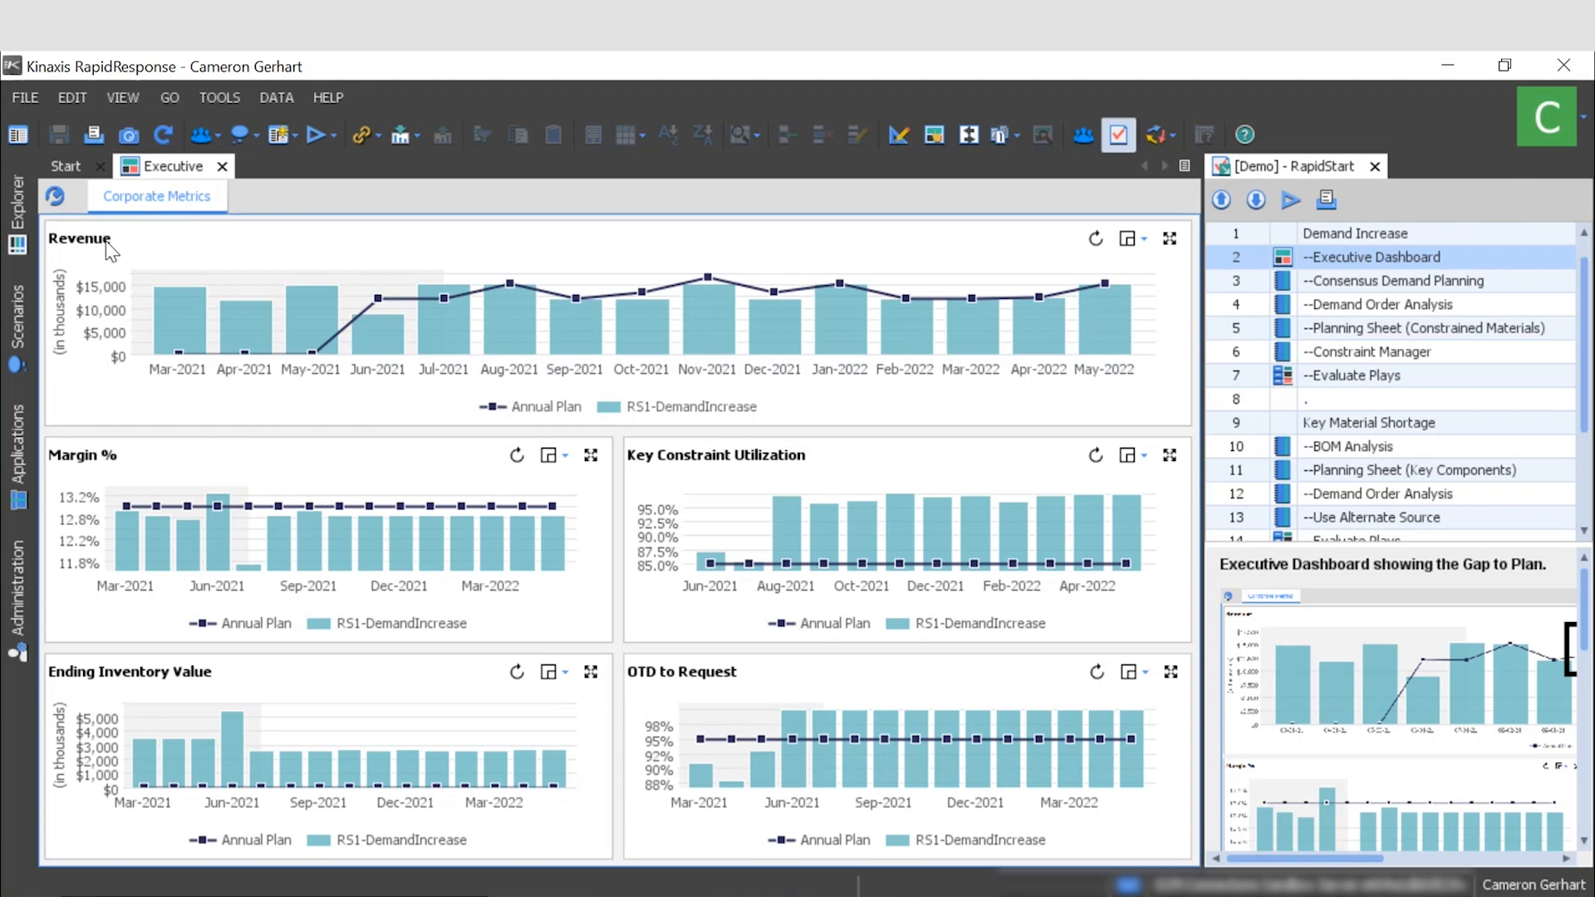
mouse_move(379, 473)
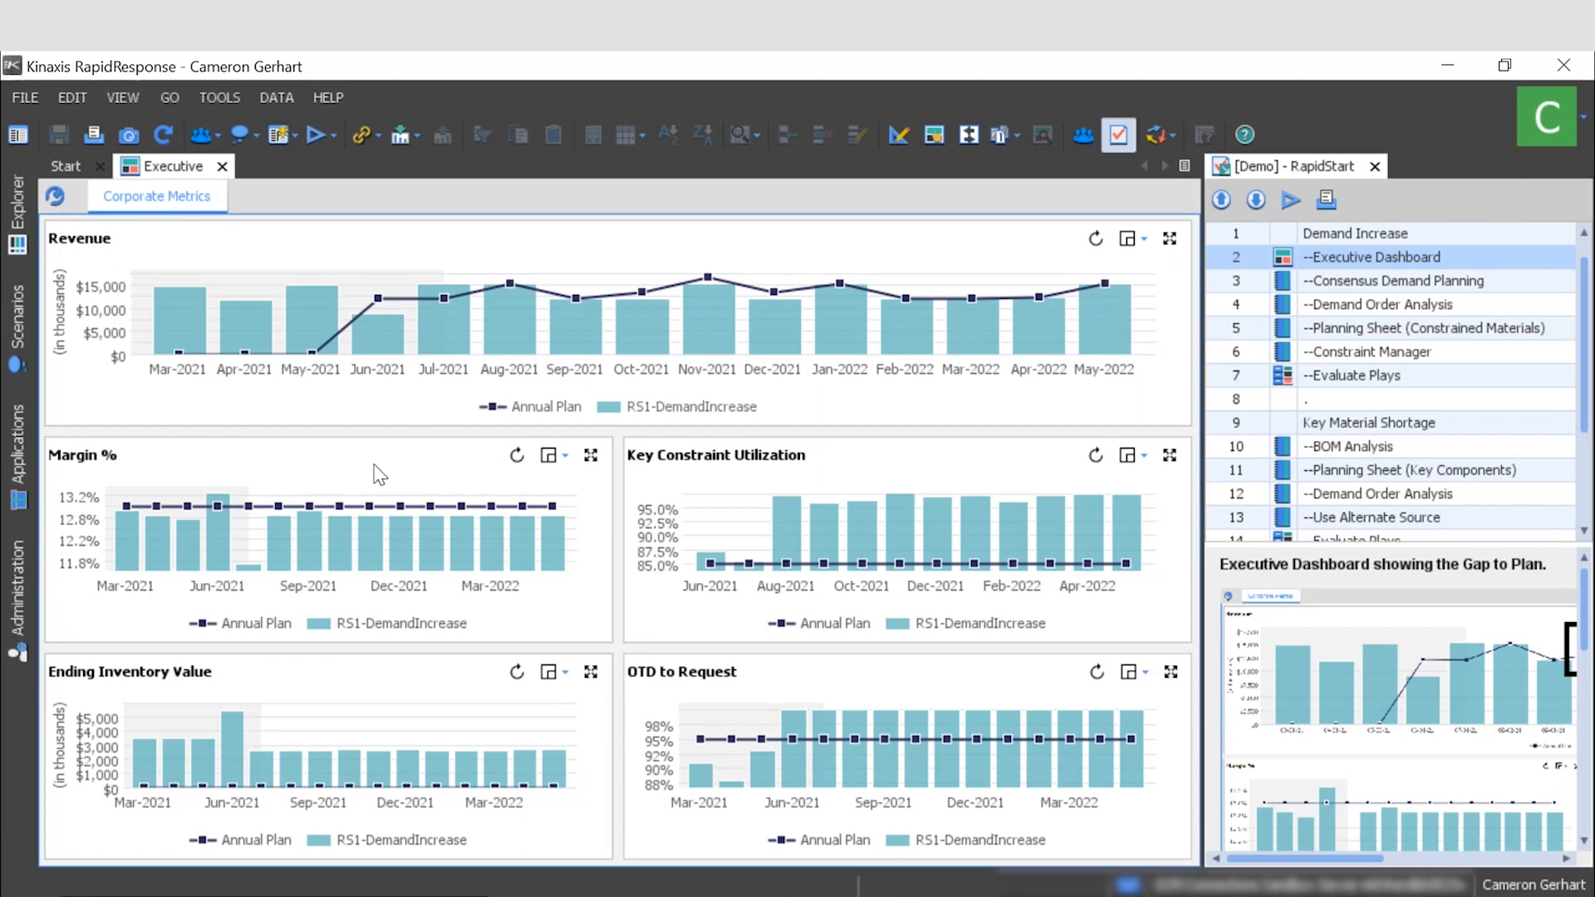
mouse_move(528, 305)
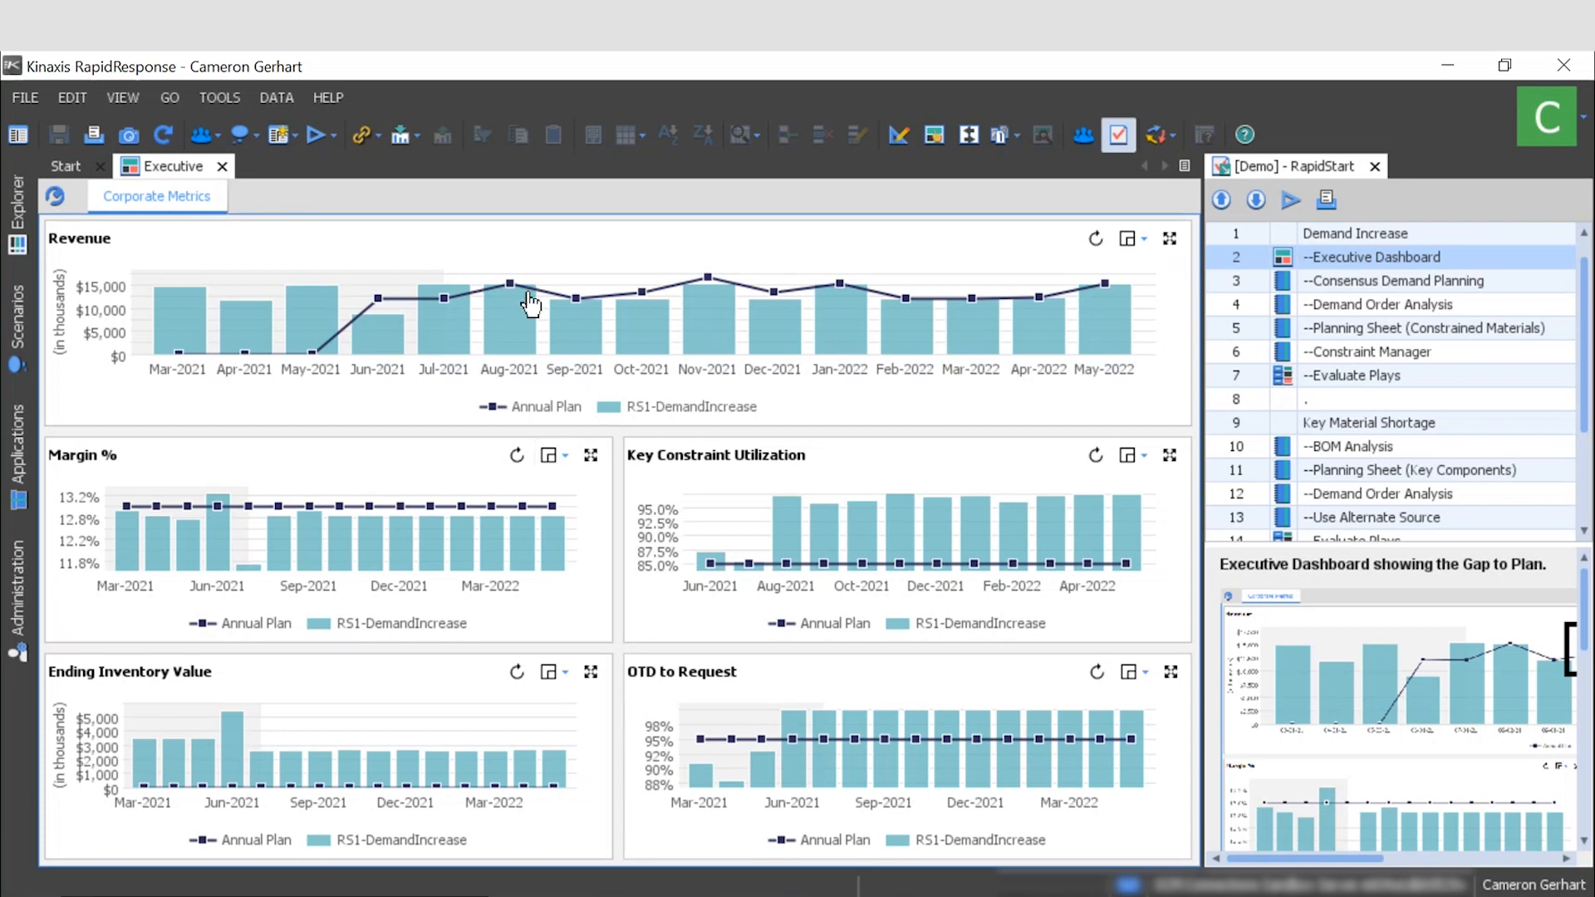
mouse_move(561, 331)
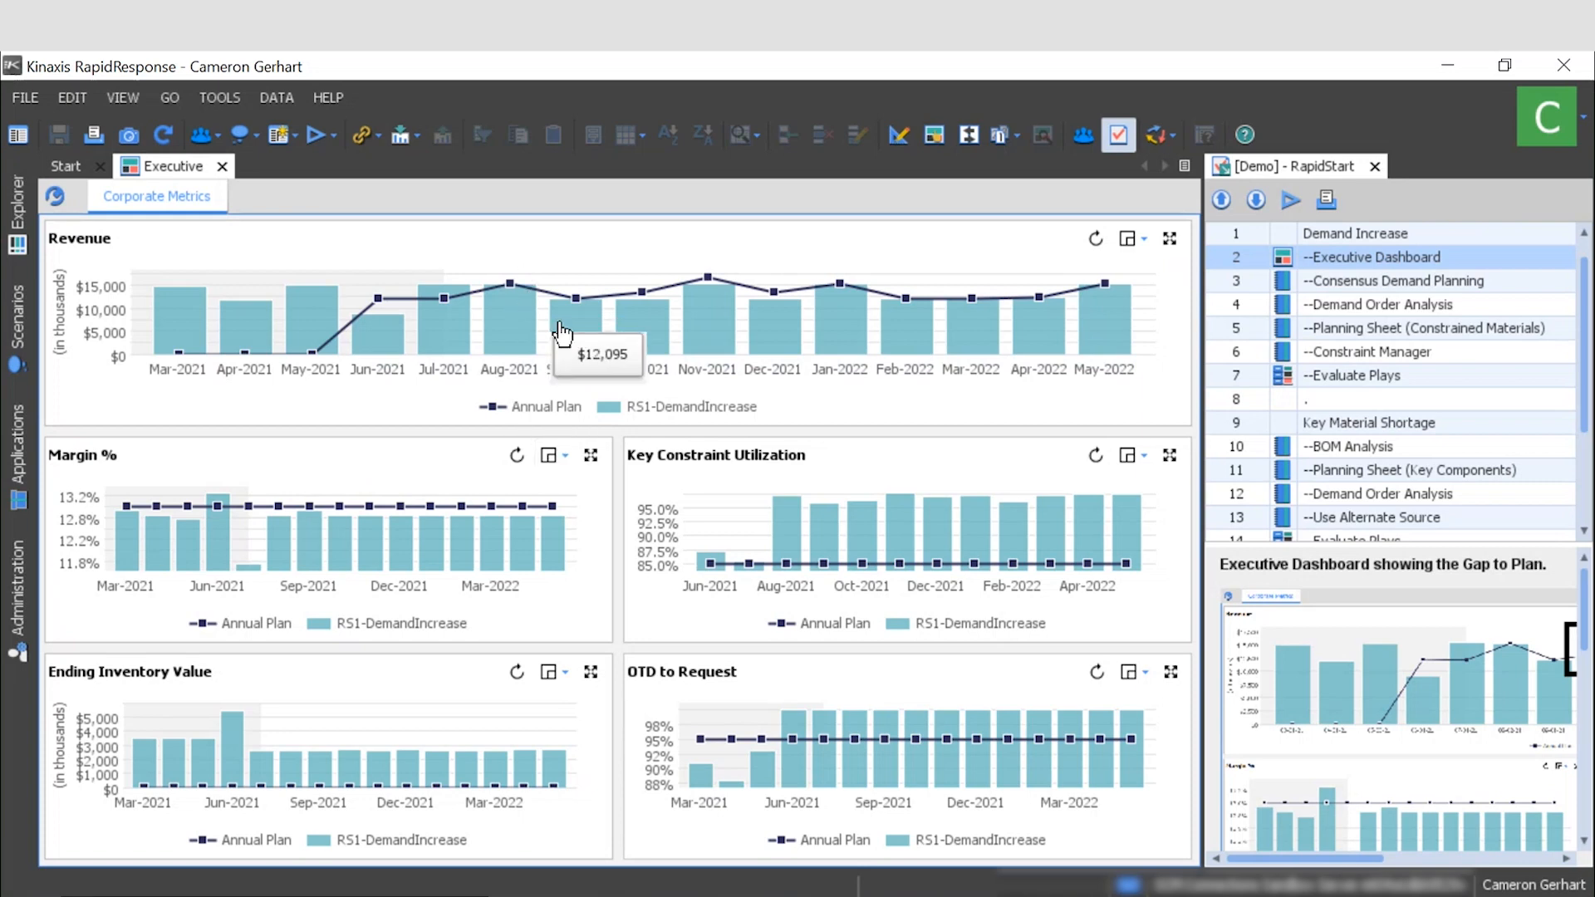
mouse_move(720, 329)
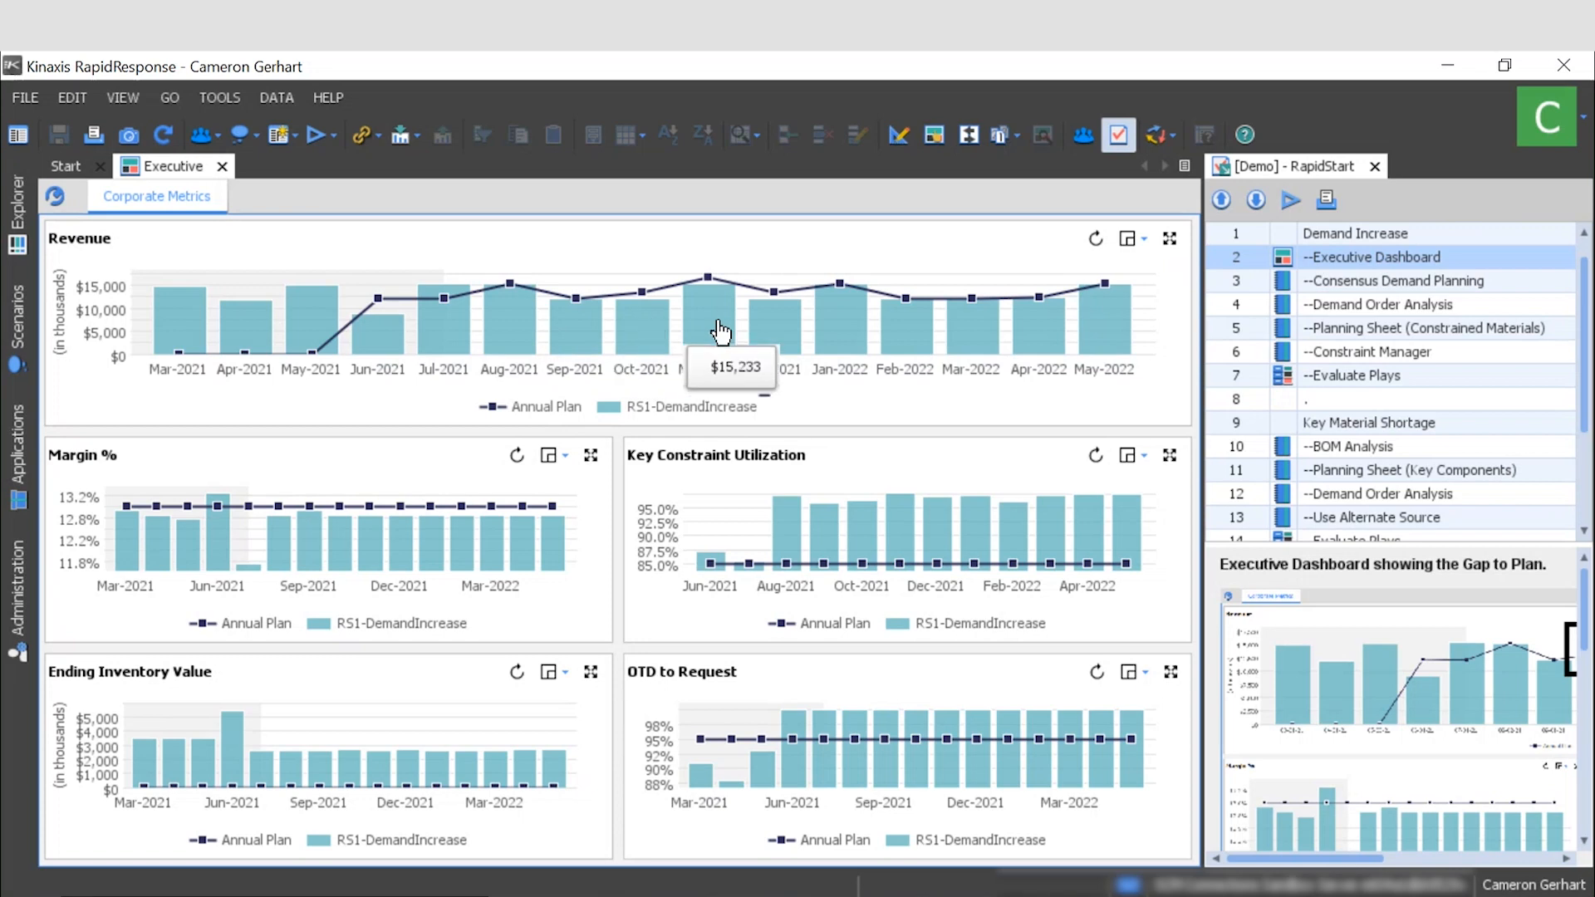
mouse_move(712, 327)
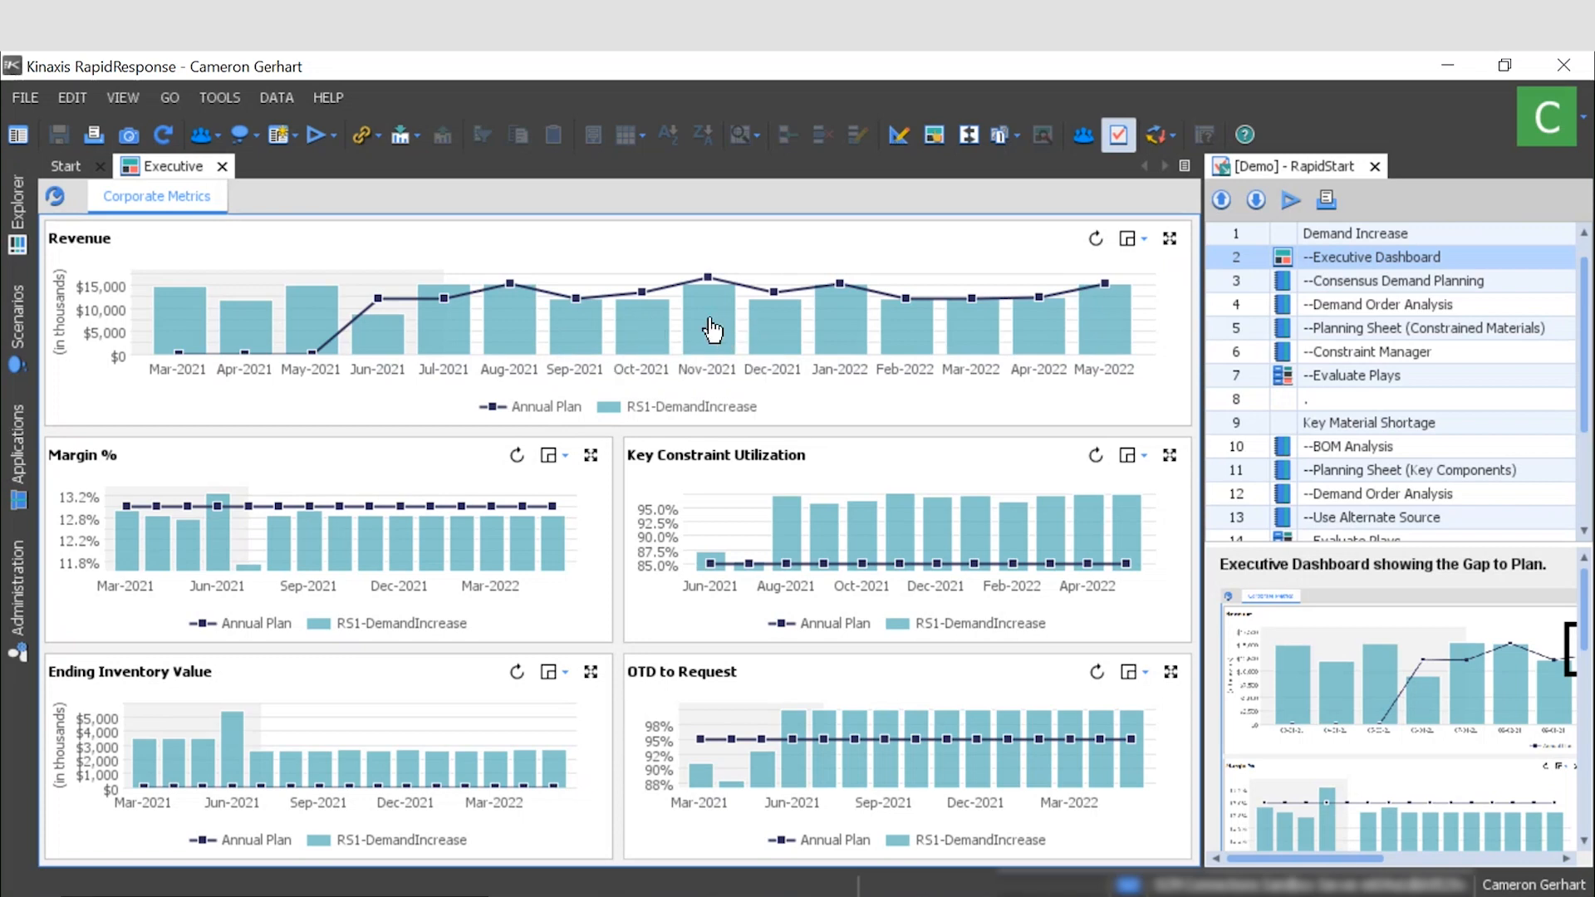
mouse_move(711, 326)
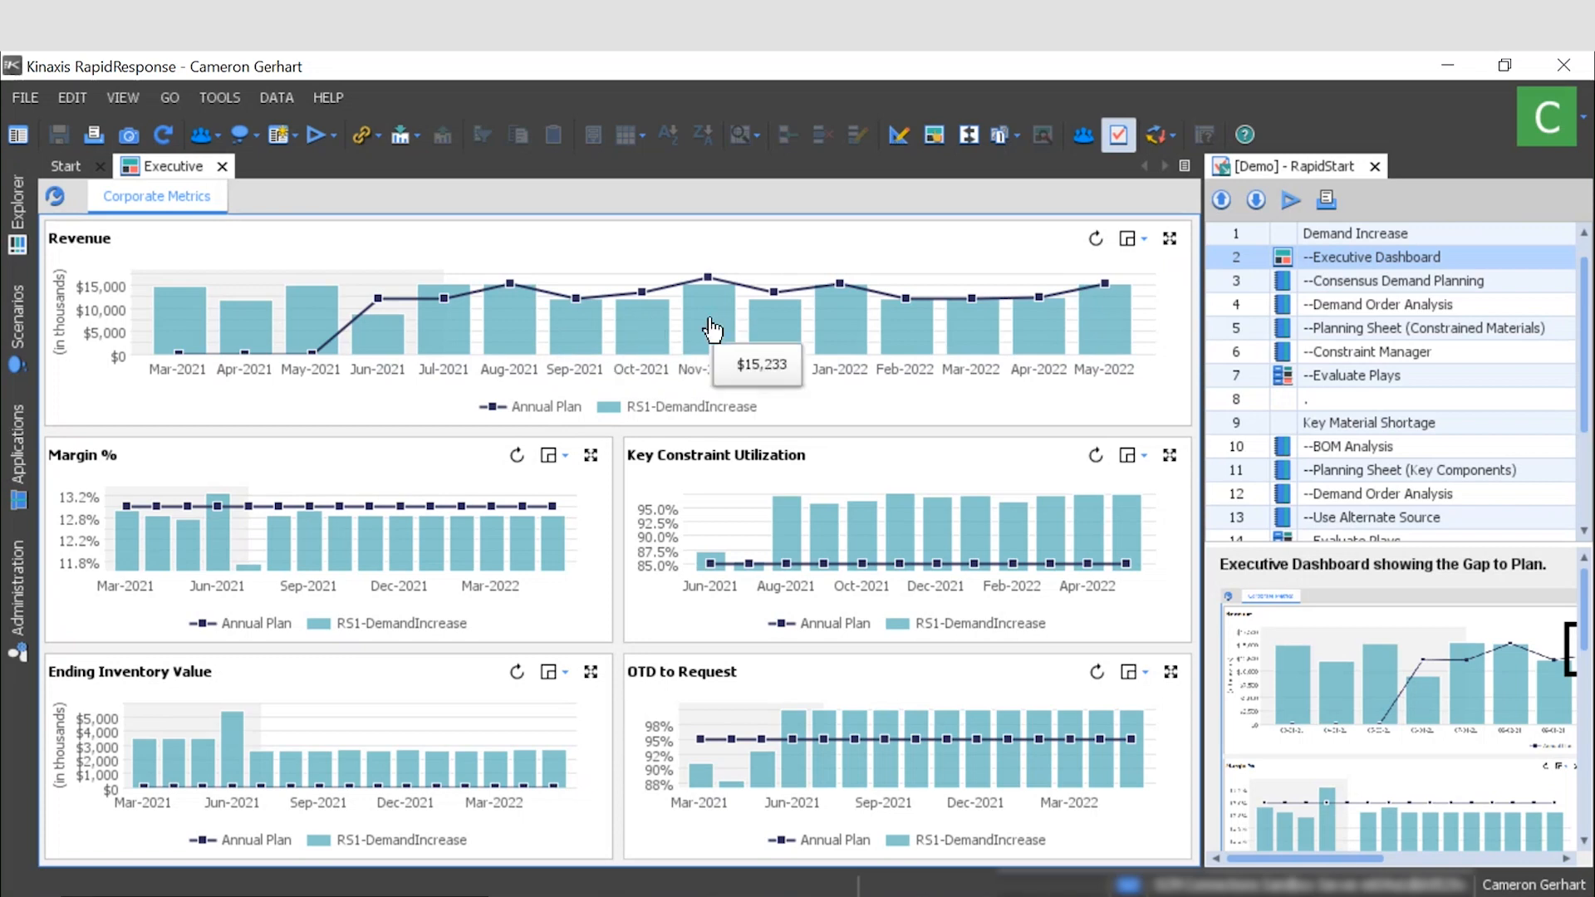
mouse_move(506, 346)
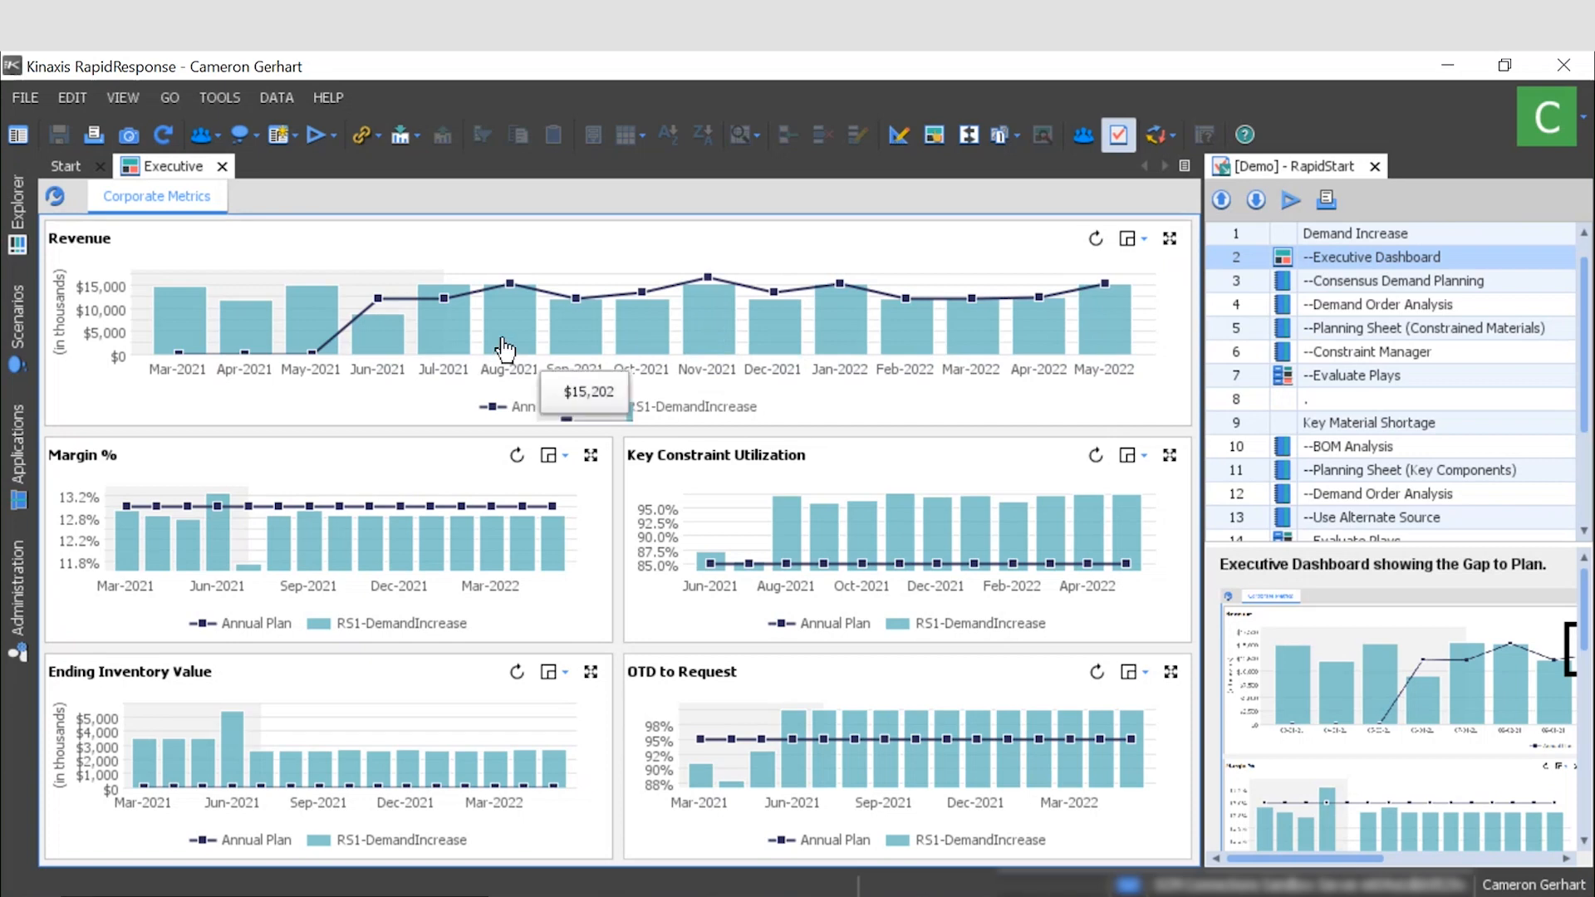
mouse_move(498, 338)
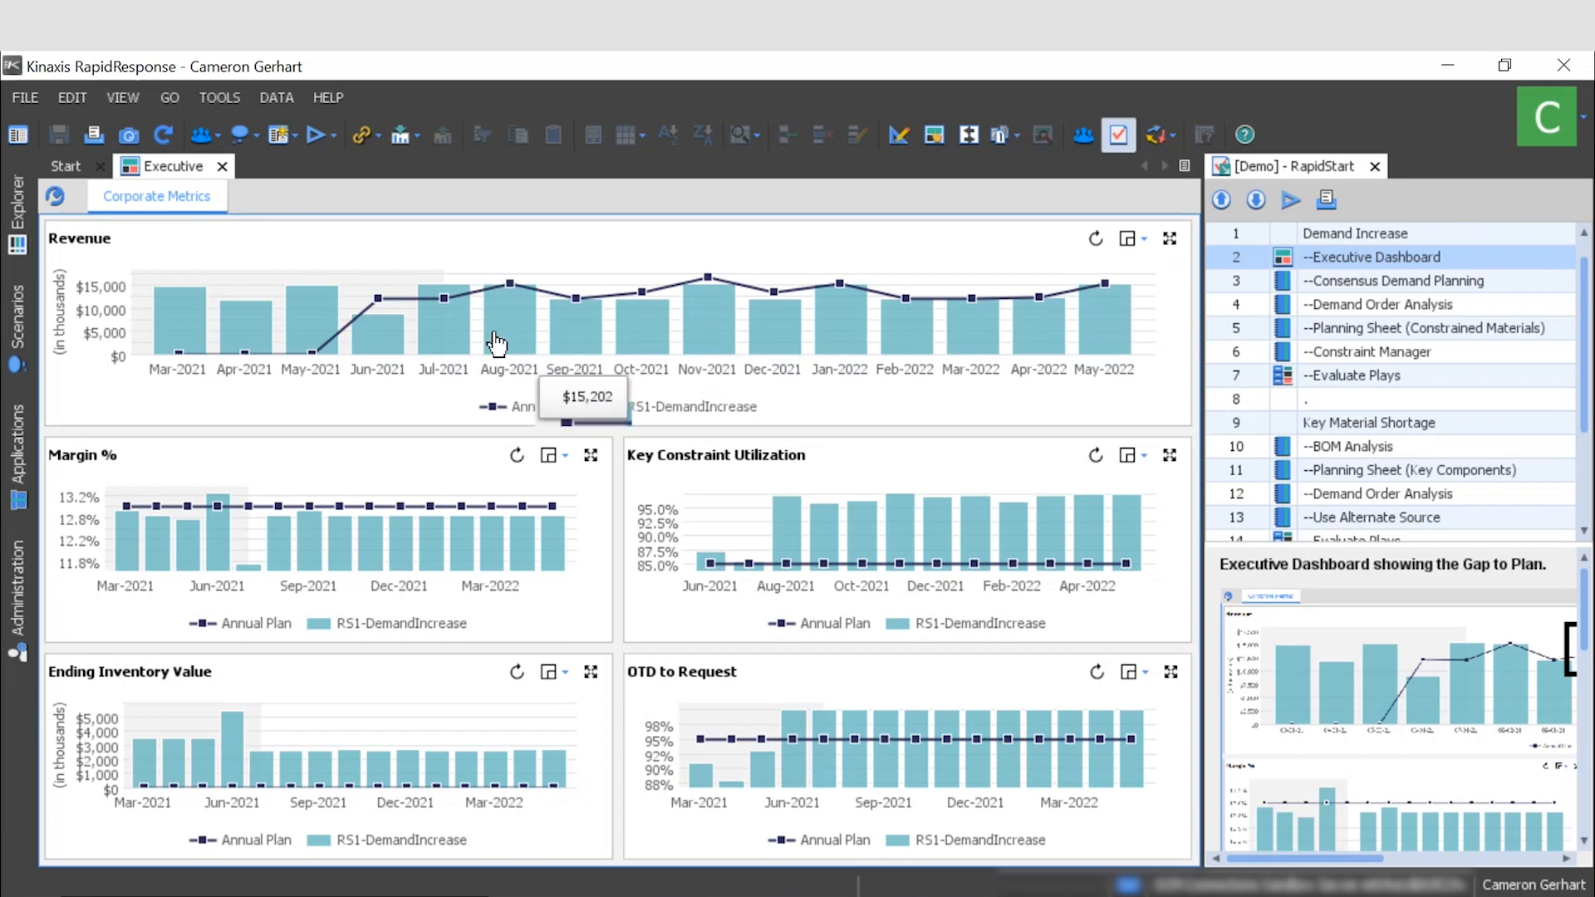
mouse_move(579, 358)
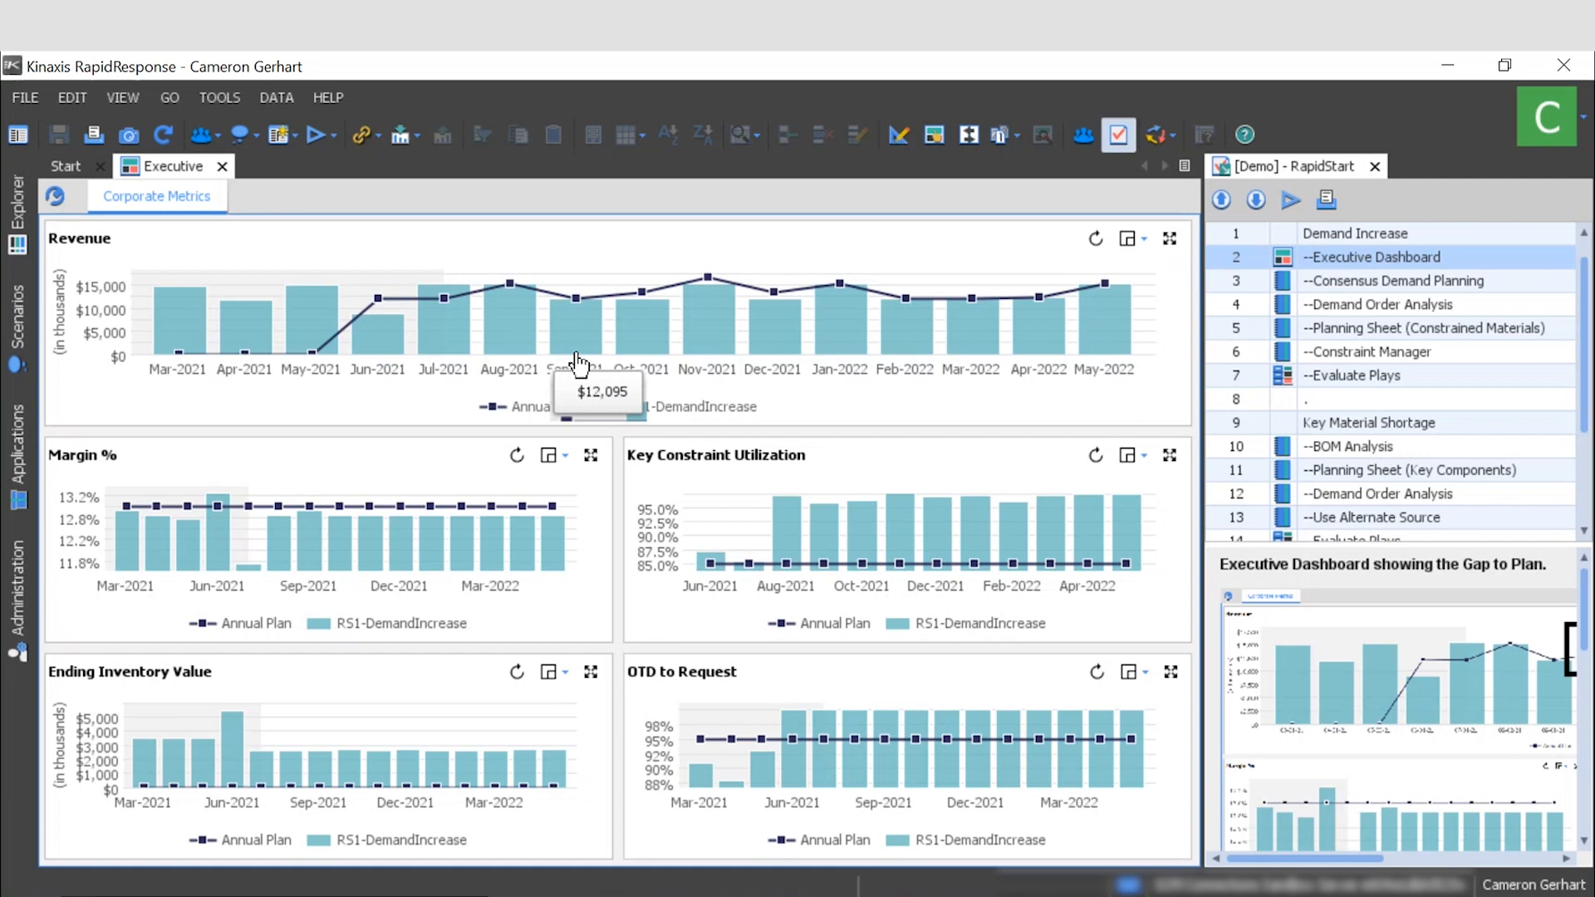
mouse_move(643, 357)
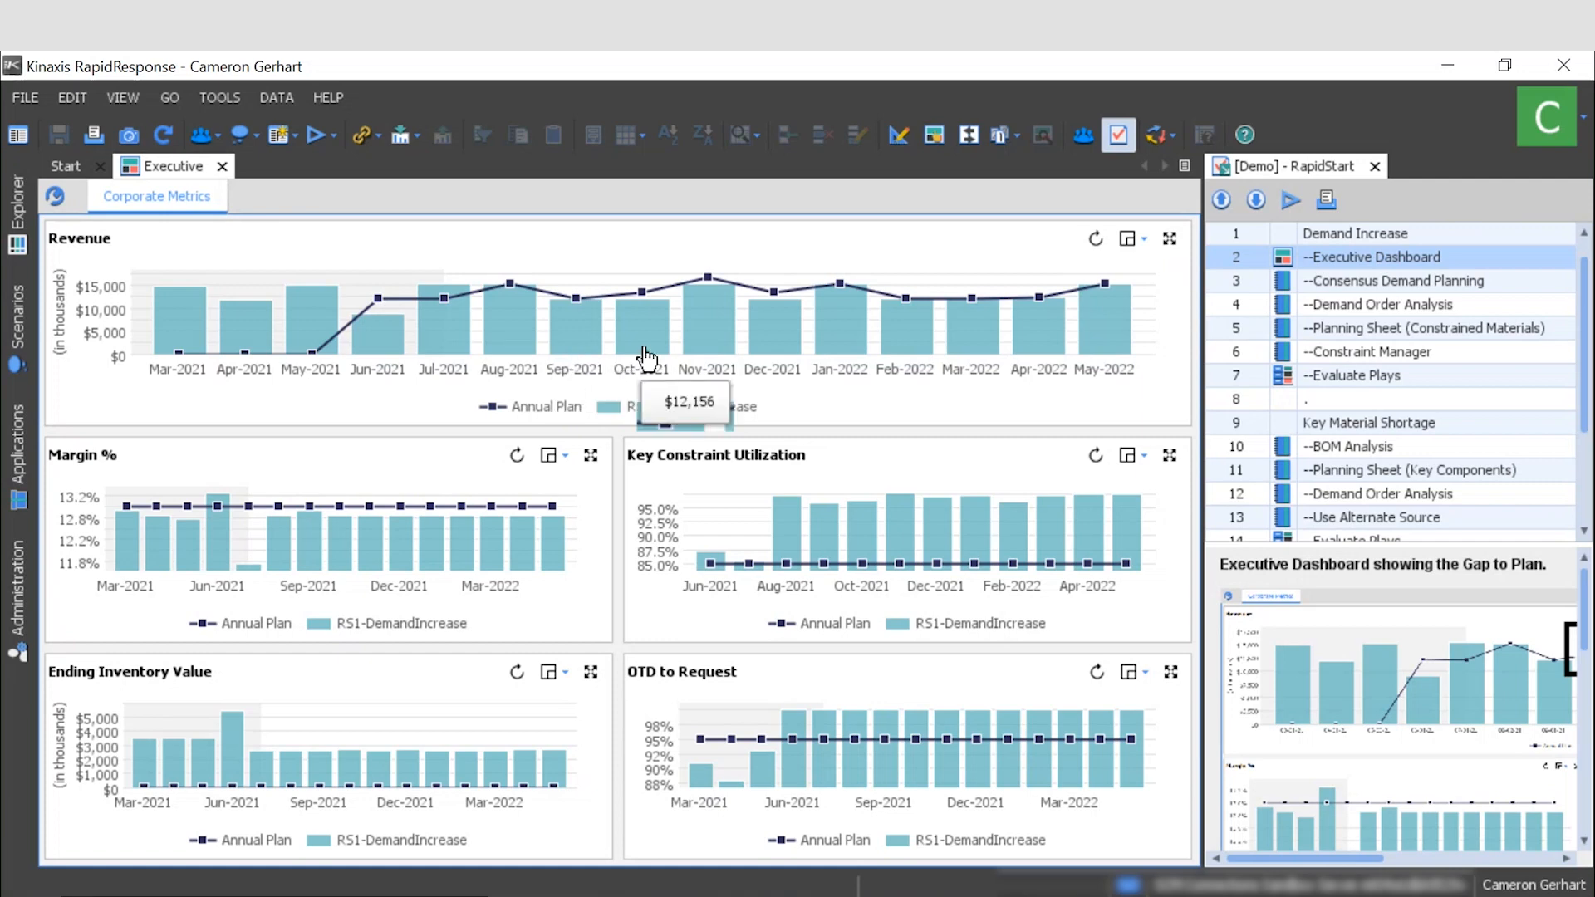
mouse_move(774, 356)
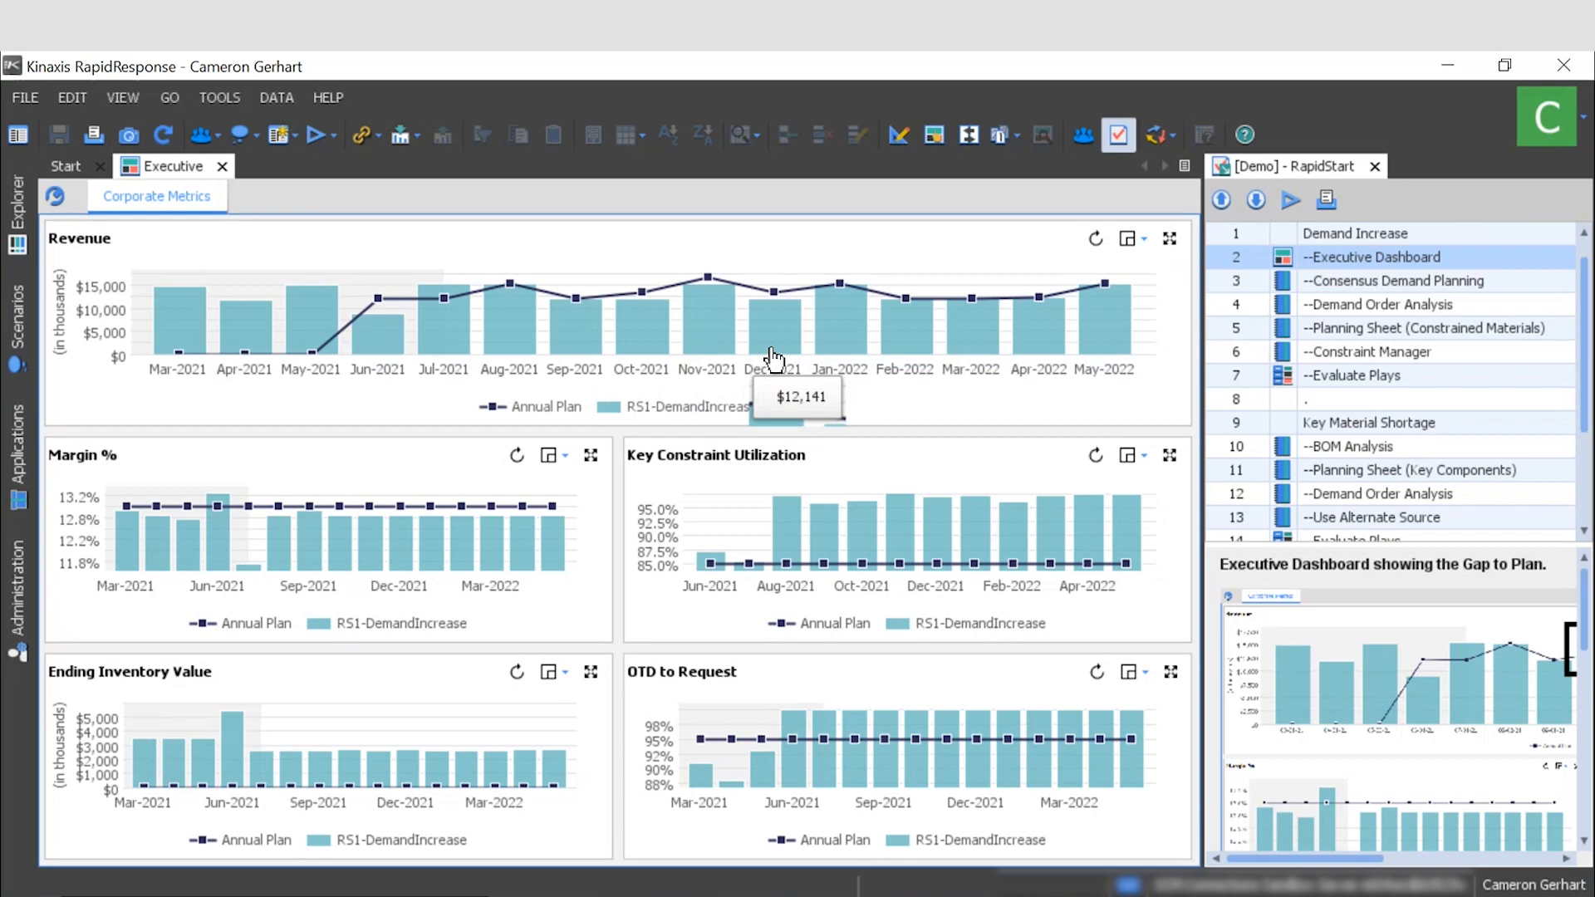
mouse_move(804, 309)
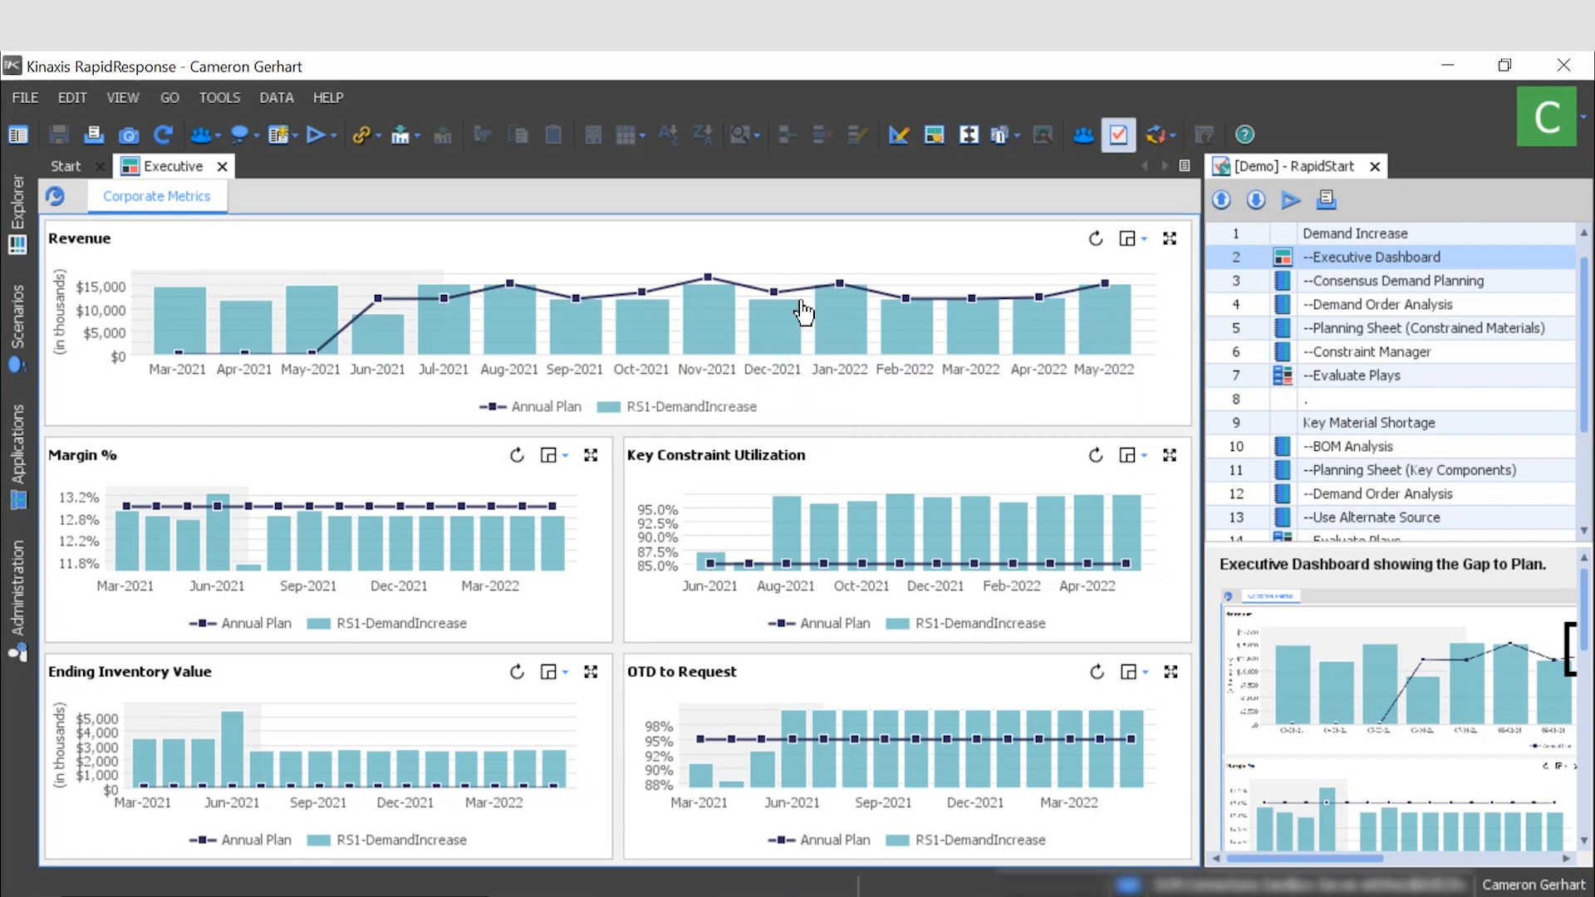
mouse_move(717, 327)
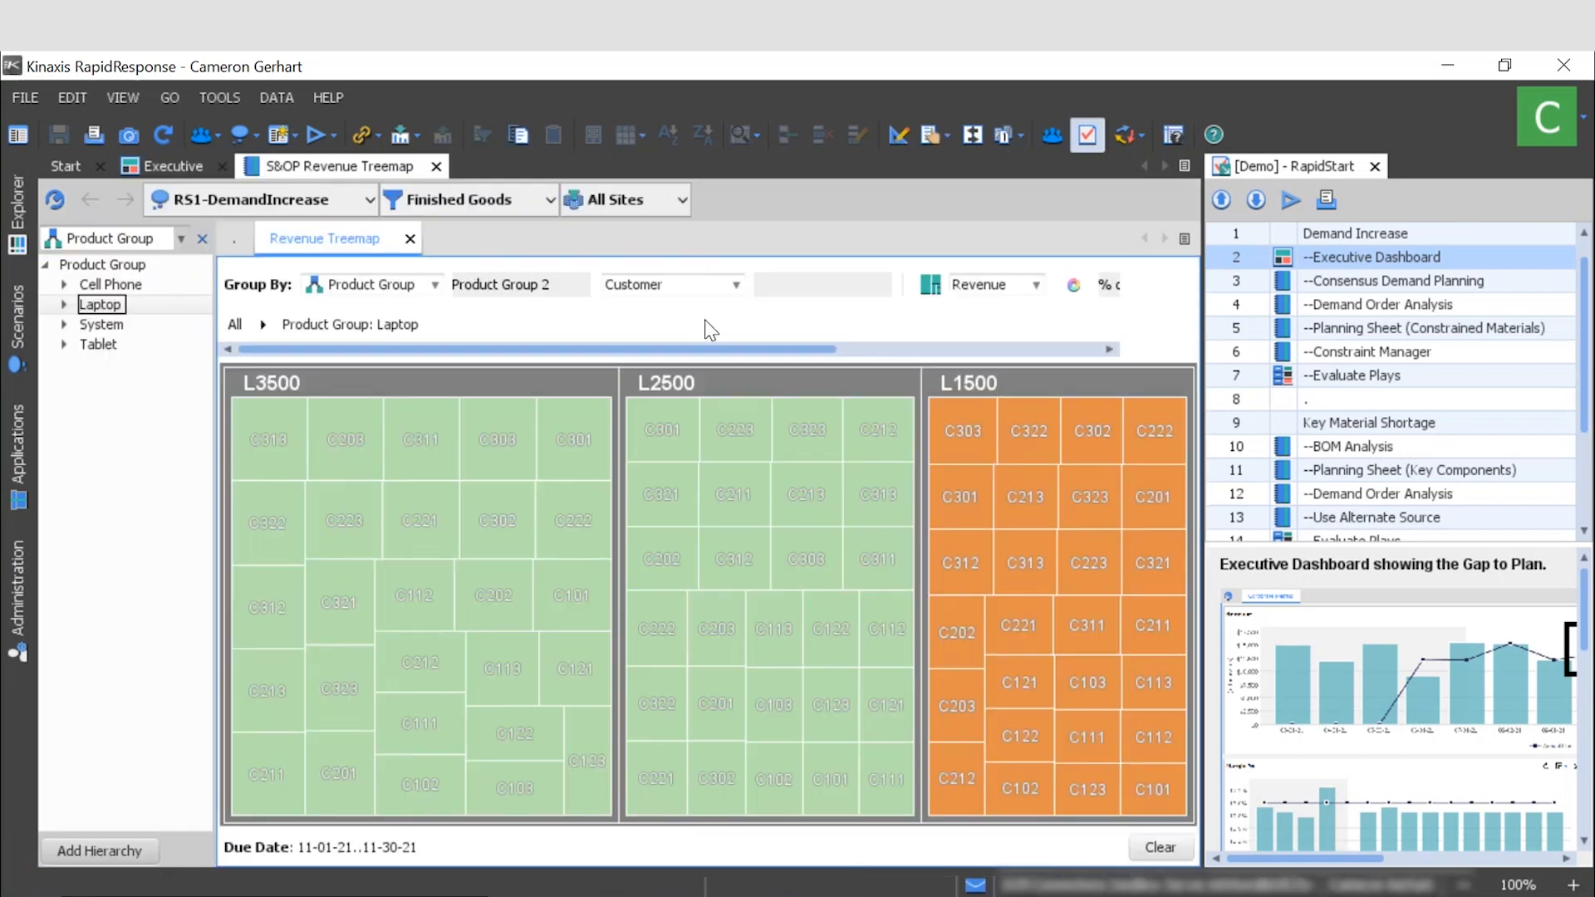
mouse_move(634, 330)
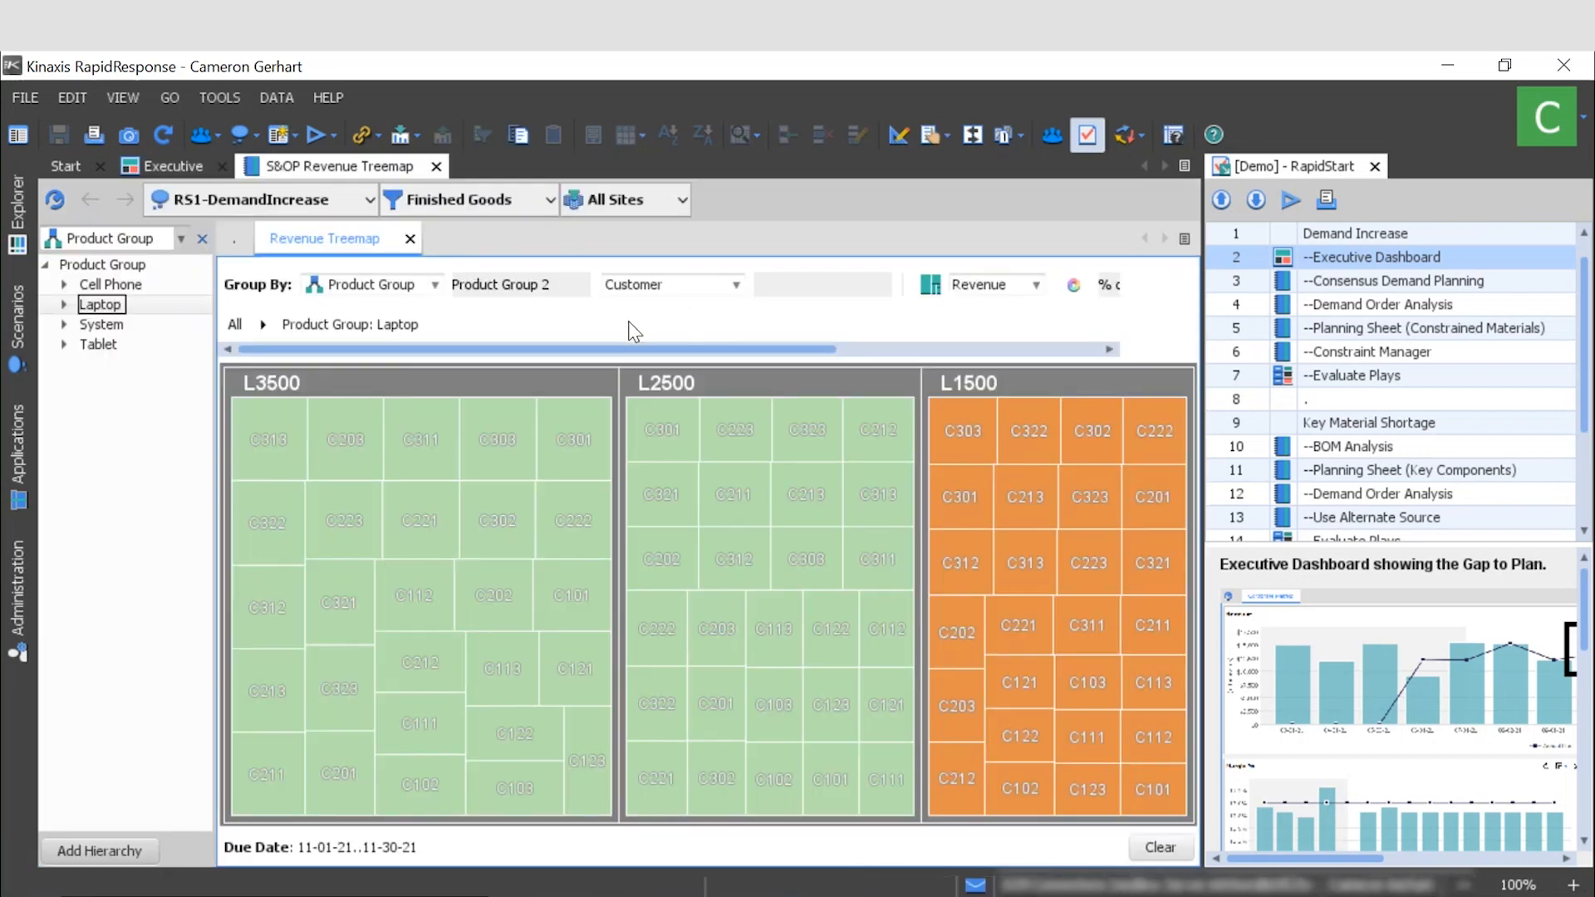
mouse_move(434, 340)
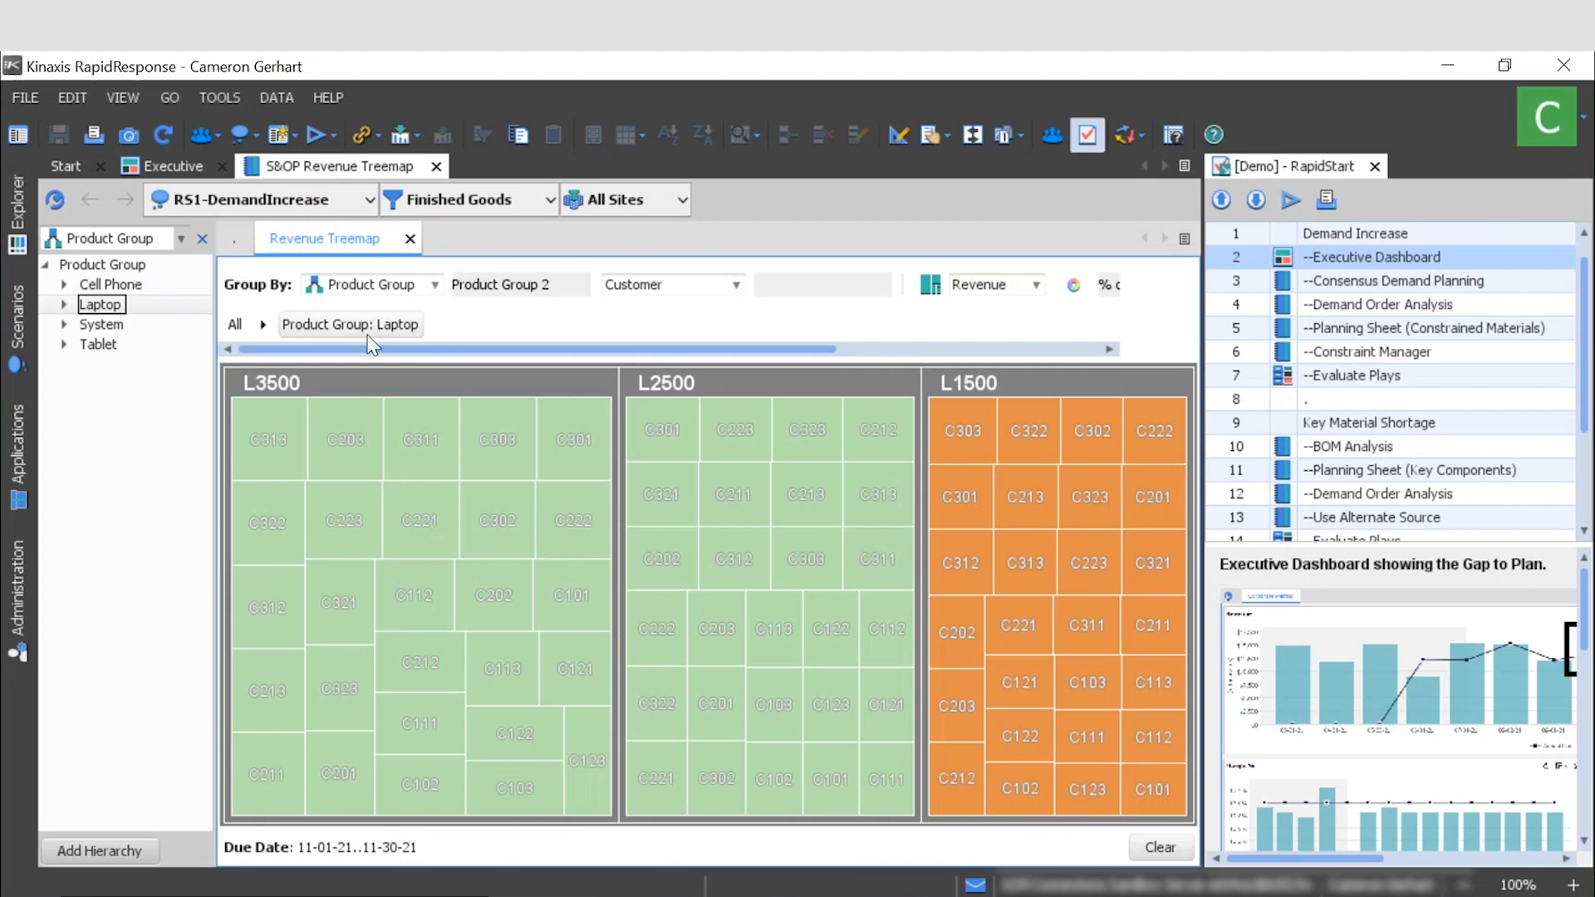
mouse_move(951, 335)
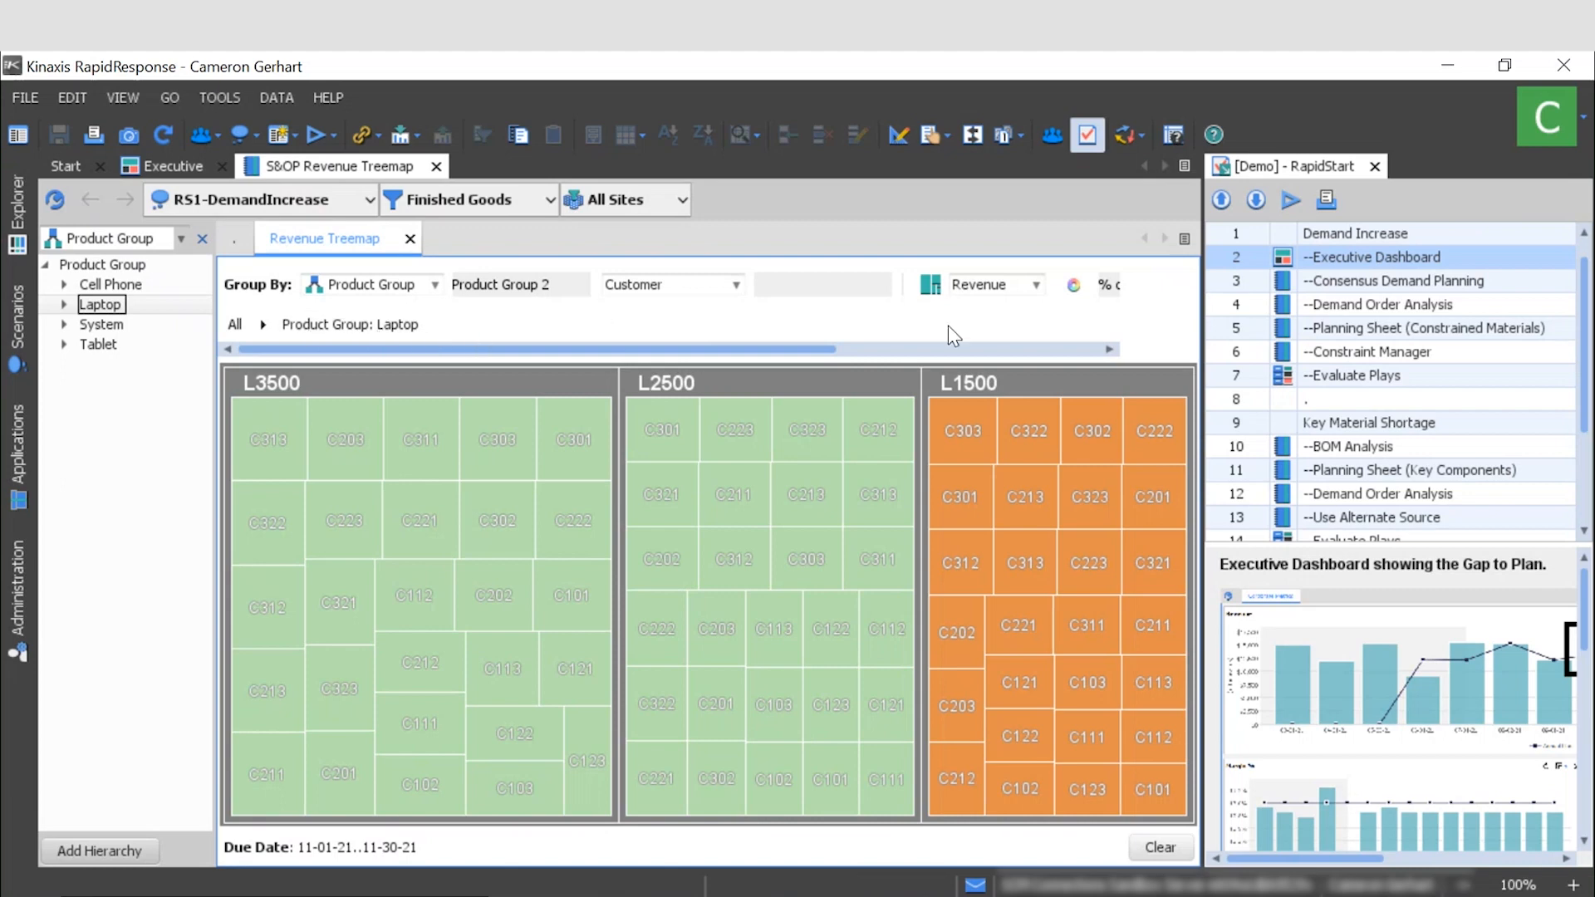
mouse_move(974, 391)
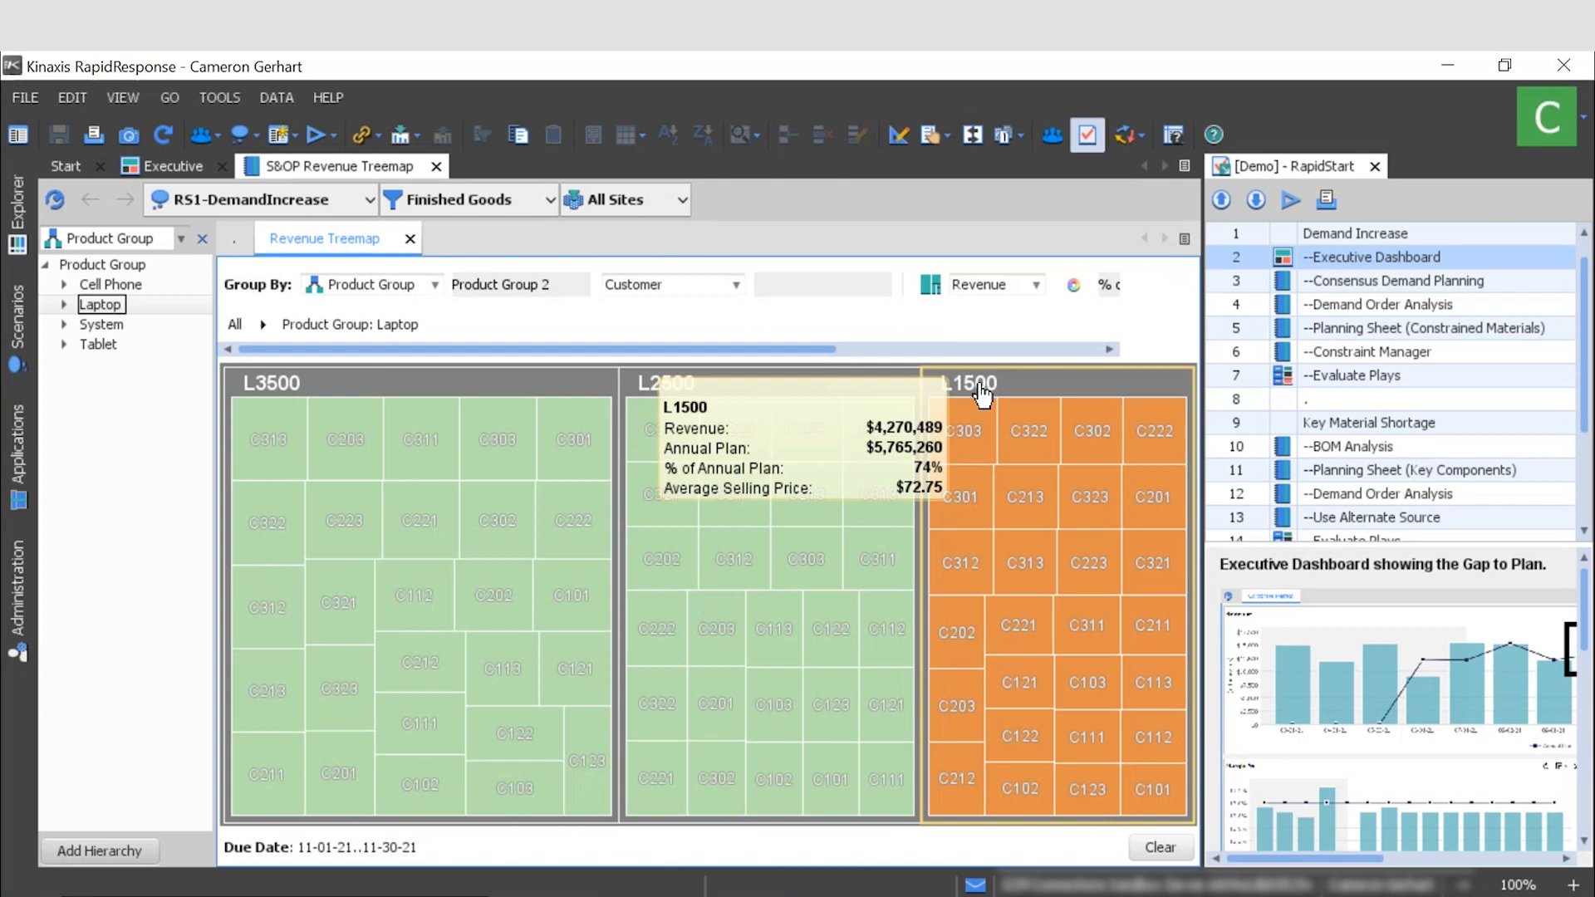
mouse_move(989, 440)
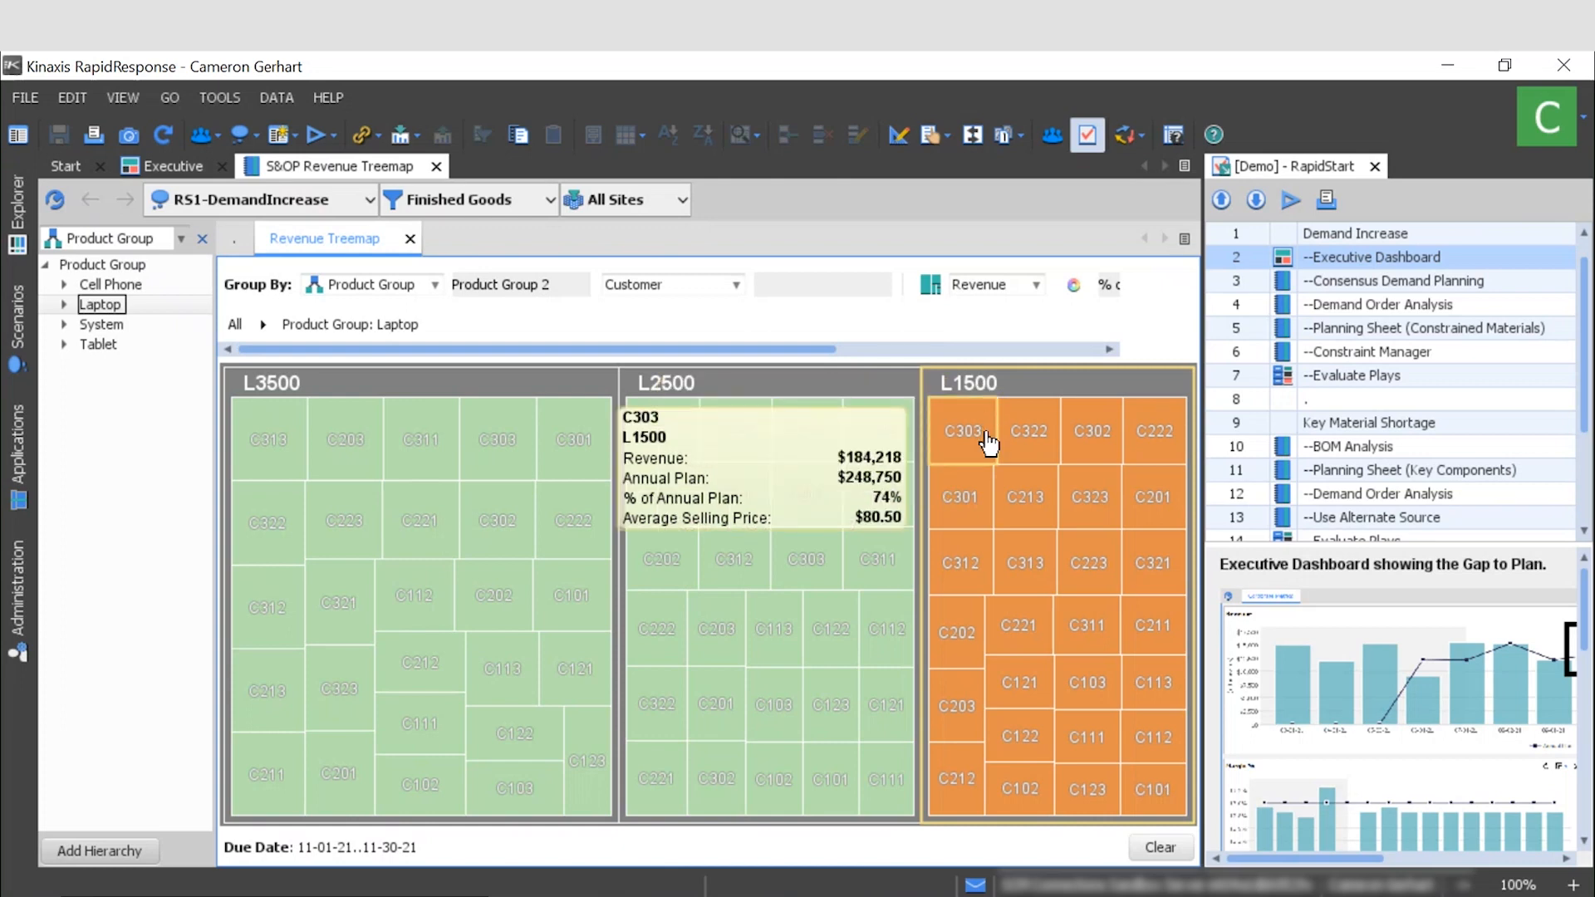
mouse_move(1112, 509)
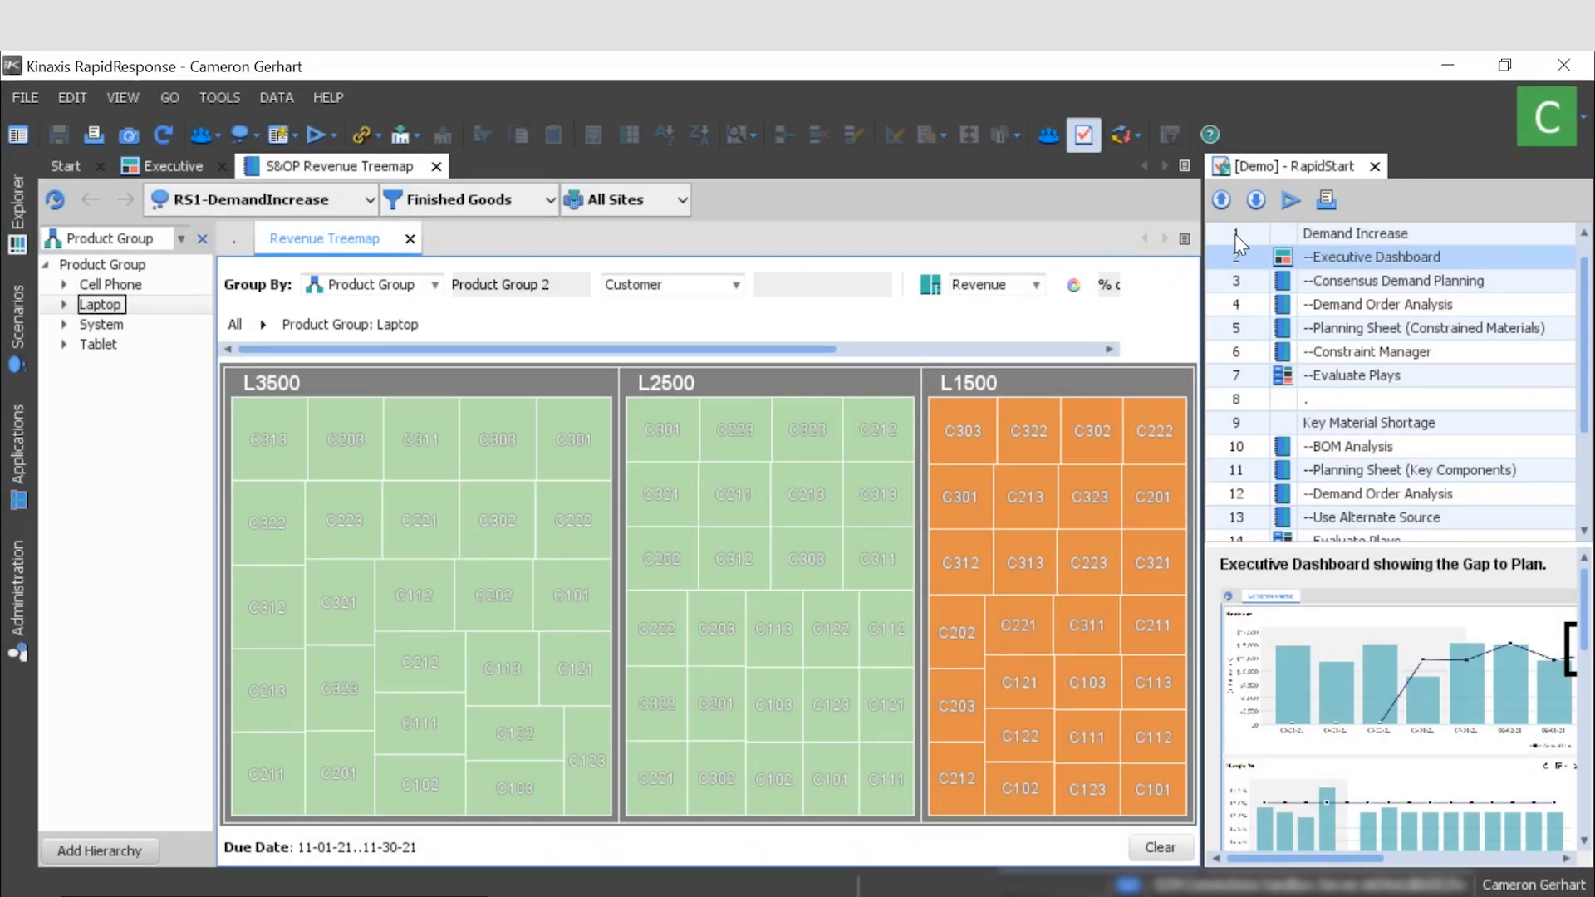
Open Consensus Demand Planning, select L1500 under Laptop, and scroll to Oct–Dec 2021.
click(1378, 281)
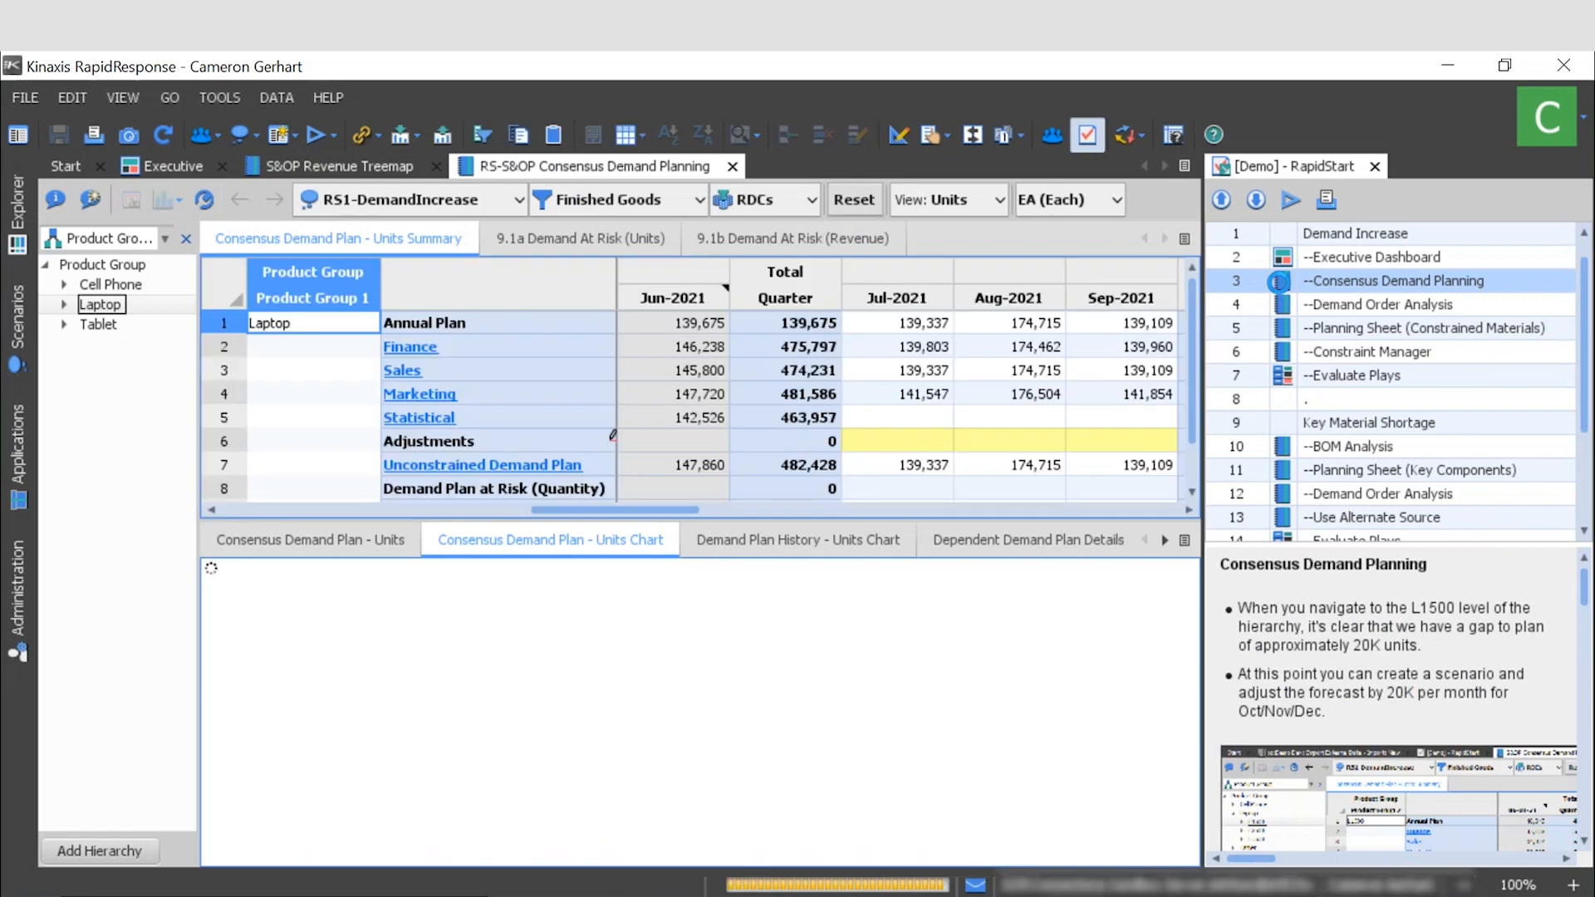
click(548, 539)
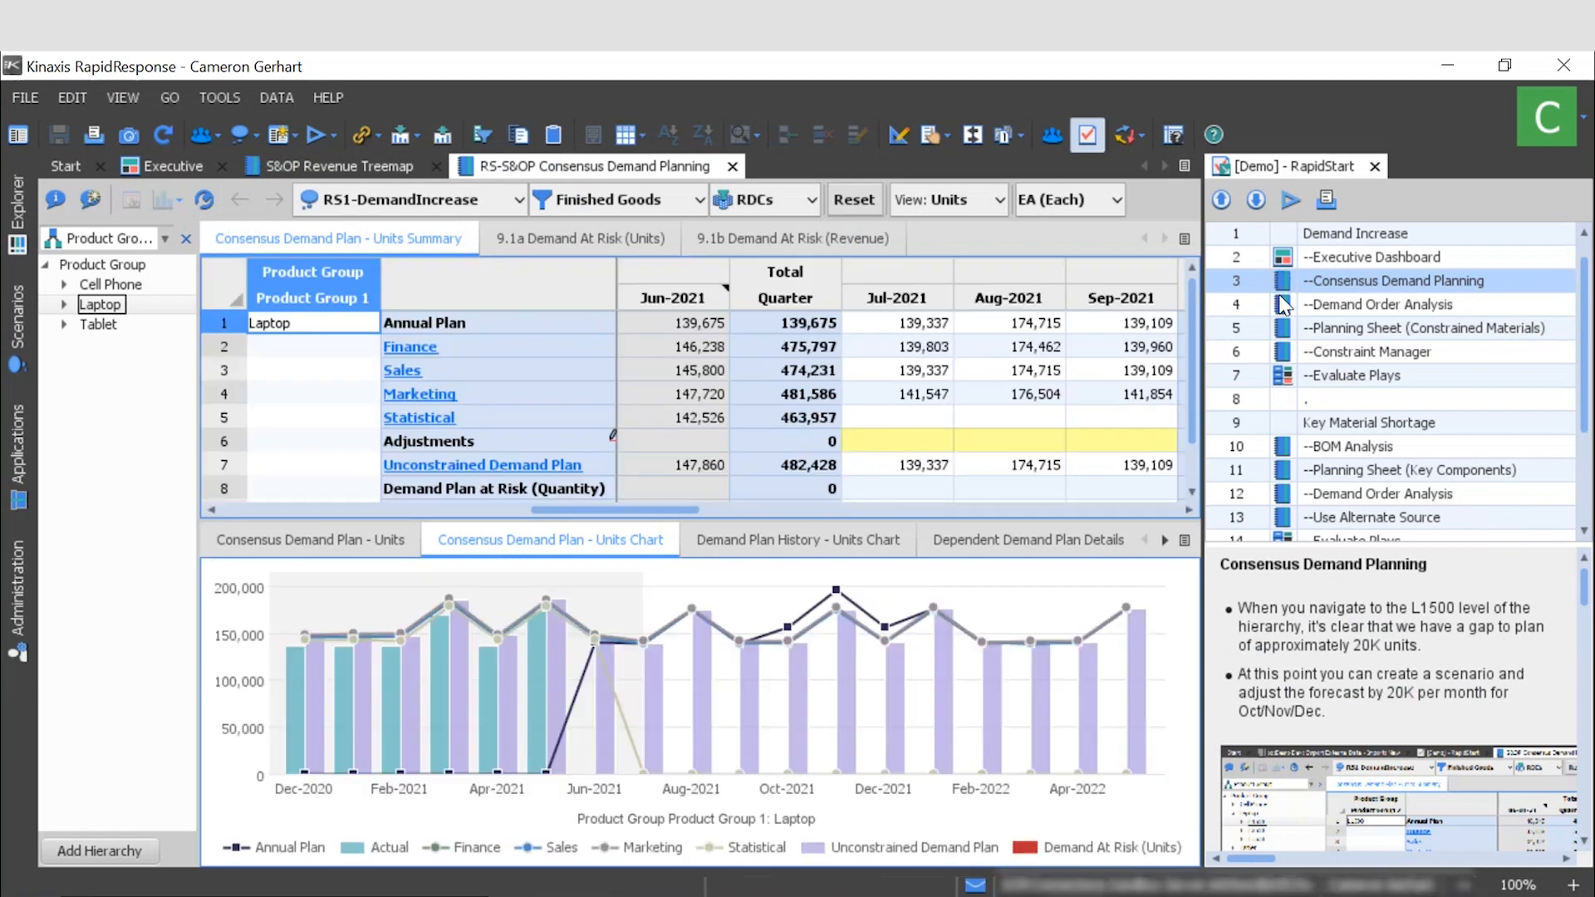
mouse_move(792, 539)
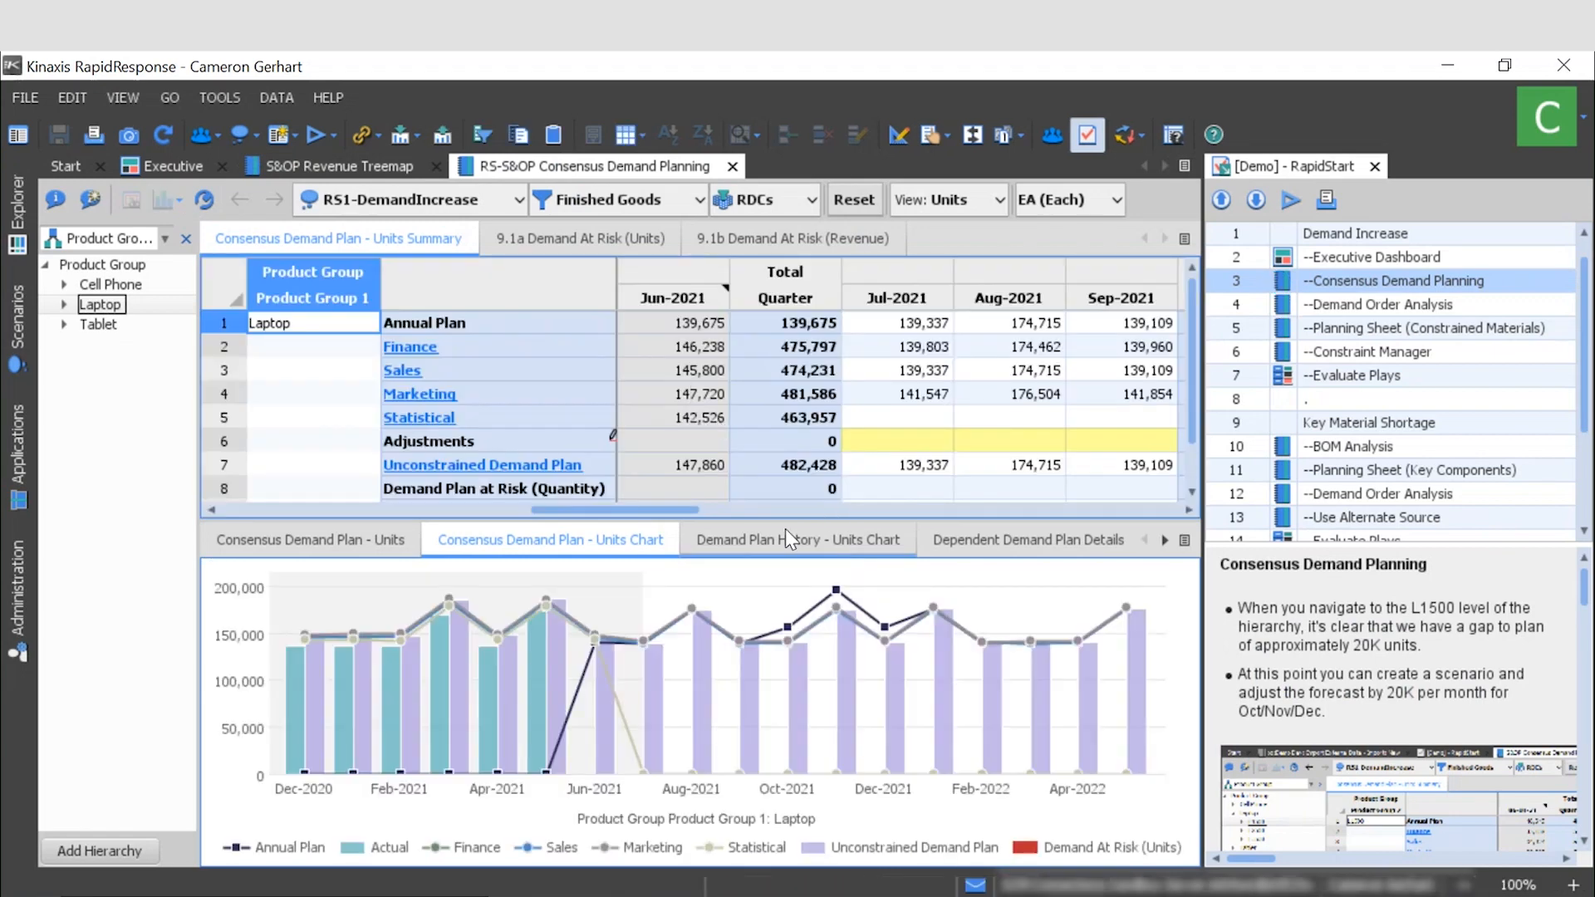
mouse_move(481, 388)
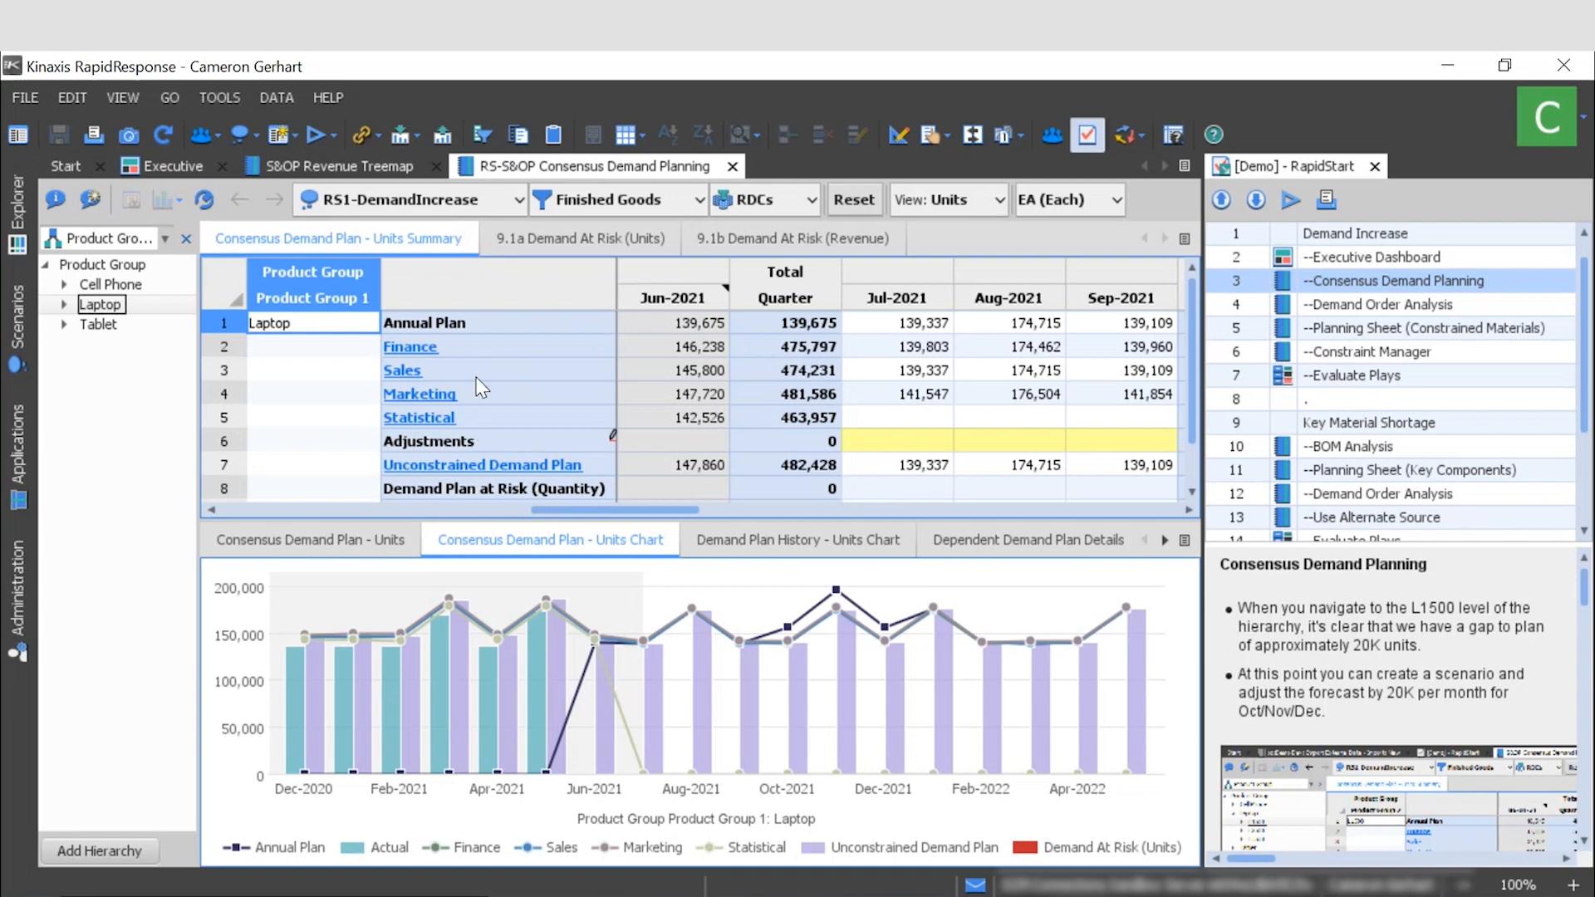
mouse_move(115, 307)
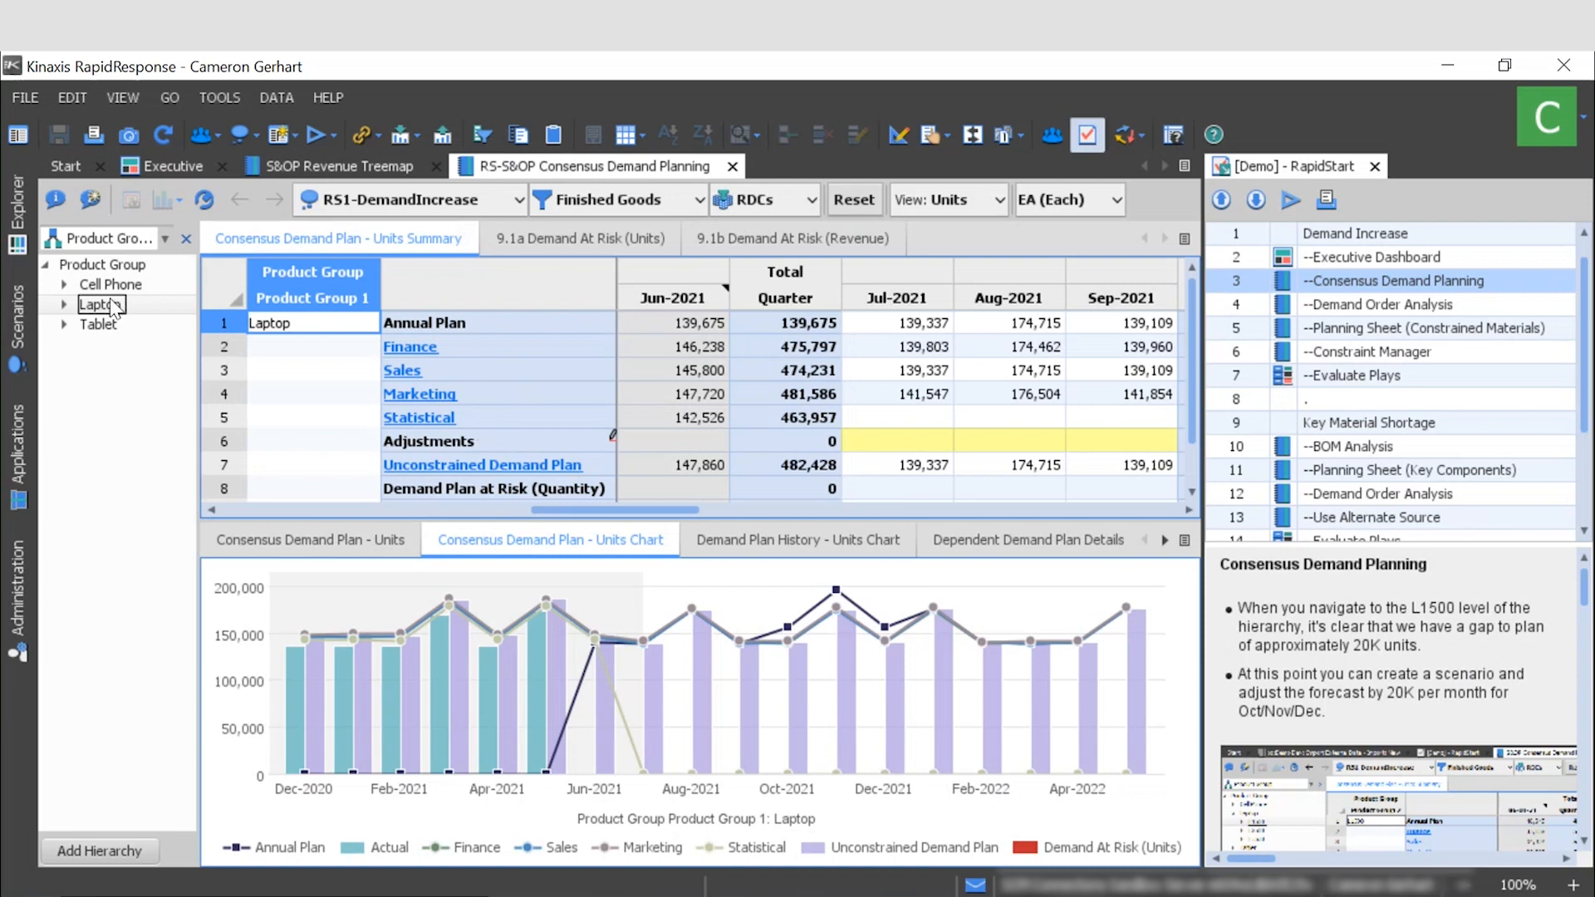
click(64, 304)
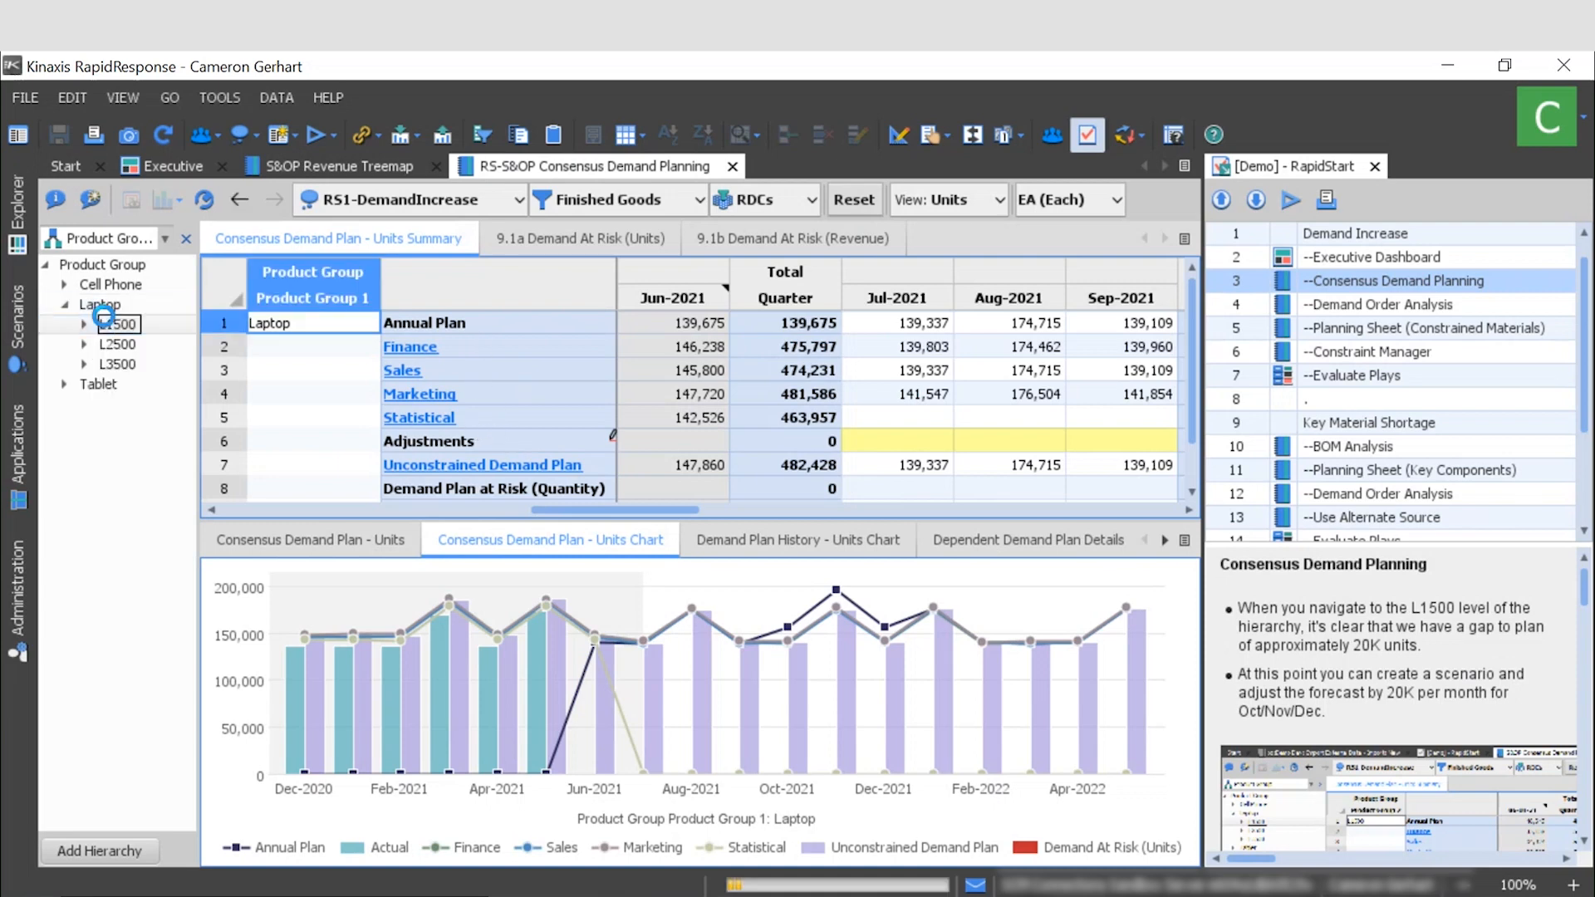
click(117, 323)
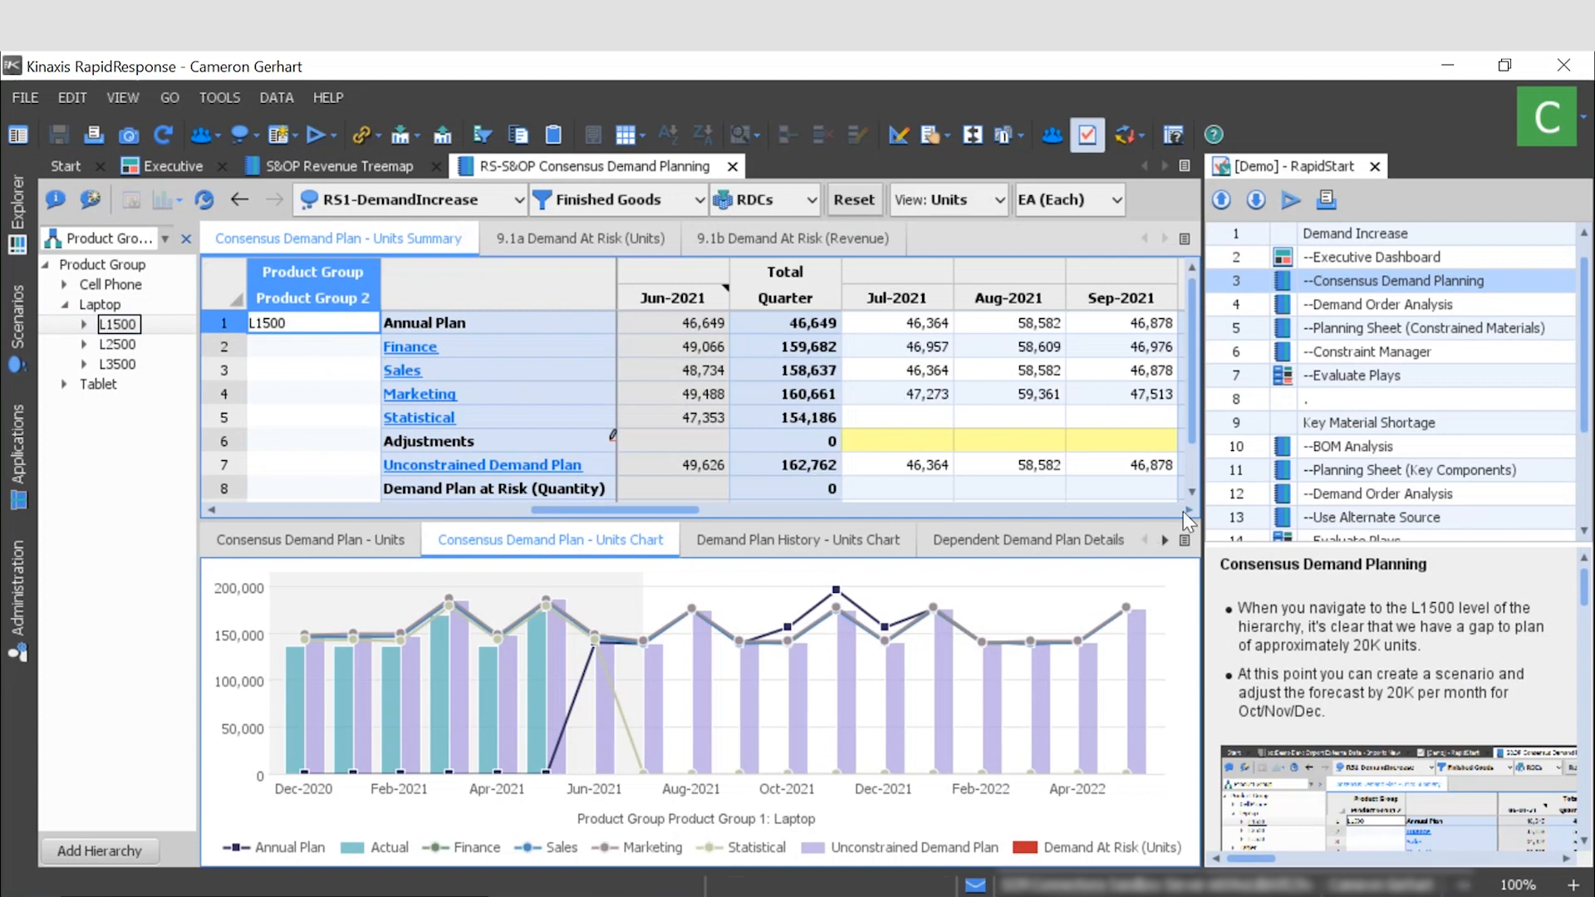
scroll(right, 3)
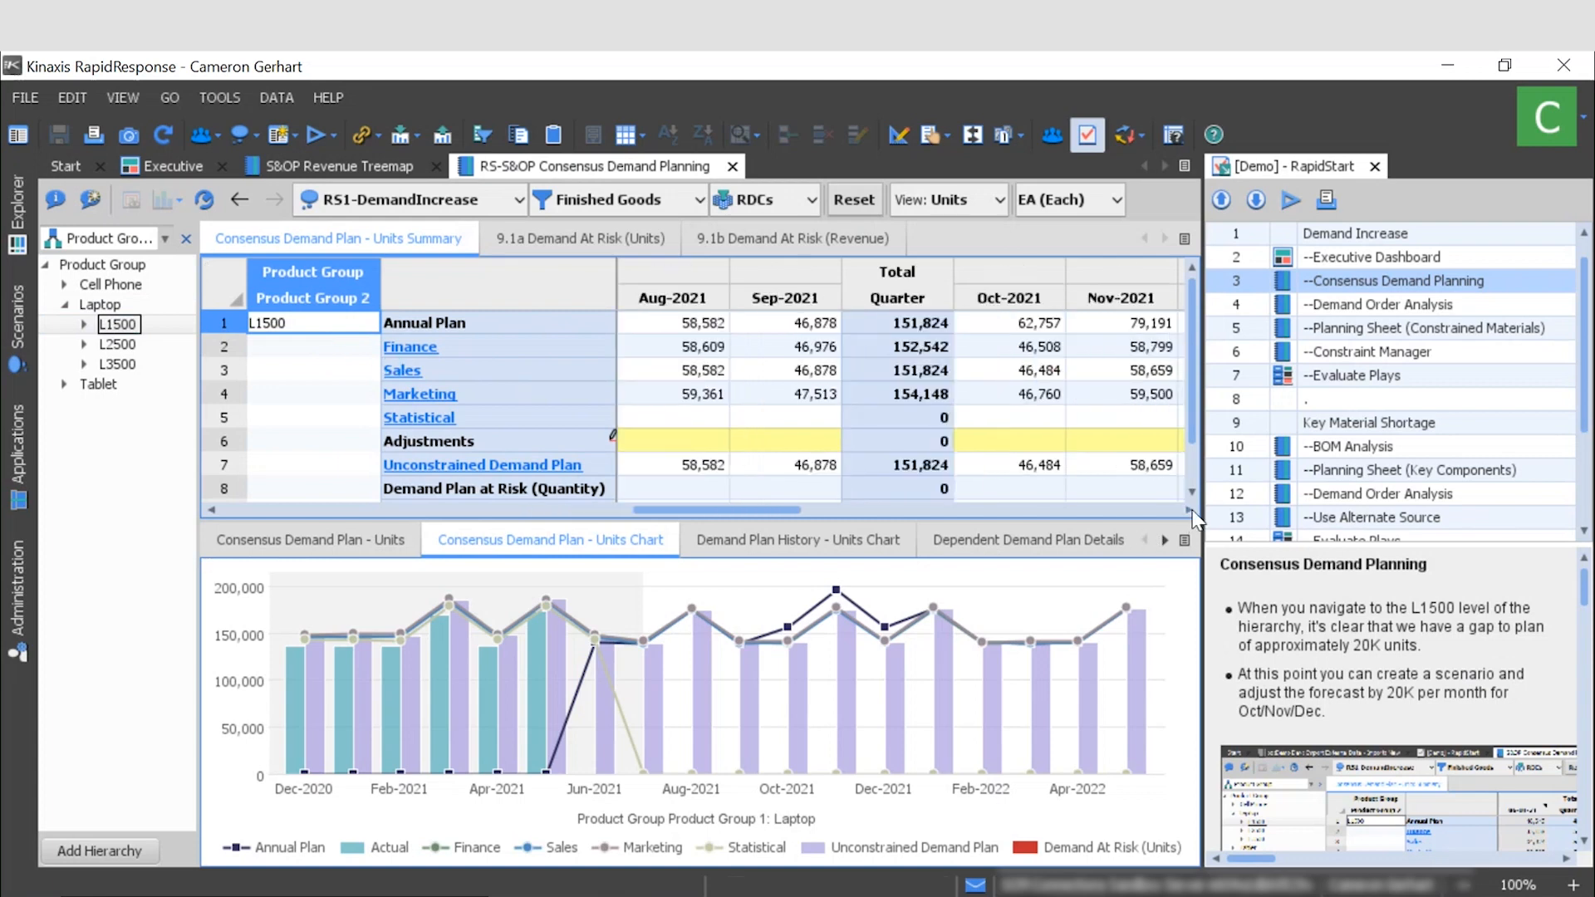
scroll(right, 3)
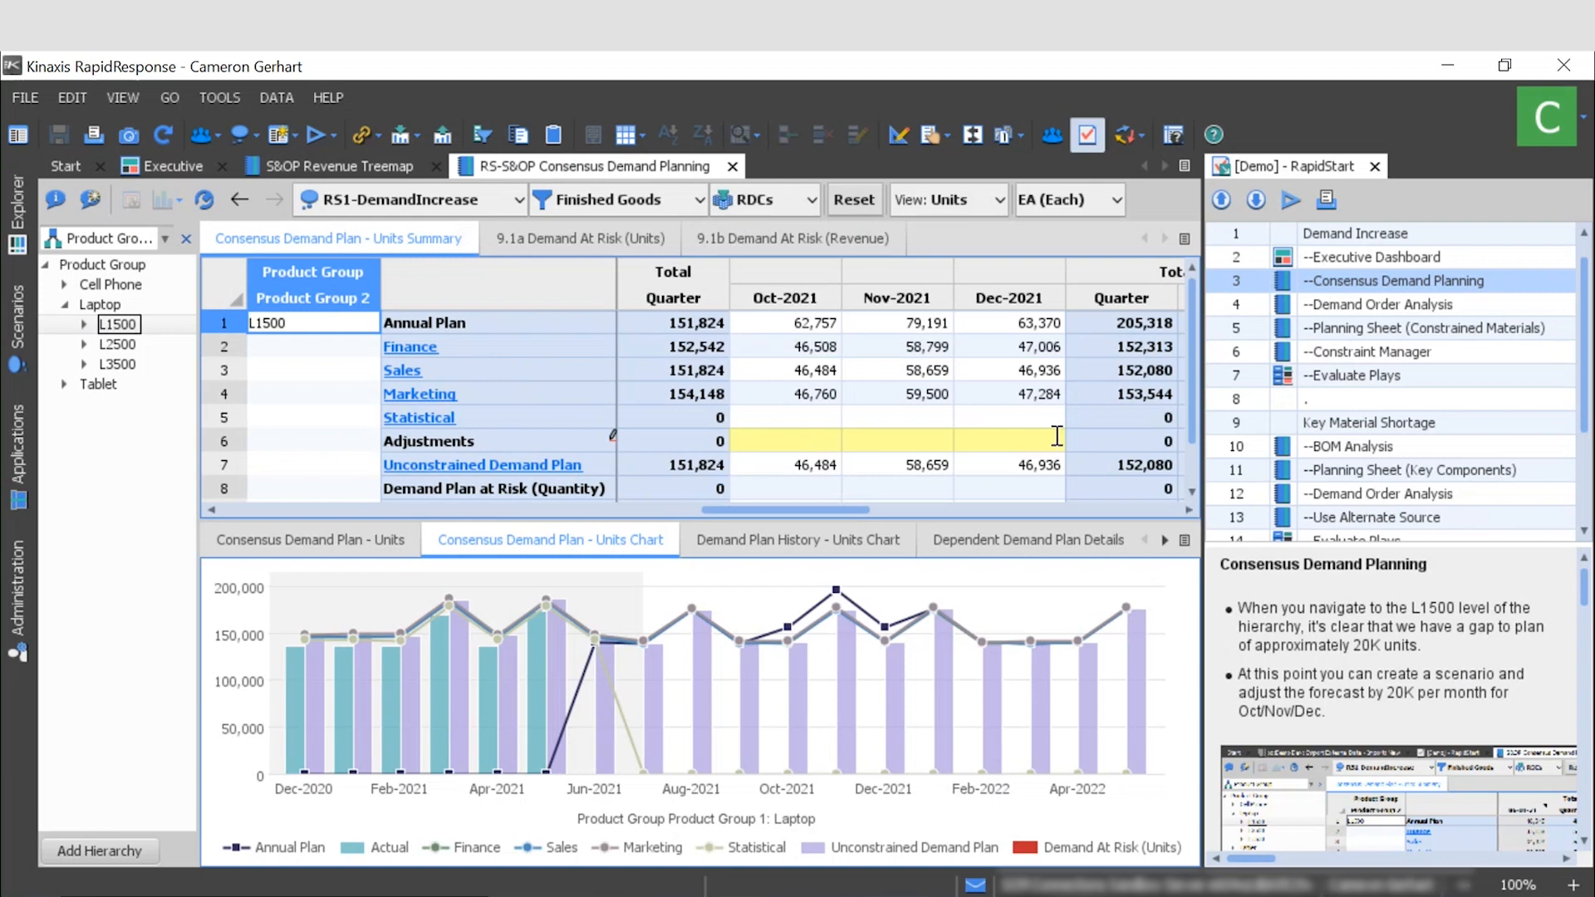
mouse_move(757, 473)
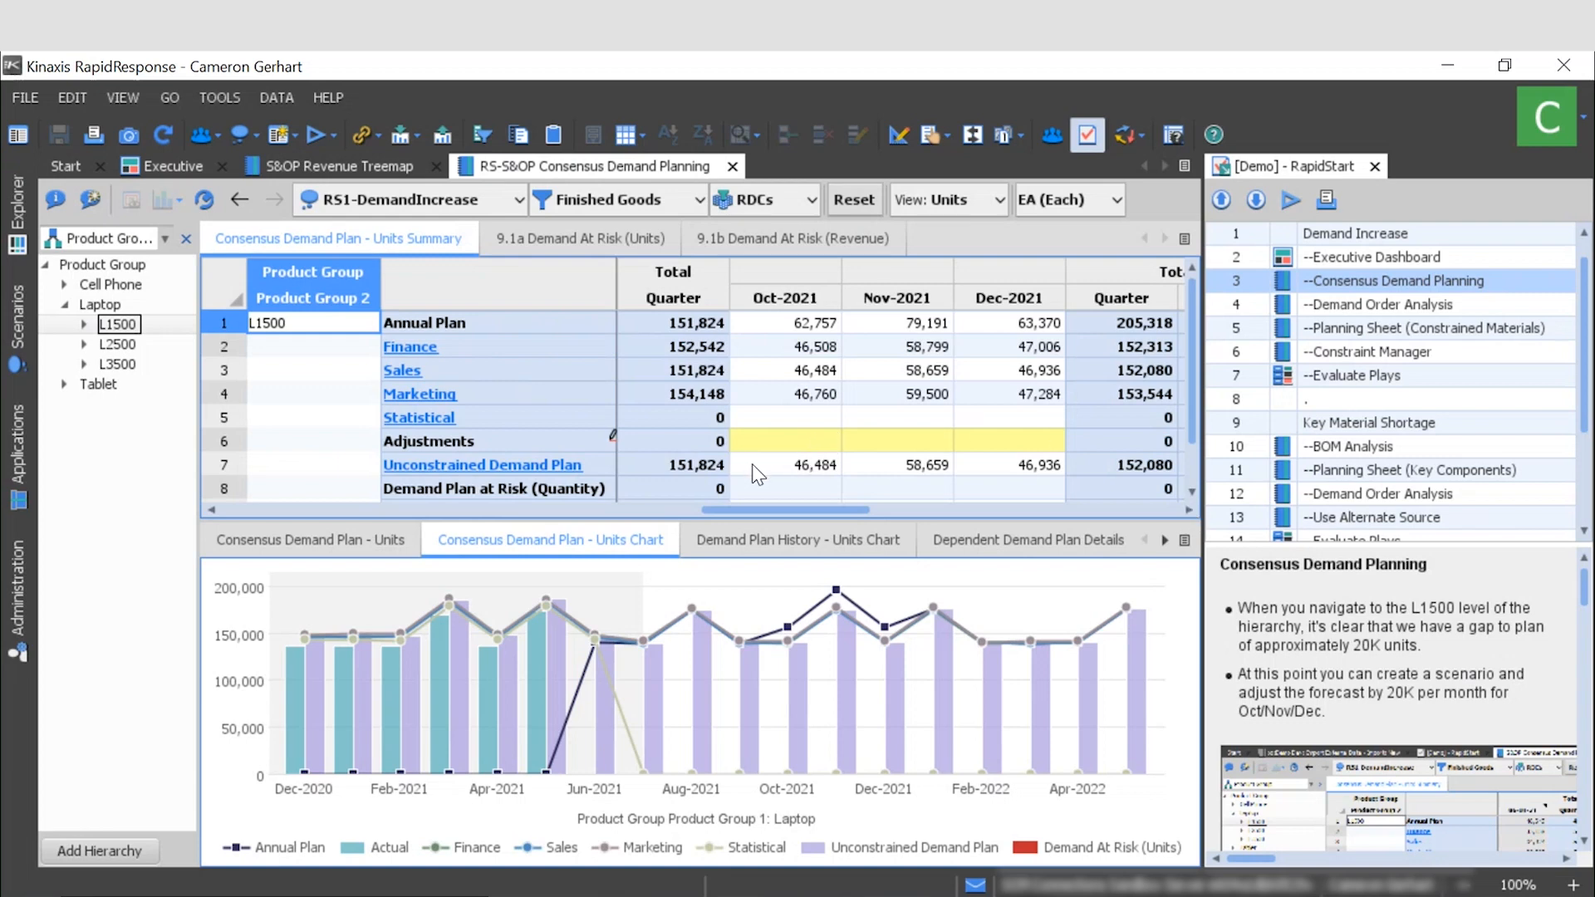
mouse_move(793, 478)
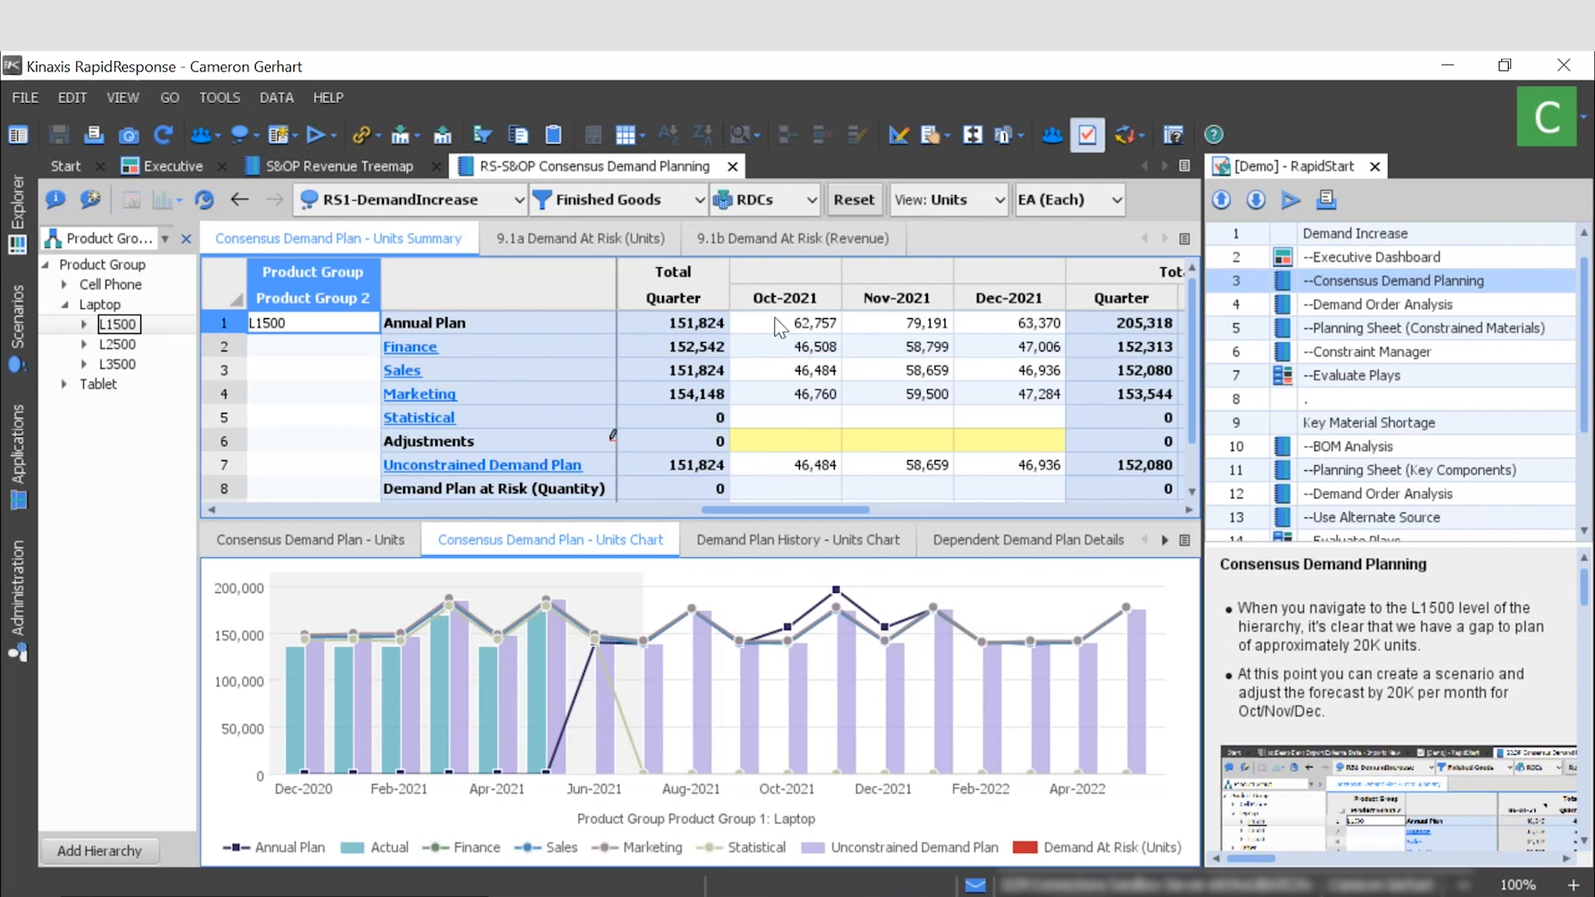
mouse_move(911, 466)
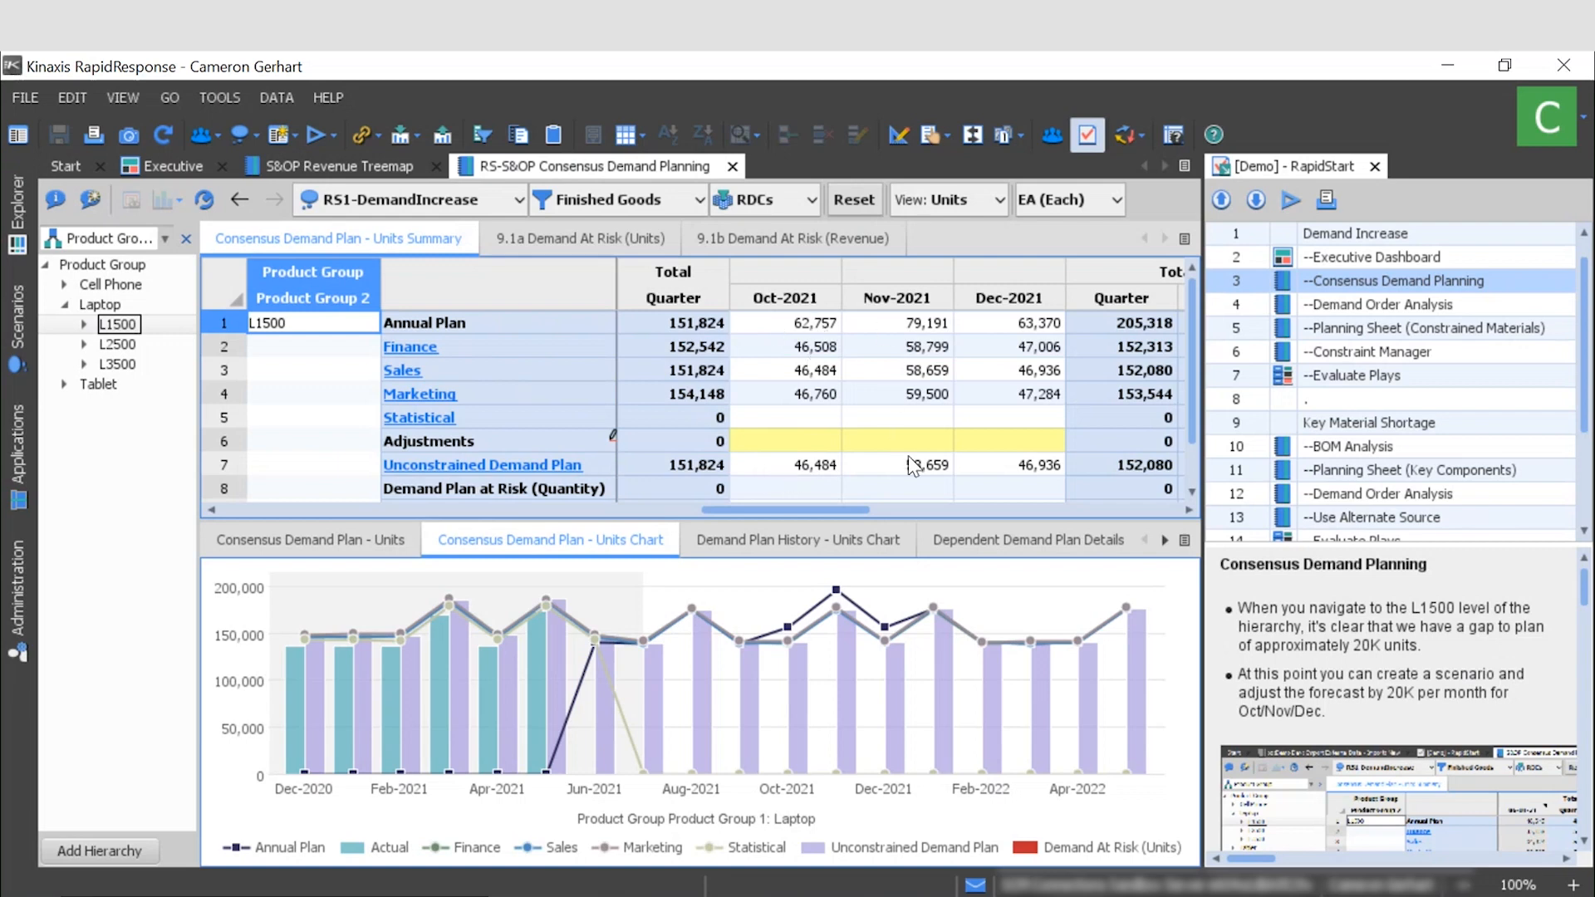
mouse_move(860, 471)
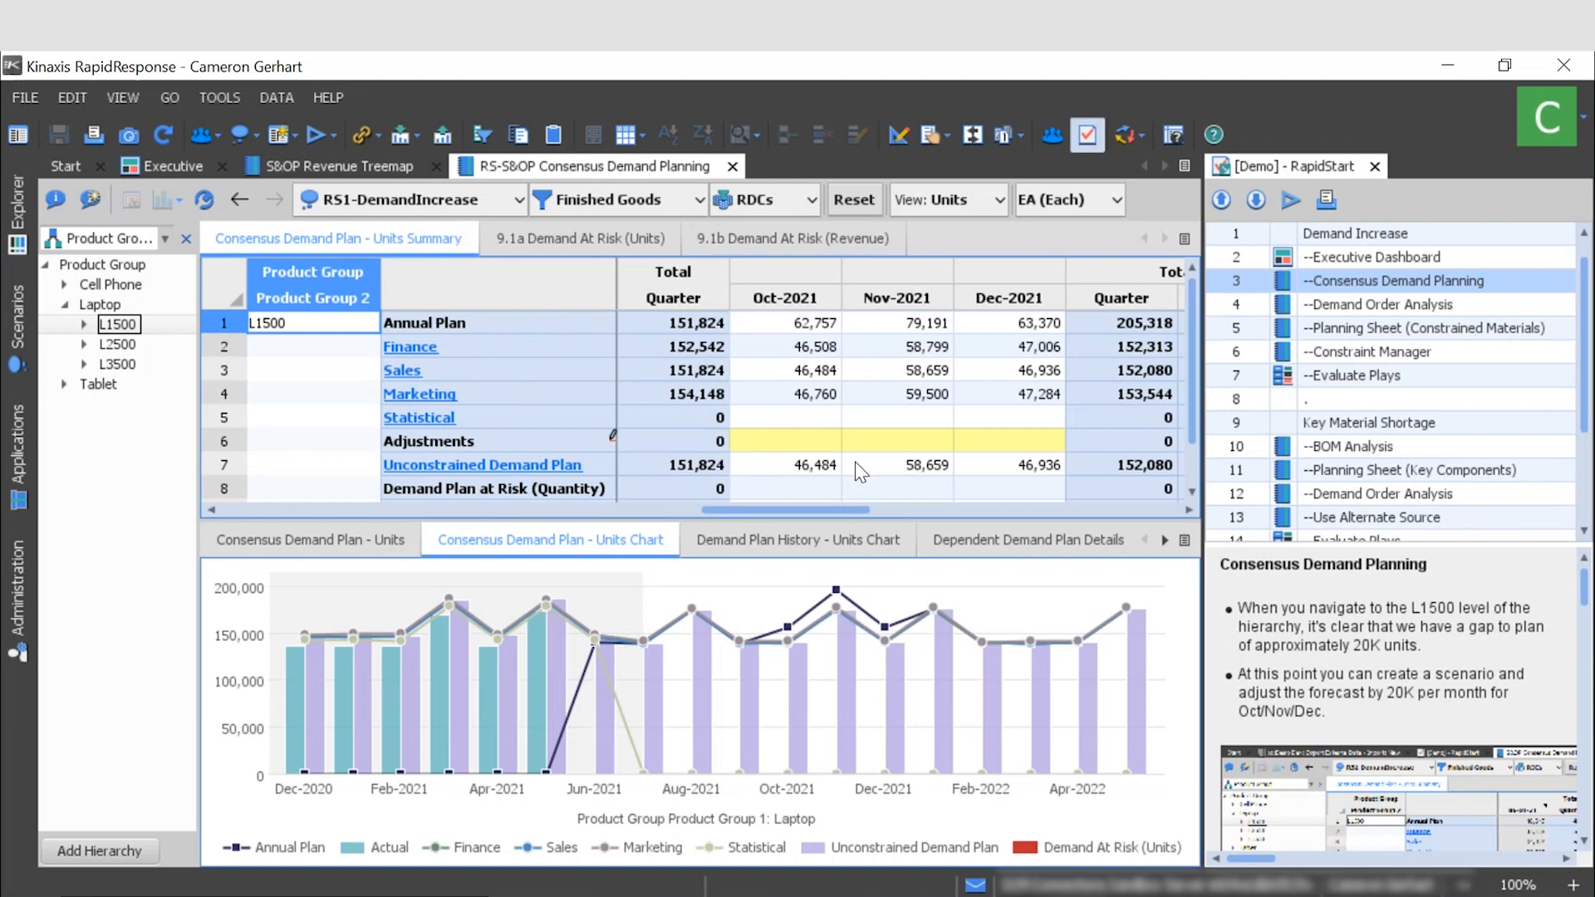
mouse_move(512, 226)
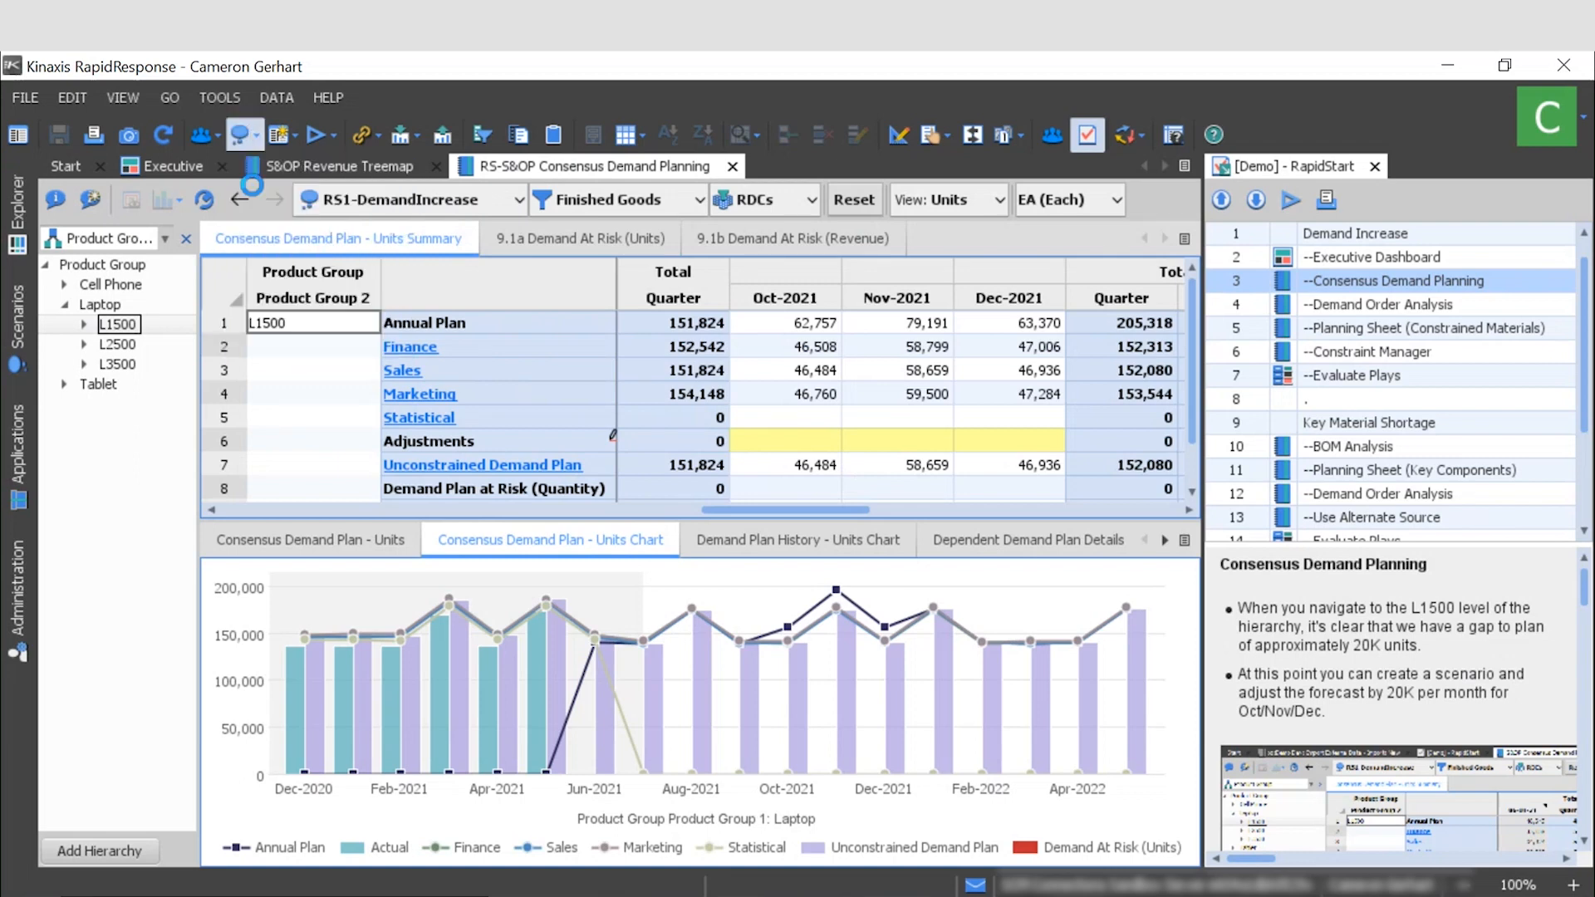
Create the 'CG - Forecast Adjustment' scenario based on RS1-DemandIncrease.
click(236, 135)
text(CG - Forecast)
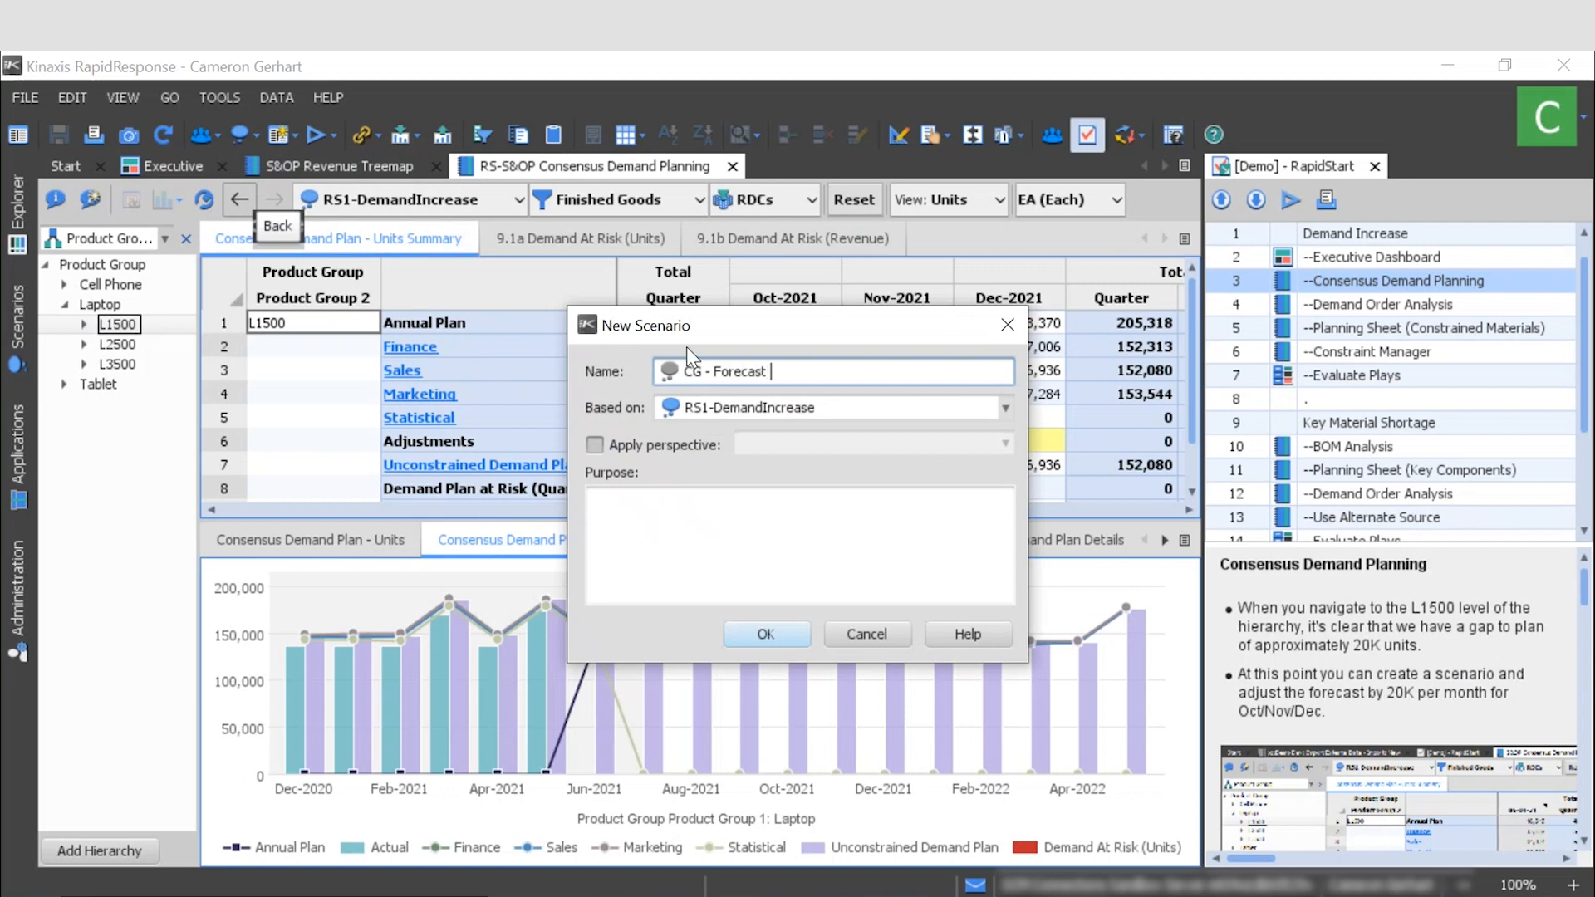
text(Adjustment)
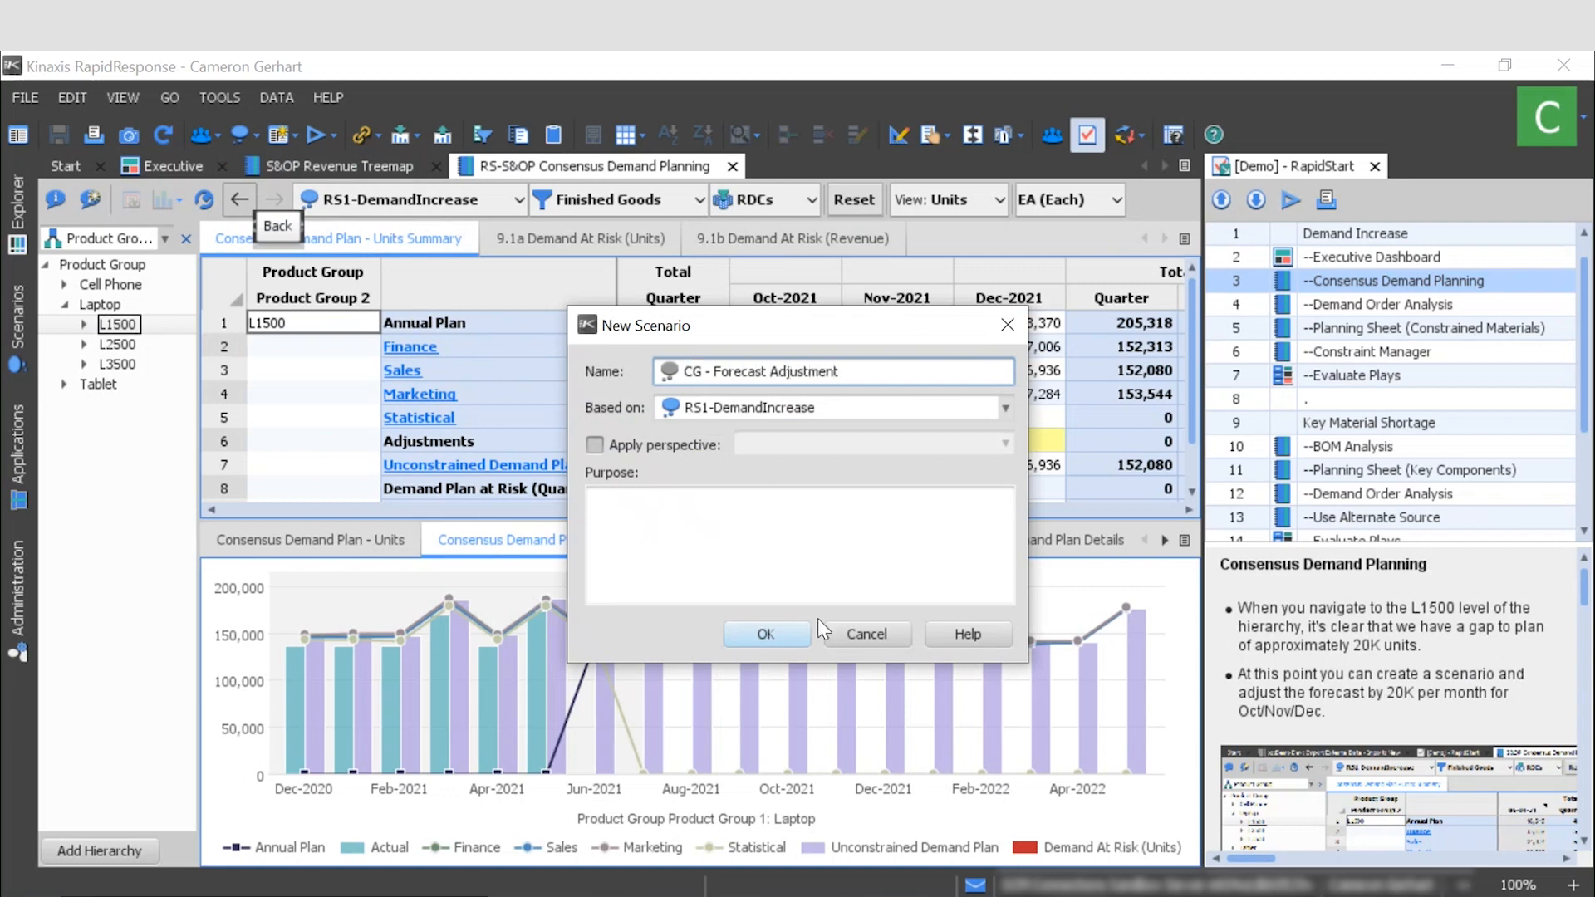
click(766, 634)
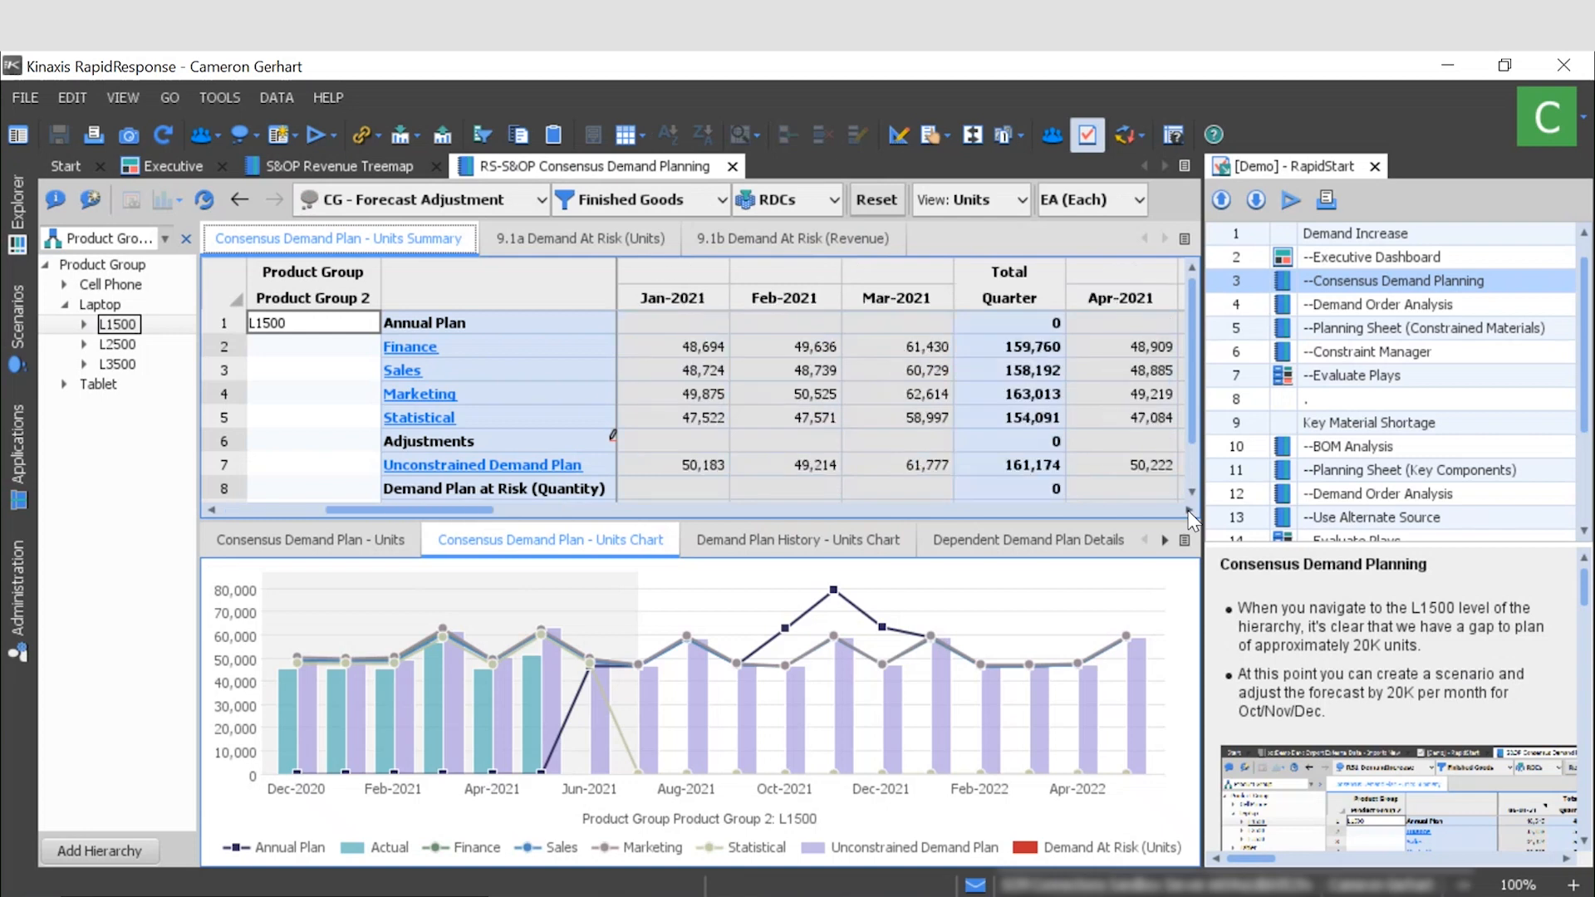
Enter 20,000 L1500 adjustments for Oct, Nov and Dec 2021, then save.
scroll(right, 3)
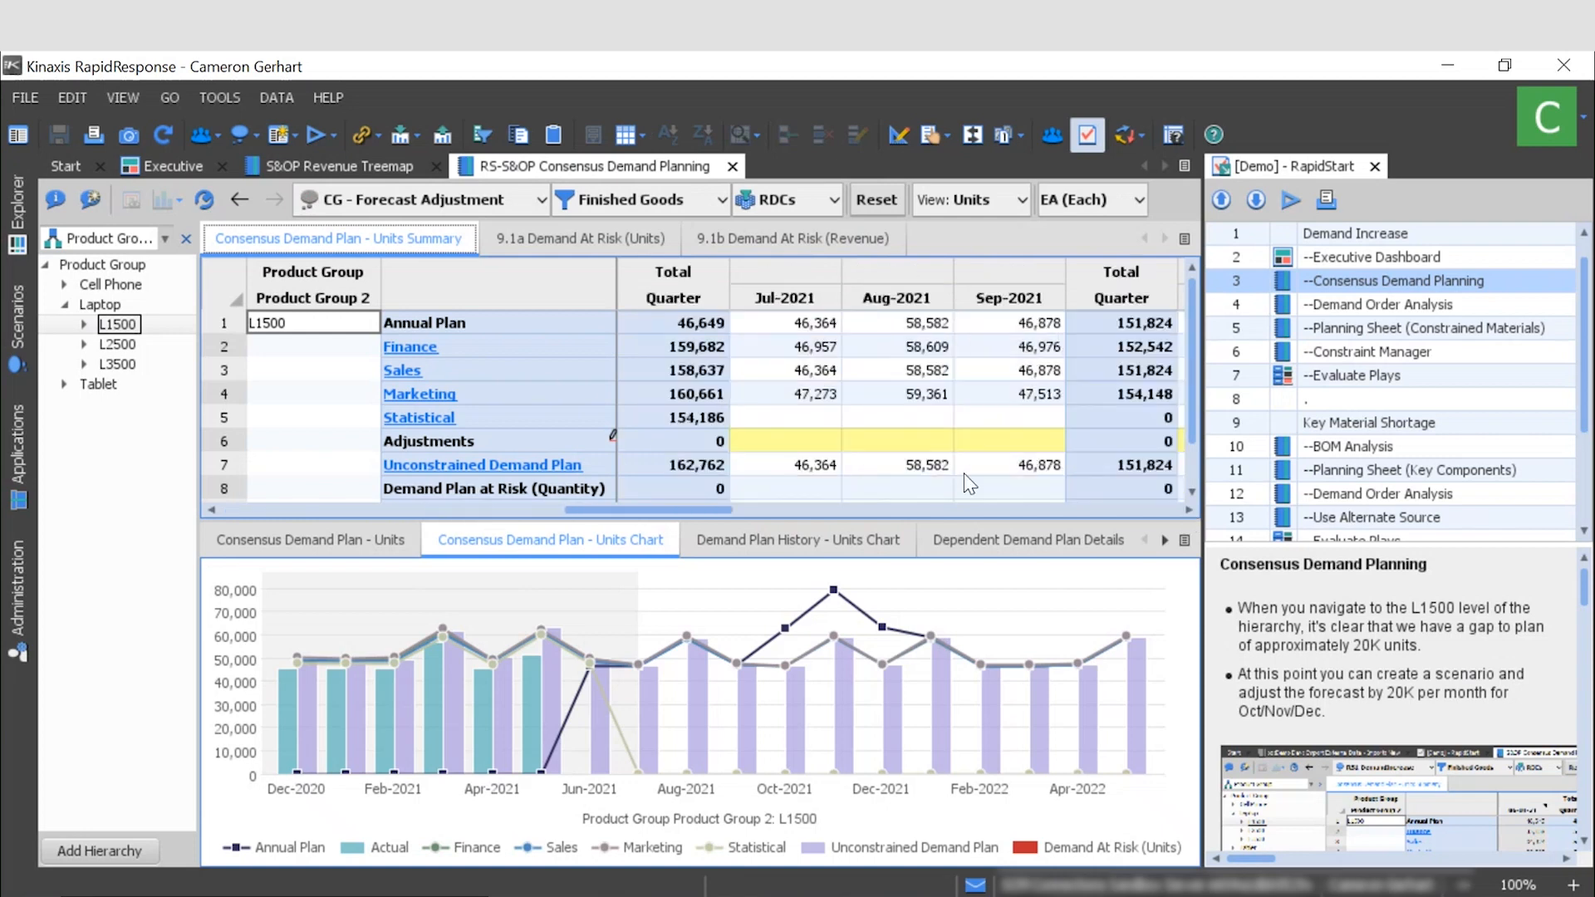
scroll(right, 3)
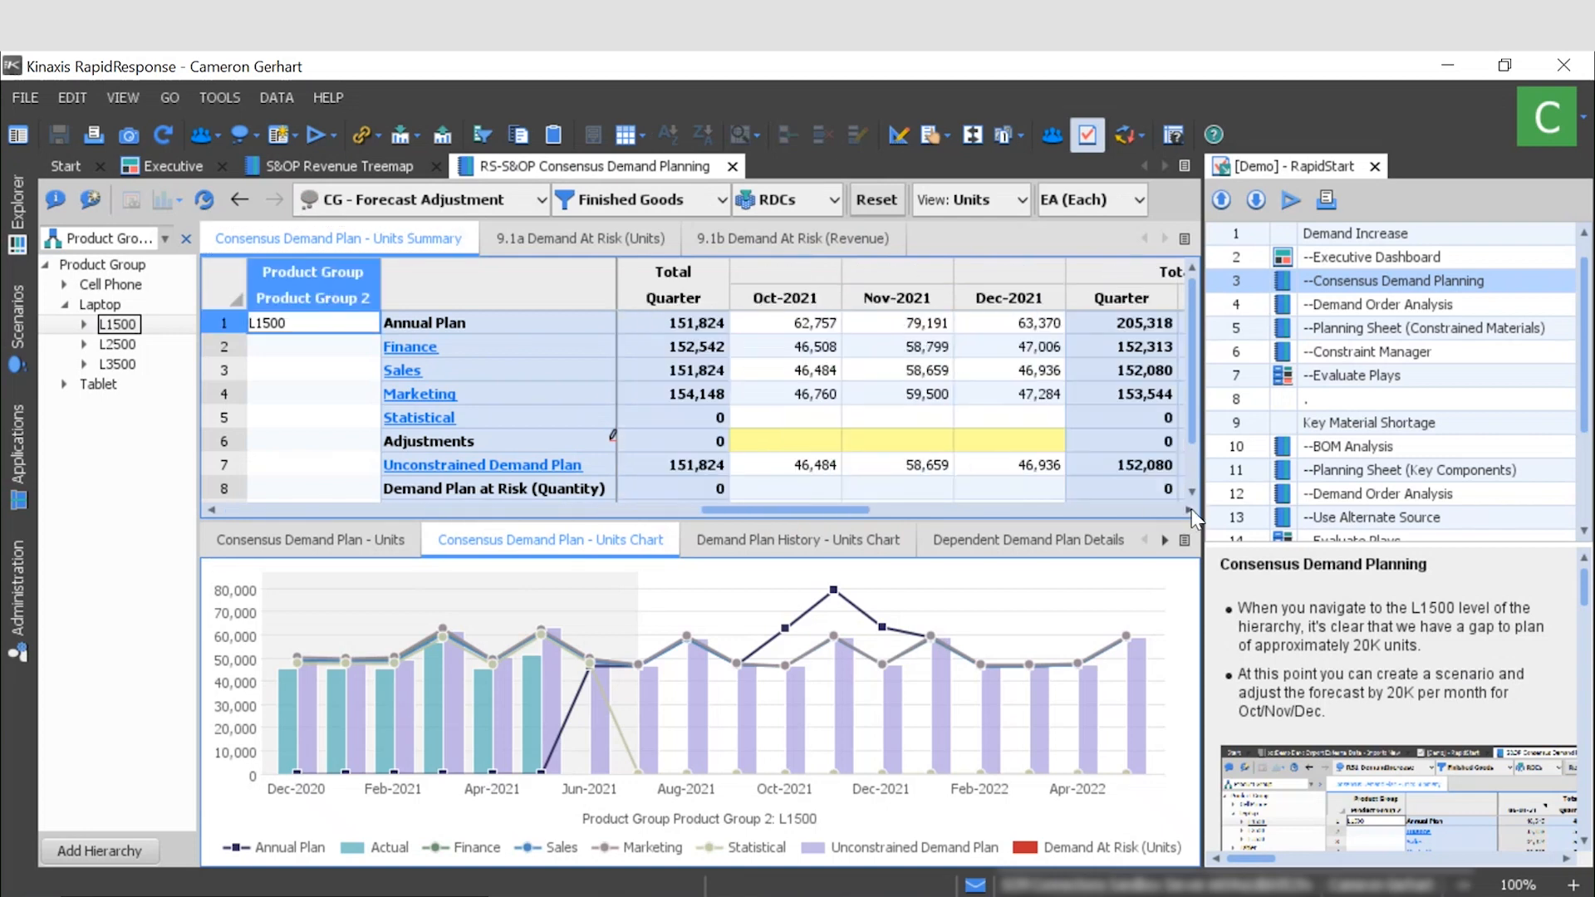
click(784, 440)
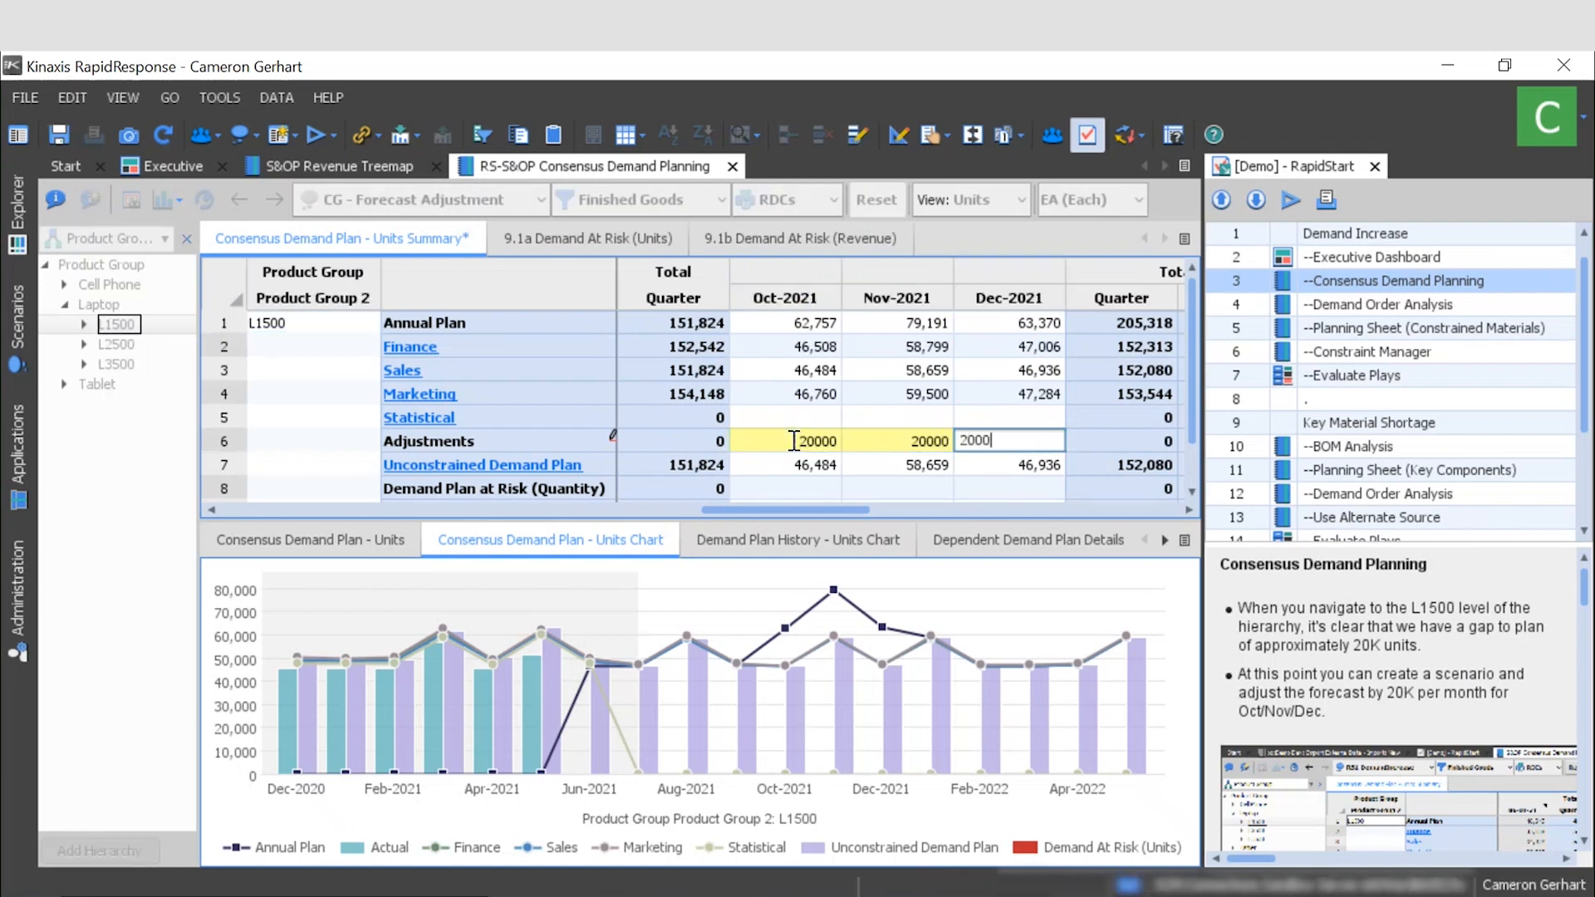
key(Return)
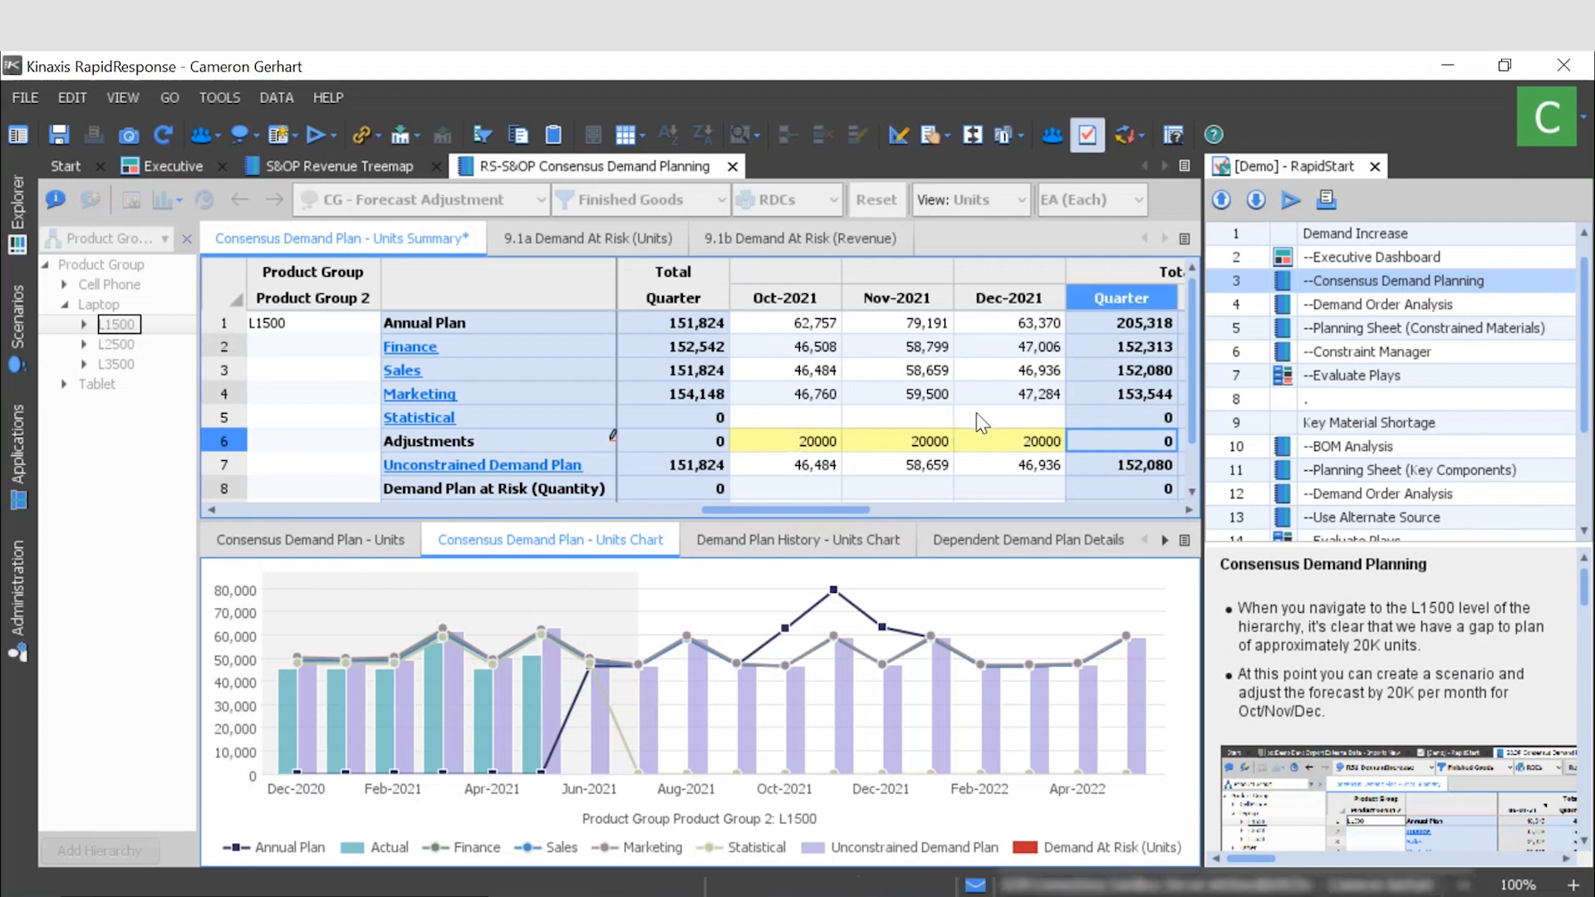
click(1007, 417)
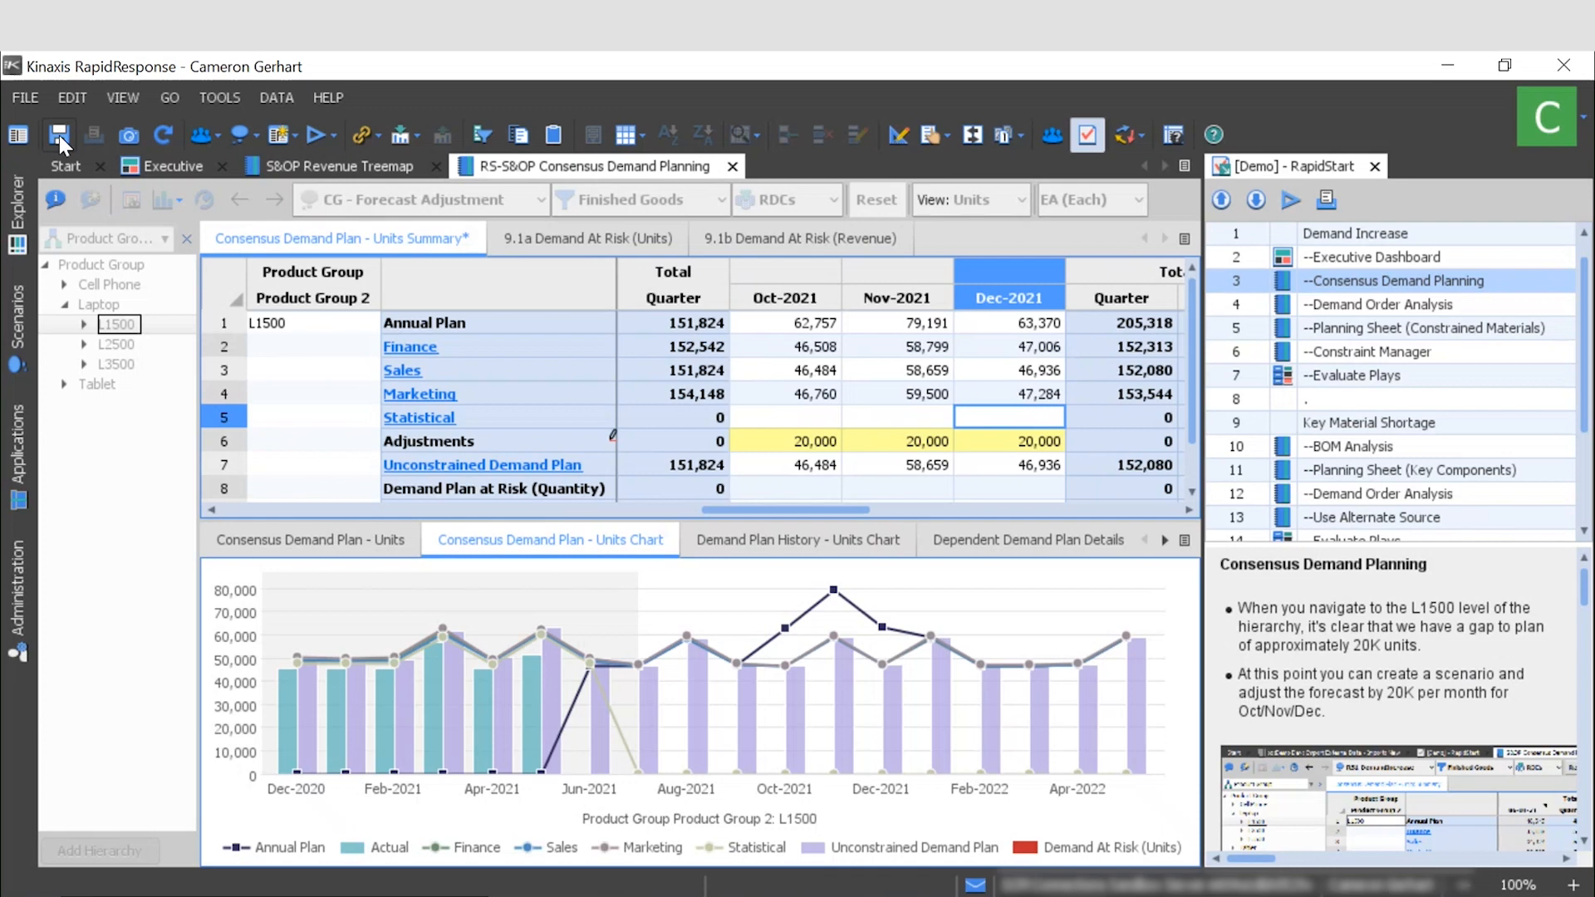
click(59, 136)
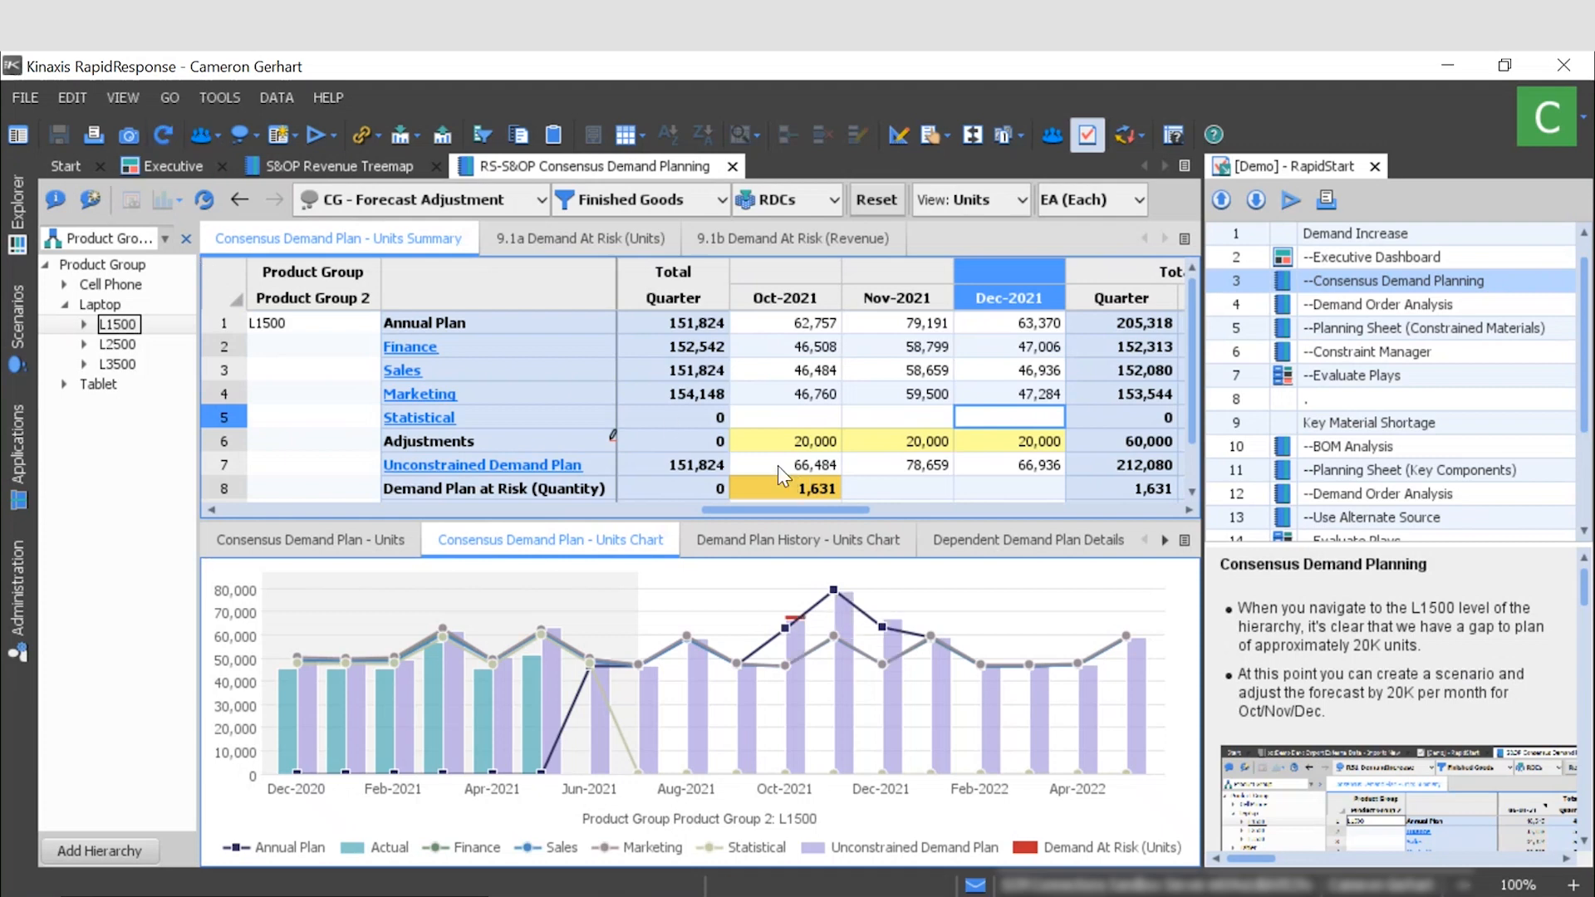
mouse_move(806, 334)
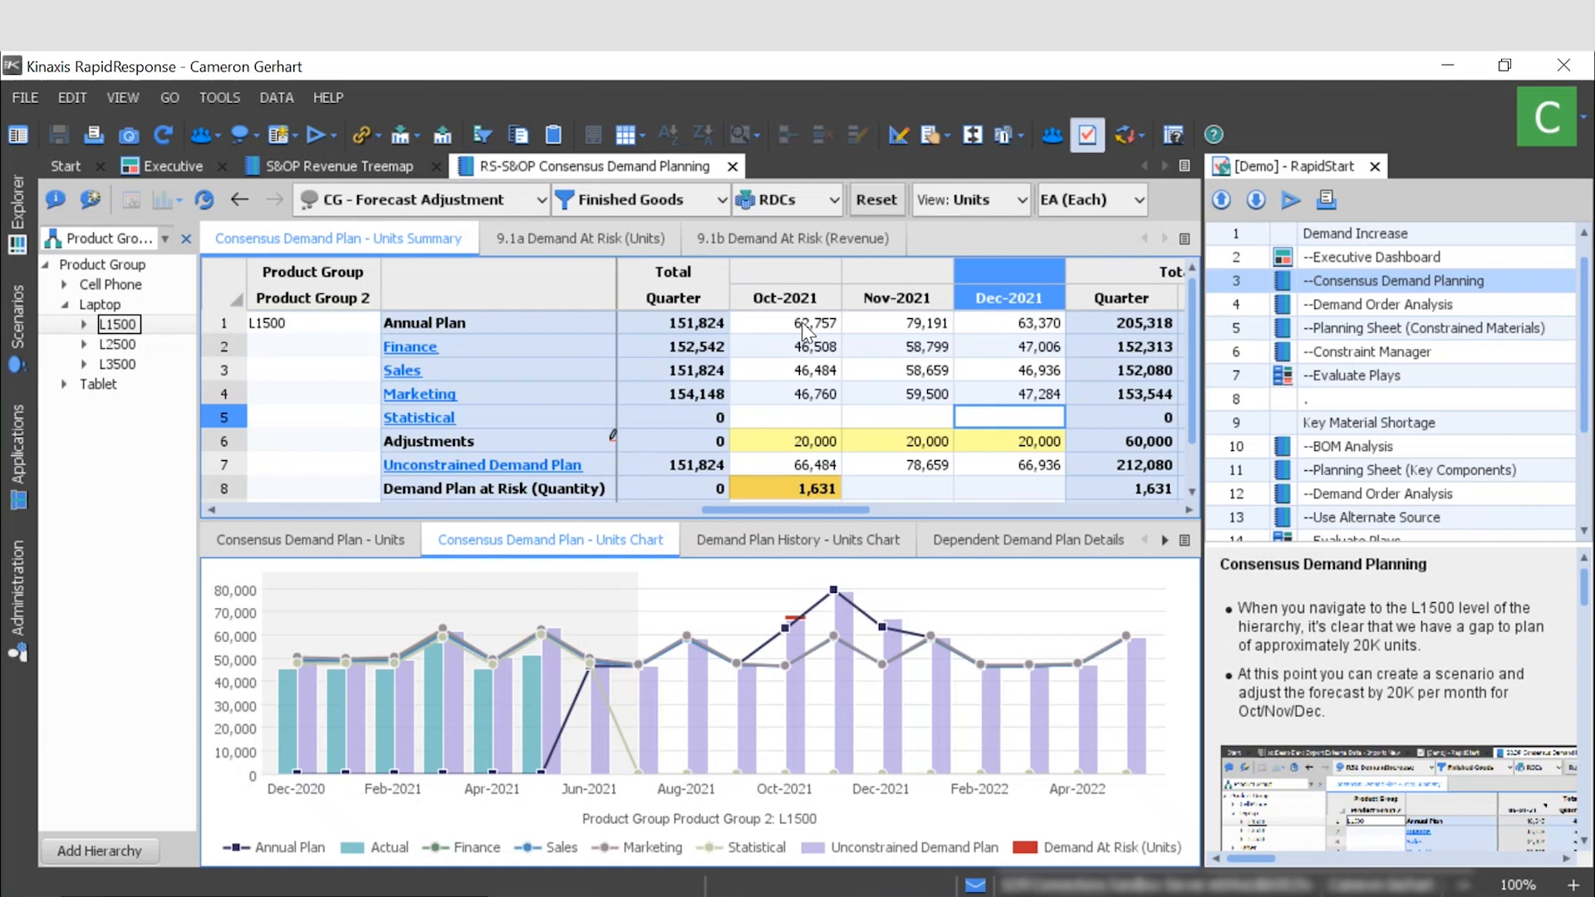
mouse_move(820, 635)
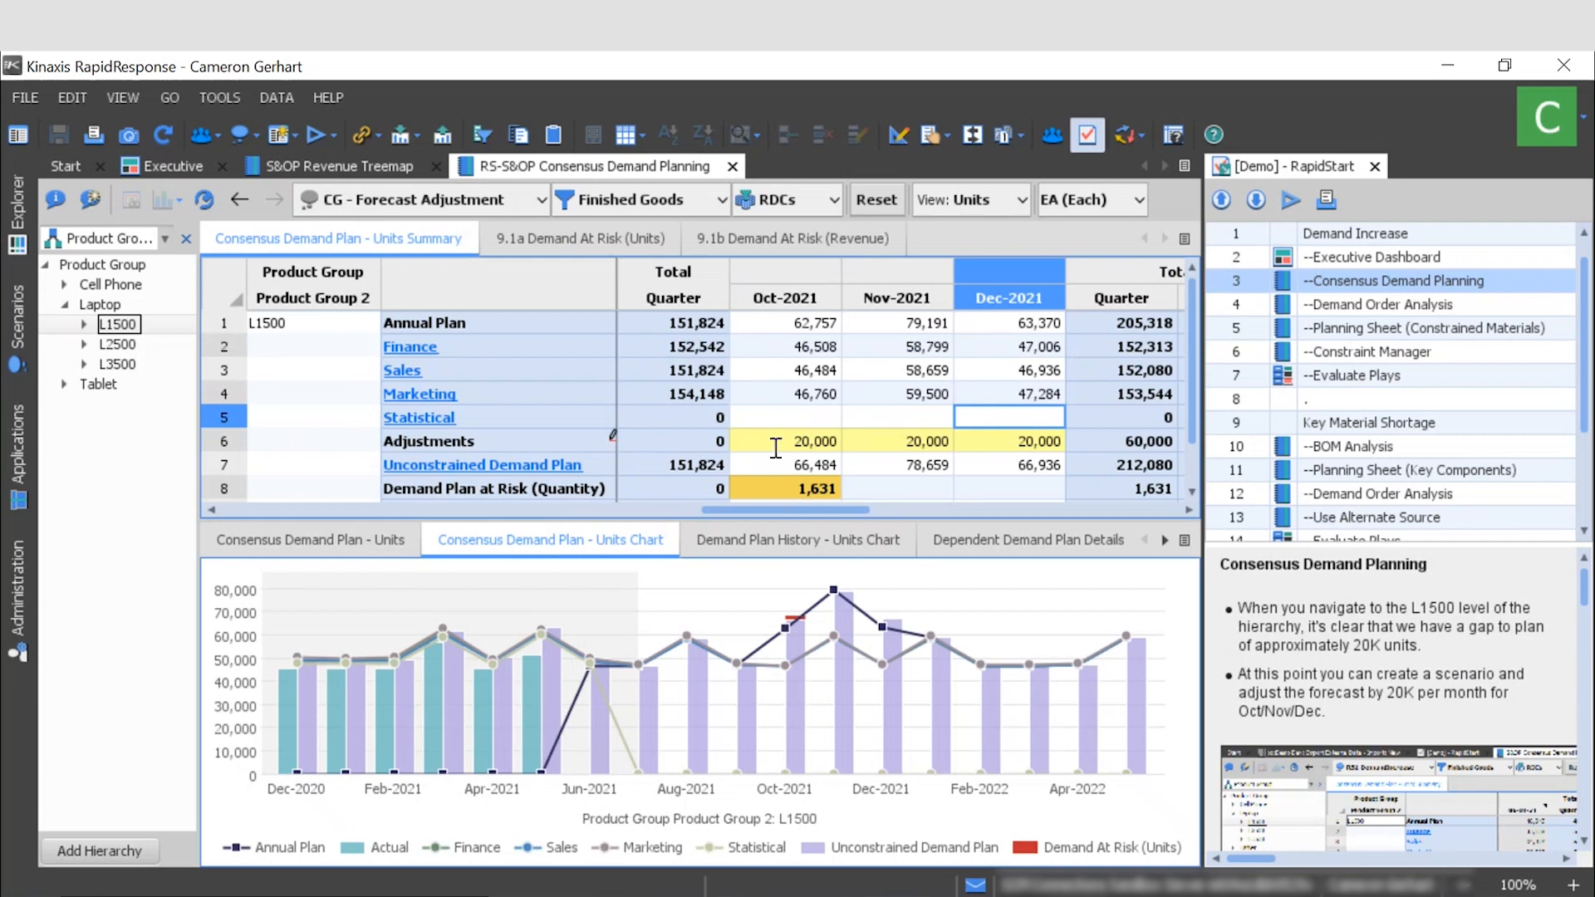
mouse_move(773, 506)
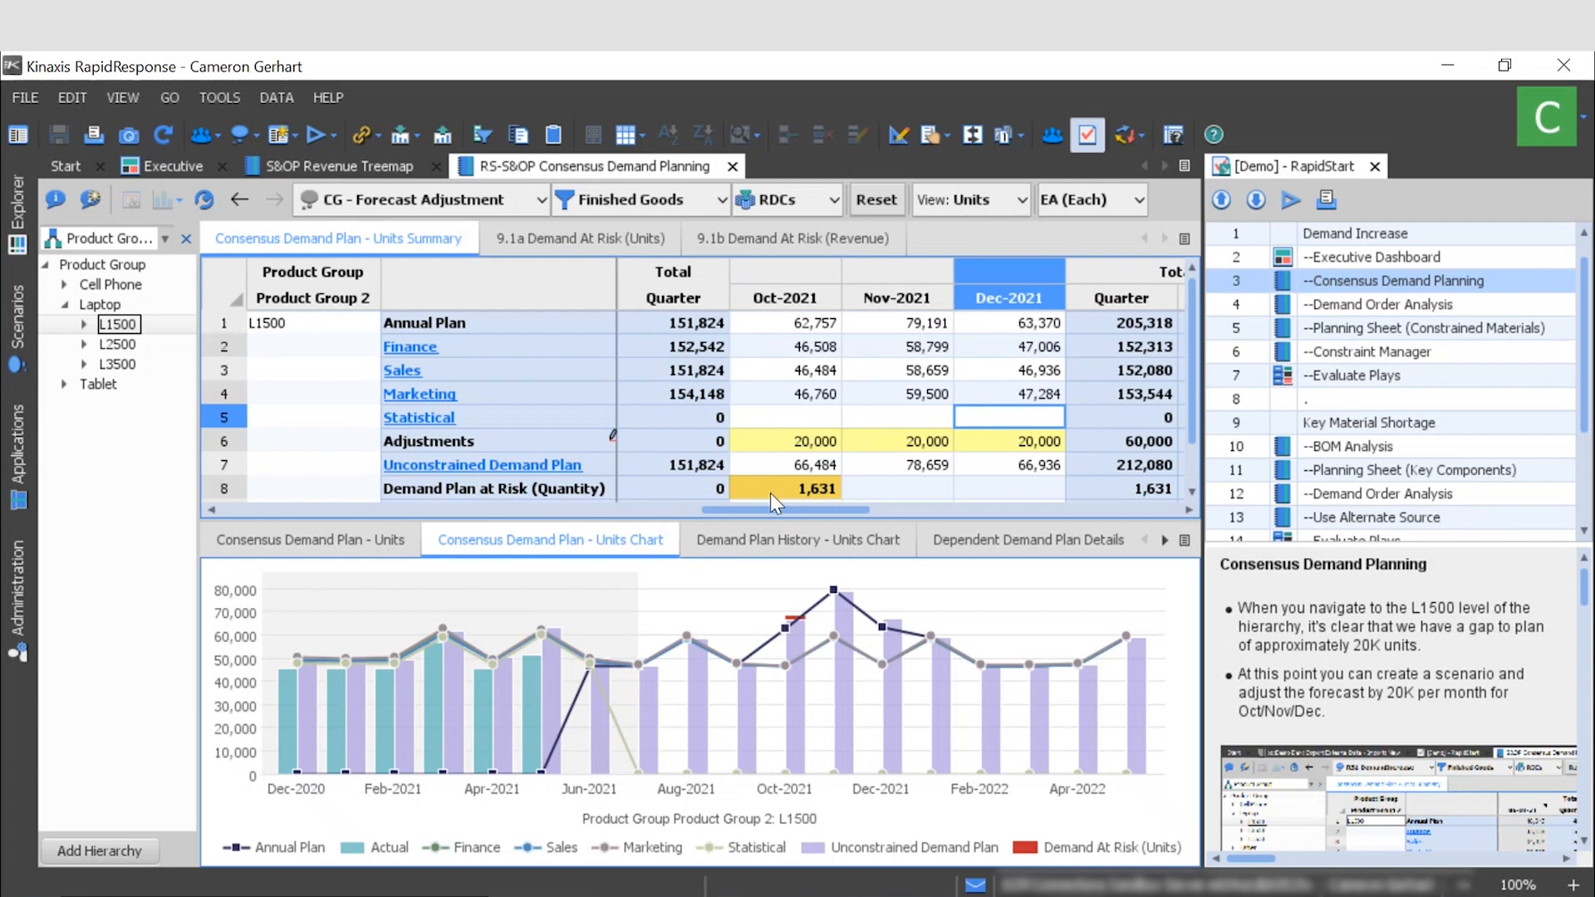
mouse_move(615, 504)
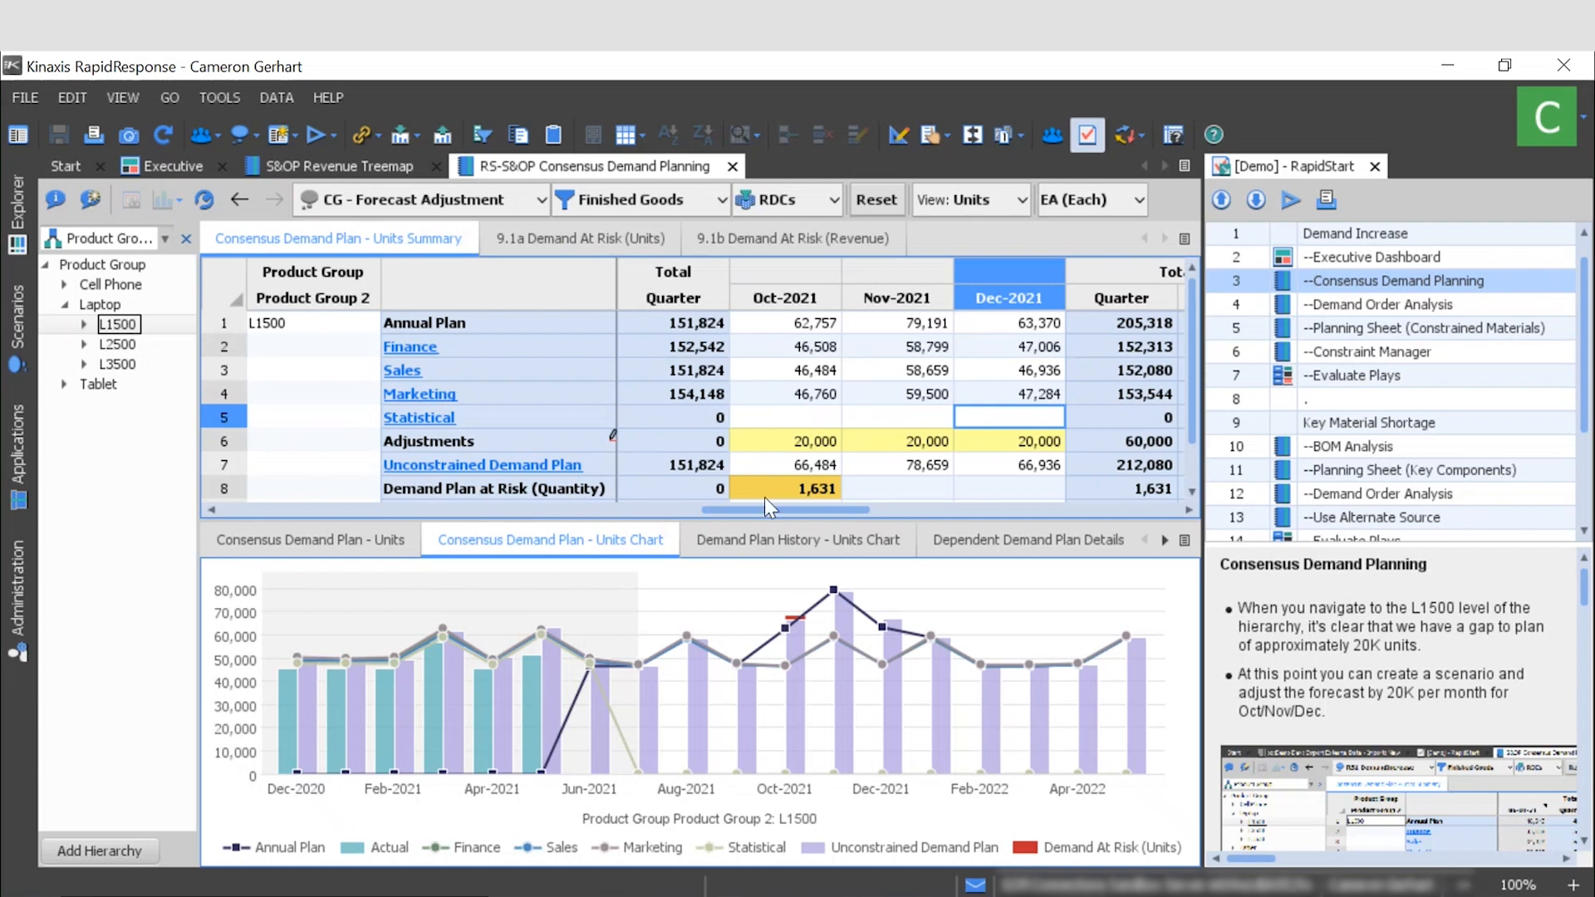
mouse_move(798, 500)
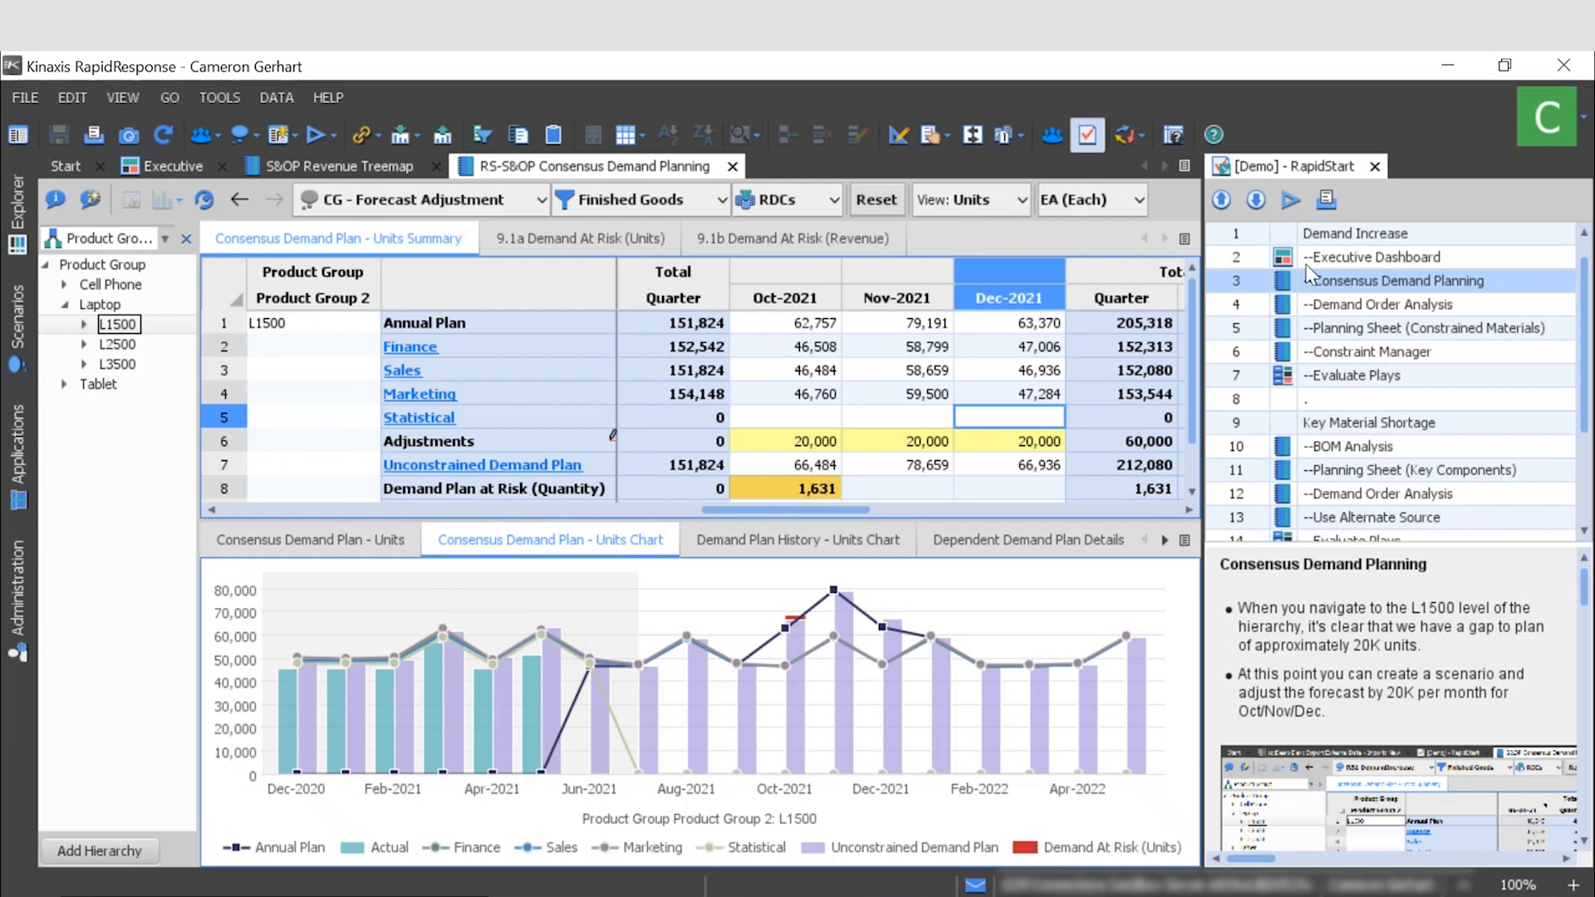
Open Demand Order Analysis and replace 01a-Adjust Forecast with the CG - Forecast Adjustment scenario.
click(1376, 304)
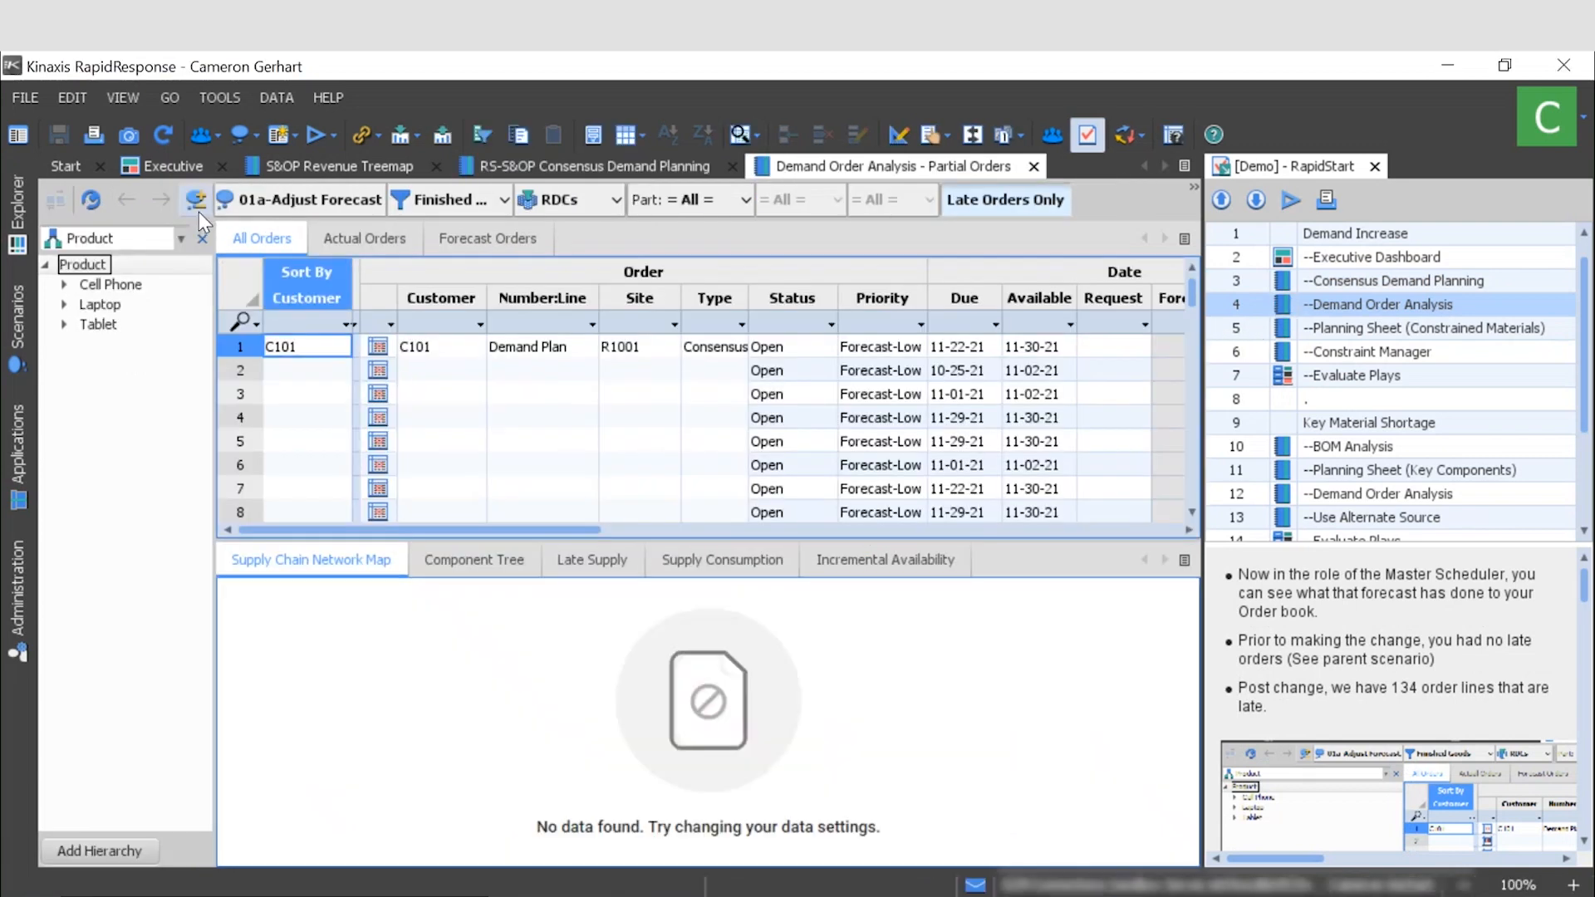
click(195, 199)
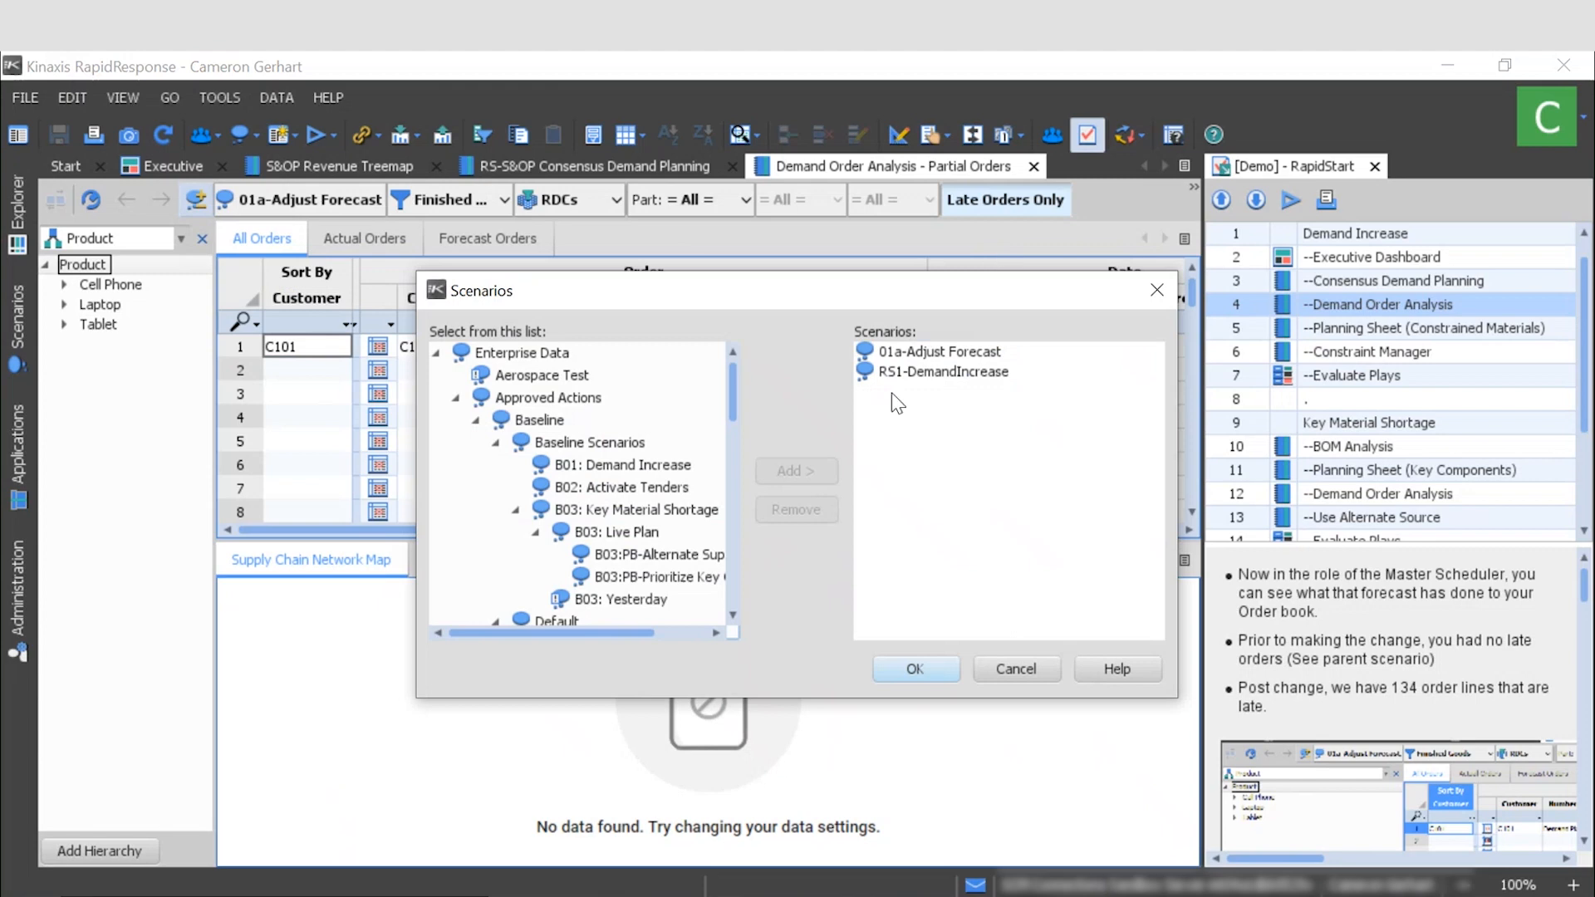
click(937, 350)
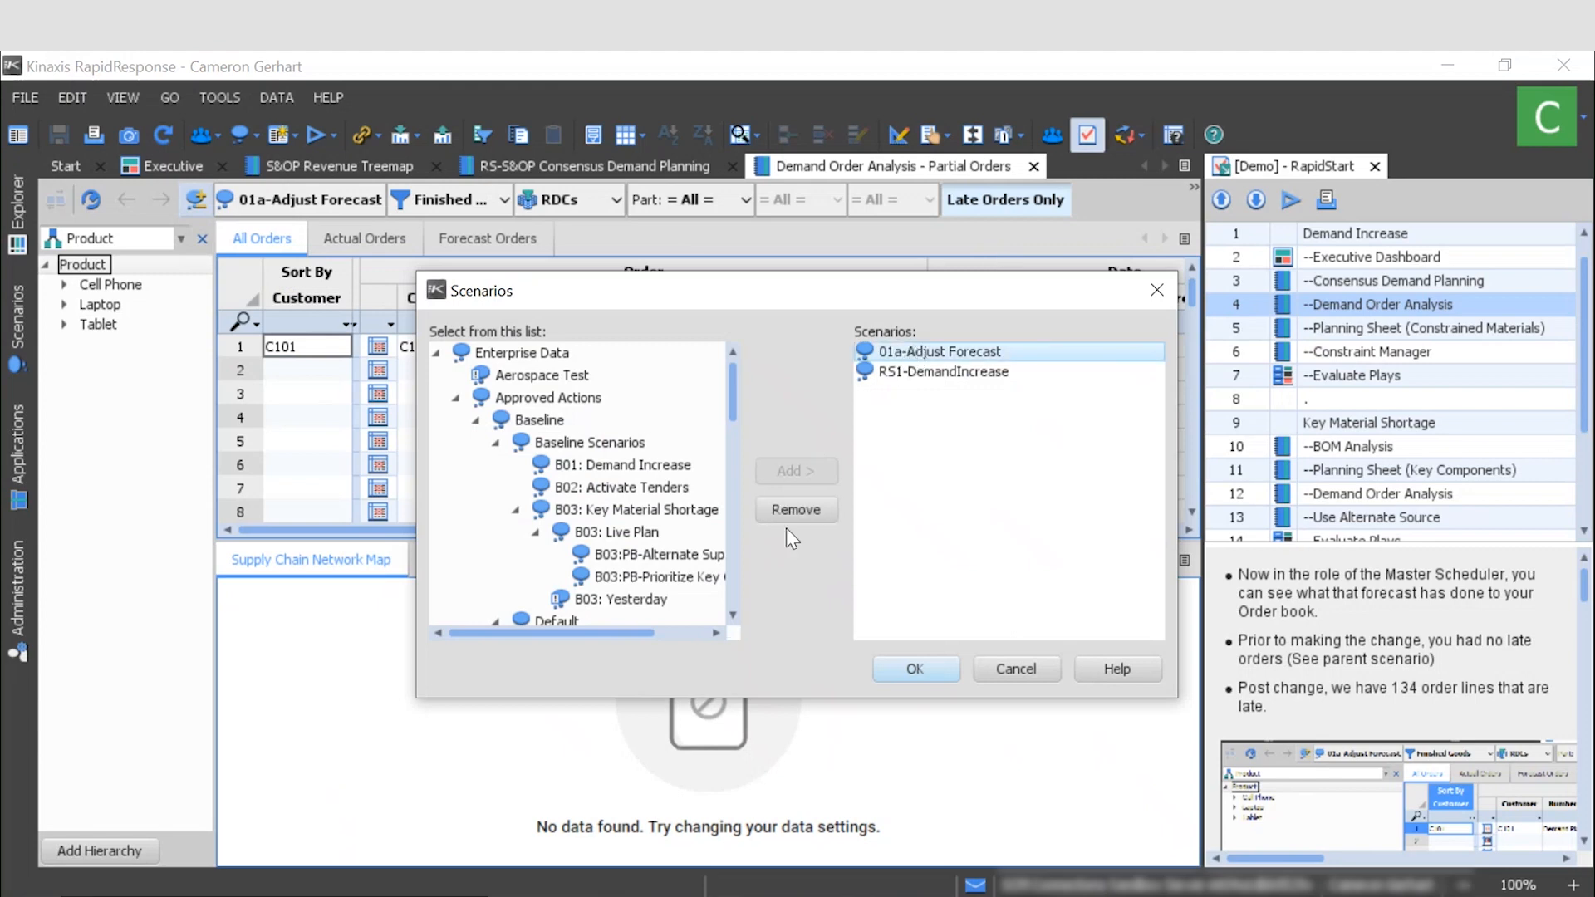
click(796, 508)
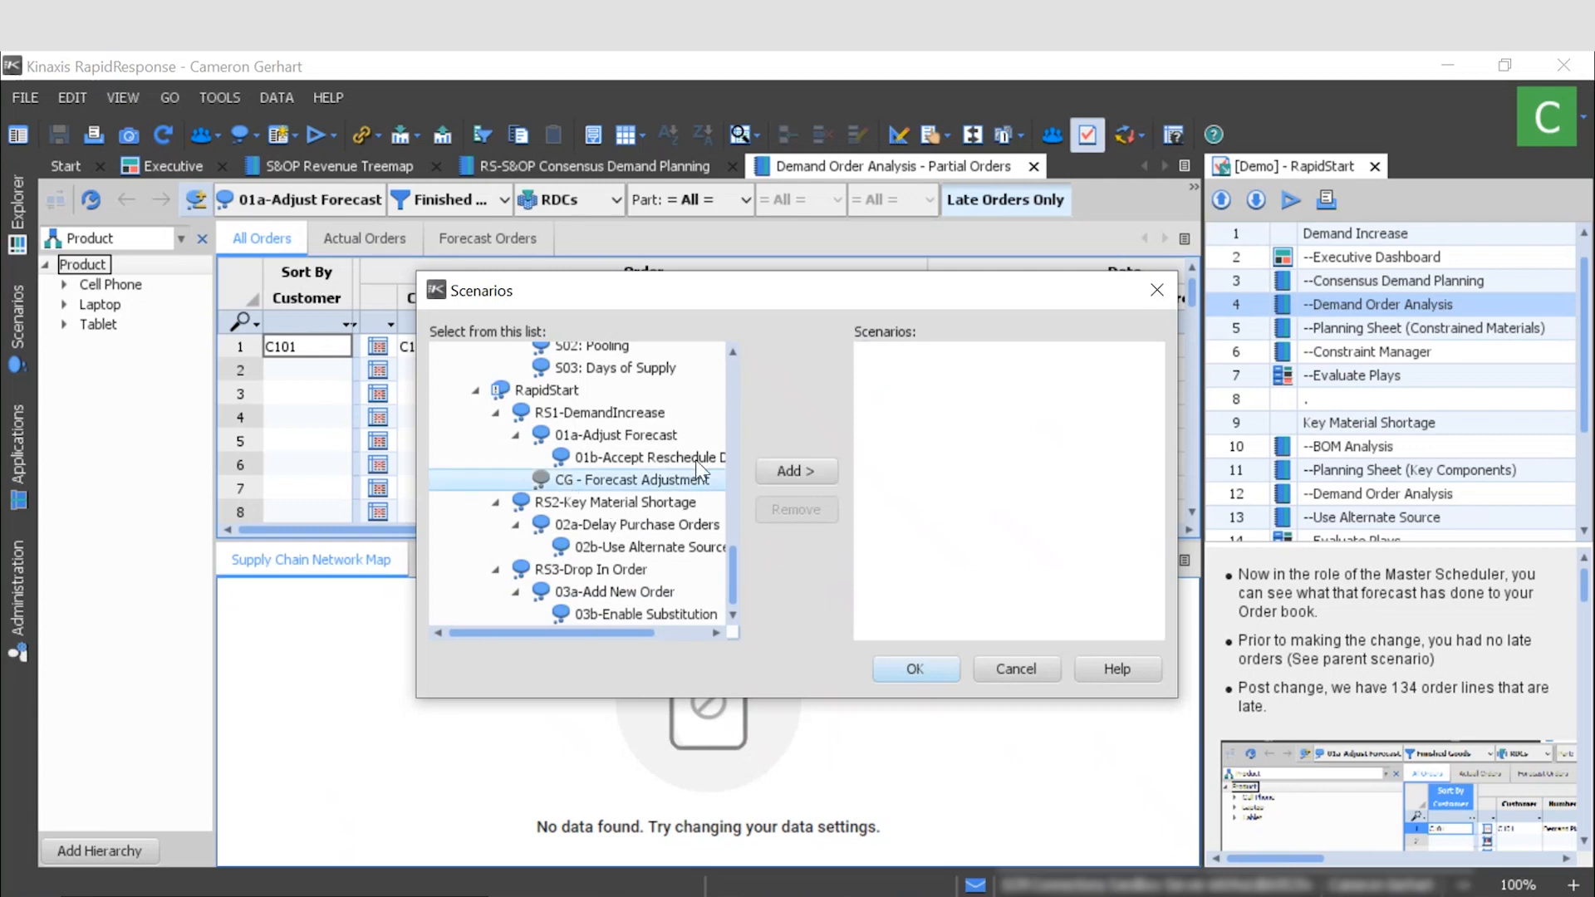
click(795, 471)
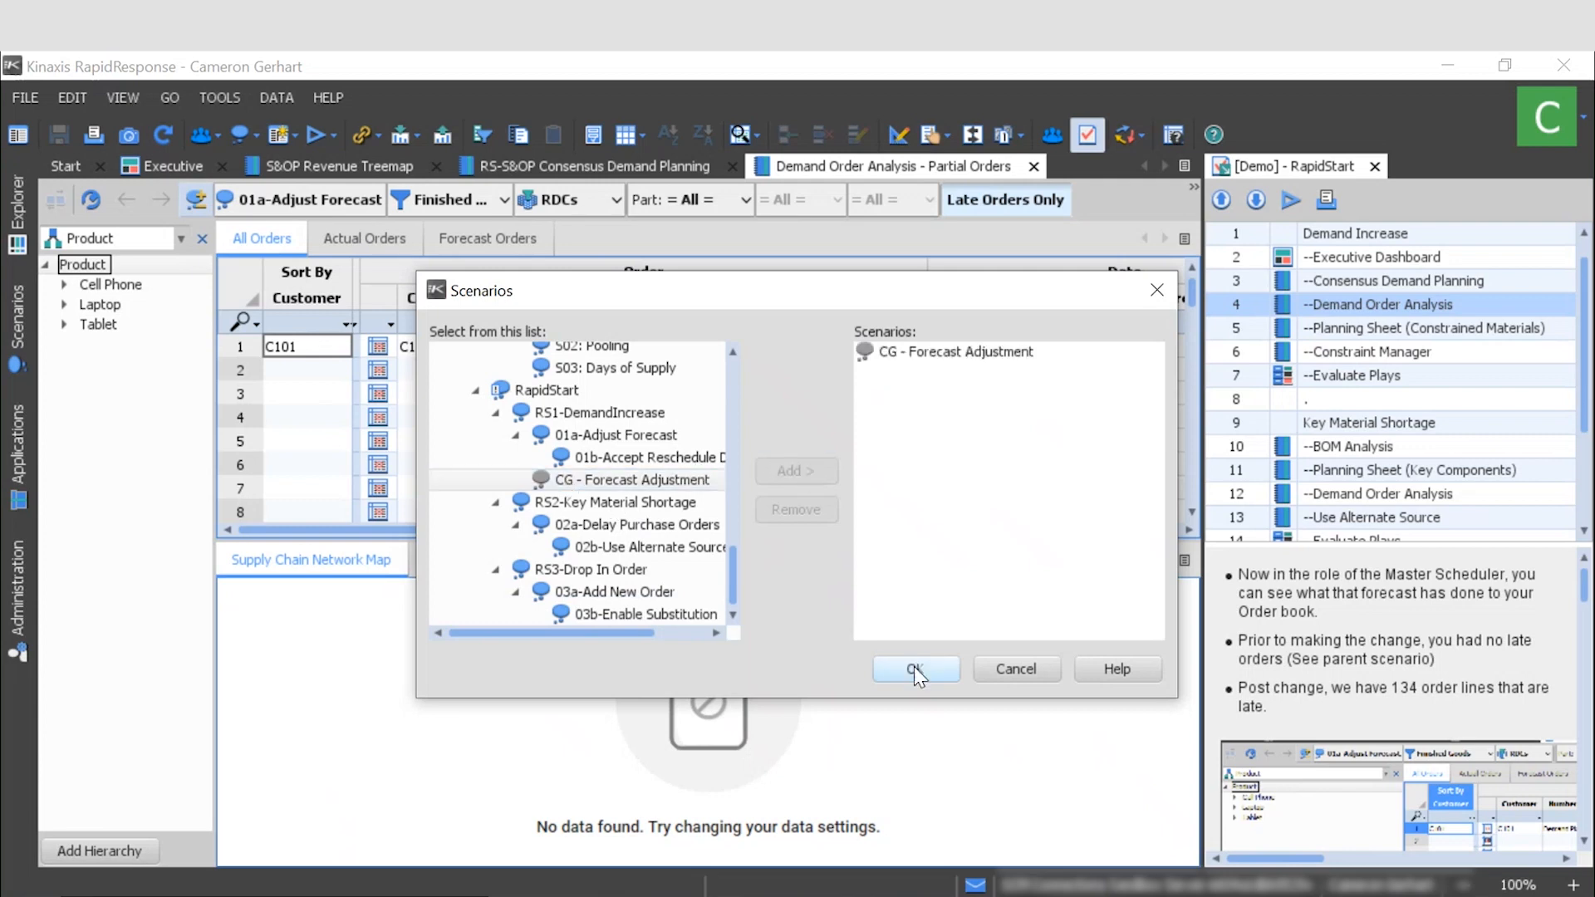
click(914, 670)
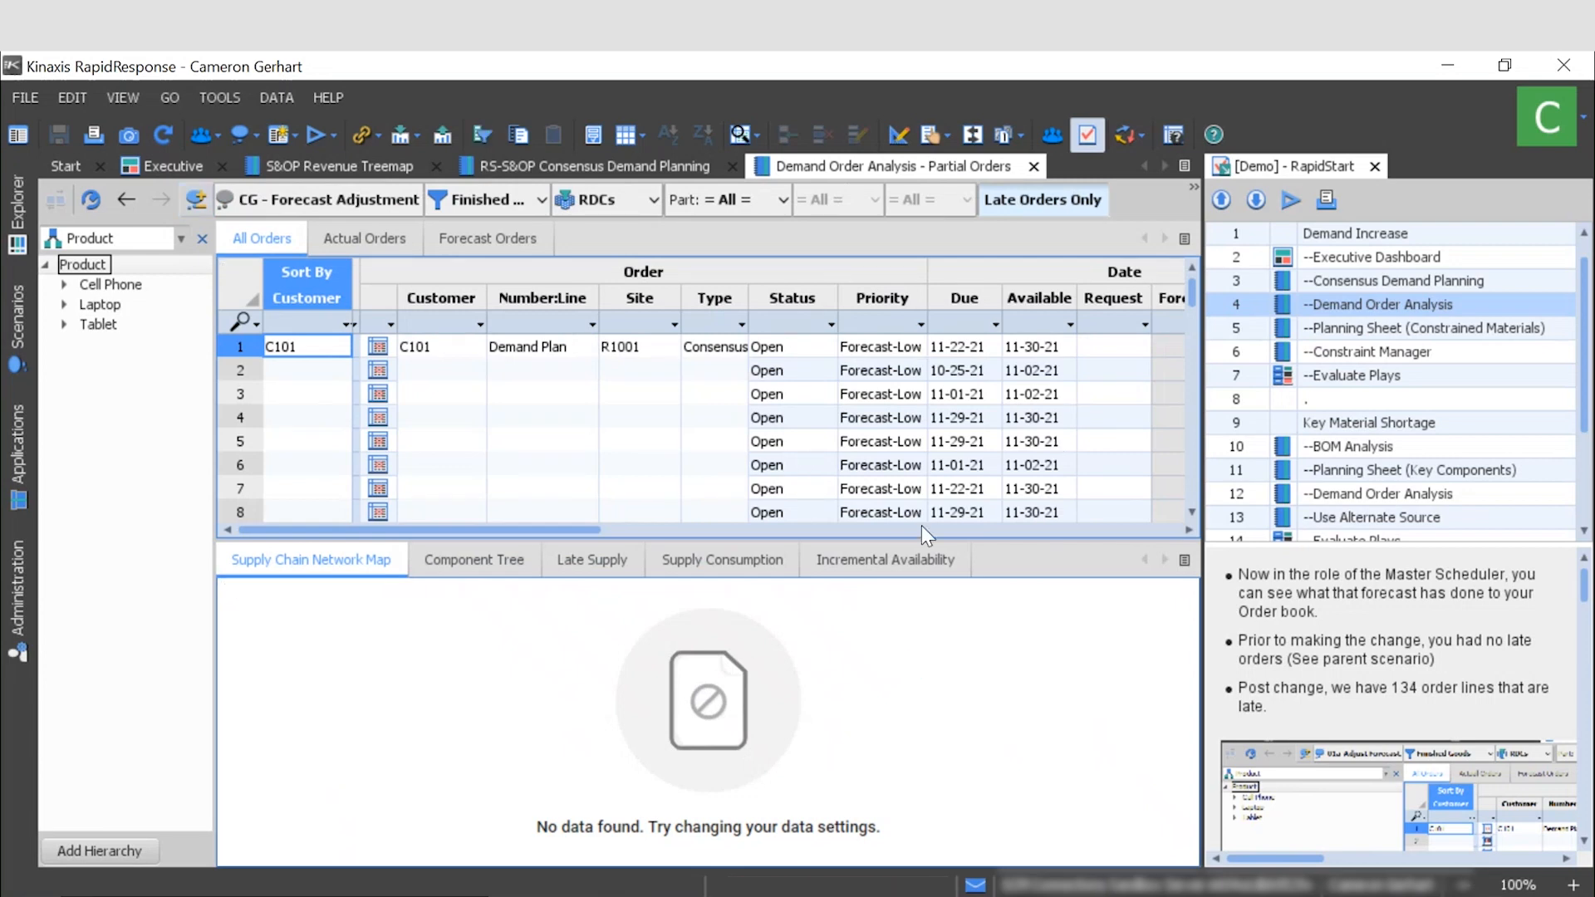
scroll(down, 3)
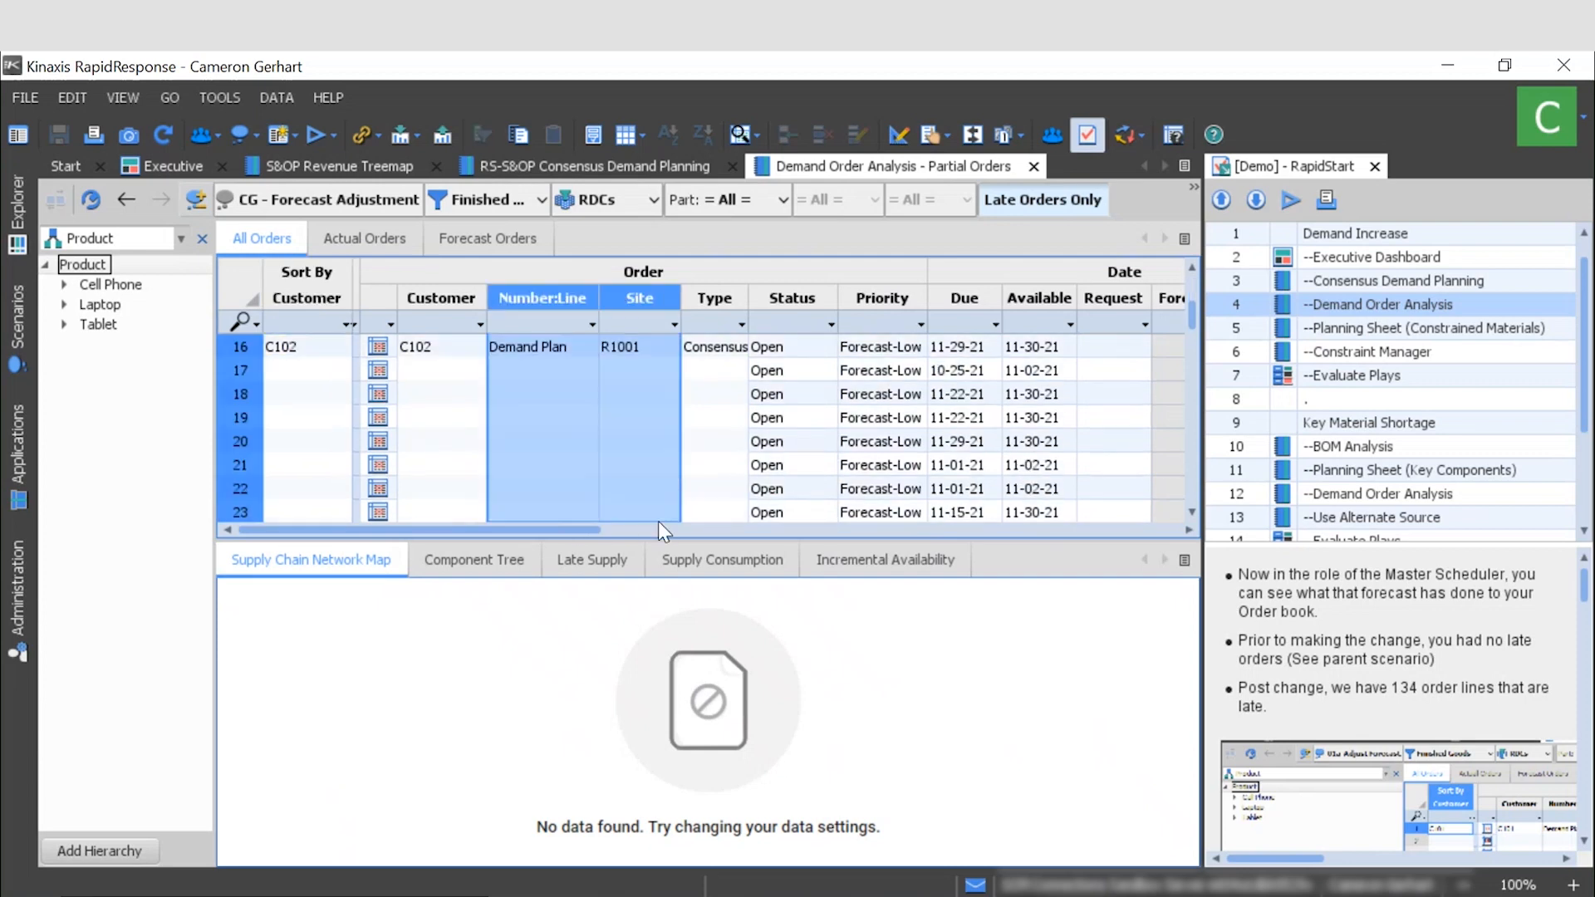
scroll(up, 3)
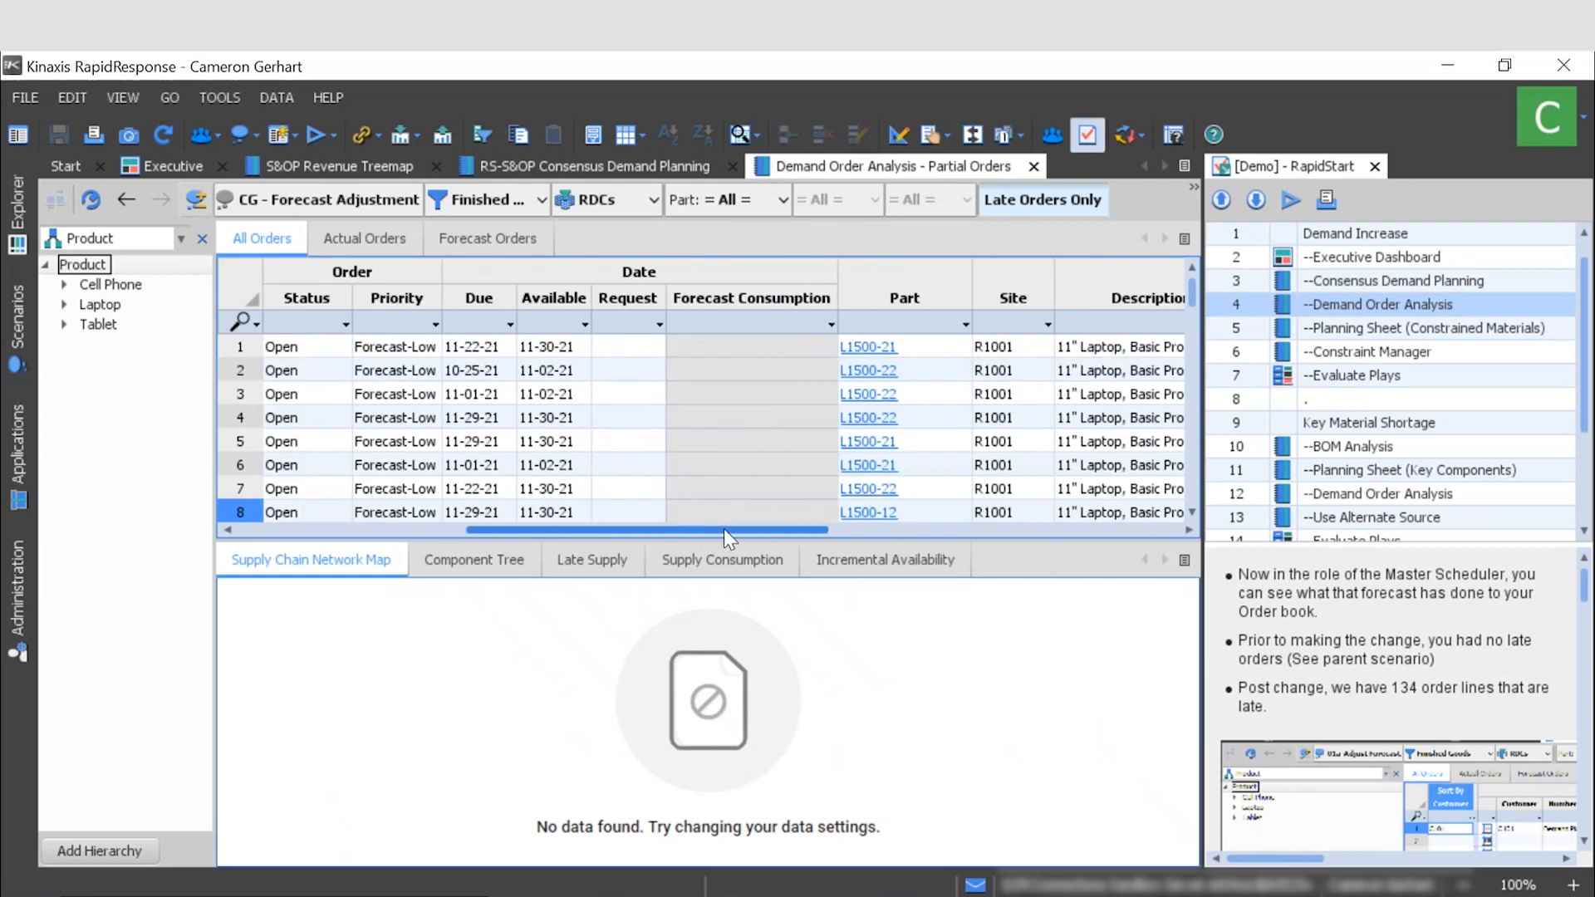
scroll(right, 3)
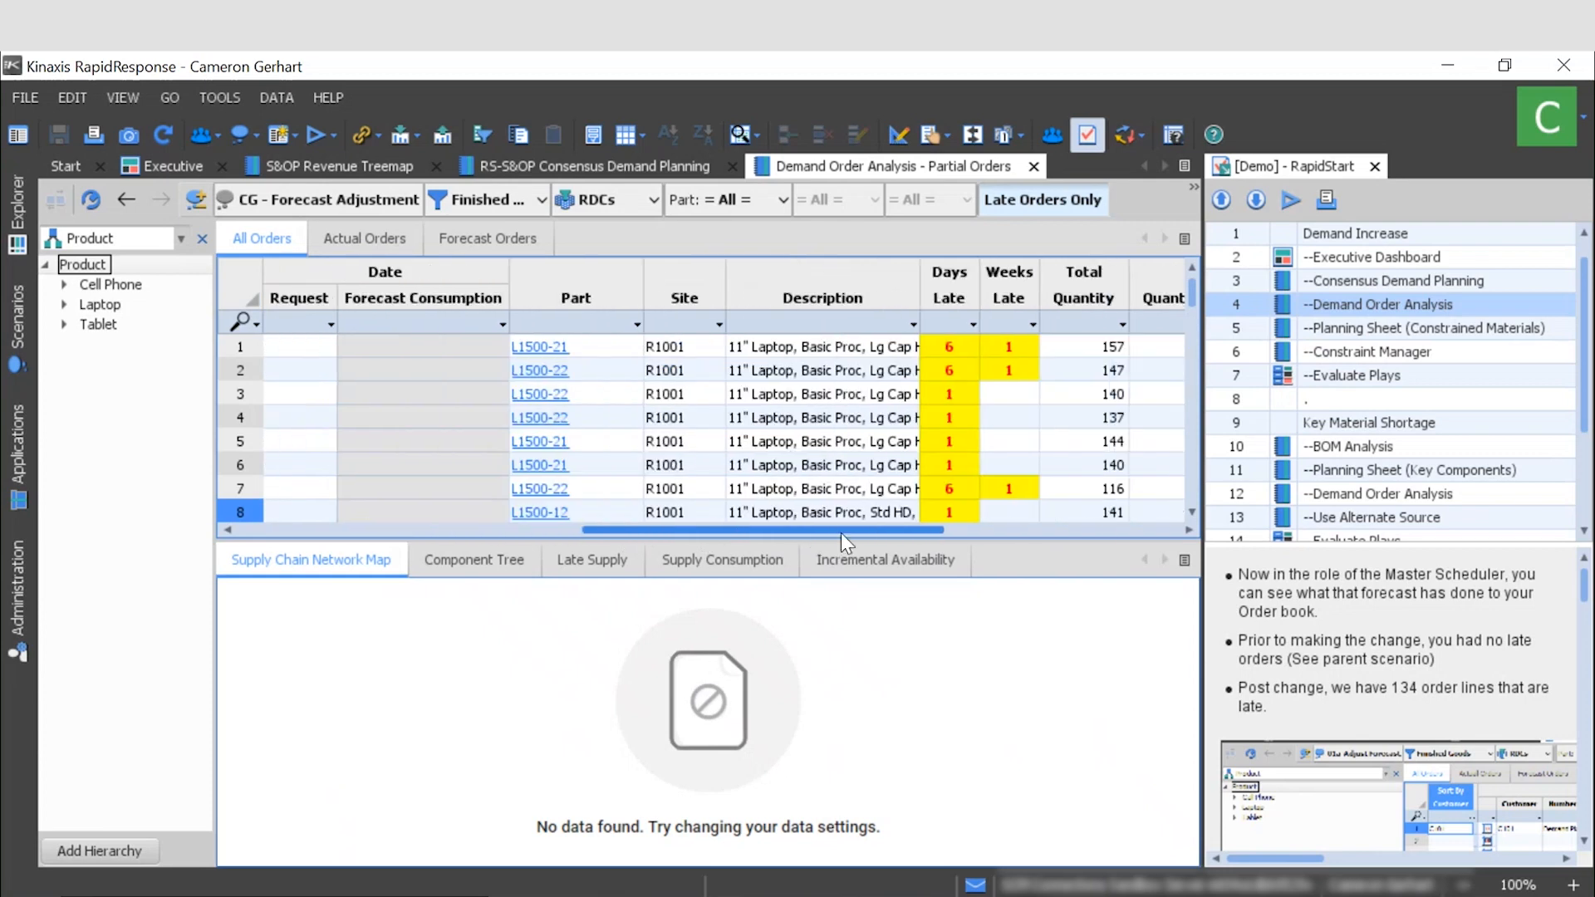
scroll(right, 3)
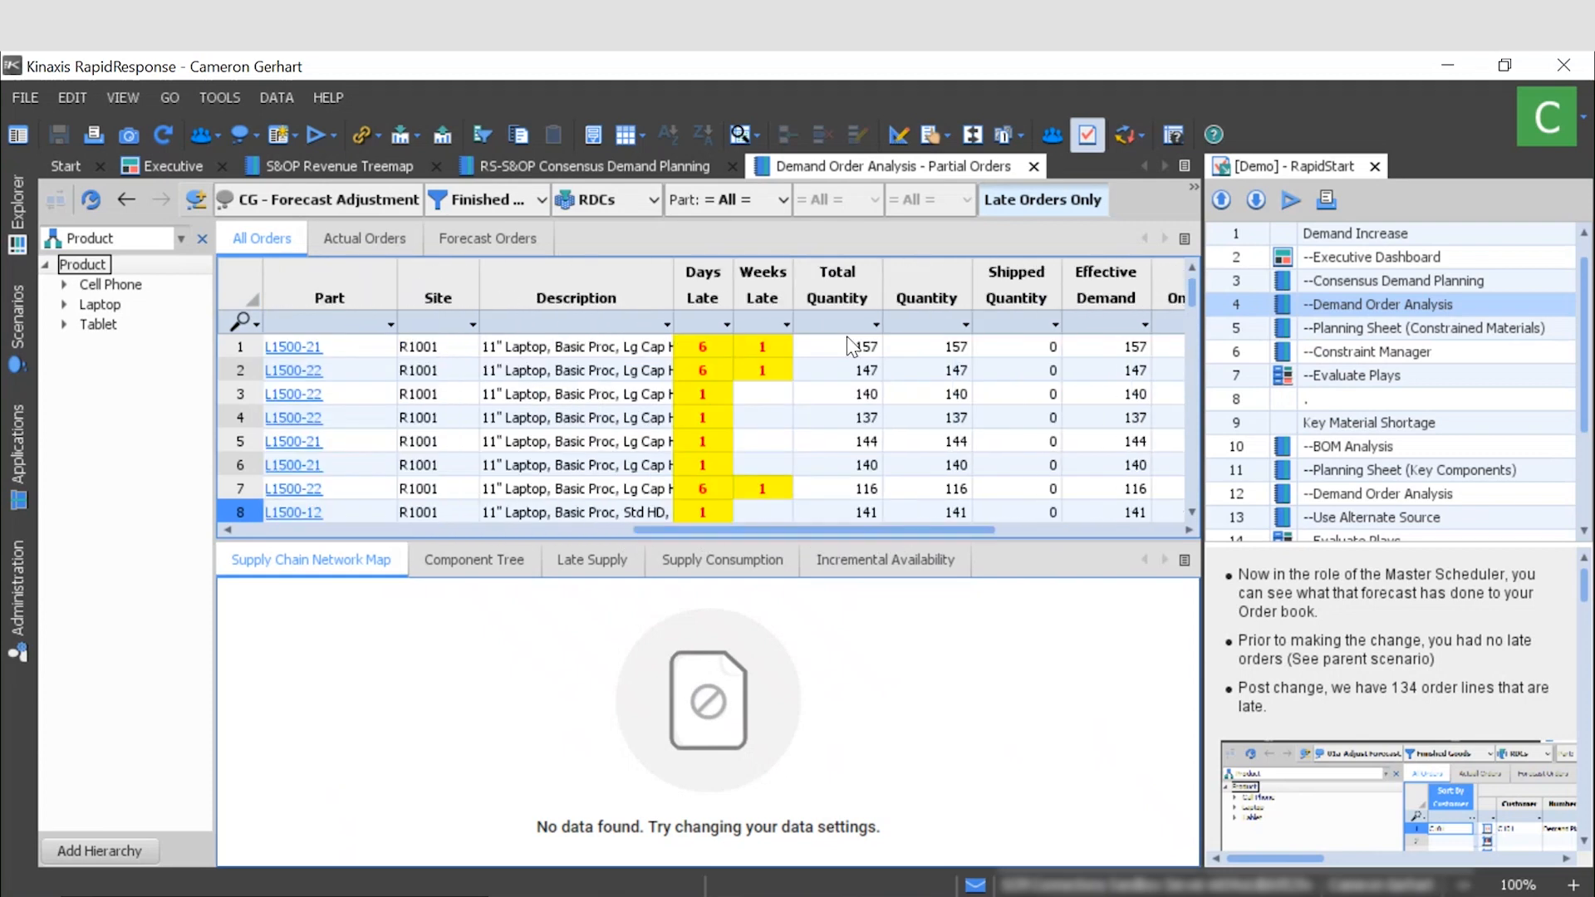
mouse_move(705, 350)
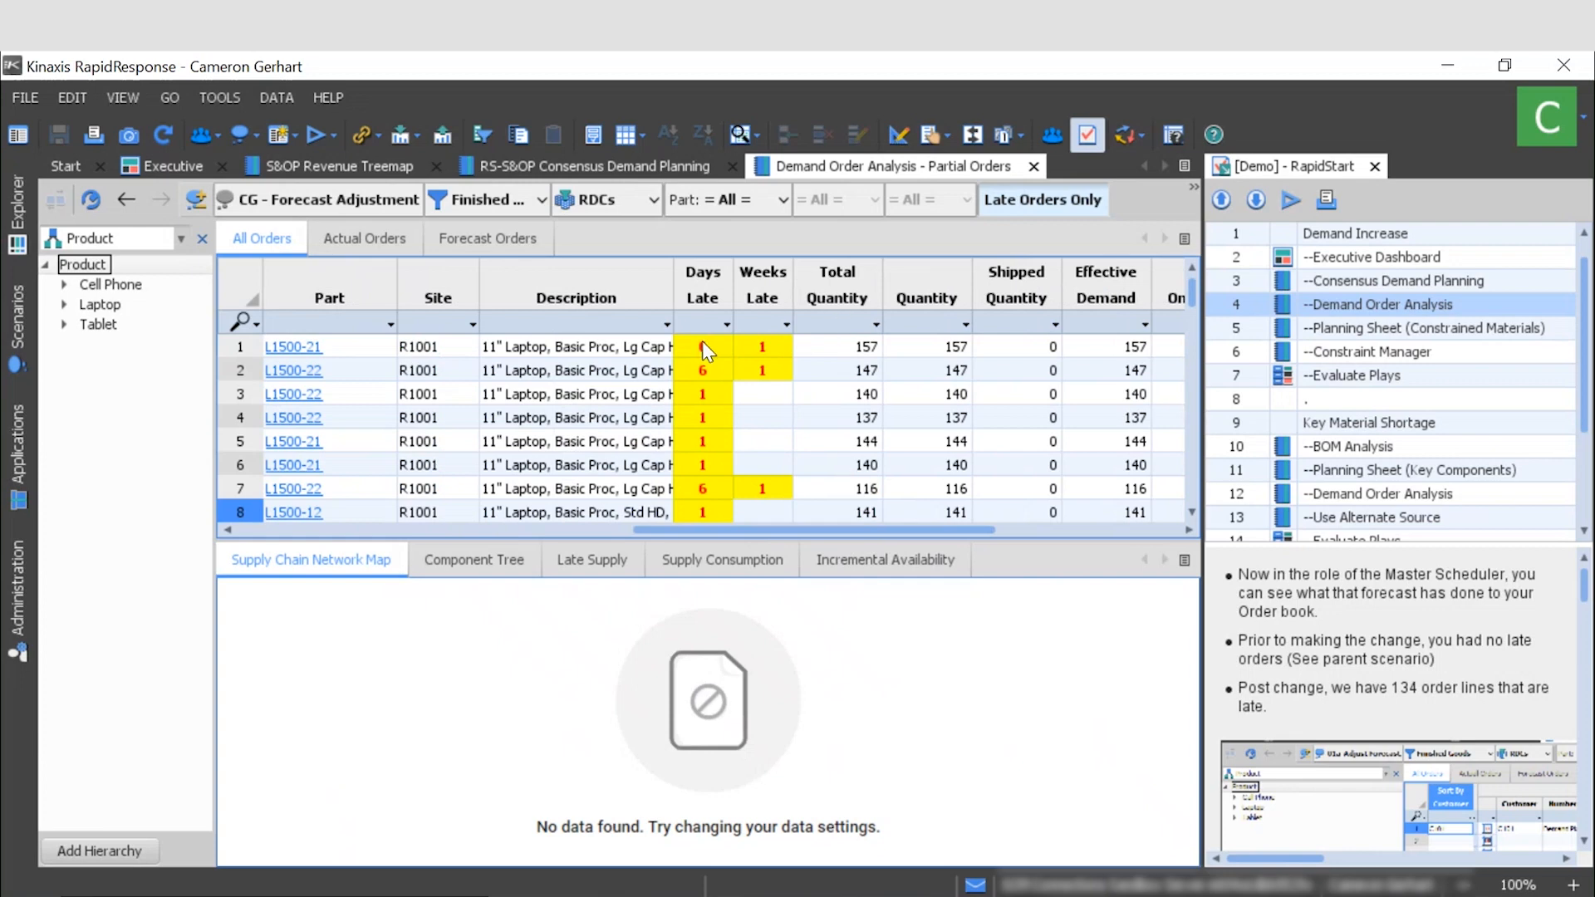
scroll(right, 3)
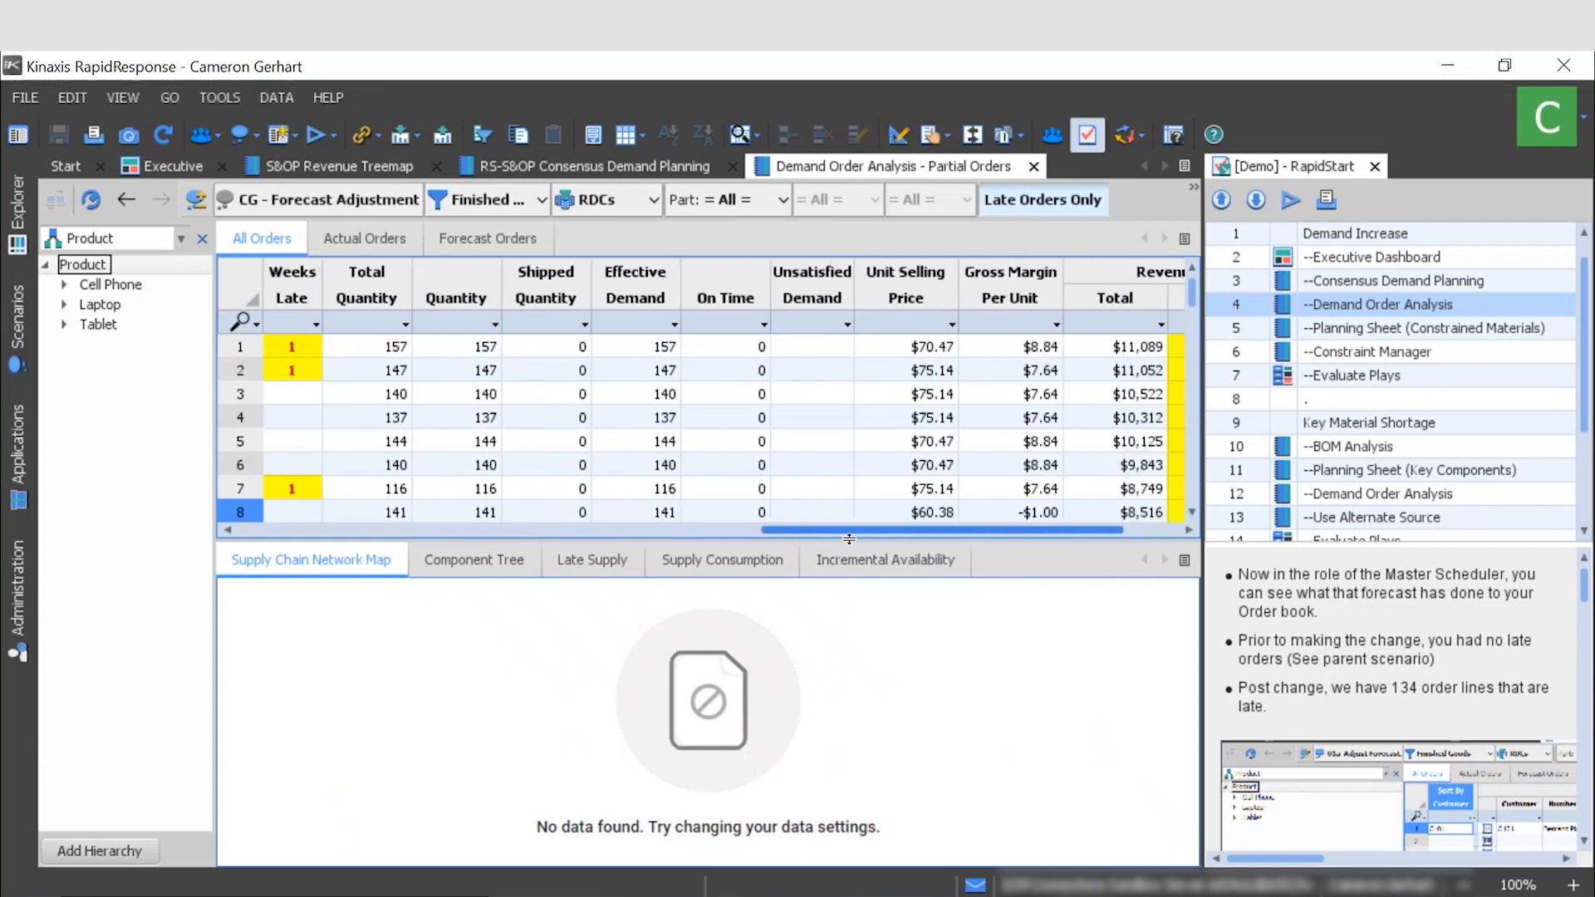
scroll(right, 3)
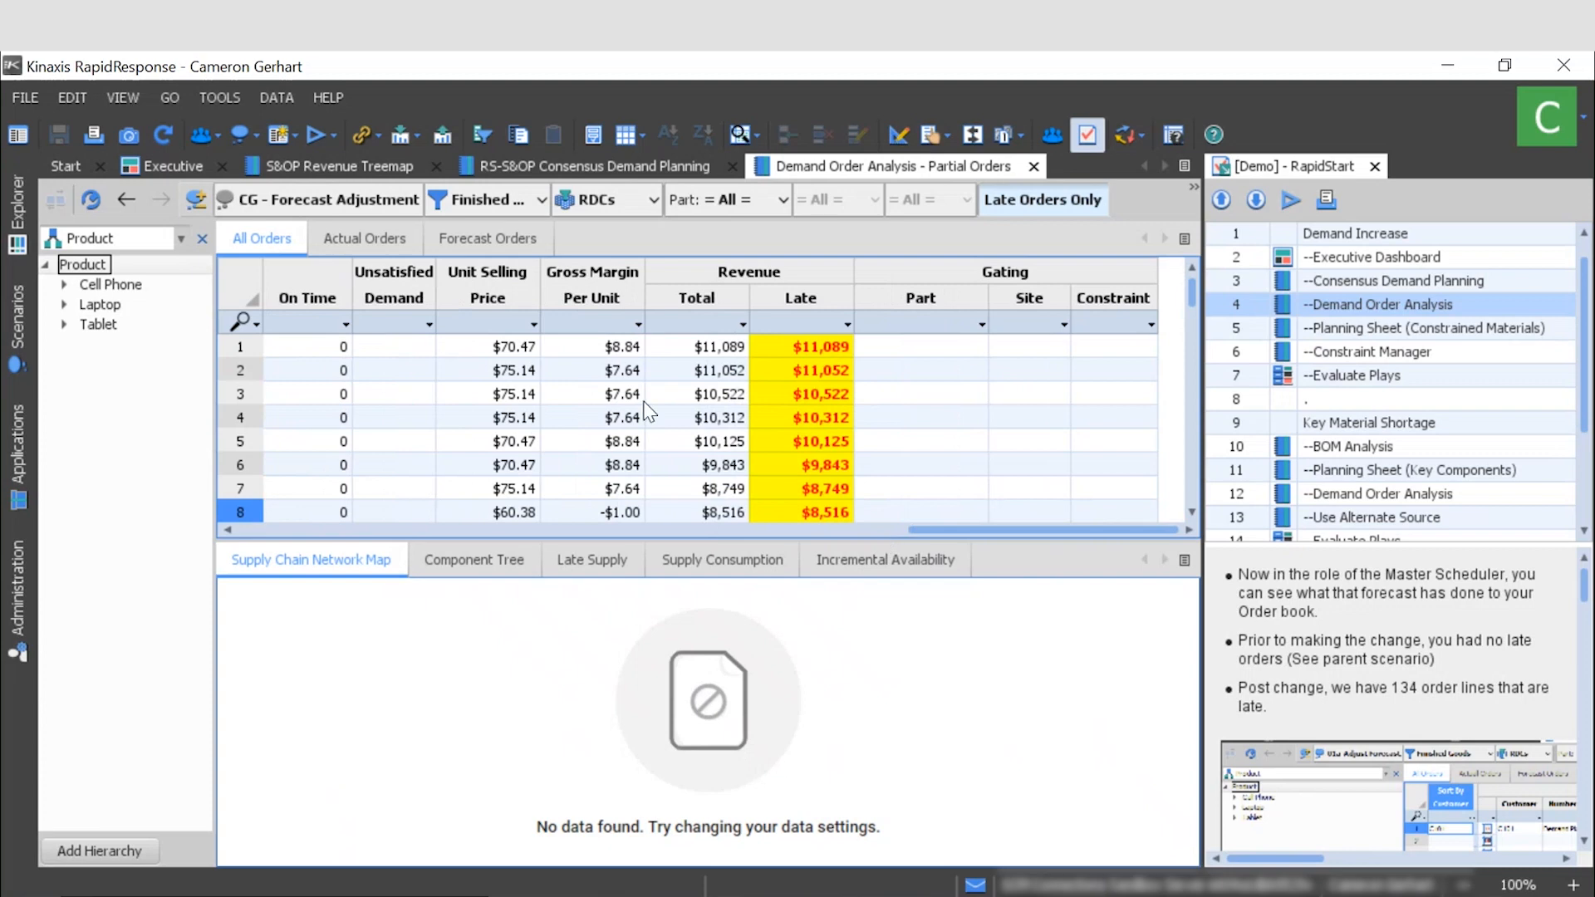
mouse_move(787, 353)
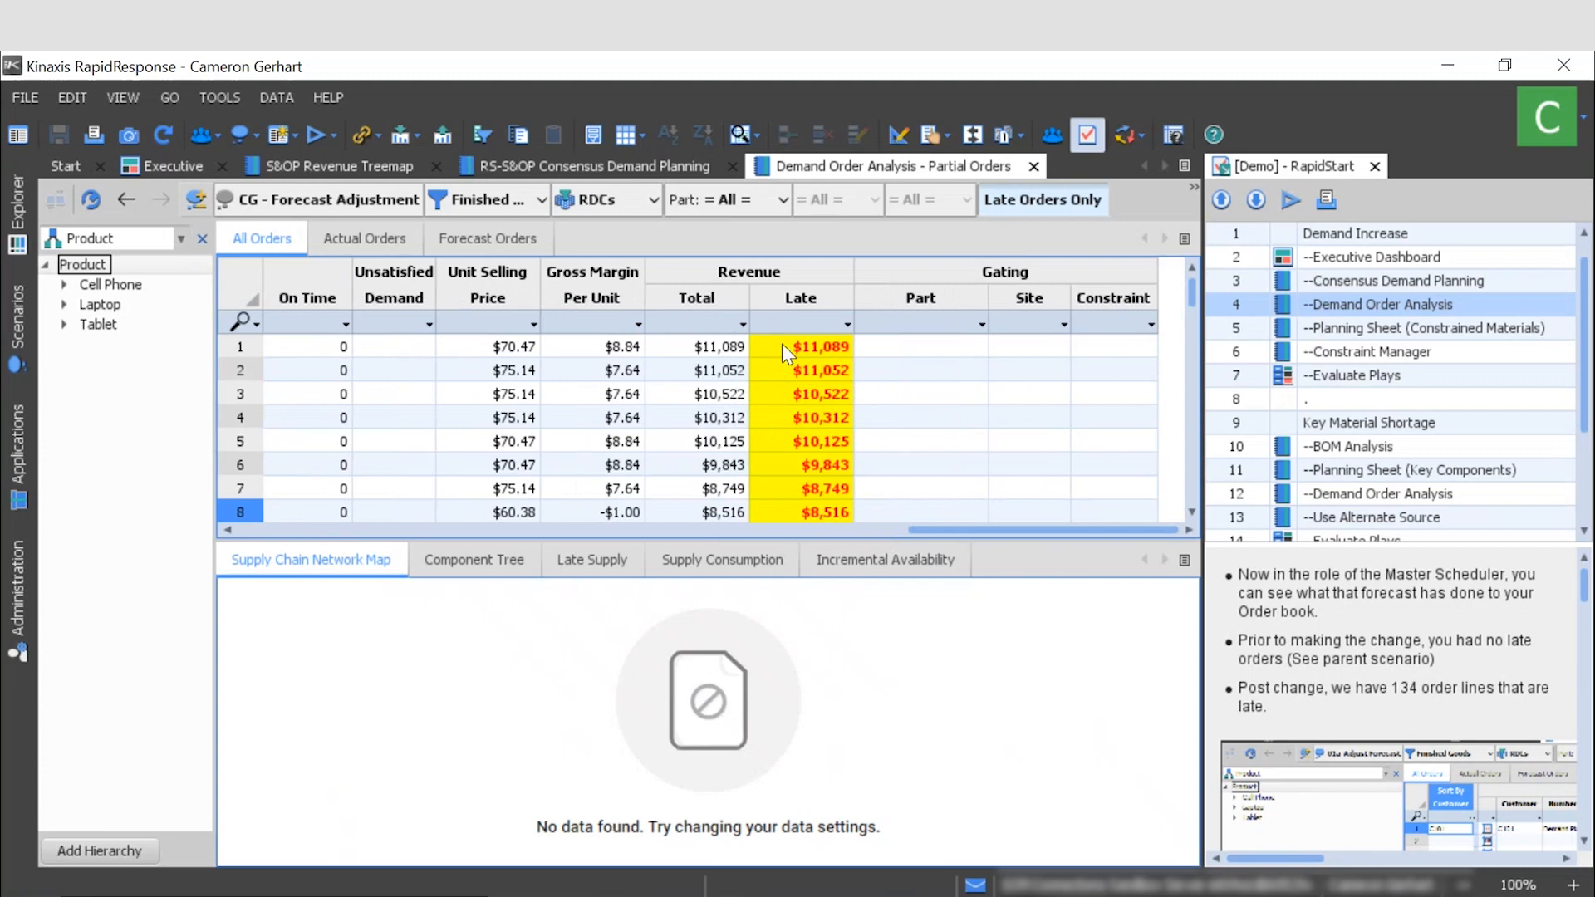
mouse_move(567, 346)
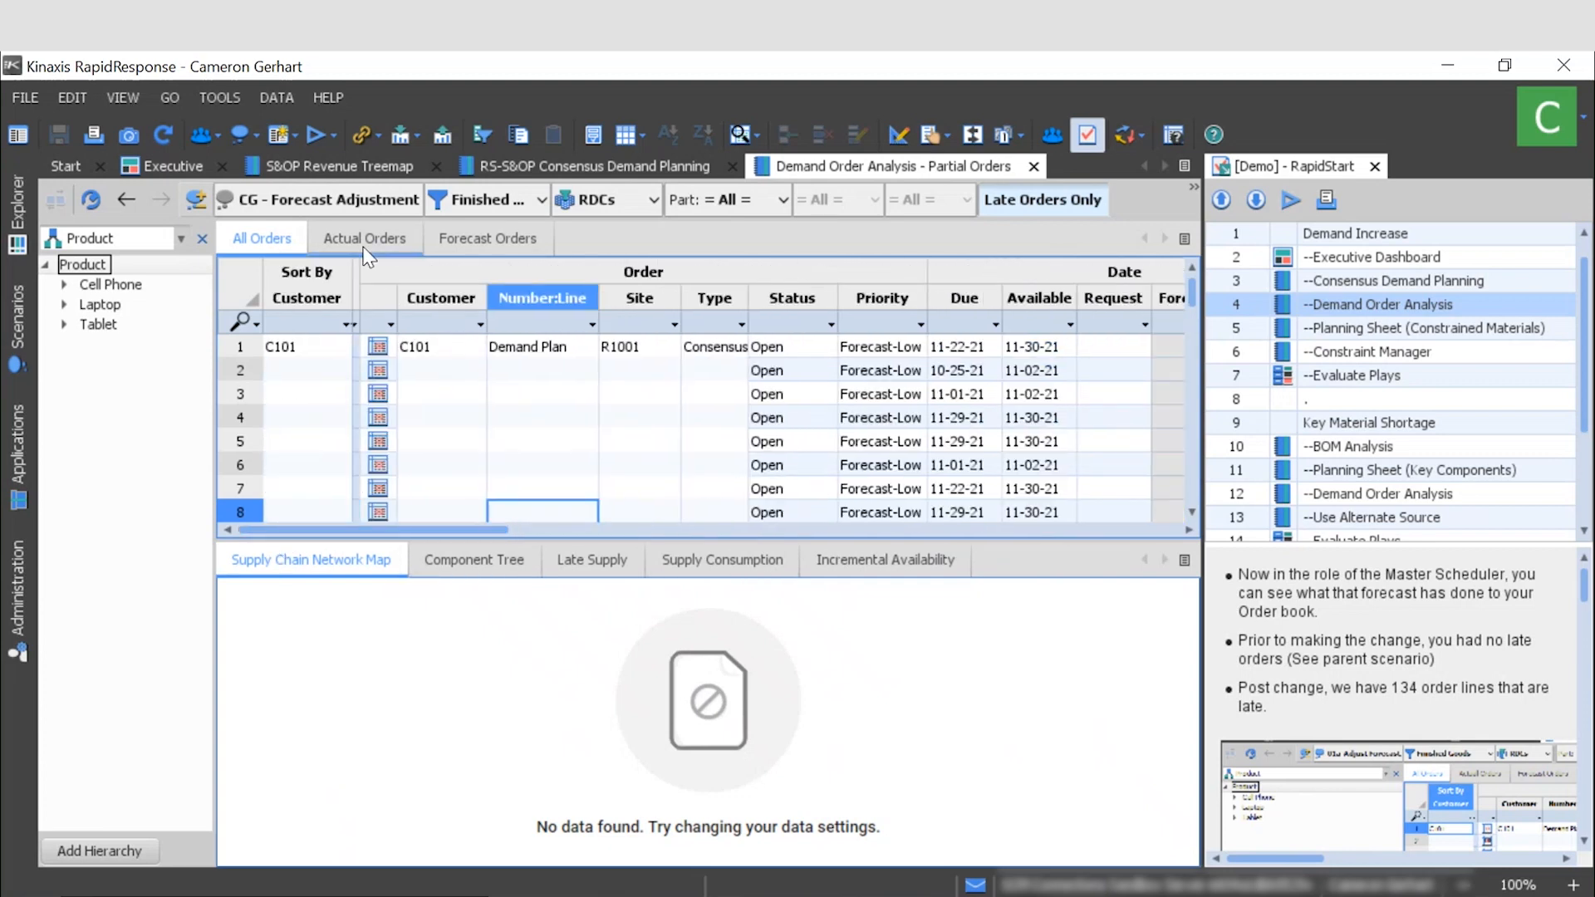
Filter late orders to actual, then forecast orders, then return to All Orders.
click(364, 238)
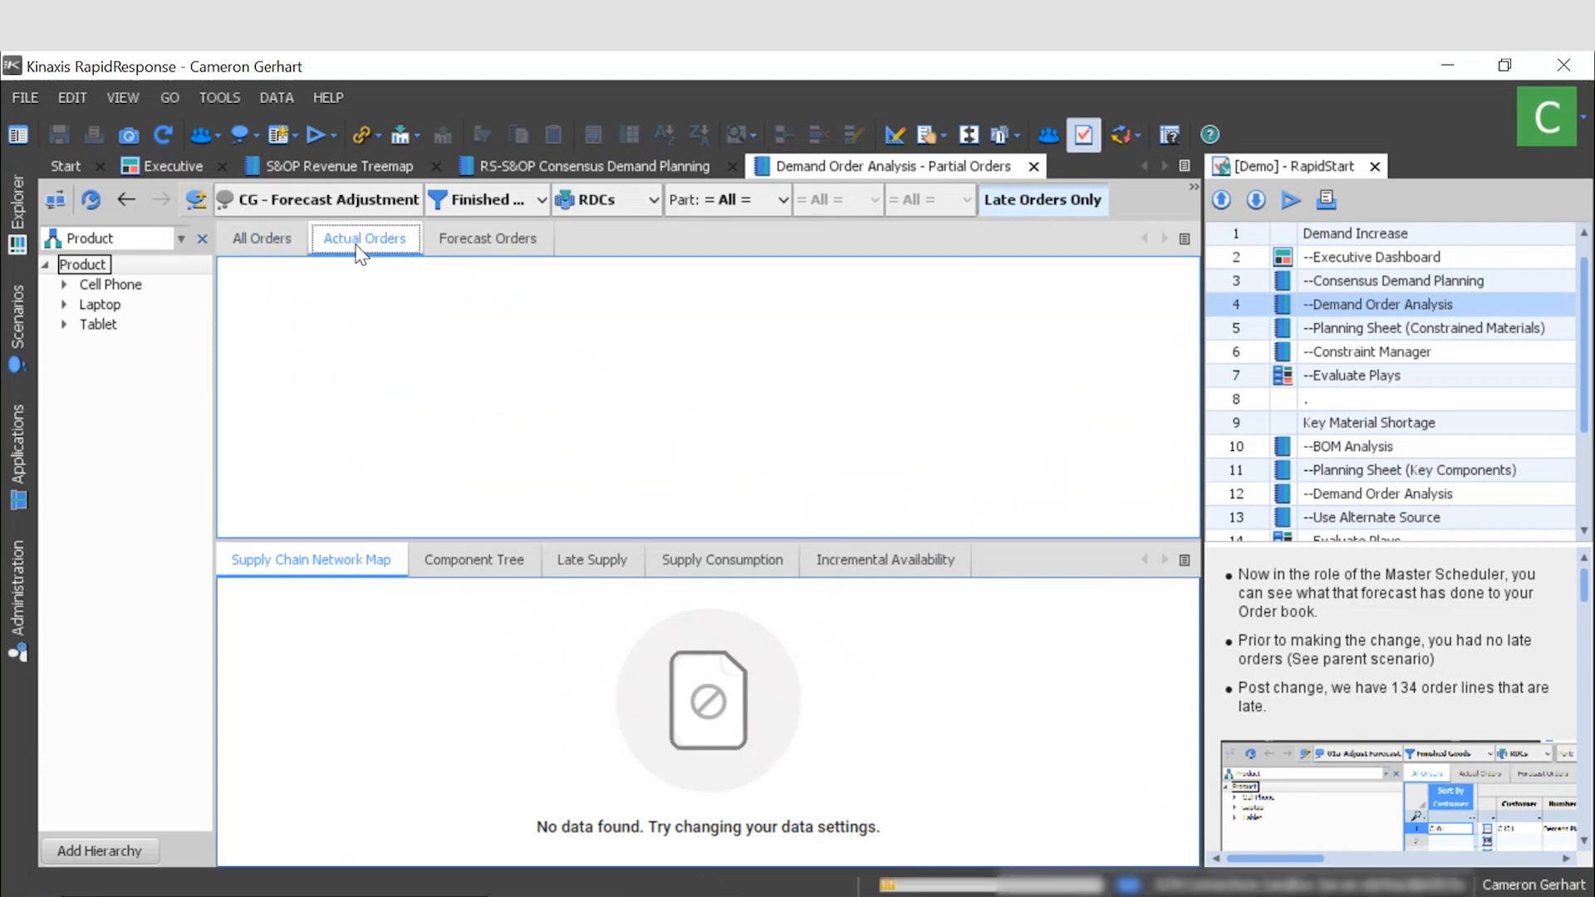
click(488, 238)
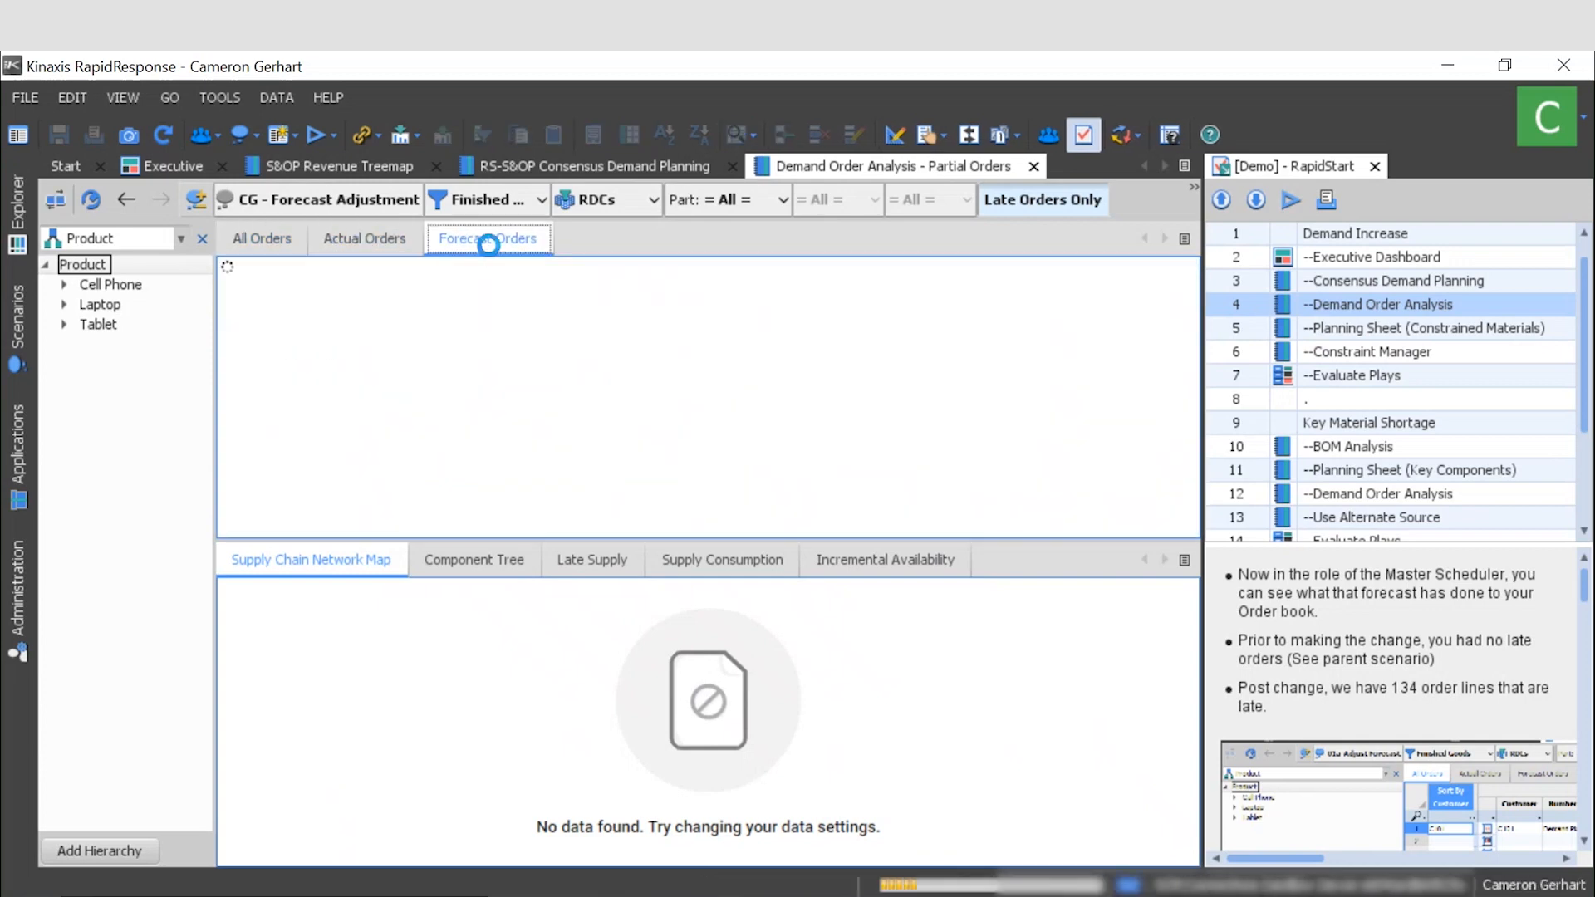
click(487, 237)
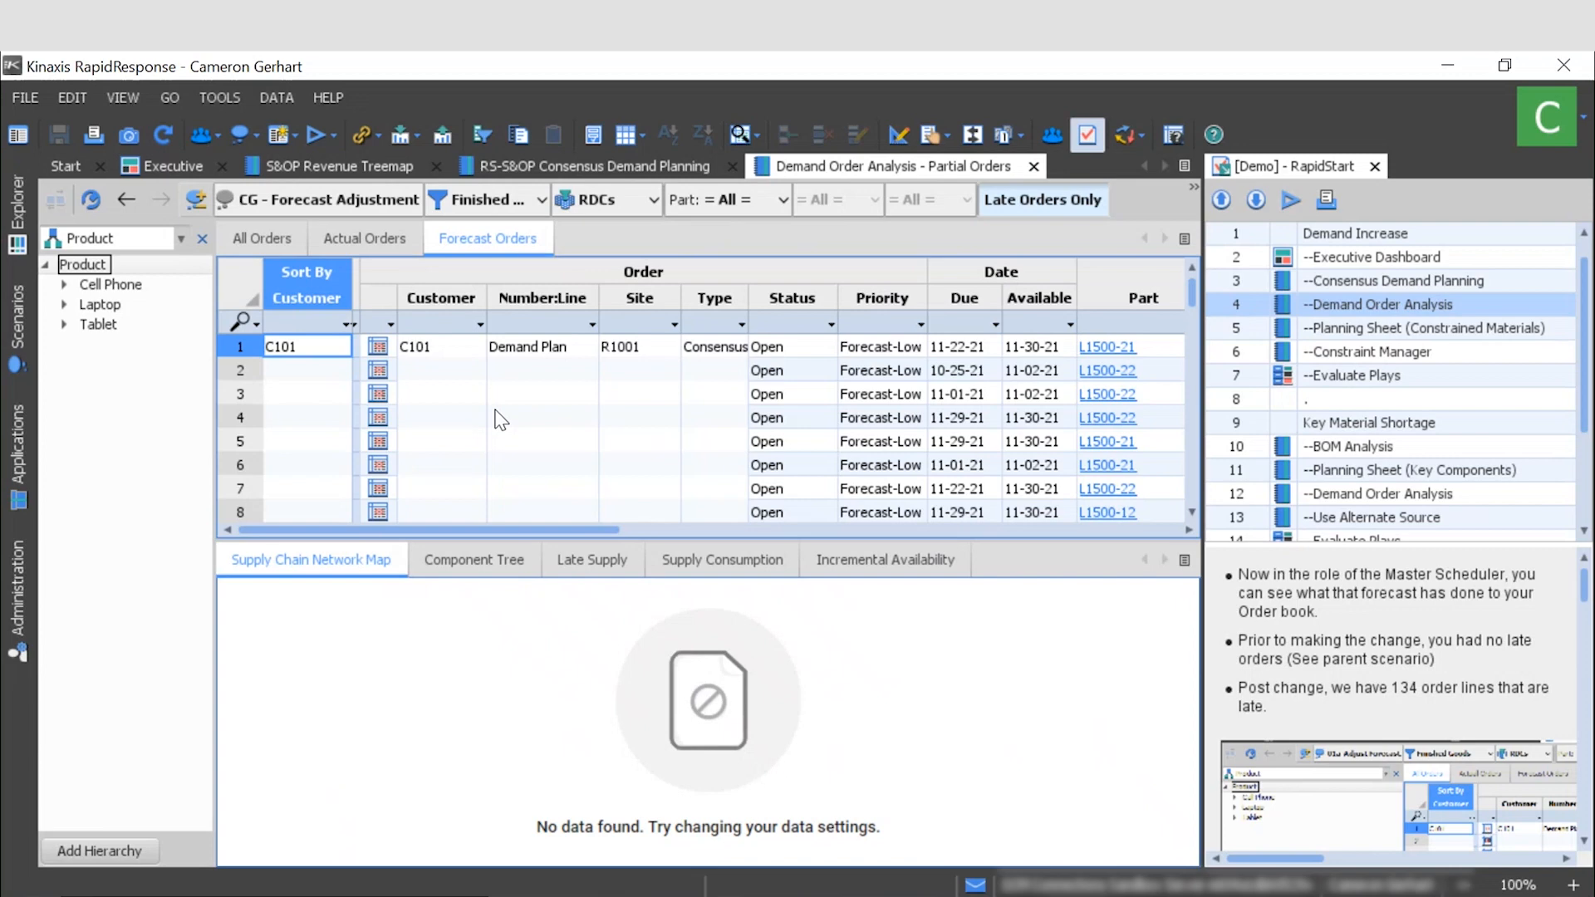
mouse_move(444, 317)
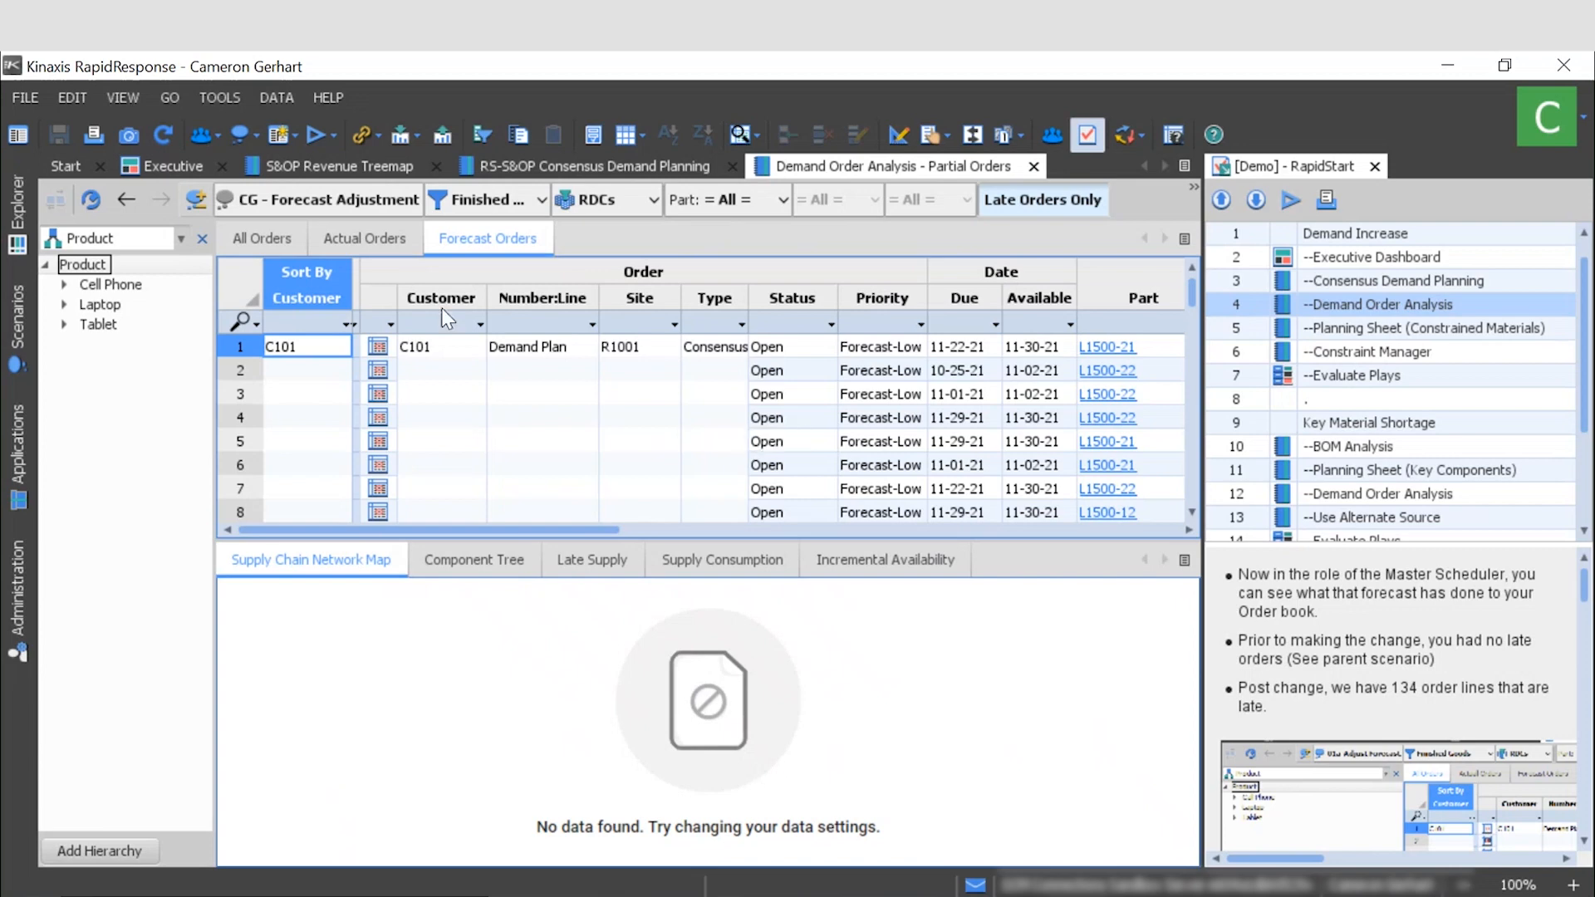
click(260, 238)
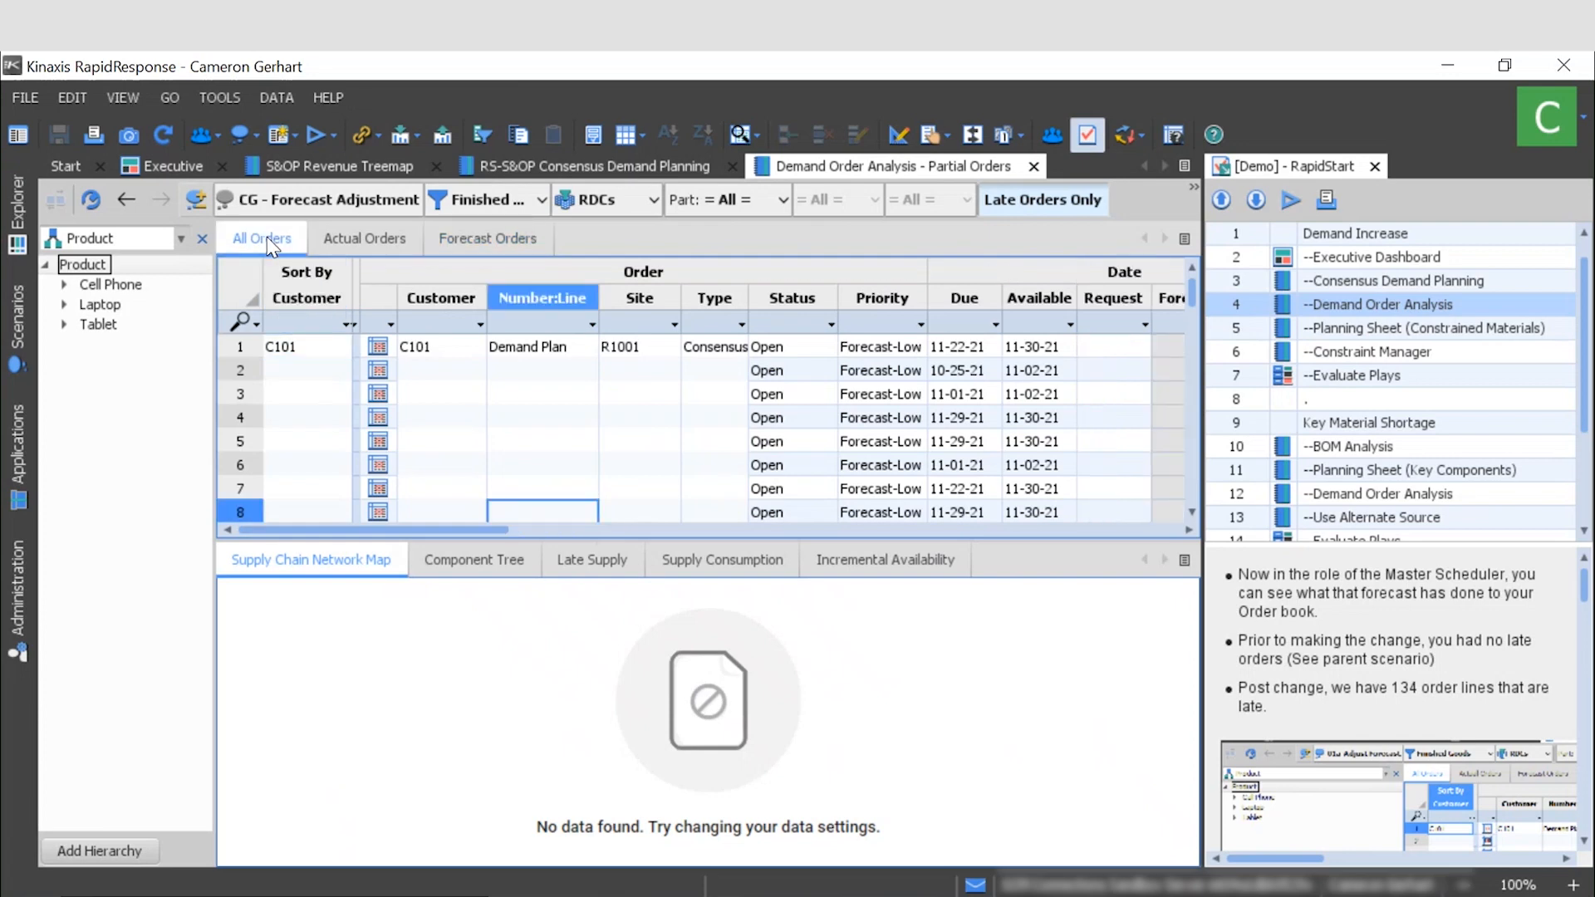
mouse_move(373, 356)
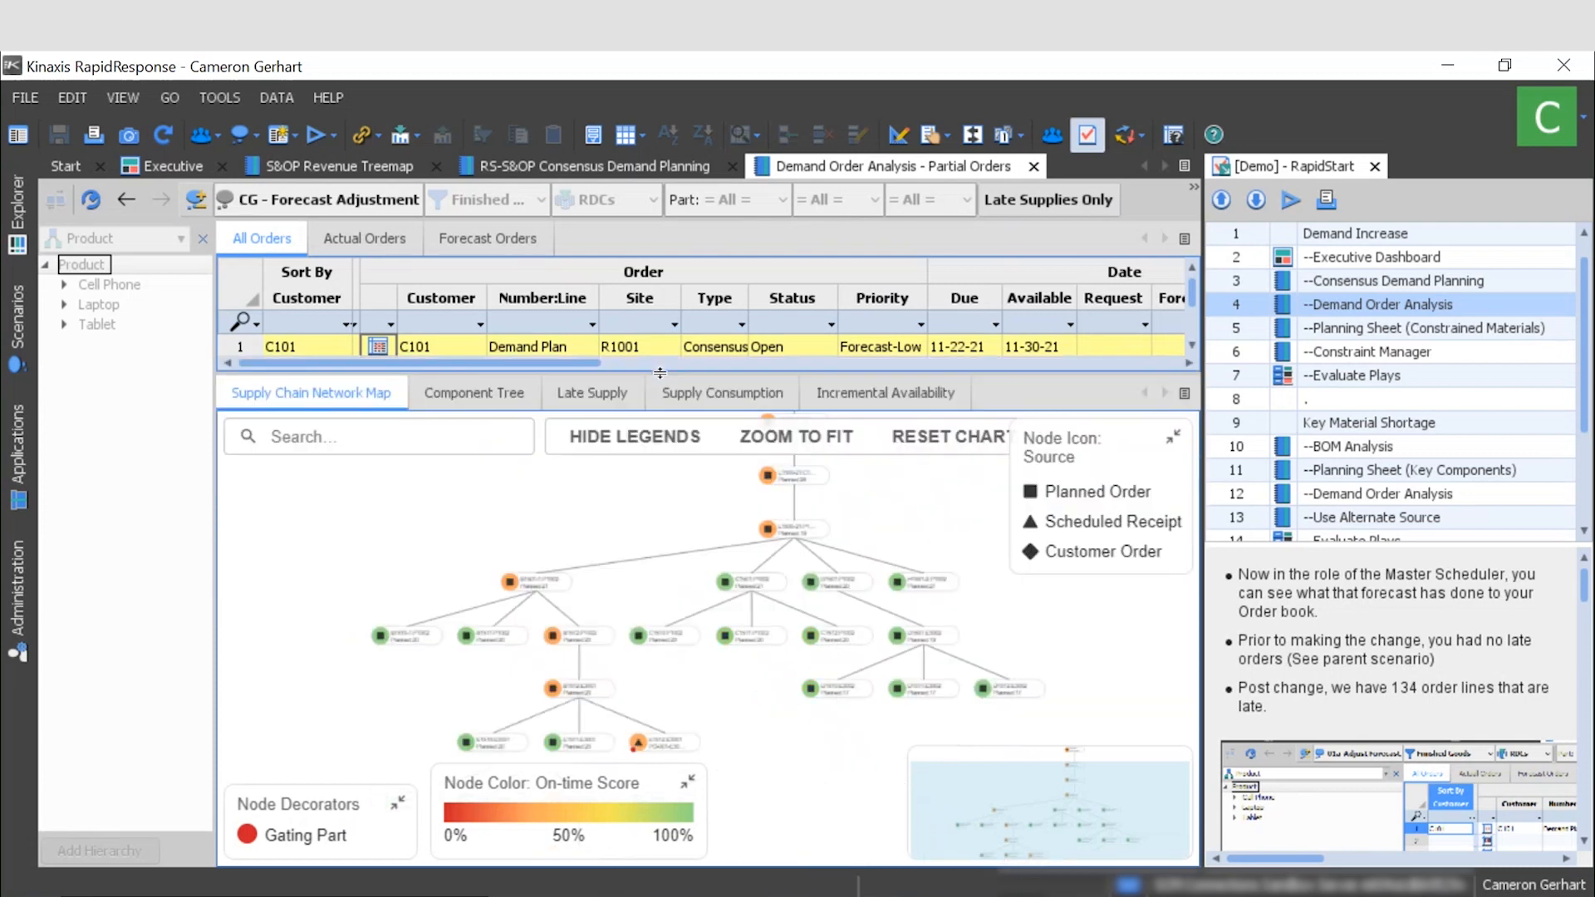
mouse_move(927, 509)
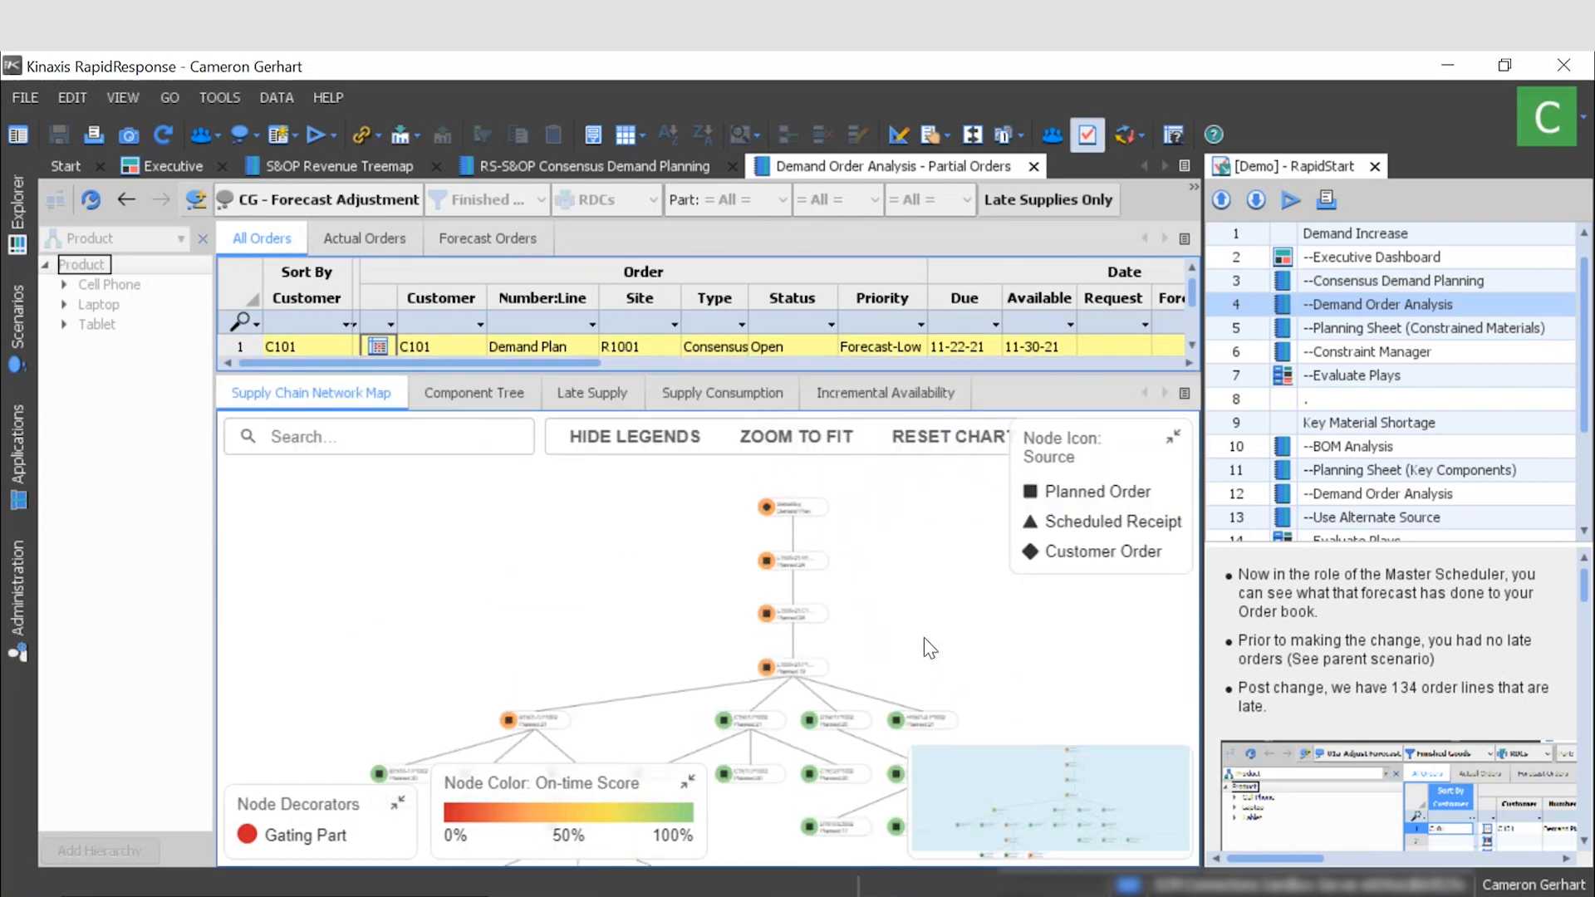
mouse_move(421, 661)
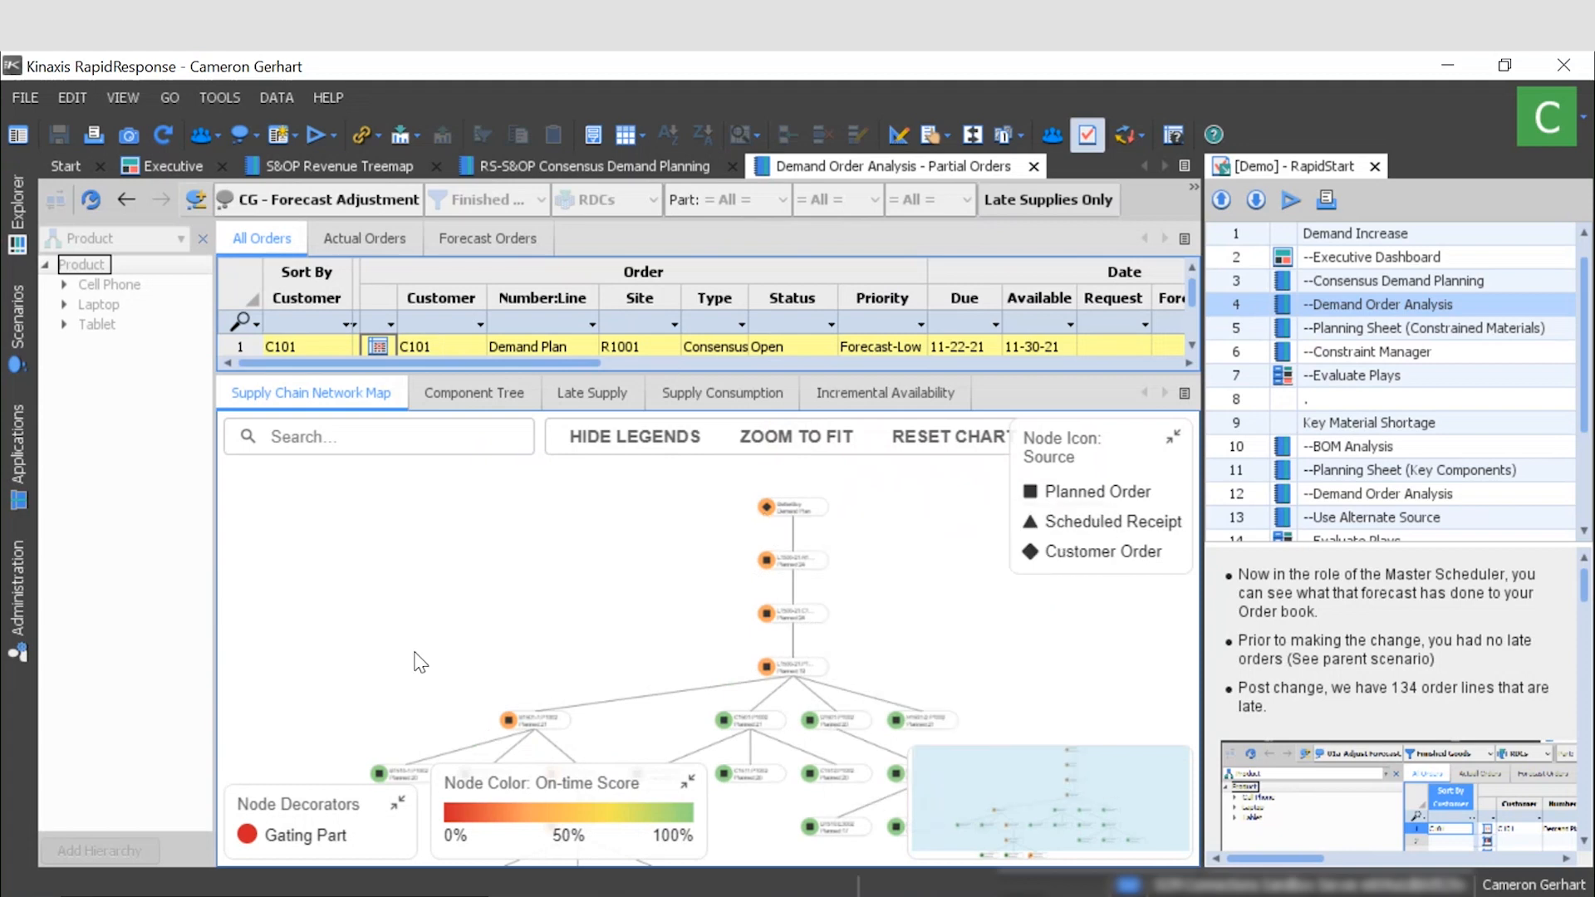
Hide the legends on C101's supply chain network map, then show its component tree.
click(633, 436)
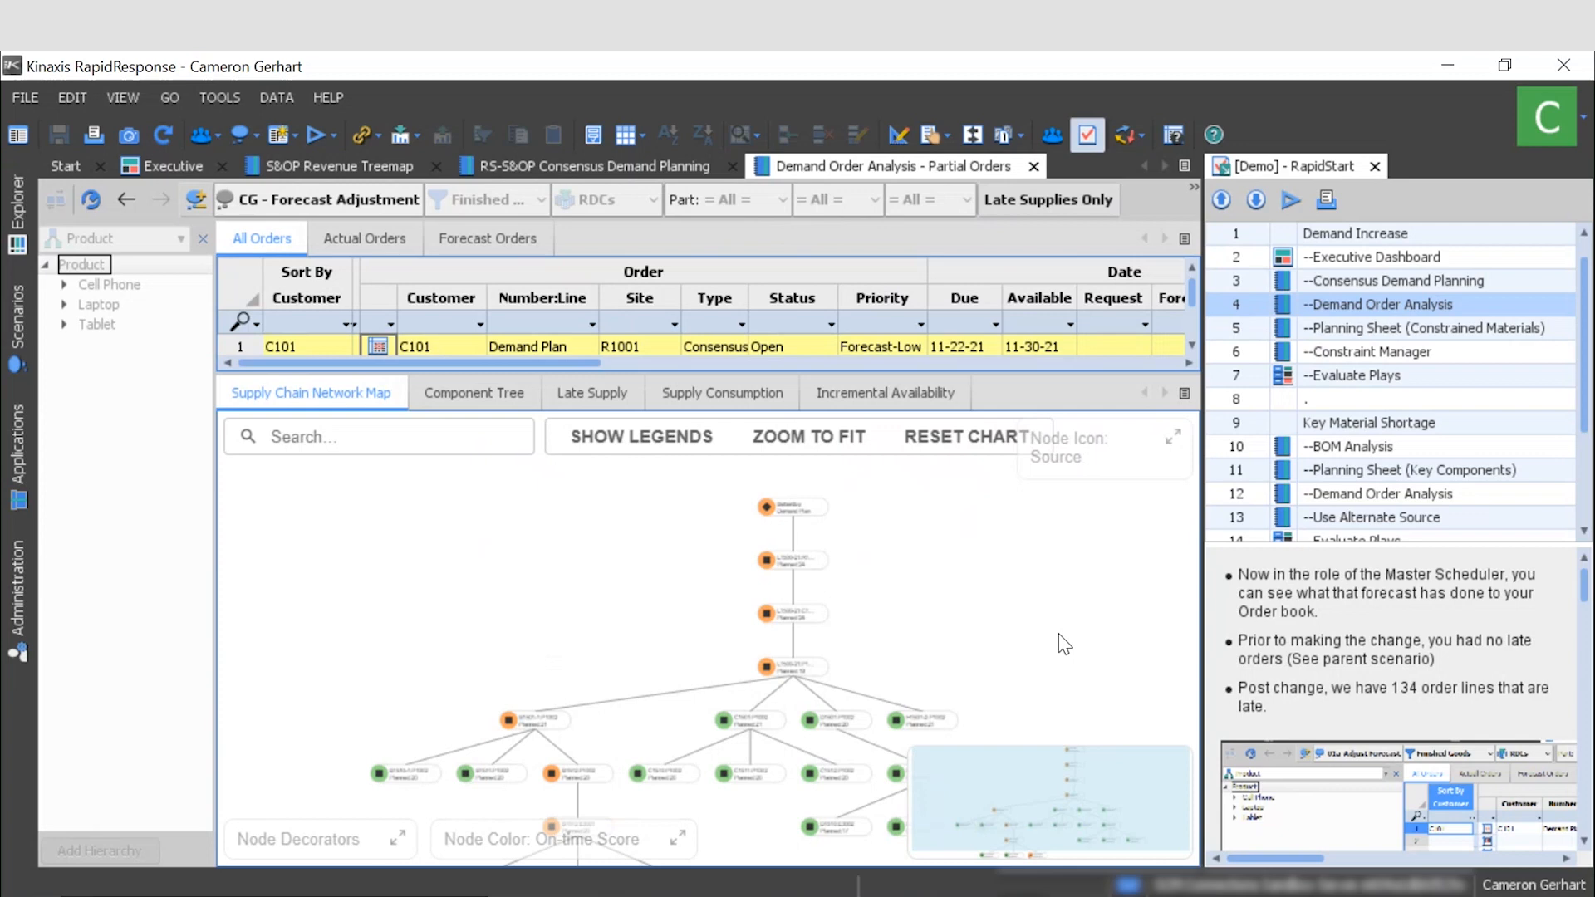
mouse_move(792, 506)
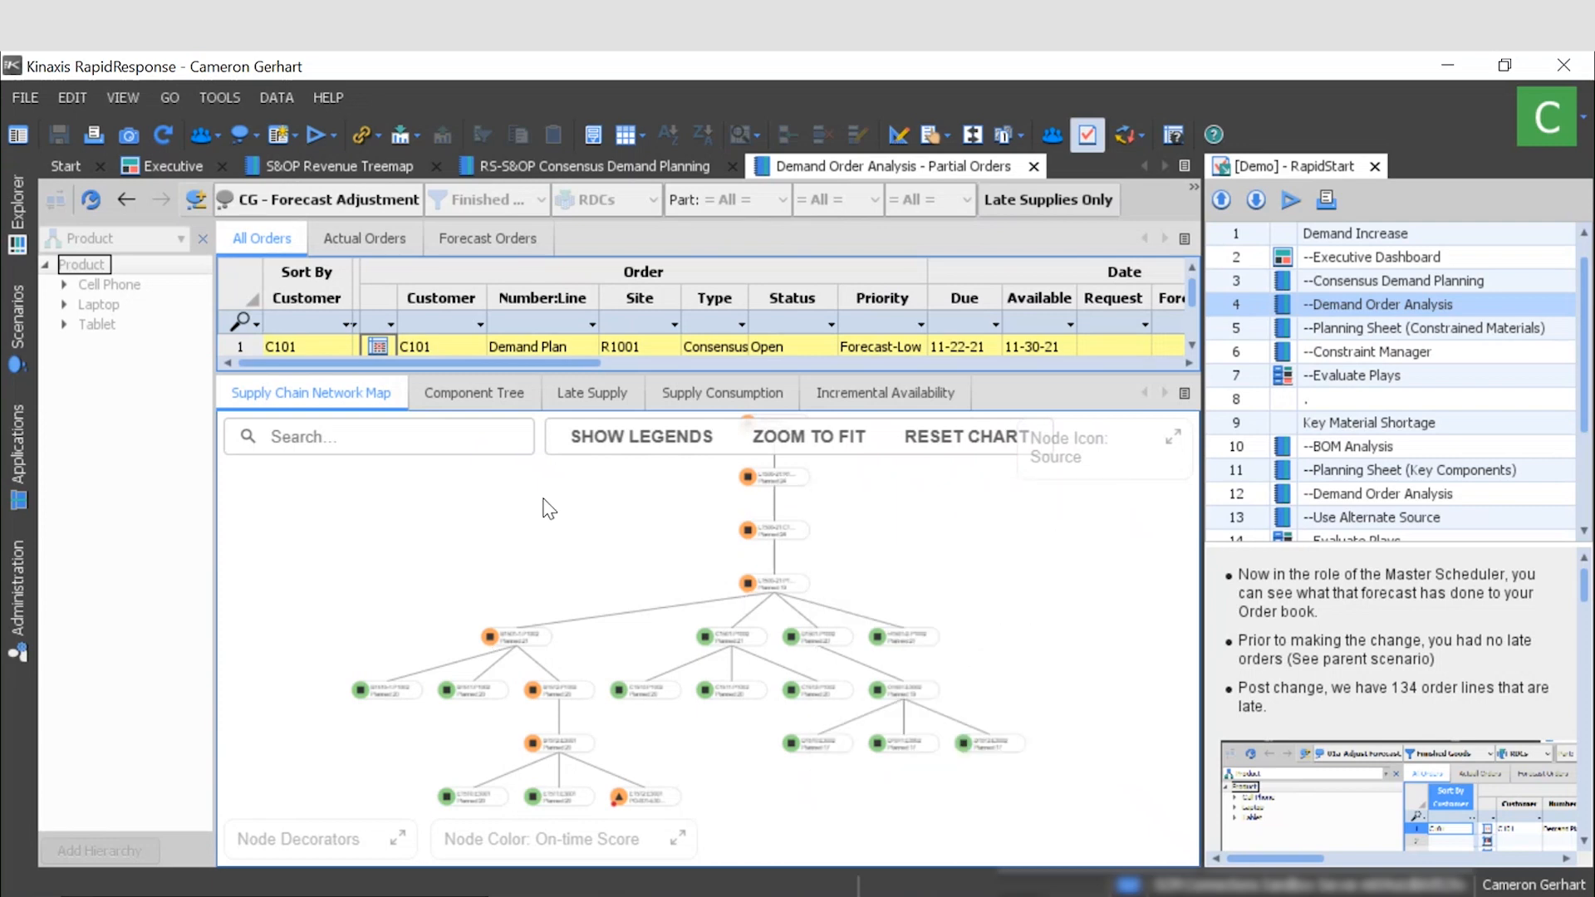
click(472, 393)
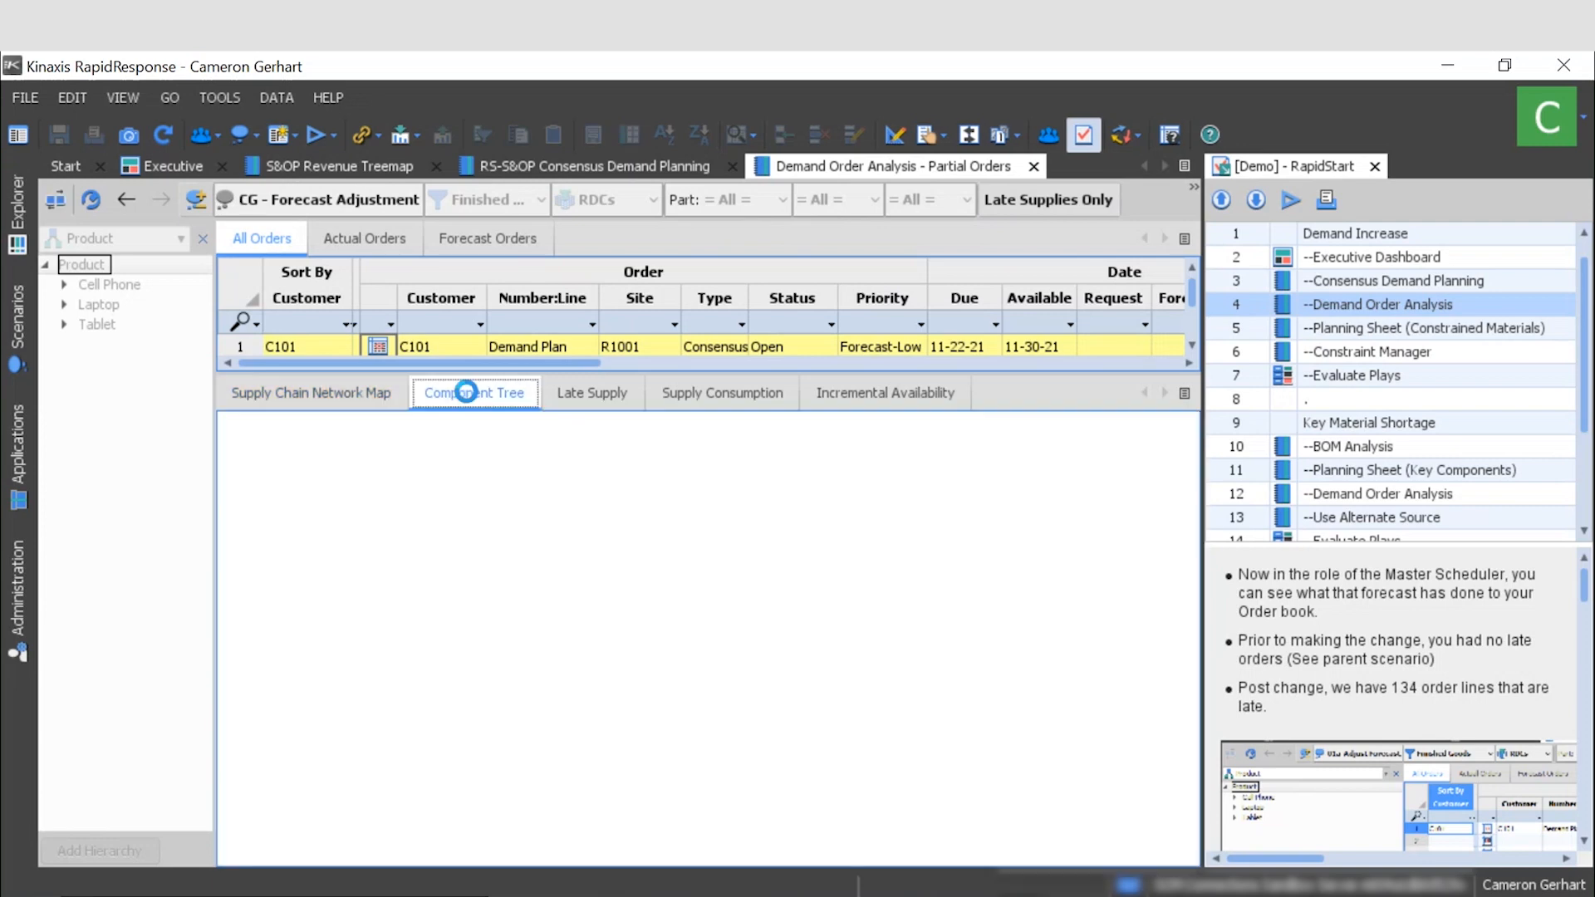
List C101's component tree, revealing late parts such as E1512 Printed Circuit Board.
click(475, 393)
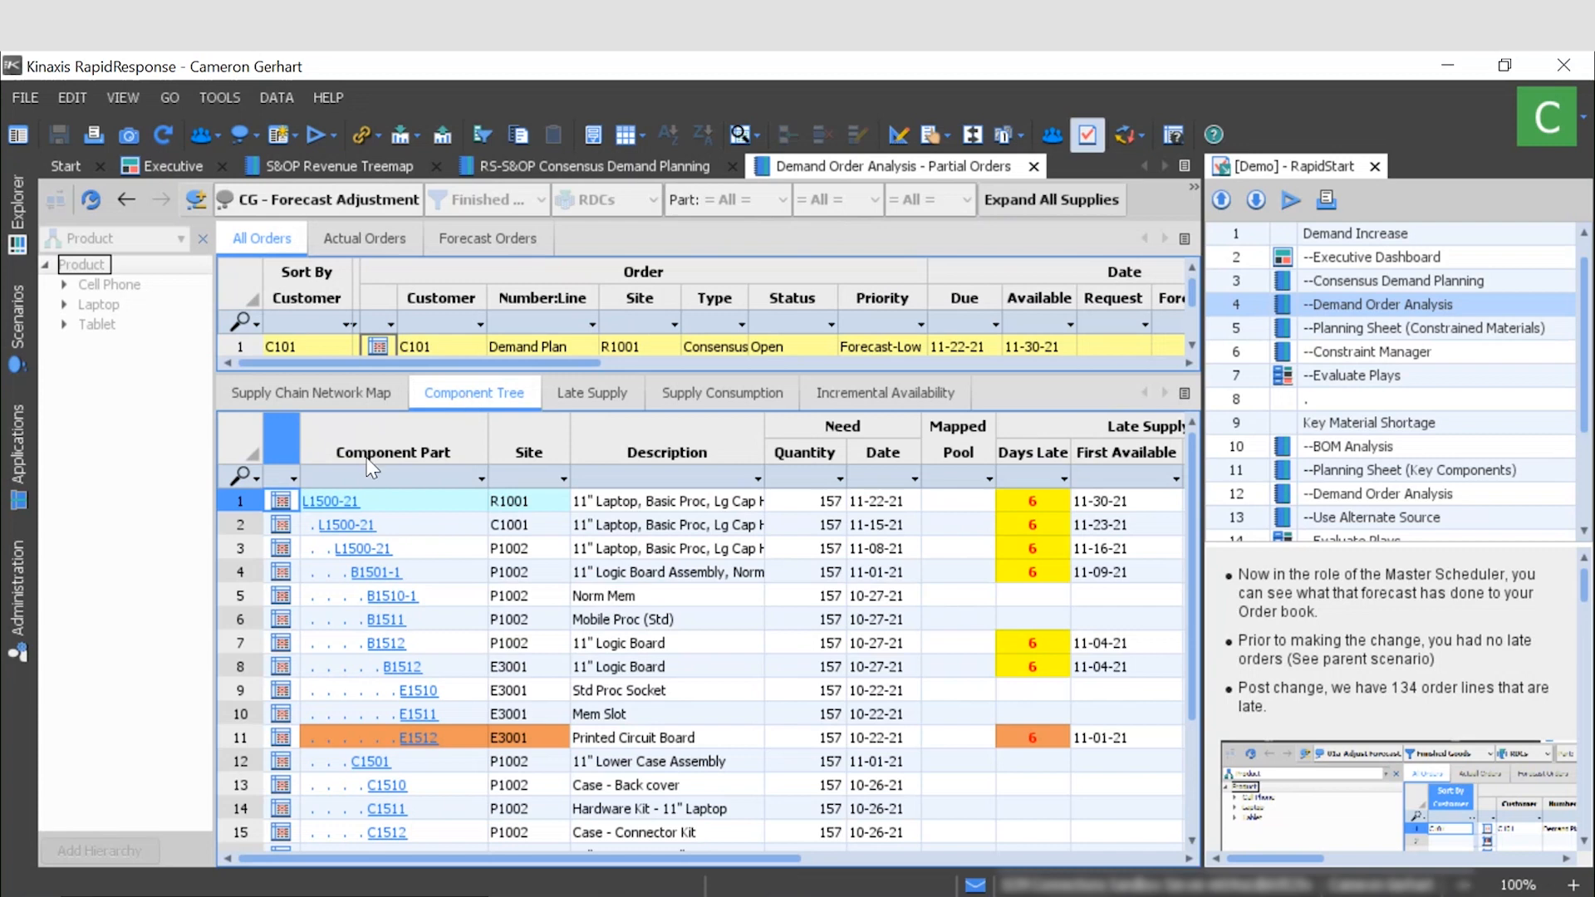
mouse_move(413, 504)
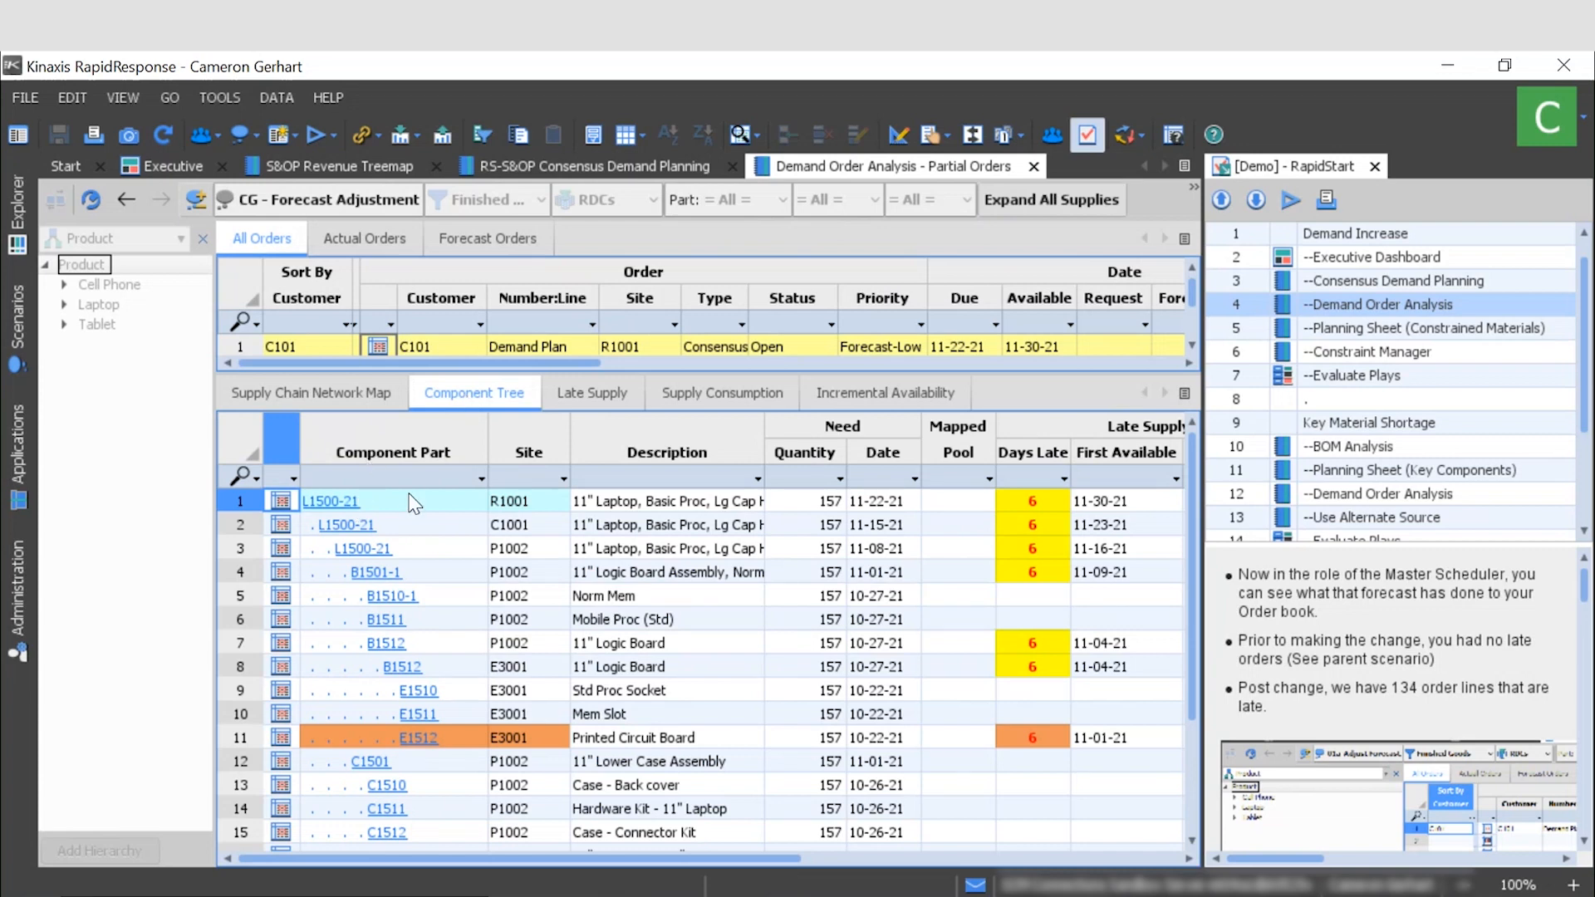
mouse_move(415, 748)
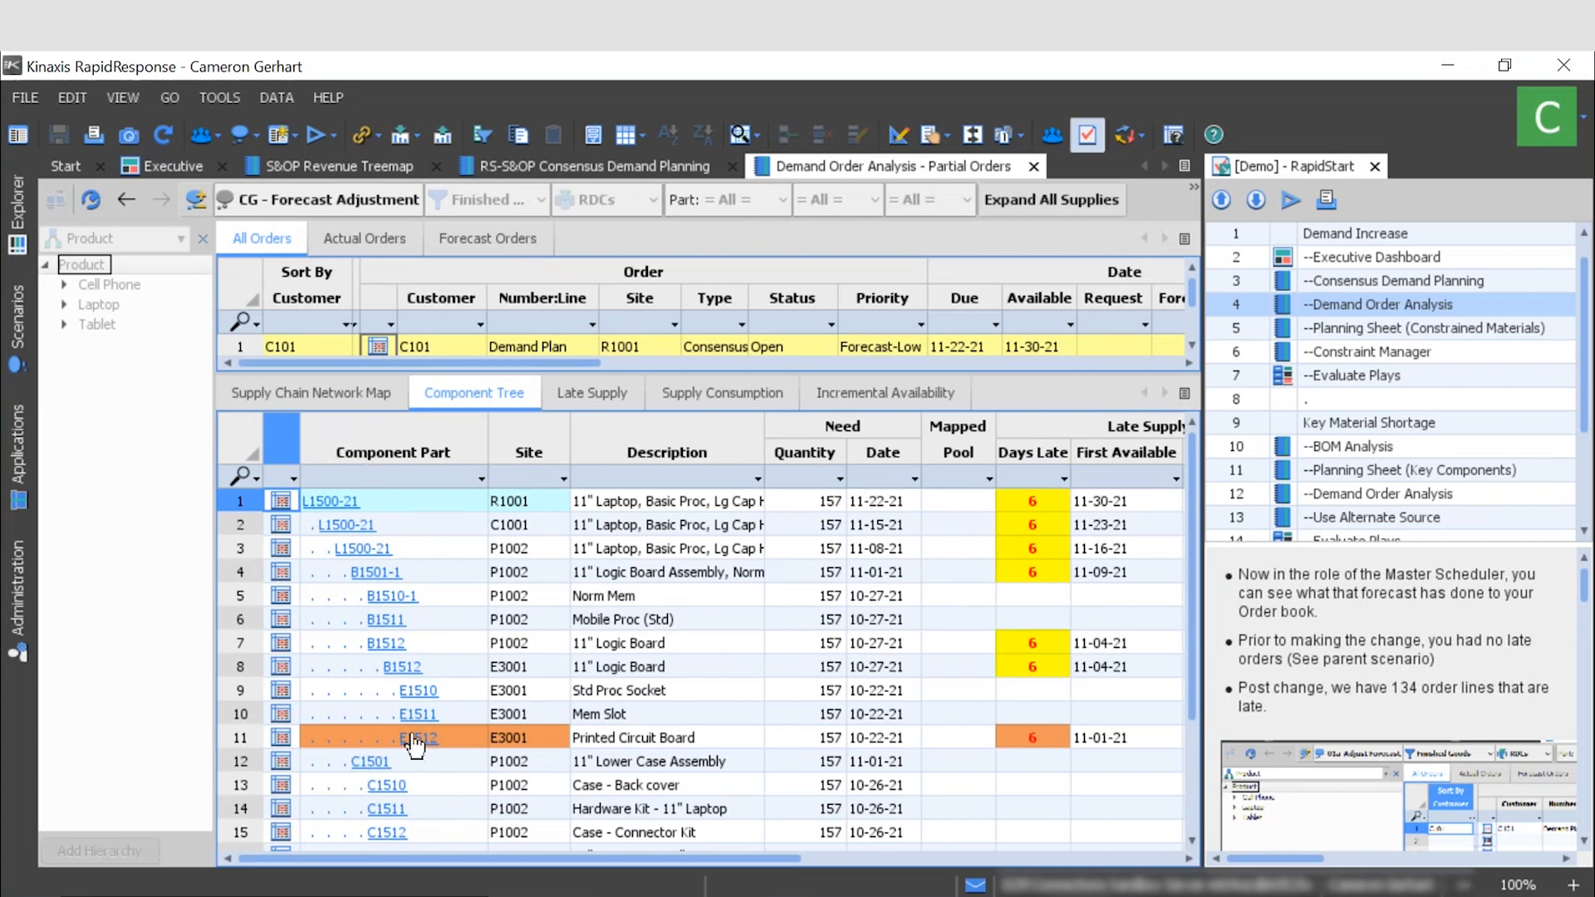
mouse_move(450, 751)
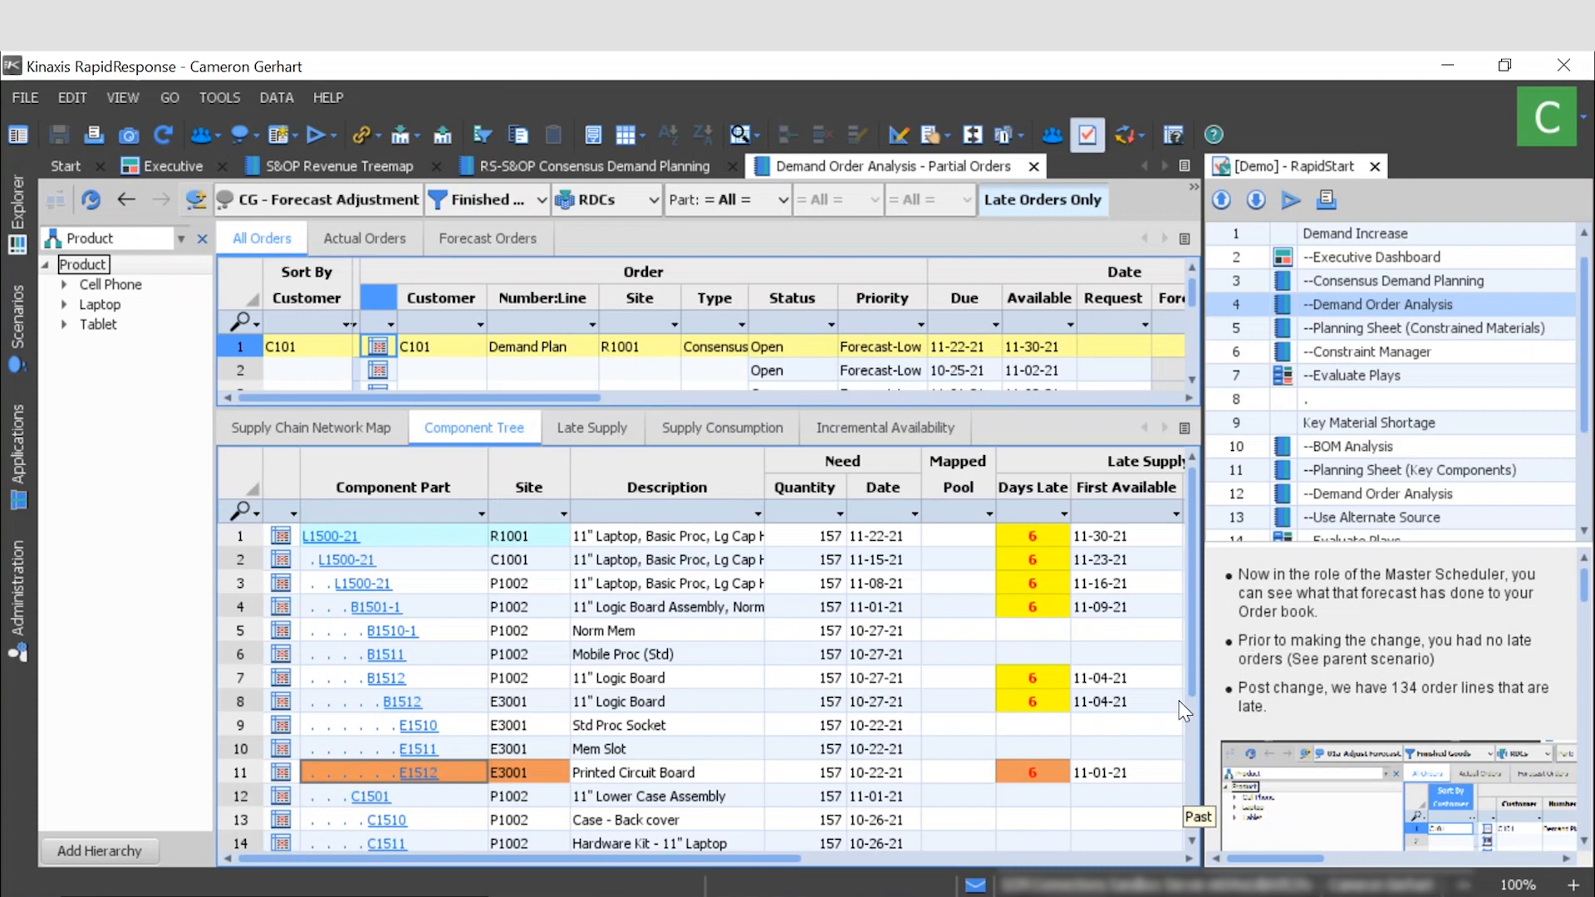
mouse_move(450, 679)
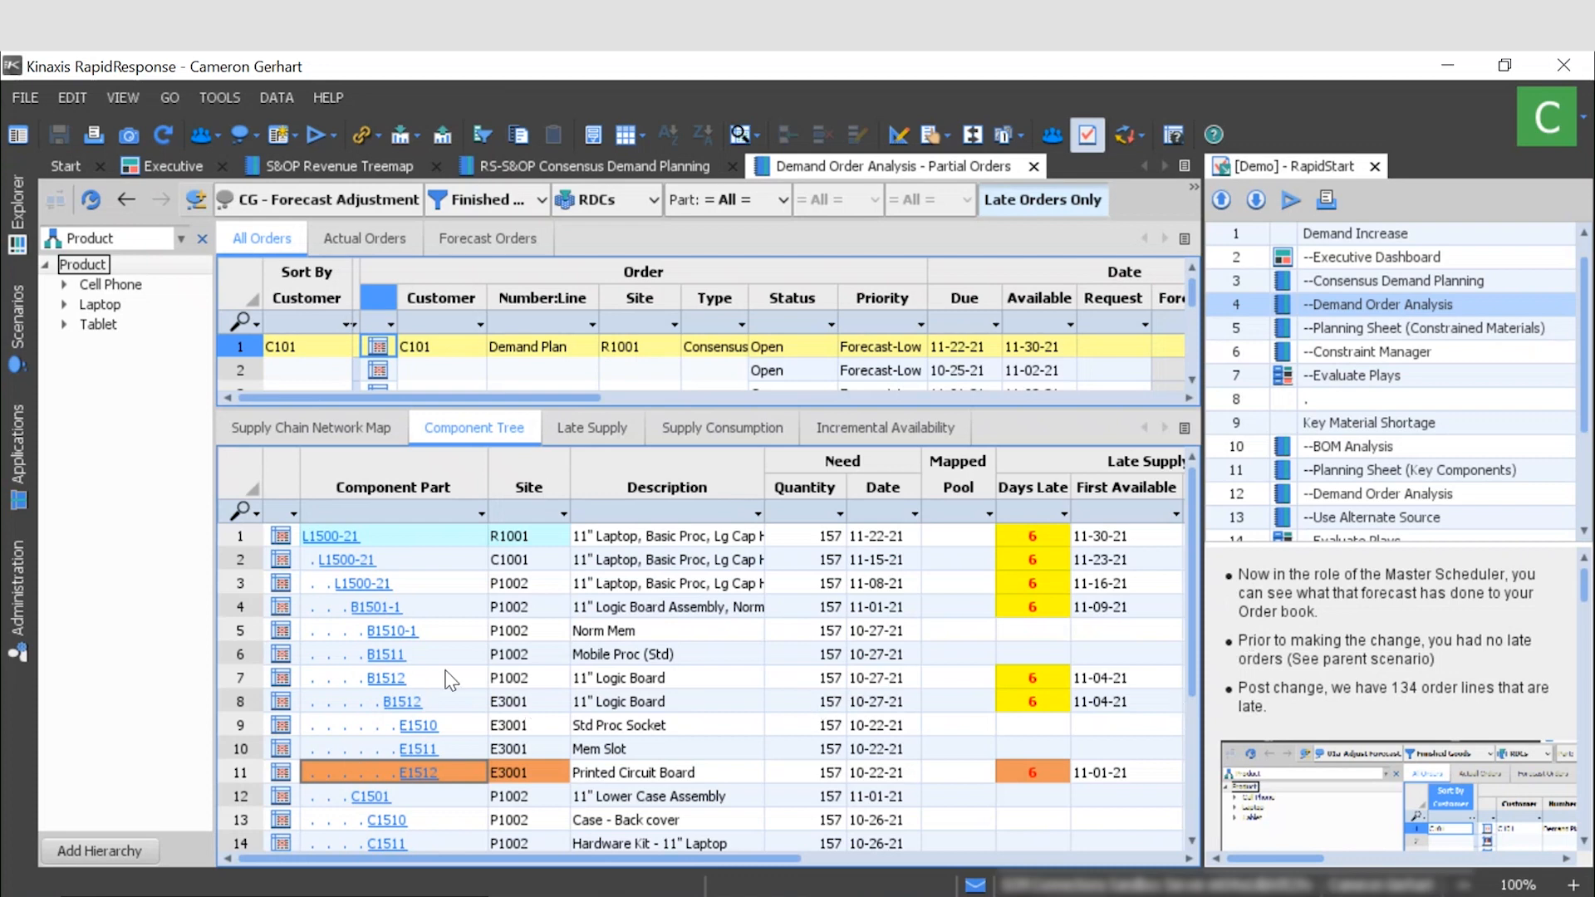
mouse_move(421, 779)
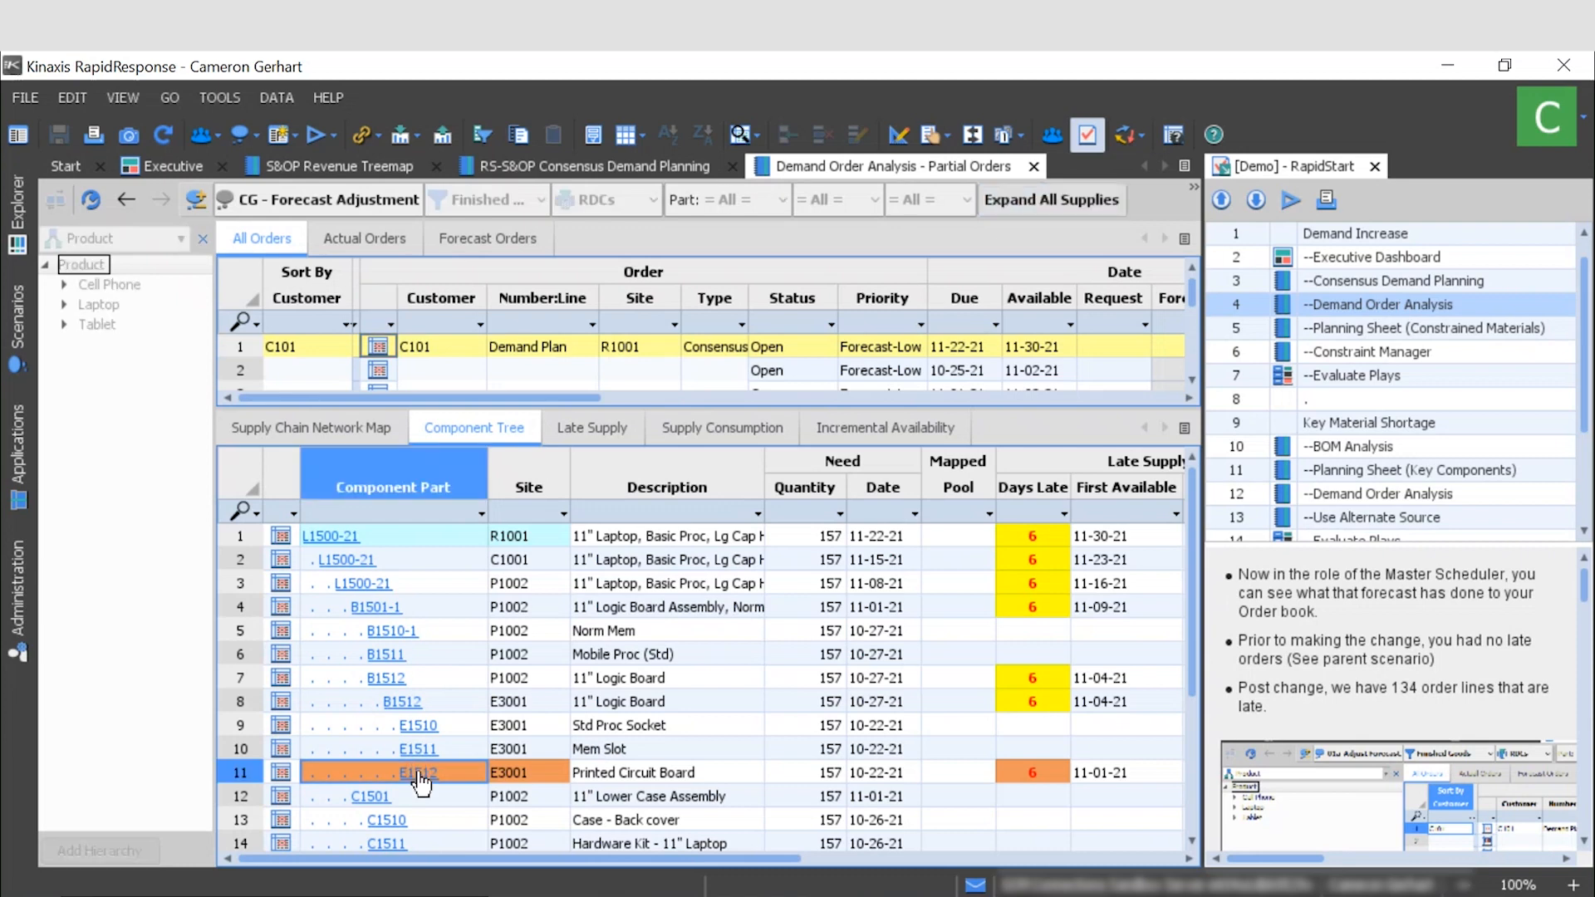
right_click(417, 771)
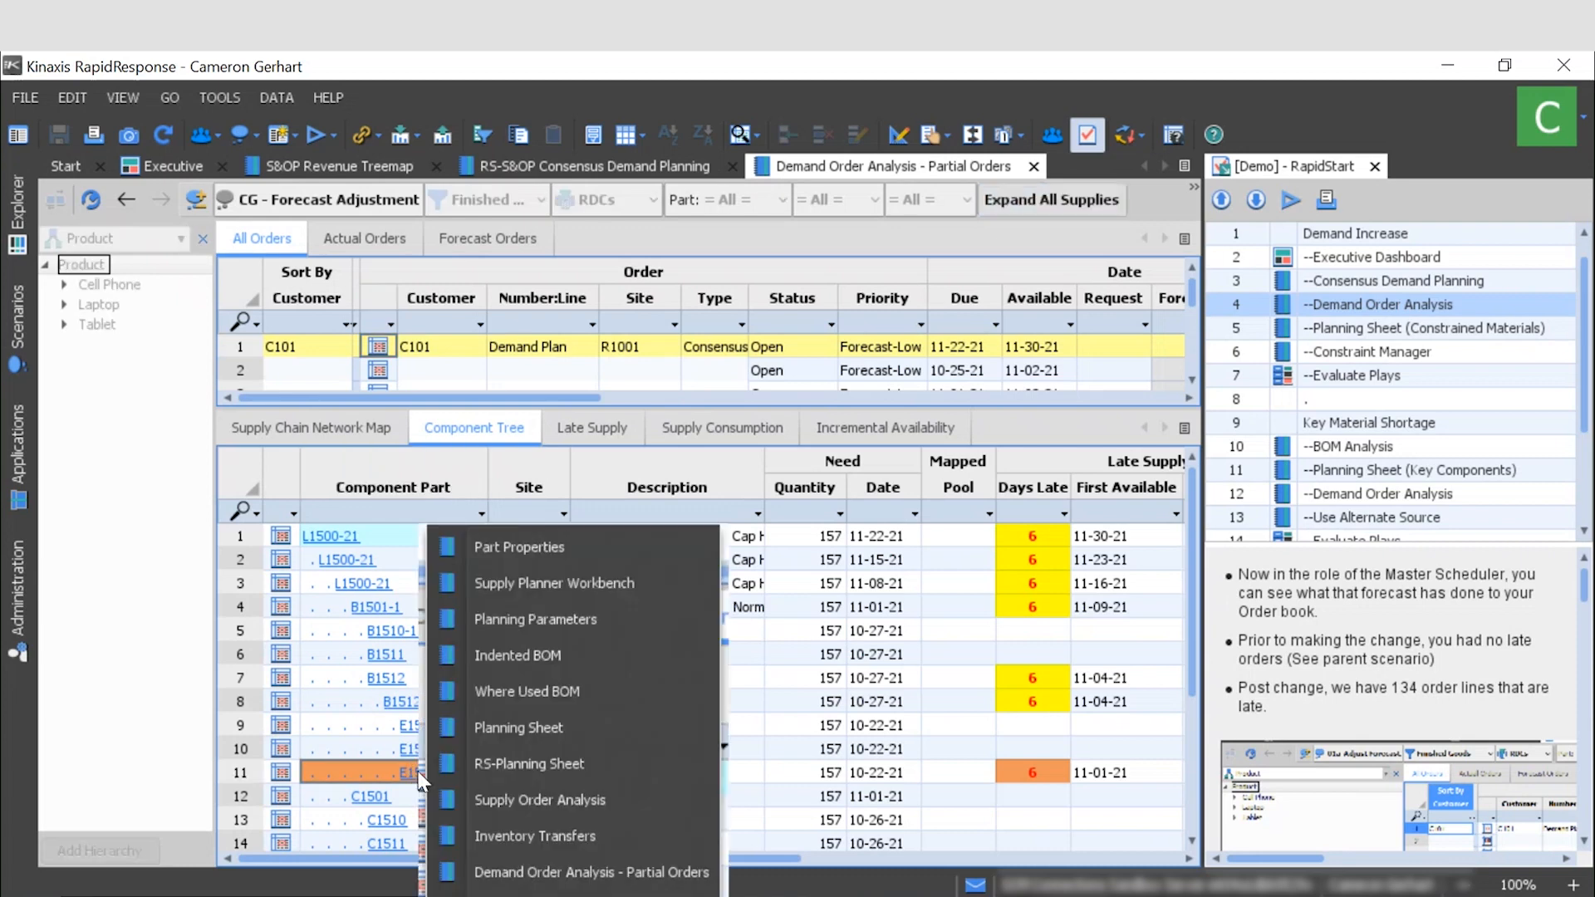
mouse_move(518, 728)
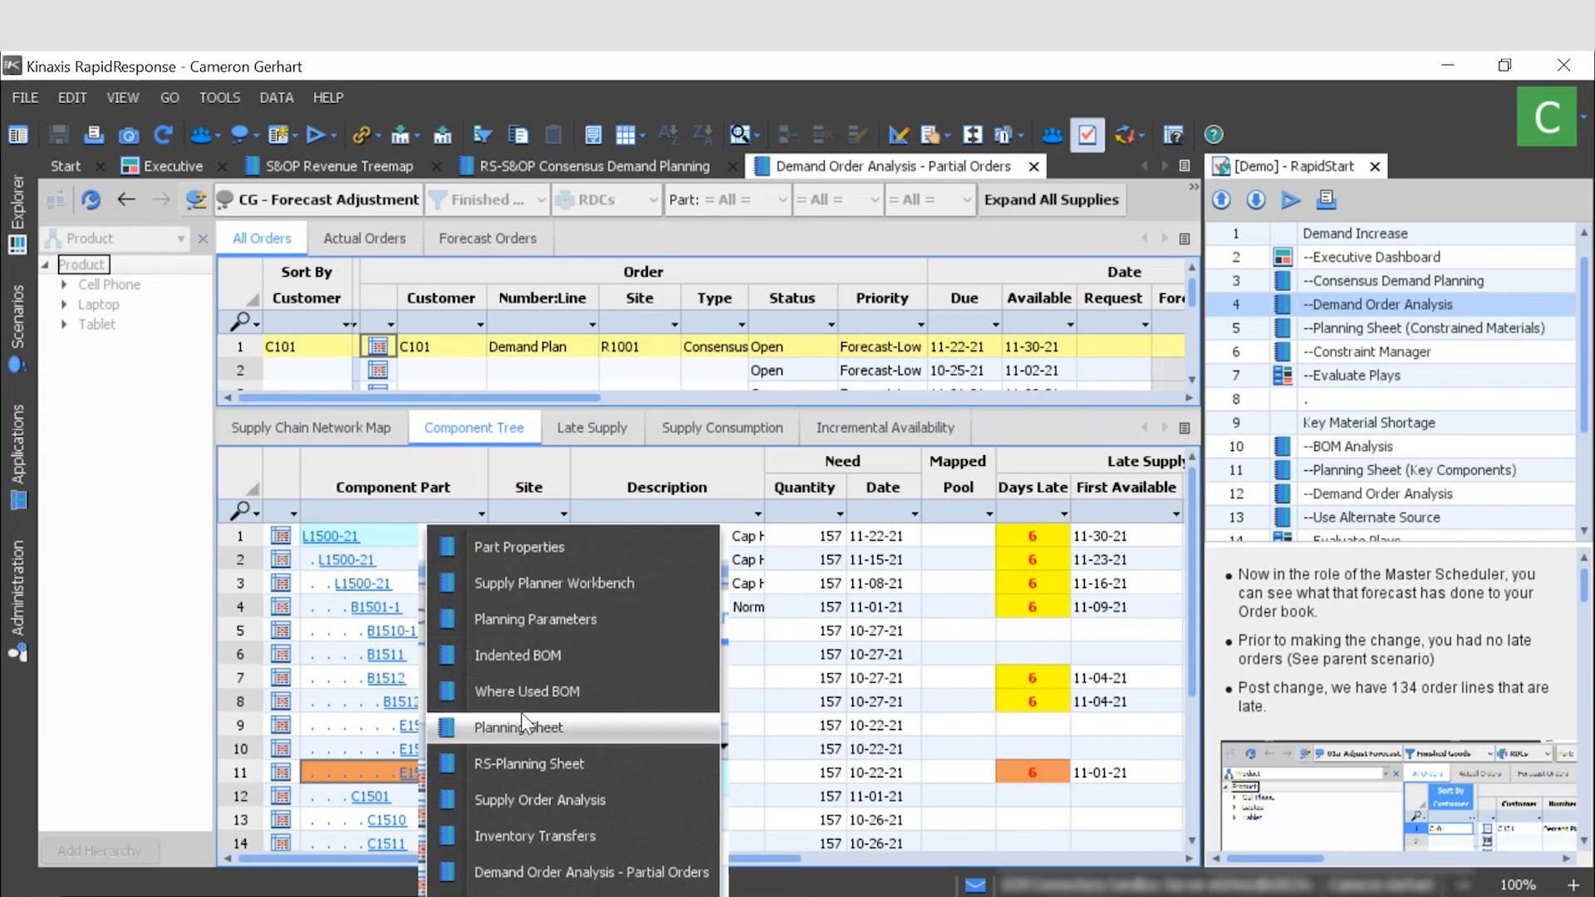
click(517, 727)
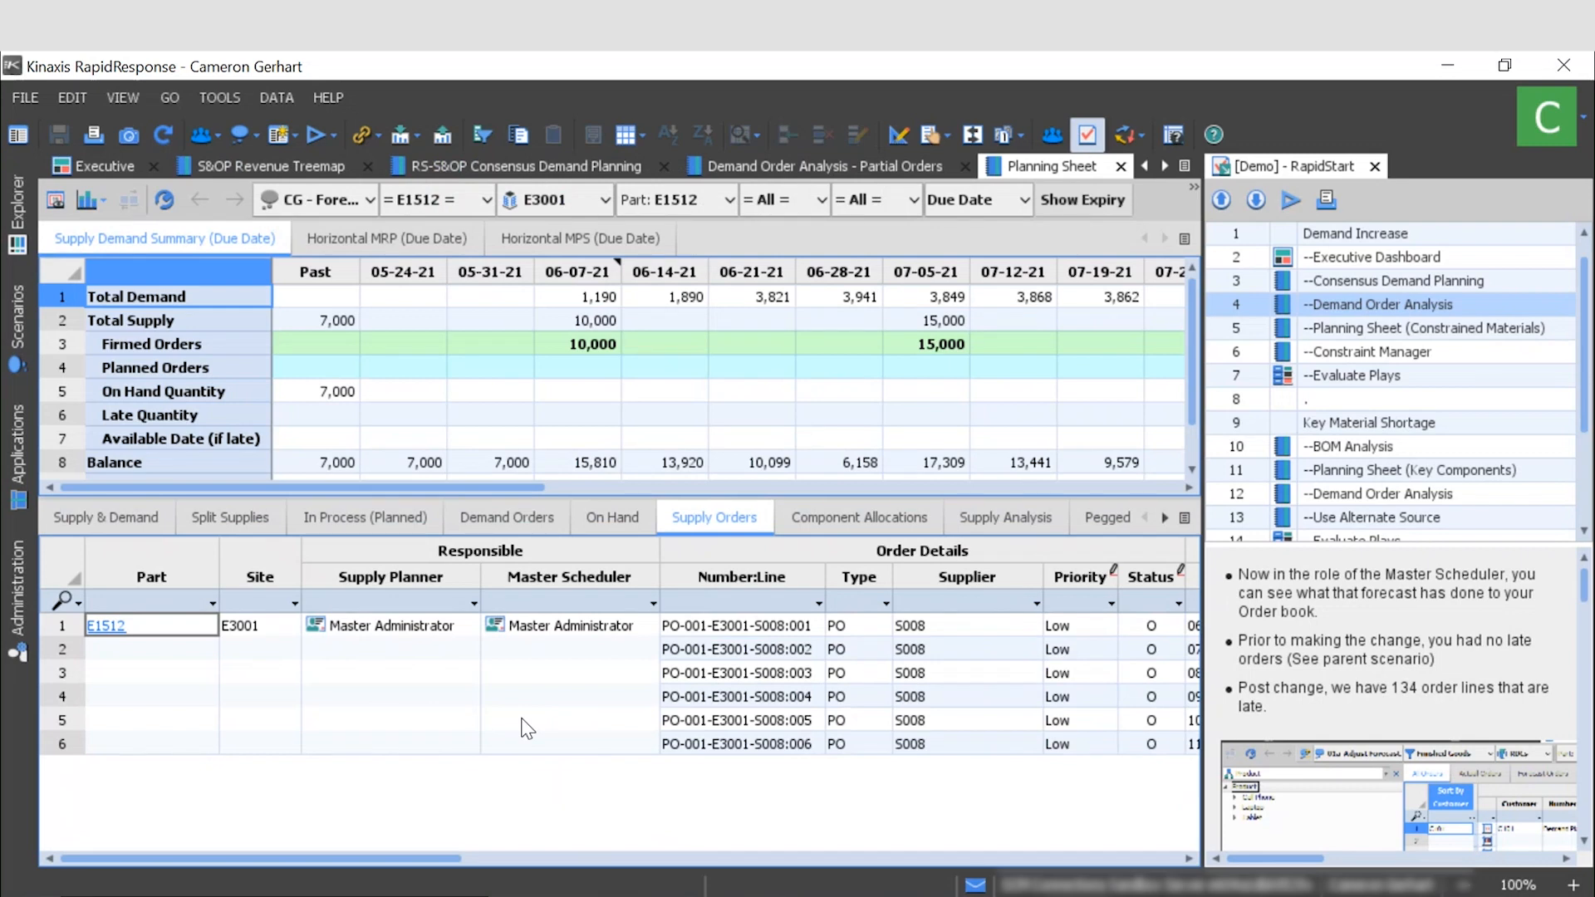
mouse_move(526, 647)
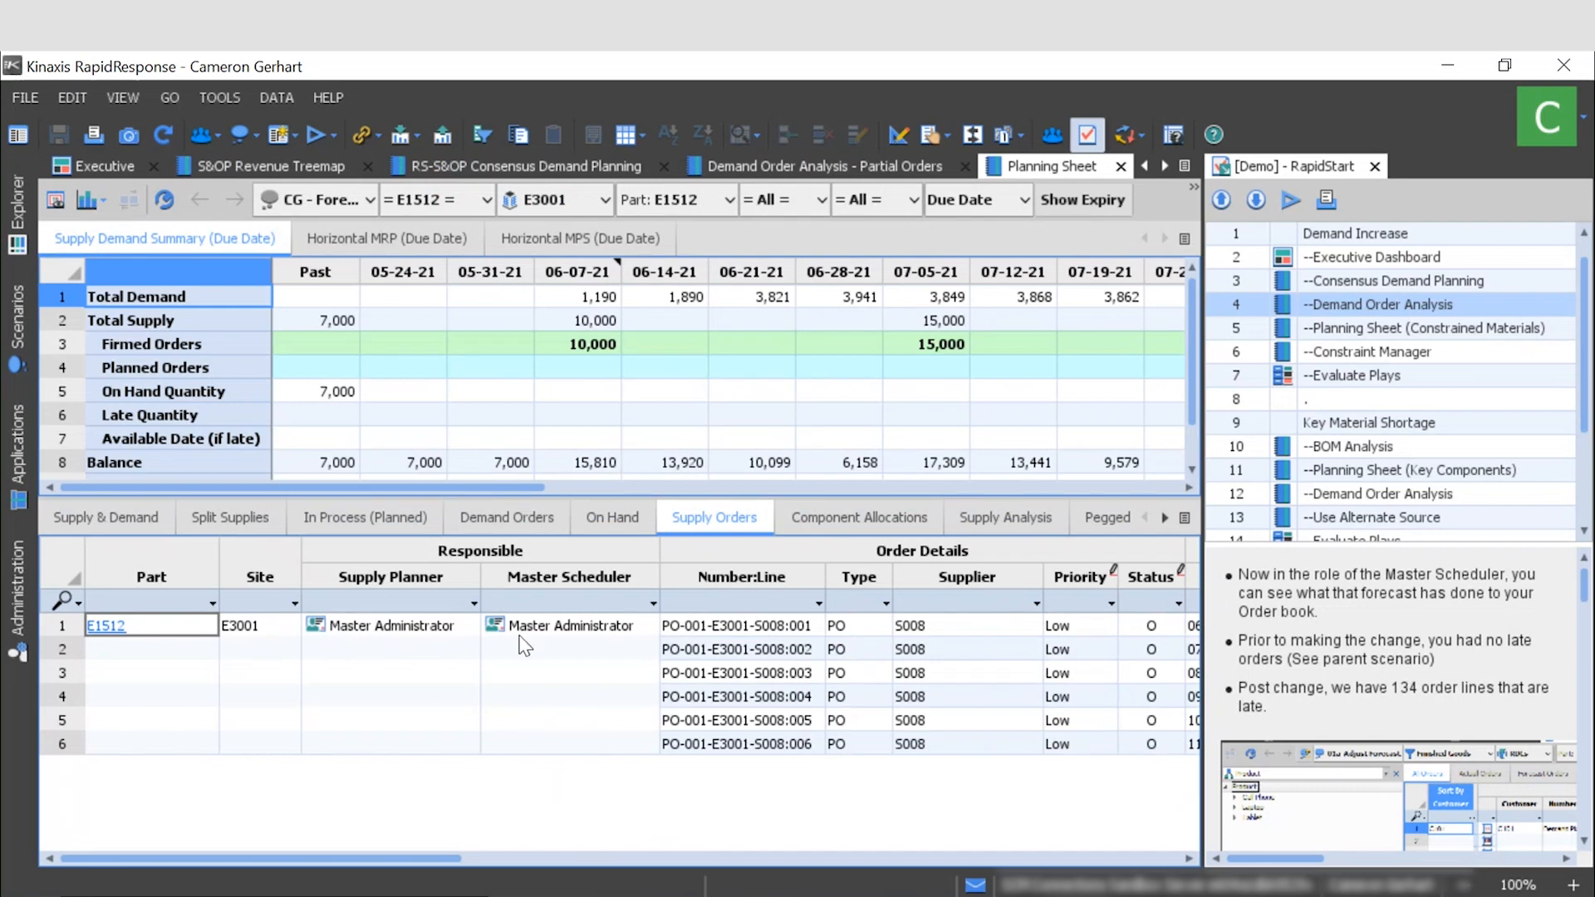
mouse_move(449, 365)
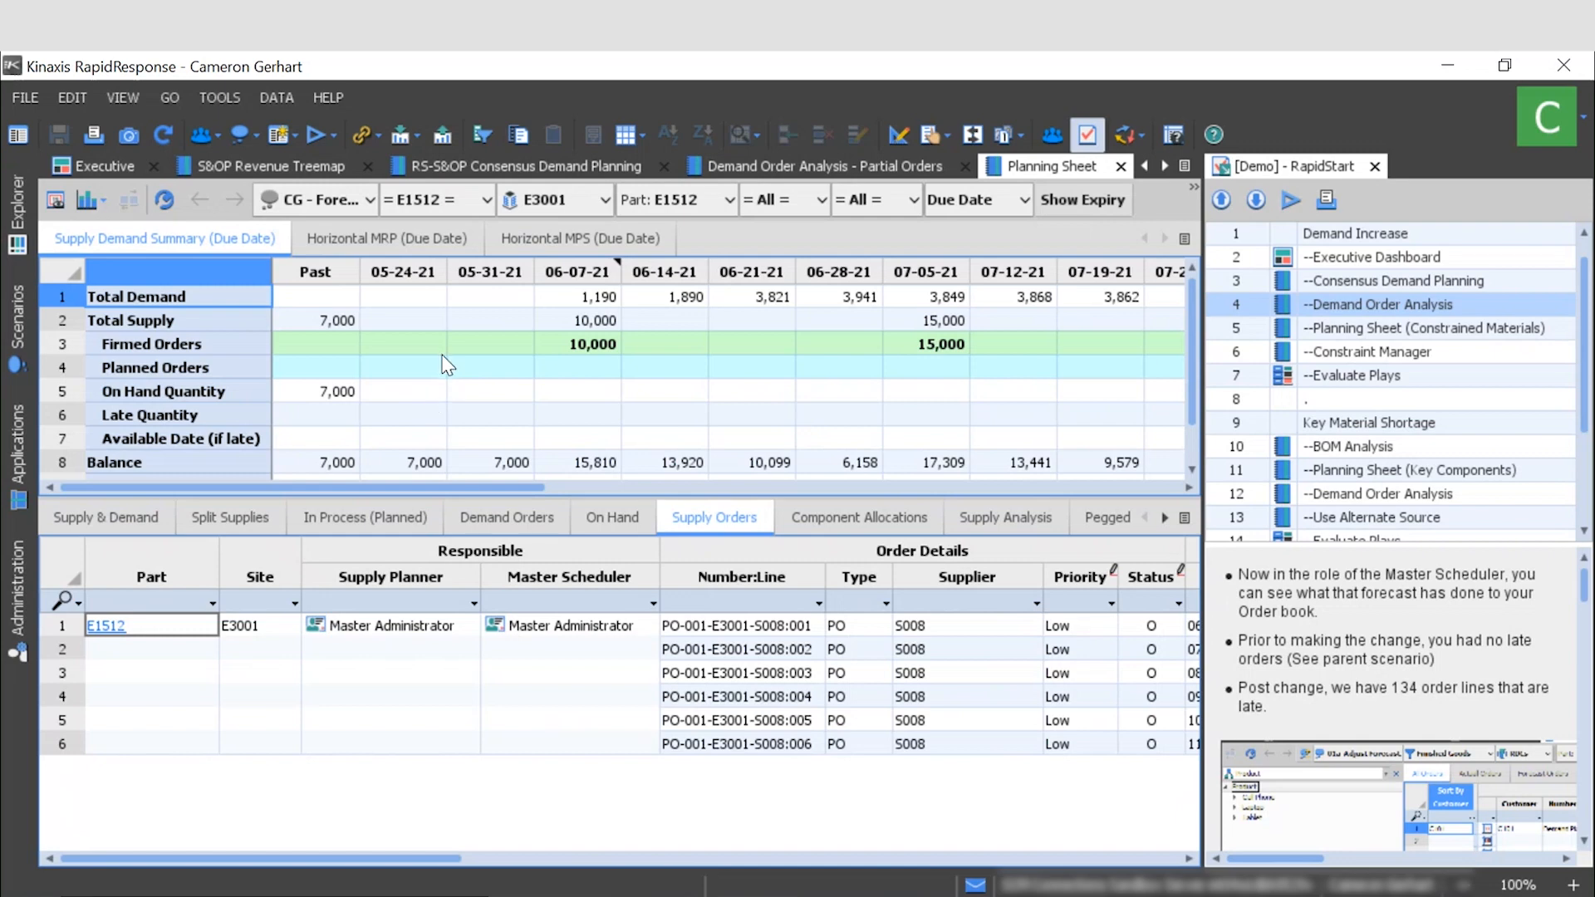
mouse_move(493, 672)
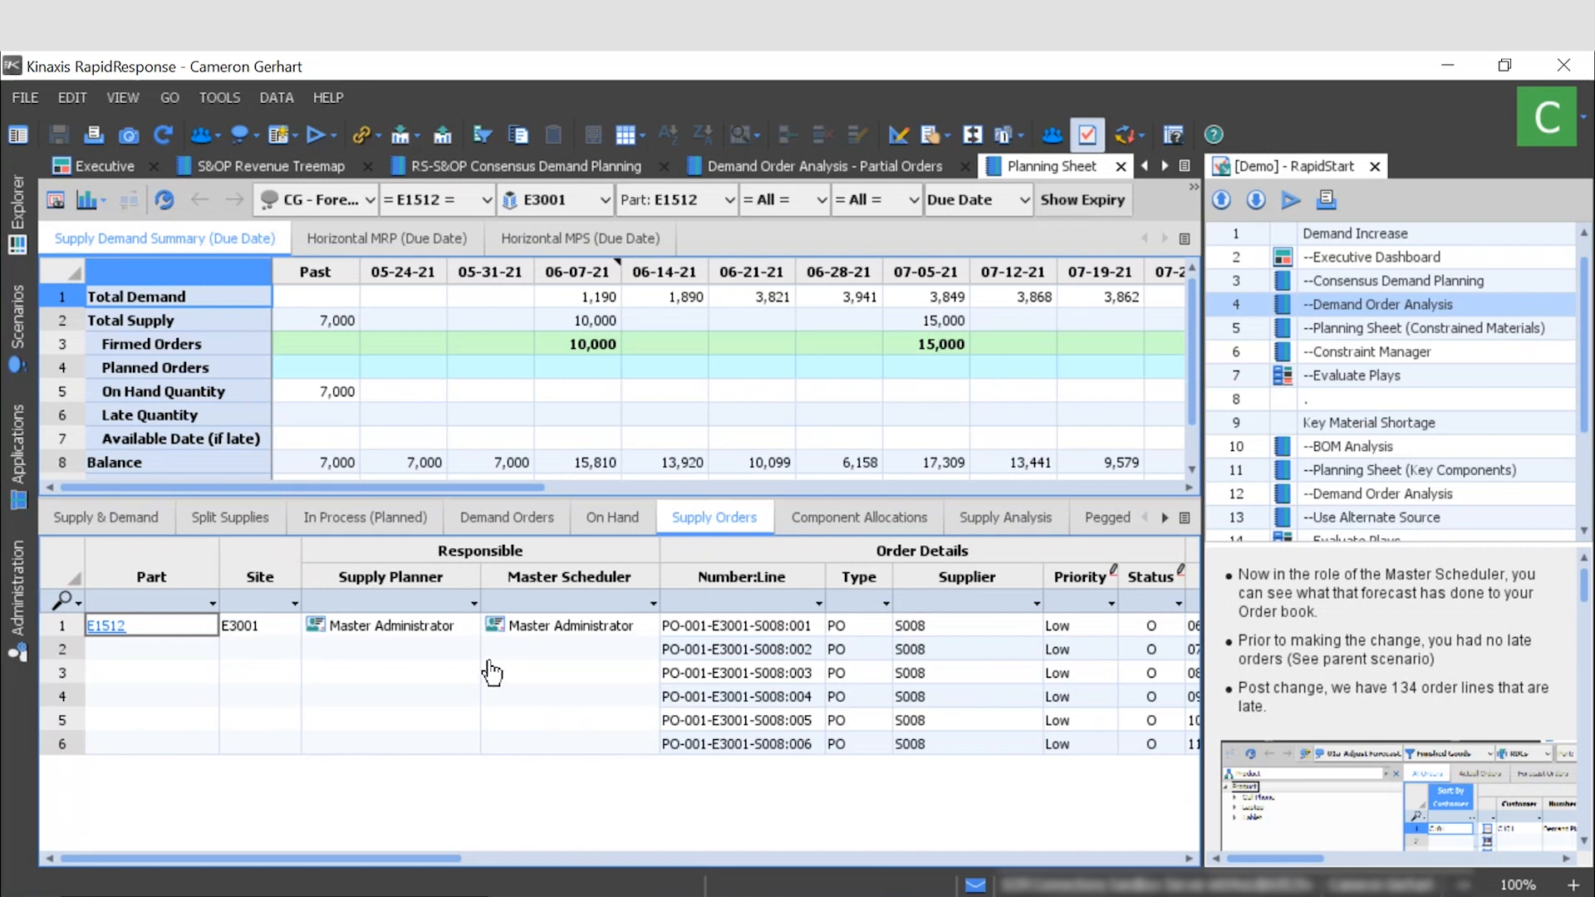
mouse_move(751, 588)
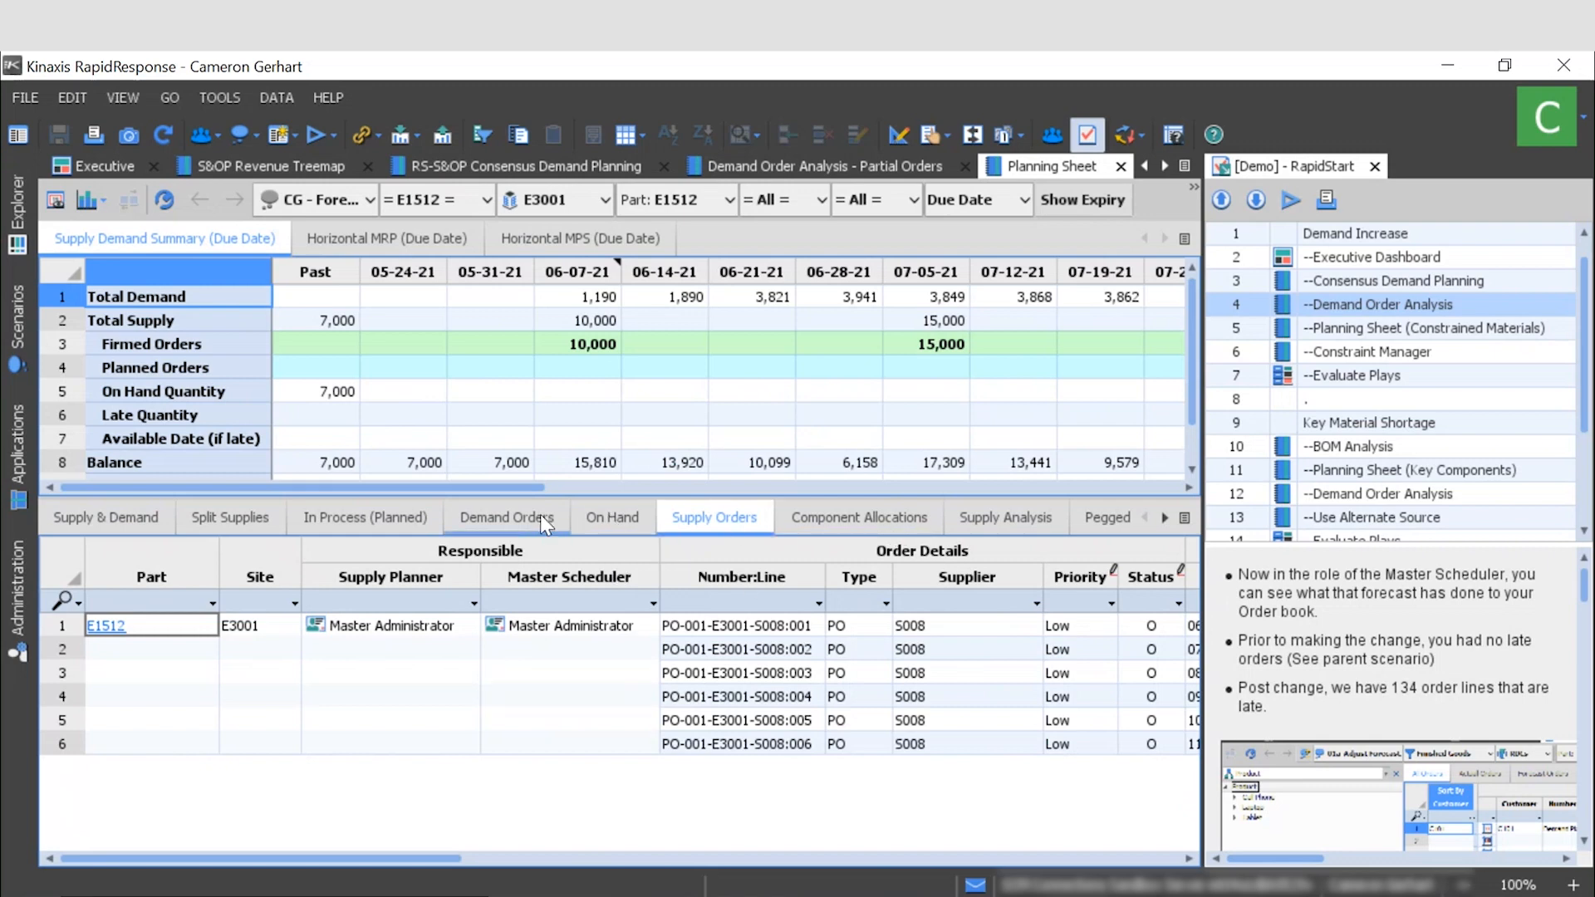
mouse_move(1108, 517)
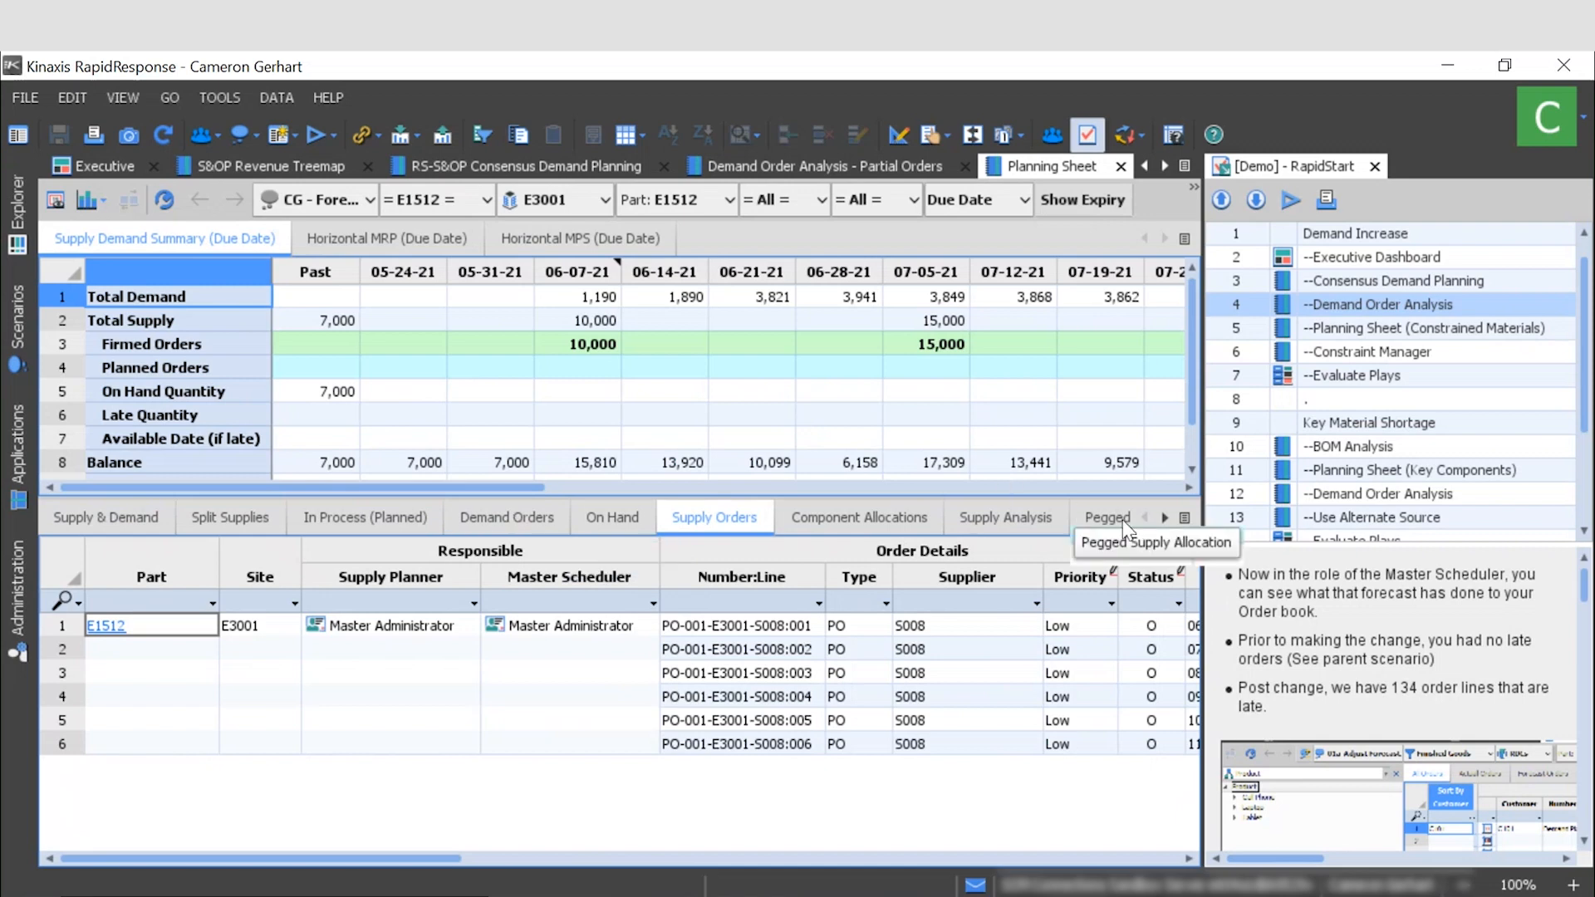
mouse_move(714, 517)
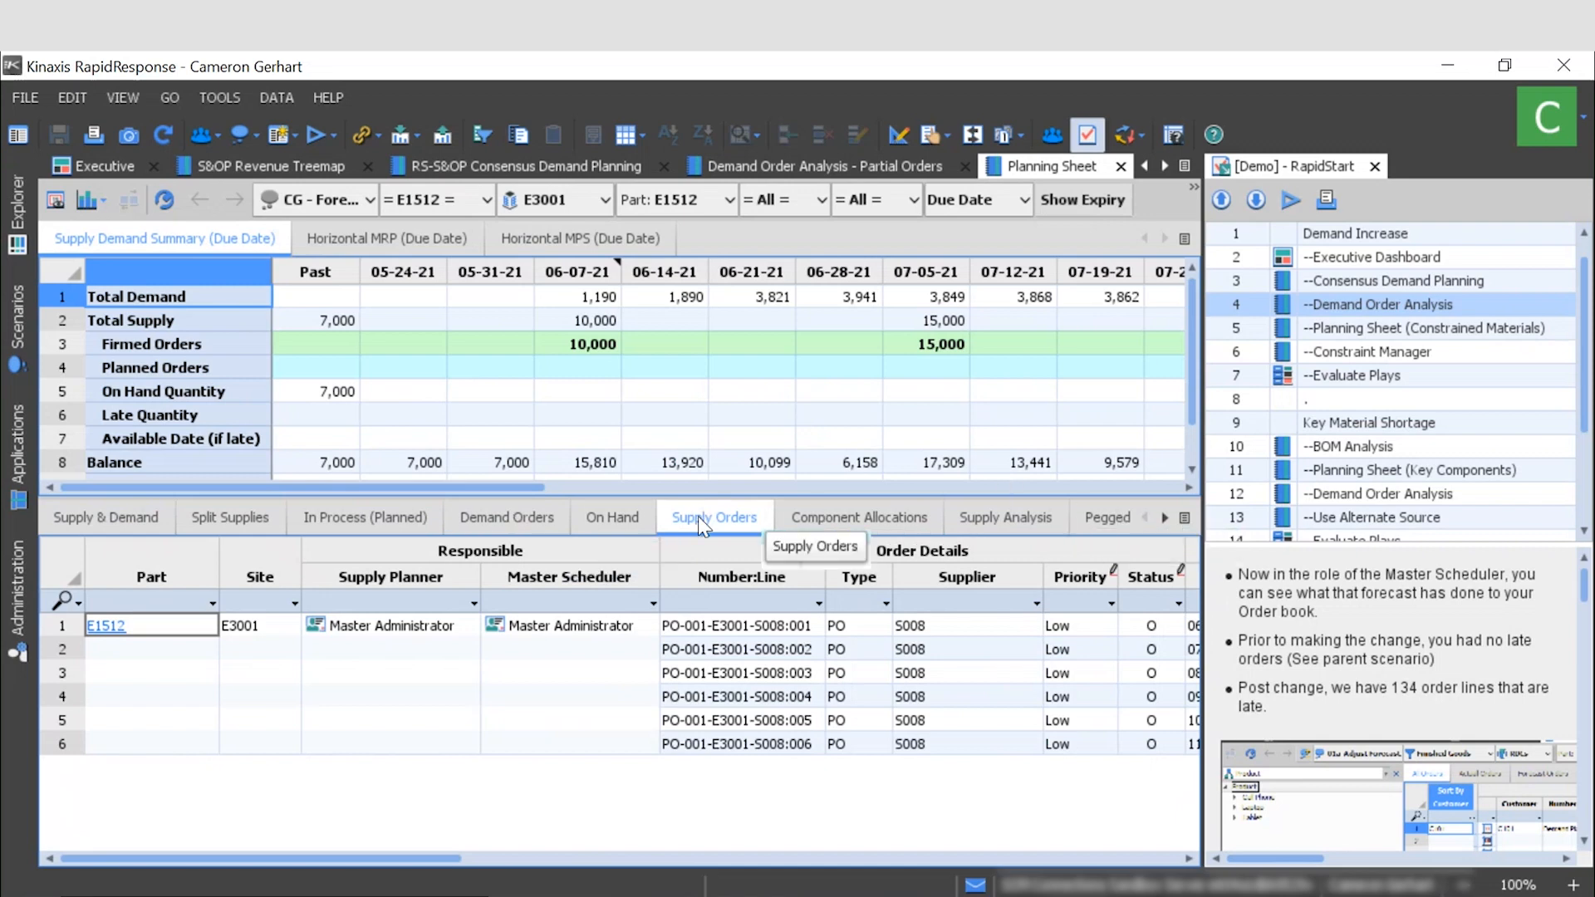
mouse_move(583, 694)
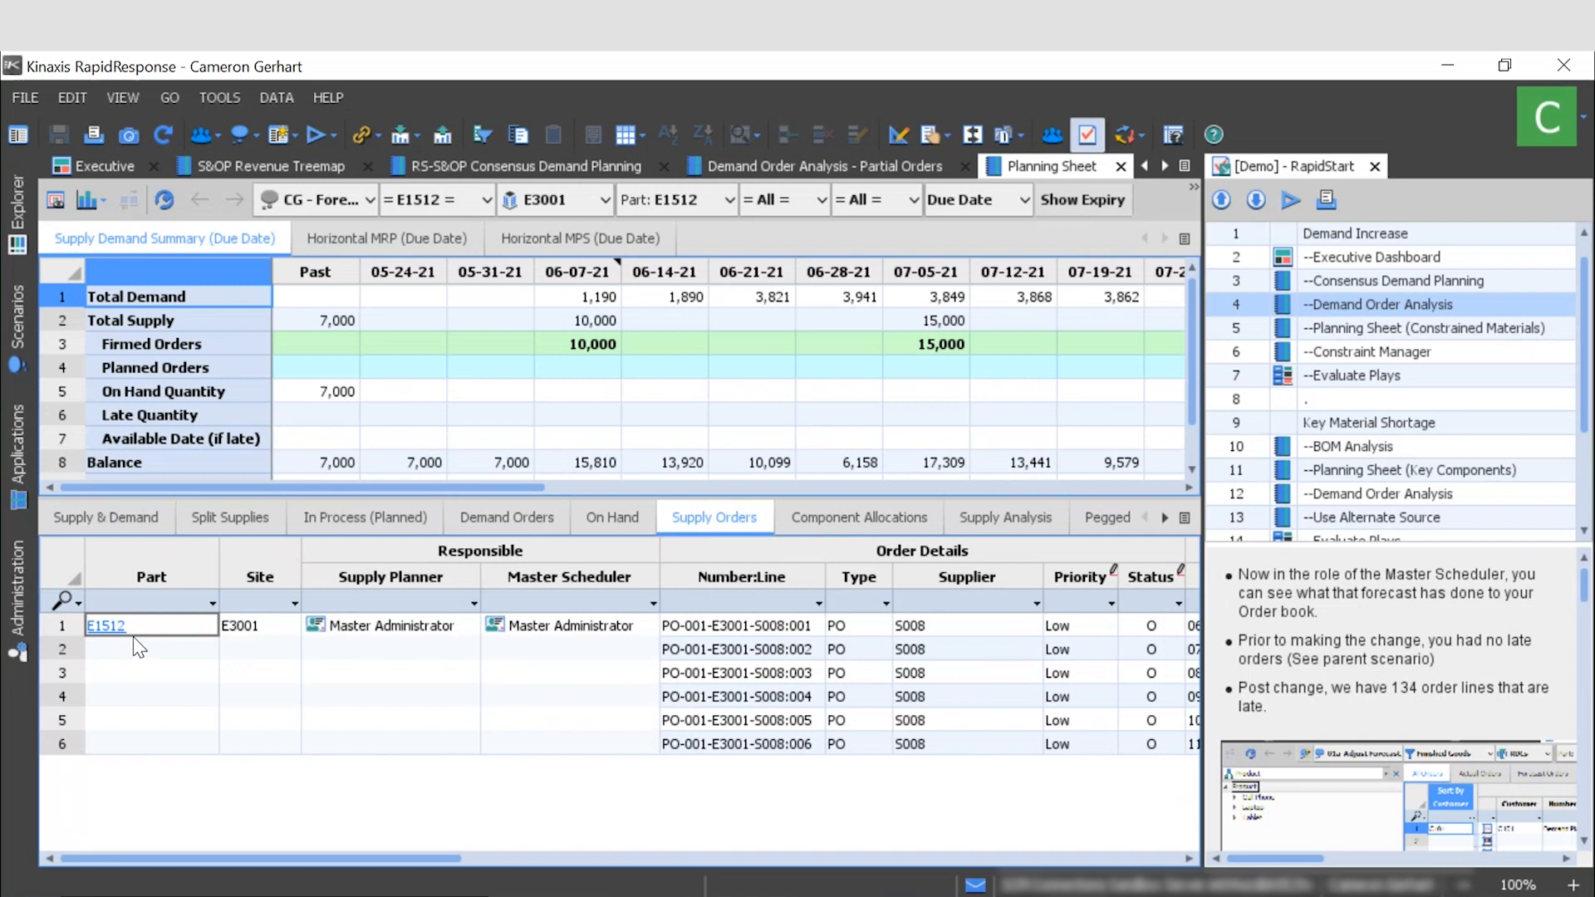
mouse_move(525, 653)
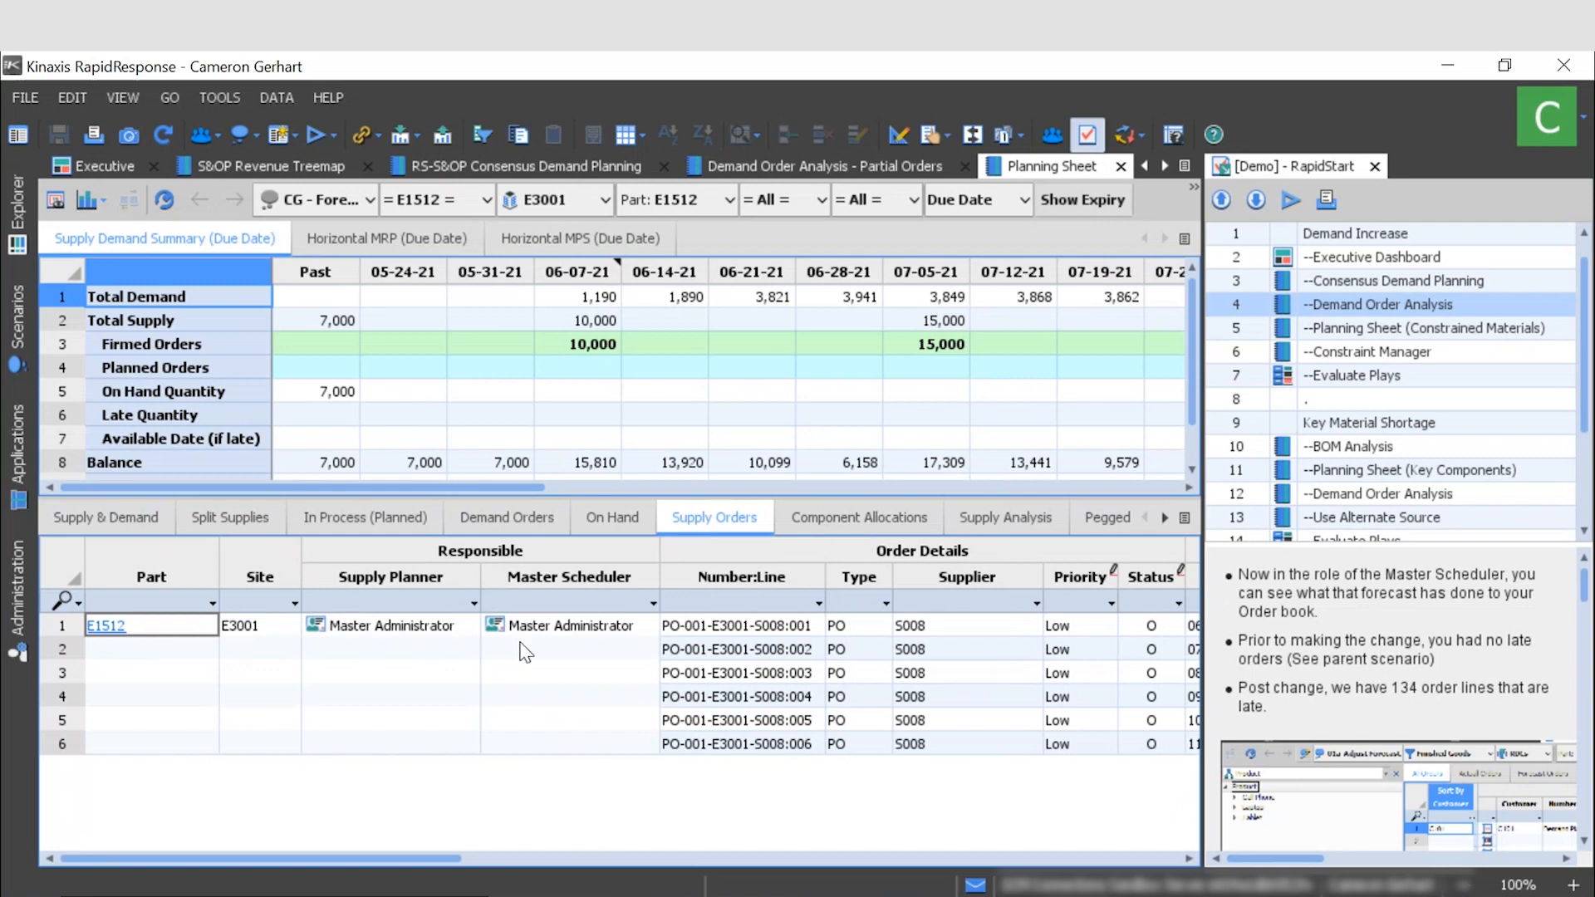
mouse_move(1195, 864)
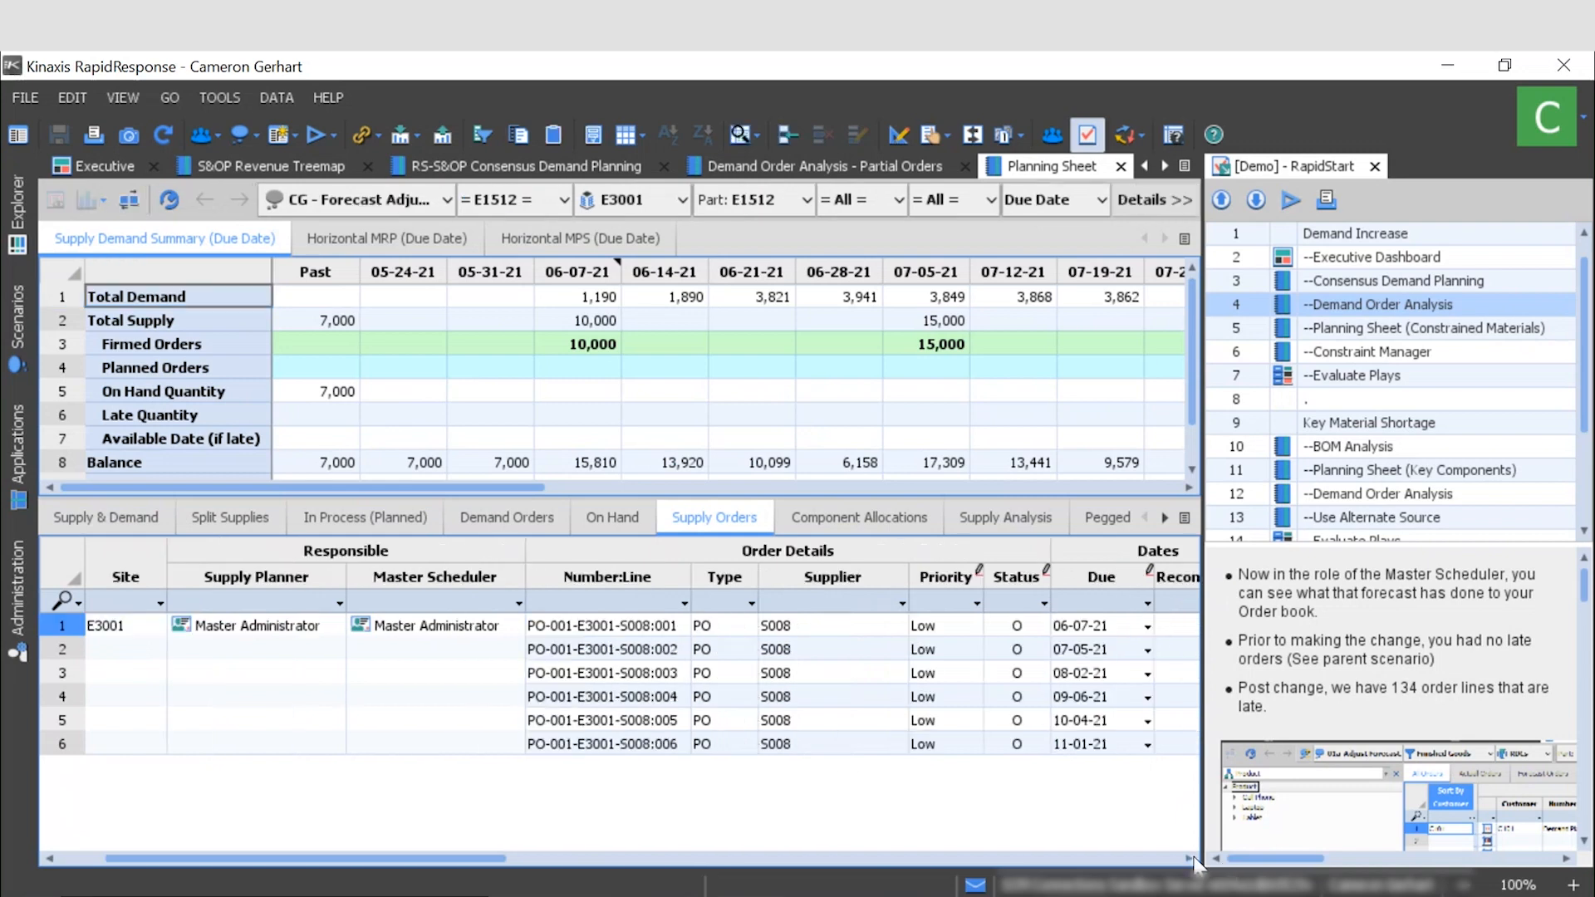
scroll(right, 3)
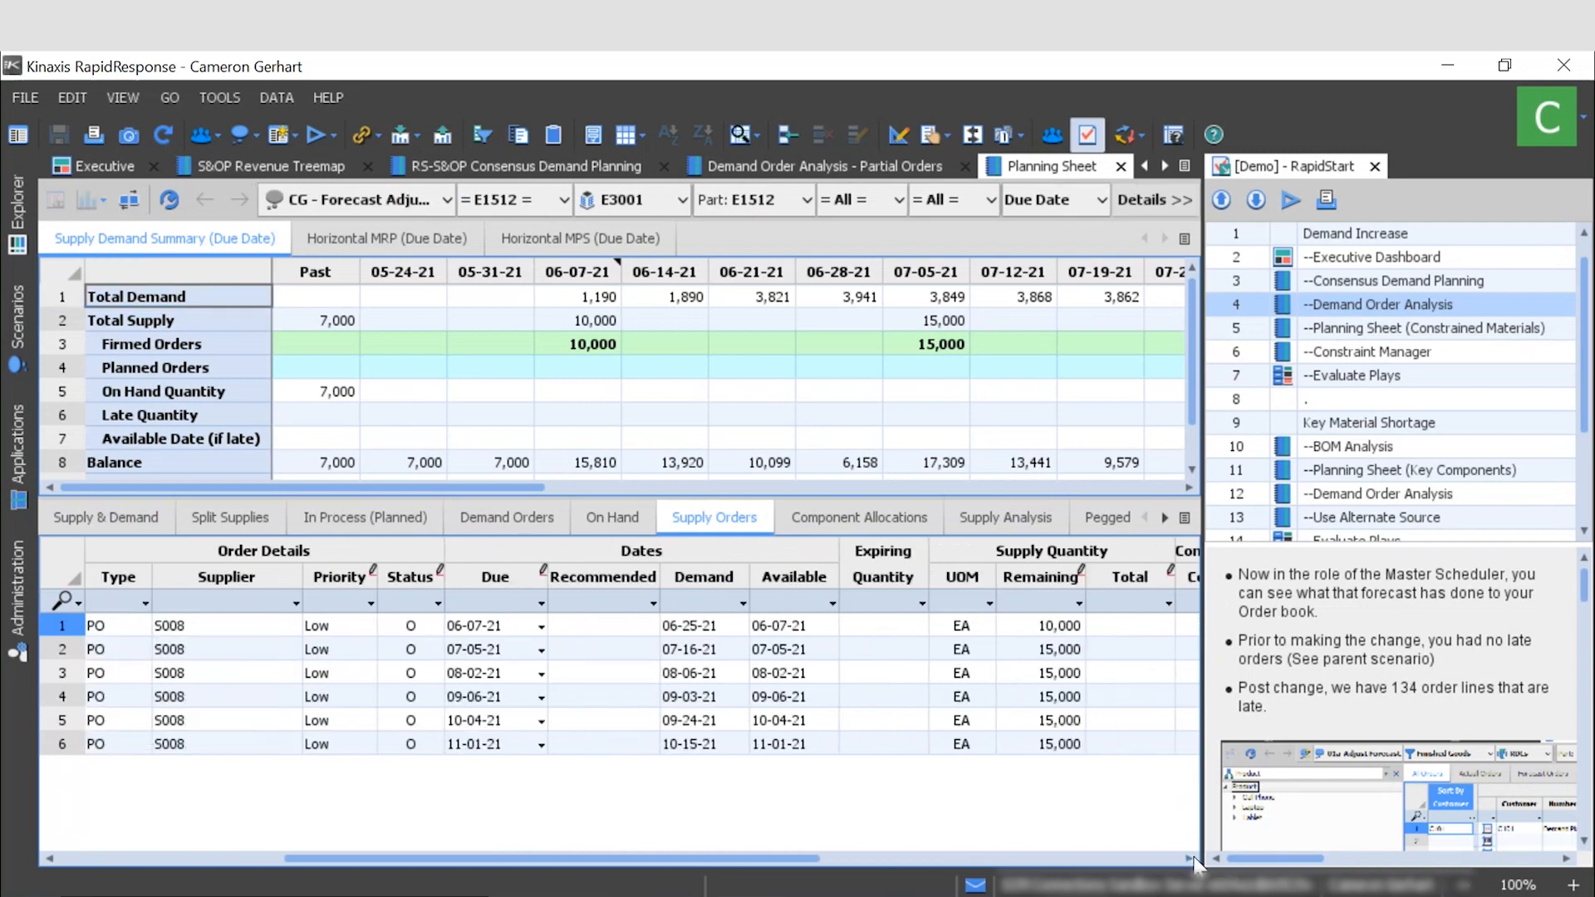
scroll(right, 3)
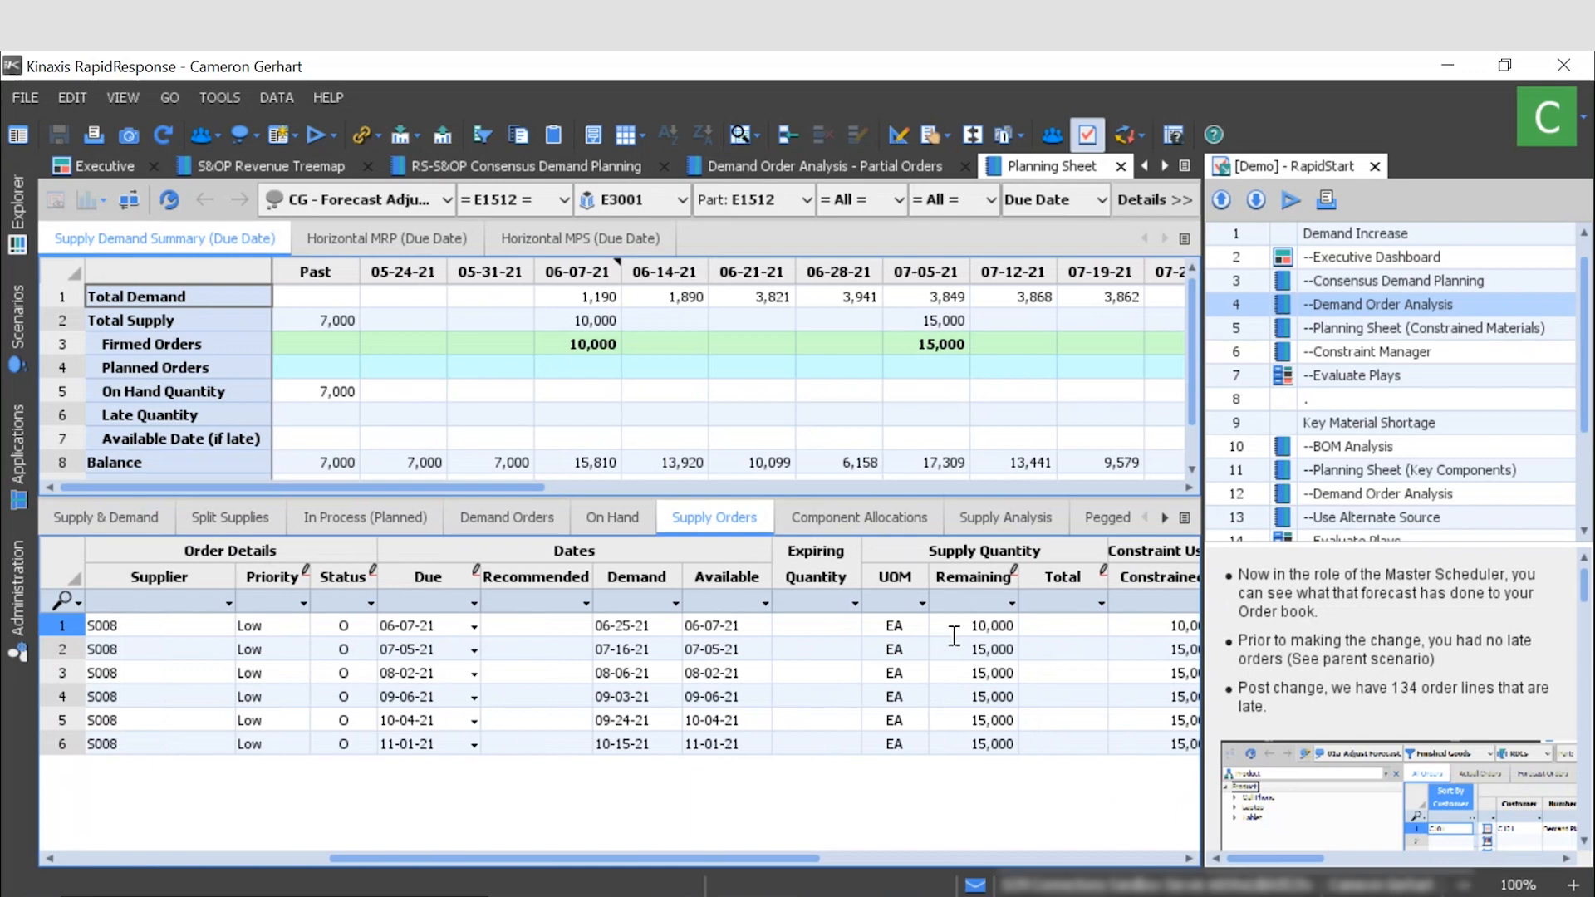
mouse_move(580, 671)
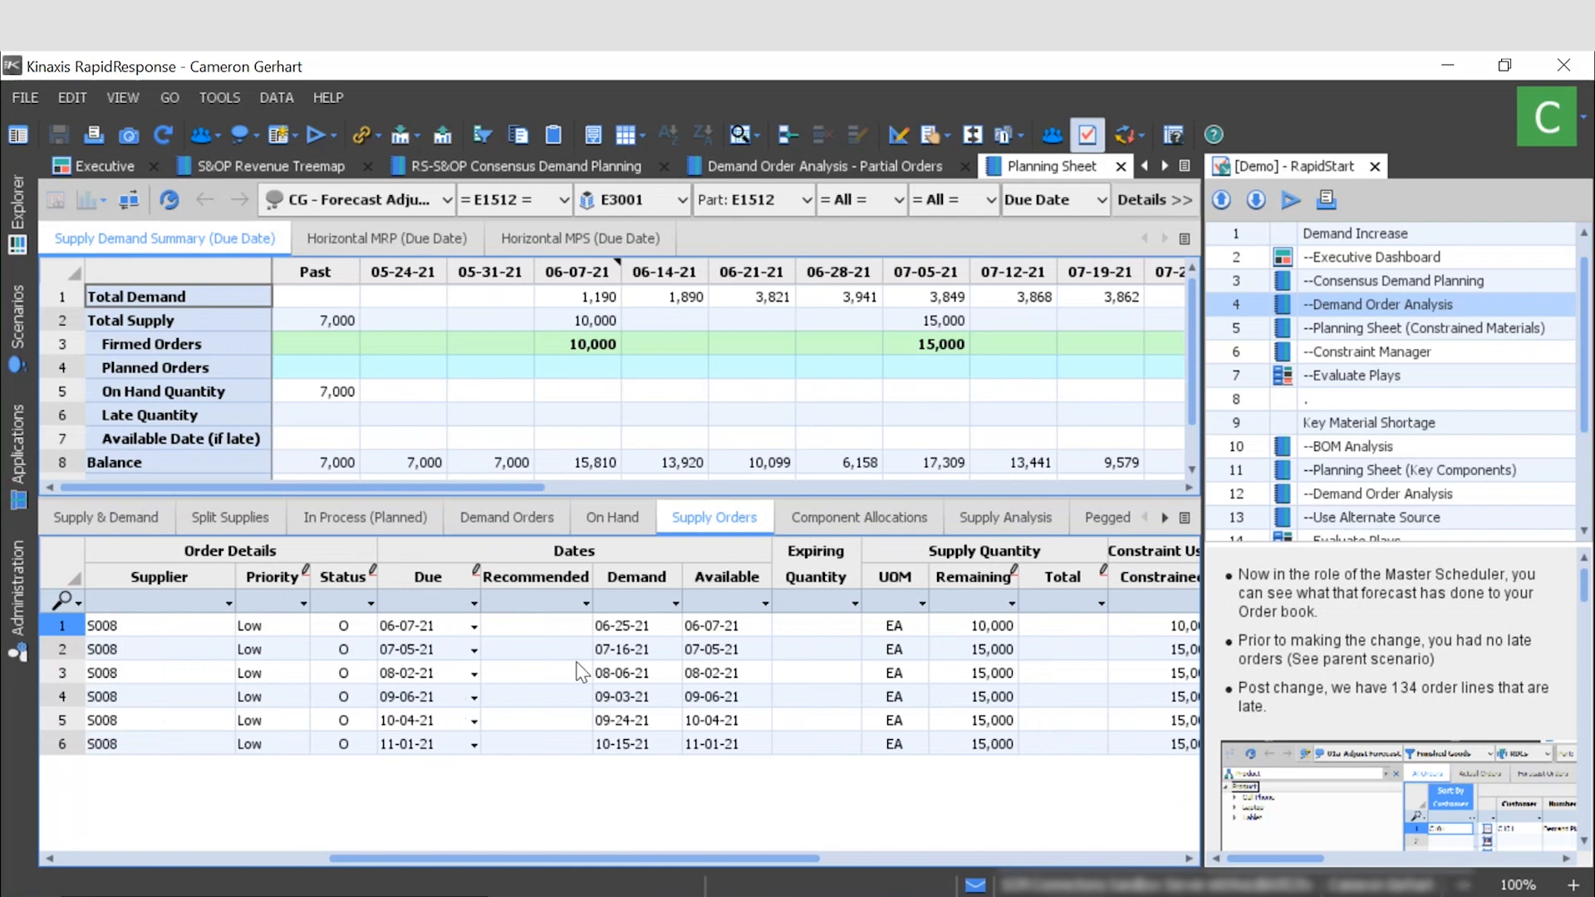
mouse_move(729, 742)
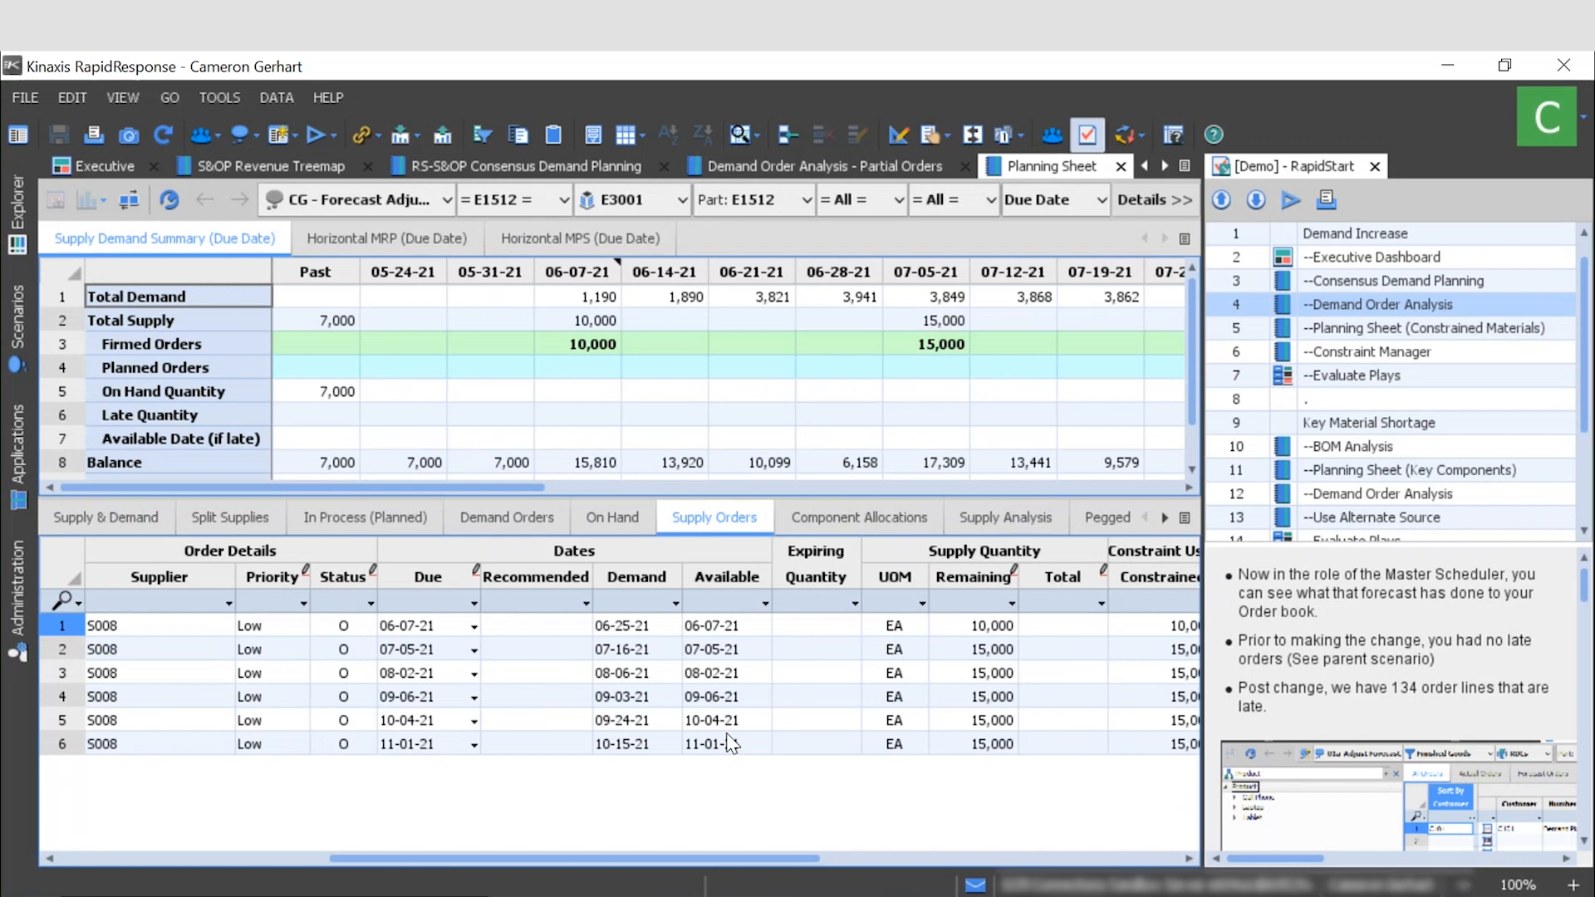
mouse_move(350, 774)
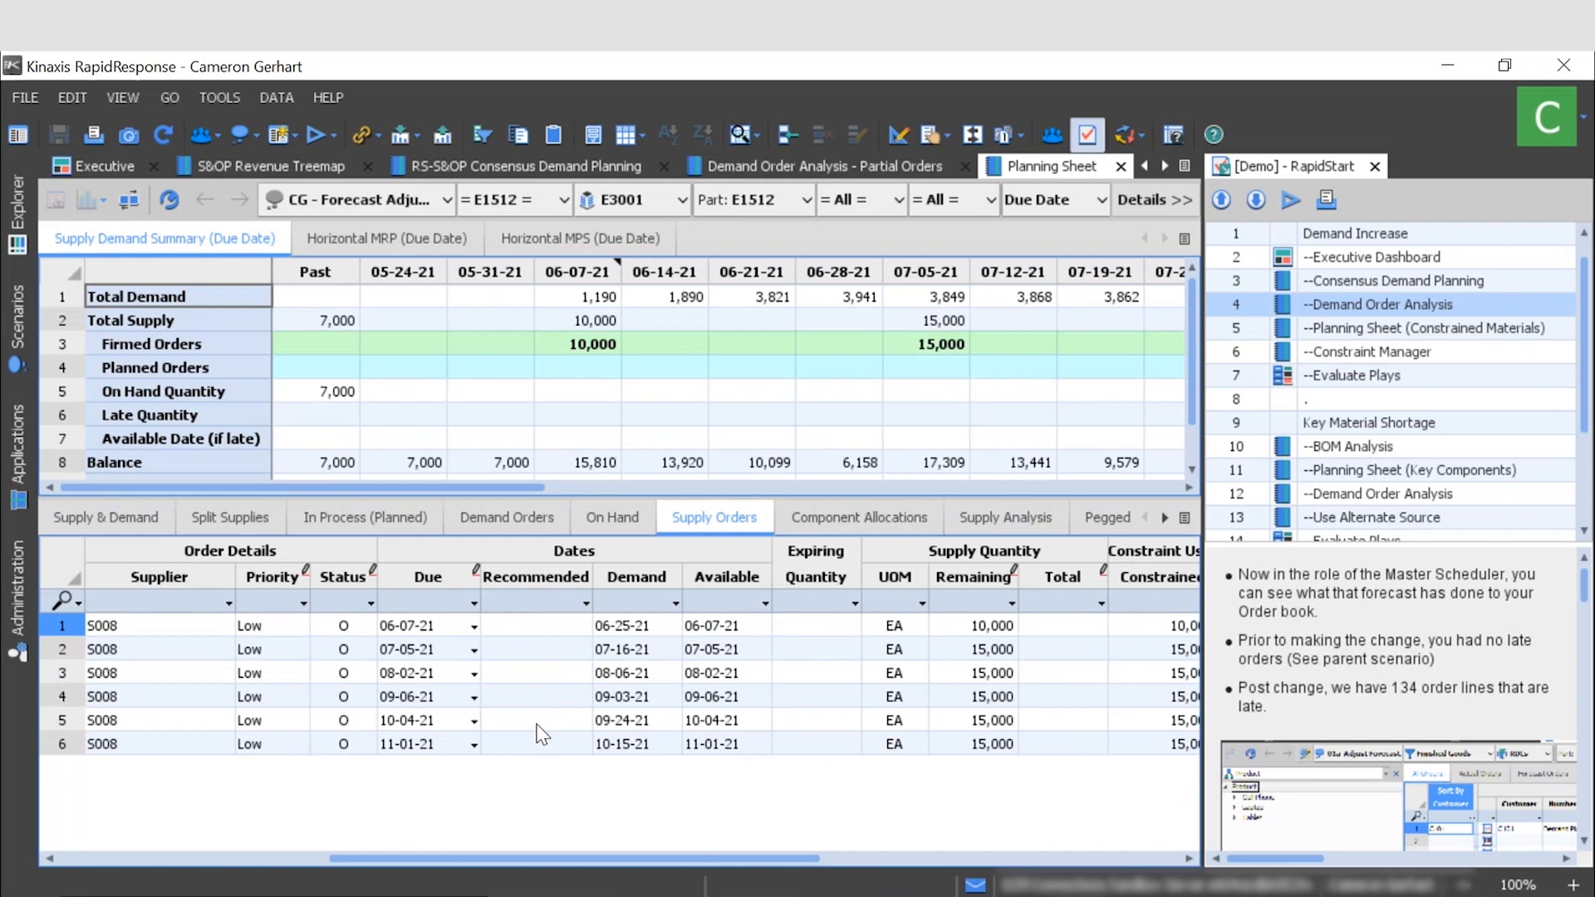
mouse_move(319, 344)
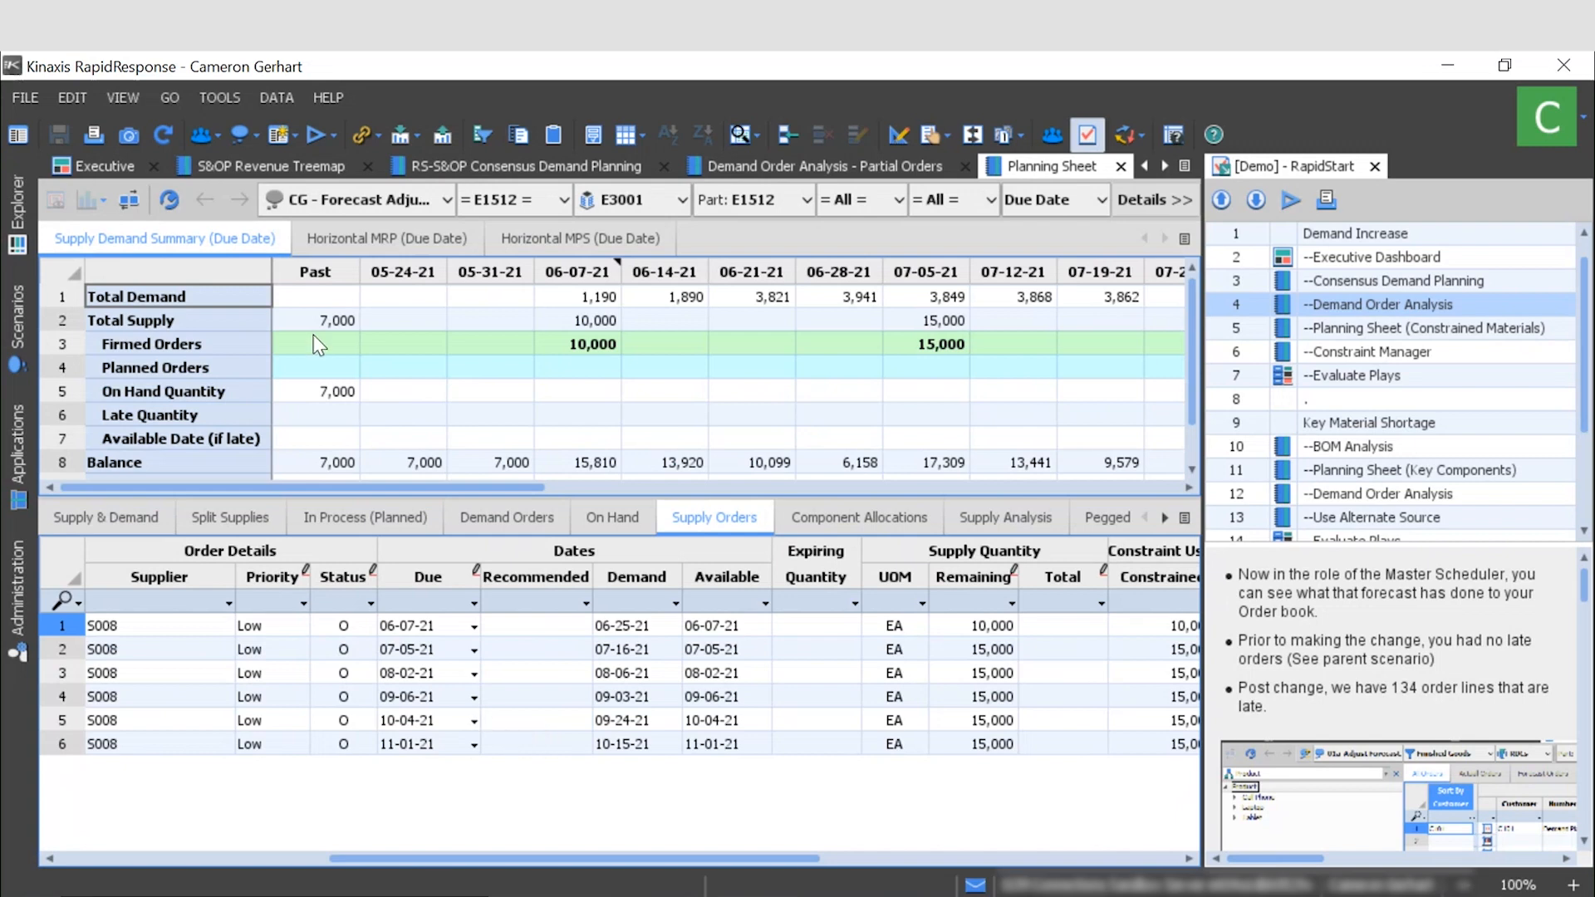
Create the 'CG - Reschedule' scenario based on CG - Forecast Adjustment.
click(236, 135)
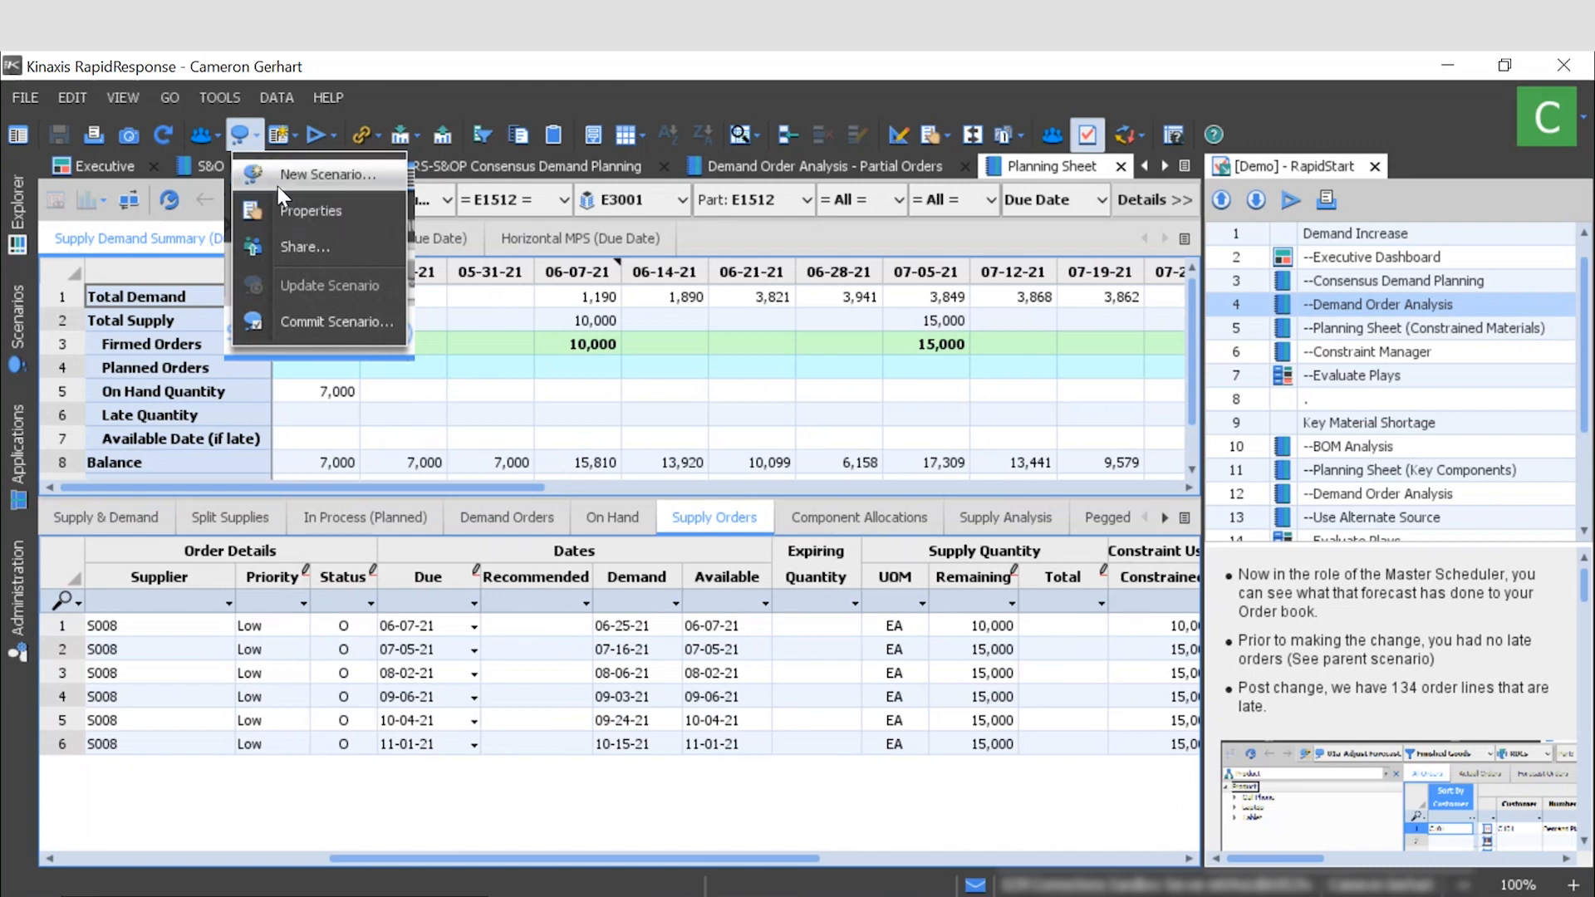
click(327, 173)
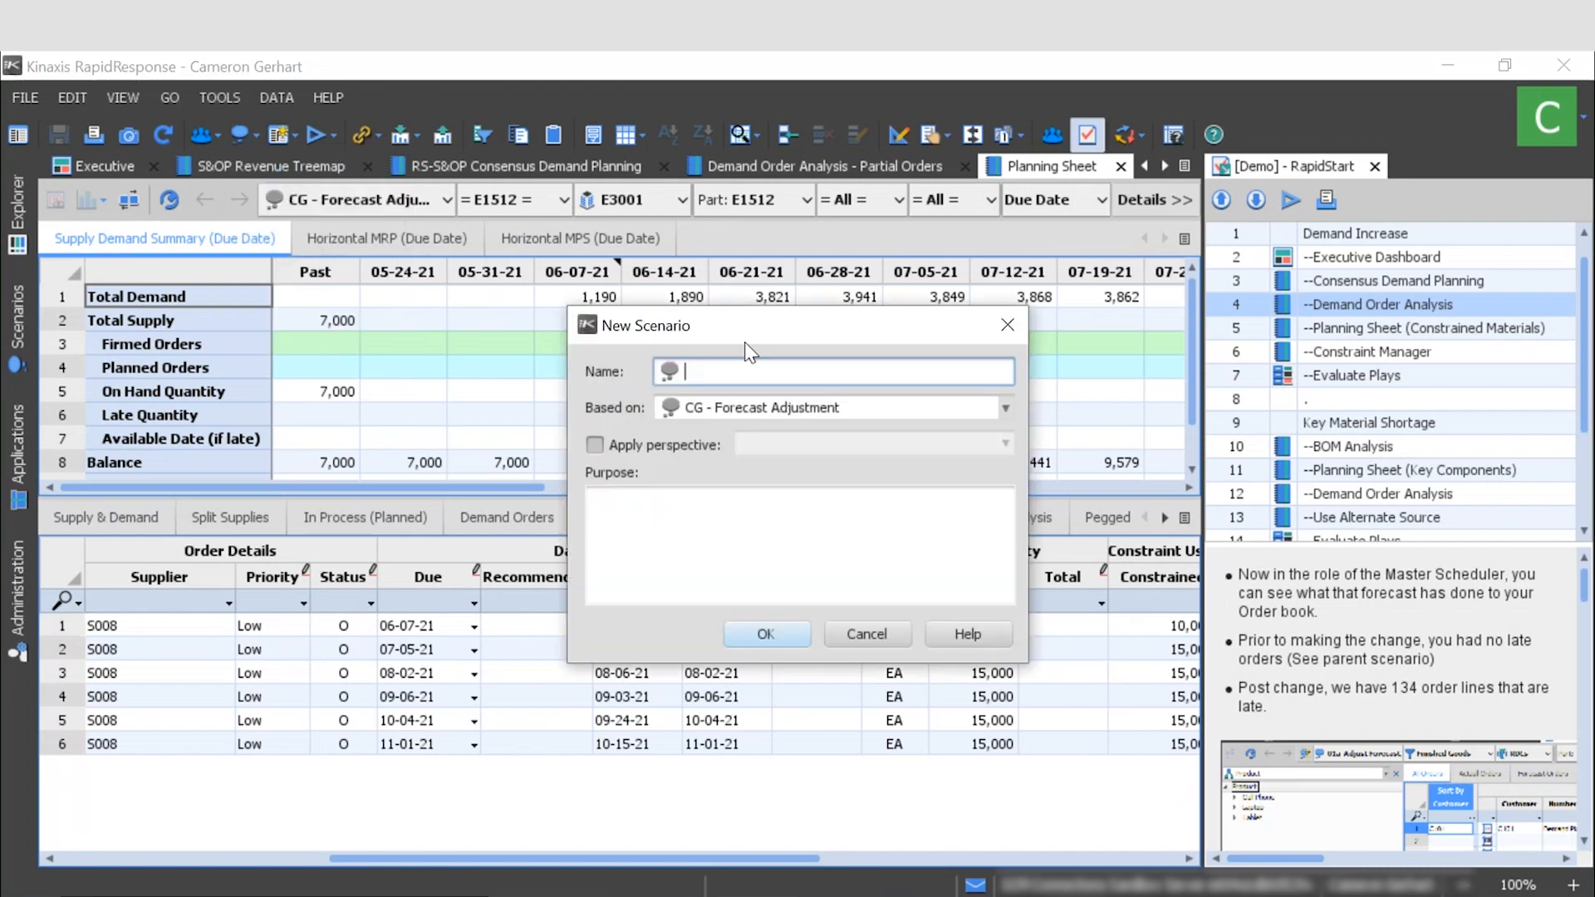
text(CG - Reschedule)
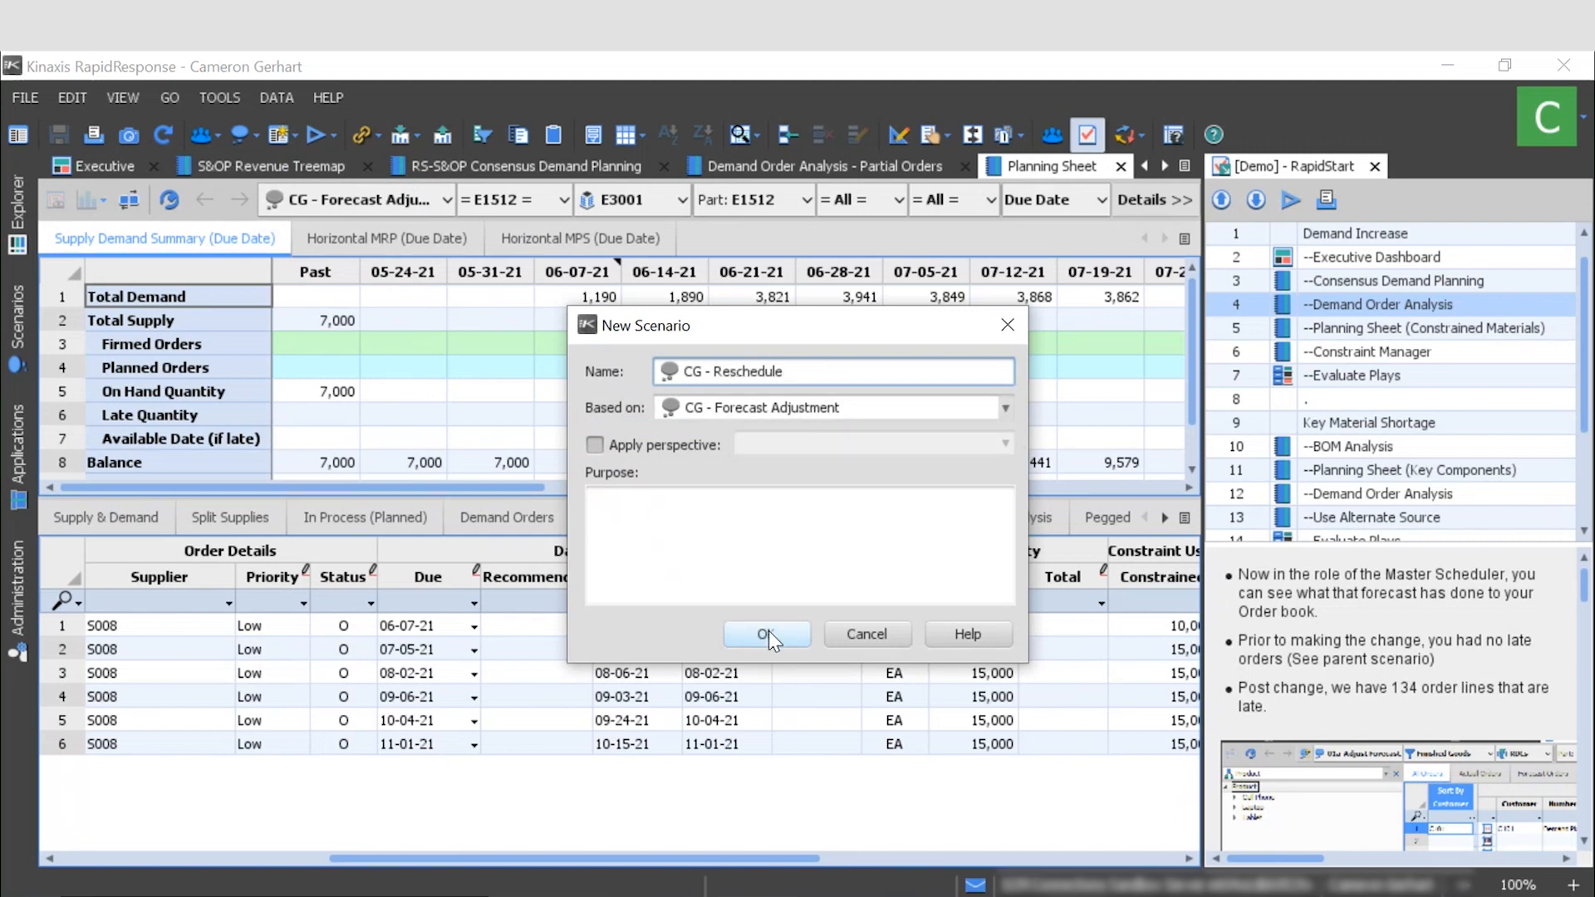
click(766, 633)
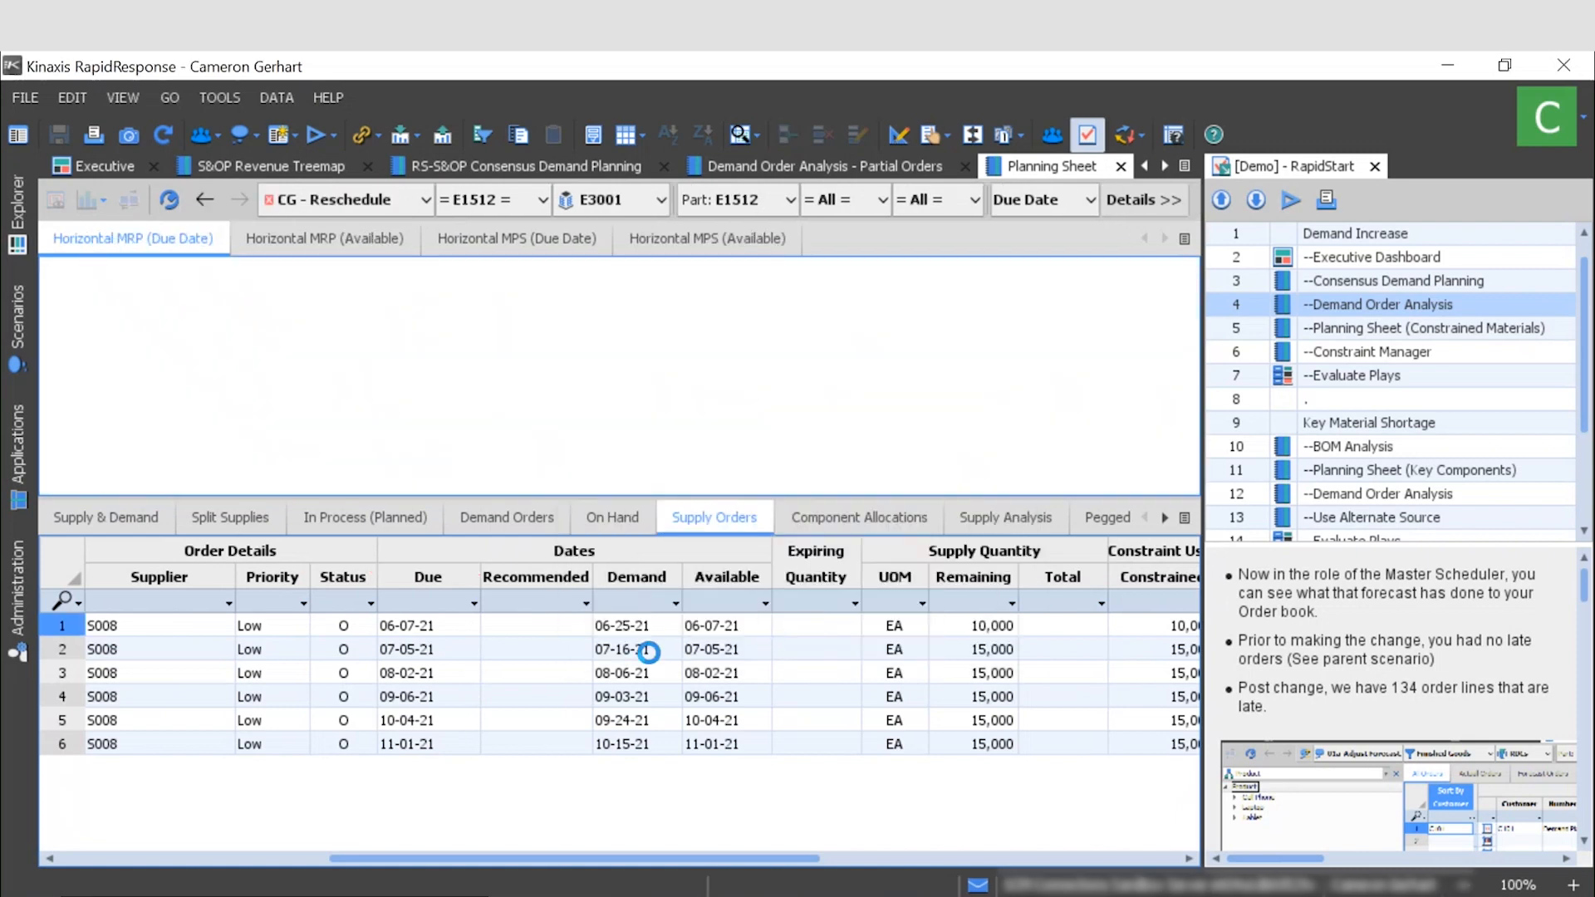
Set all six S008 supply orders for E1512 to O-RecommendOnly status.
click(165, 238)
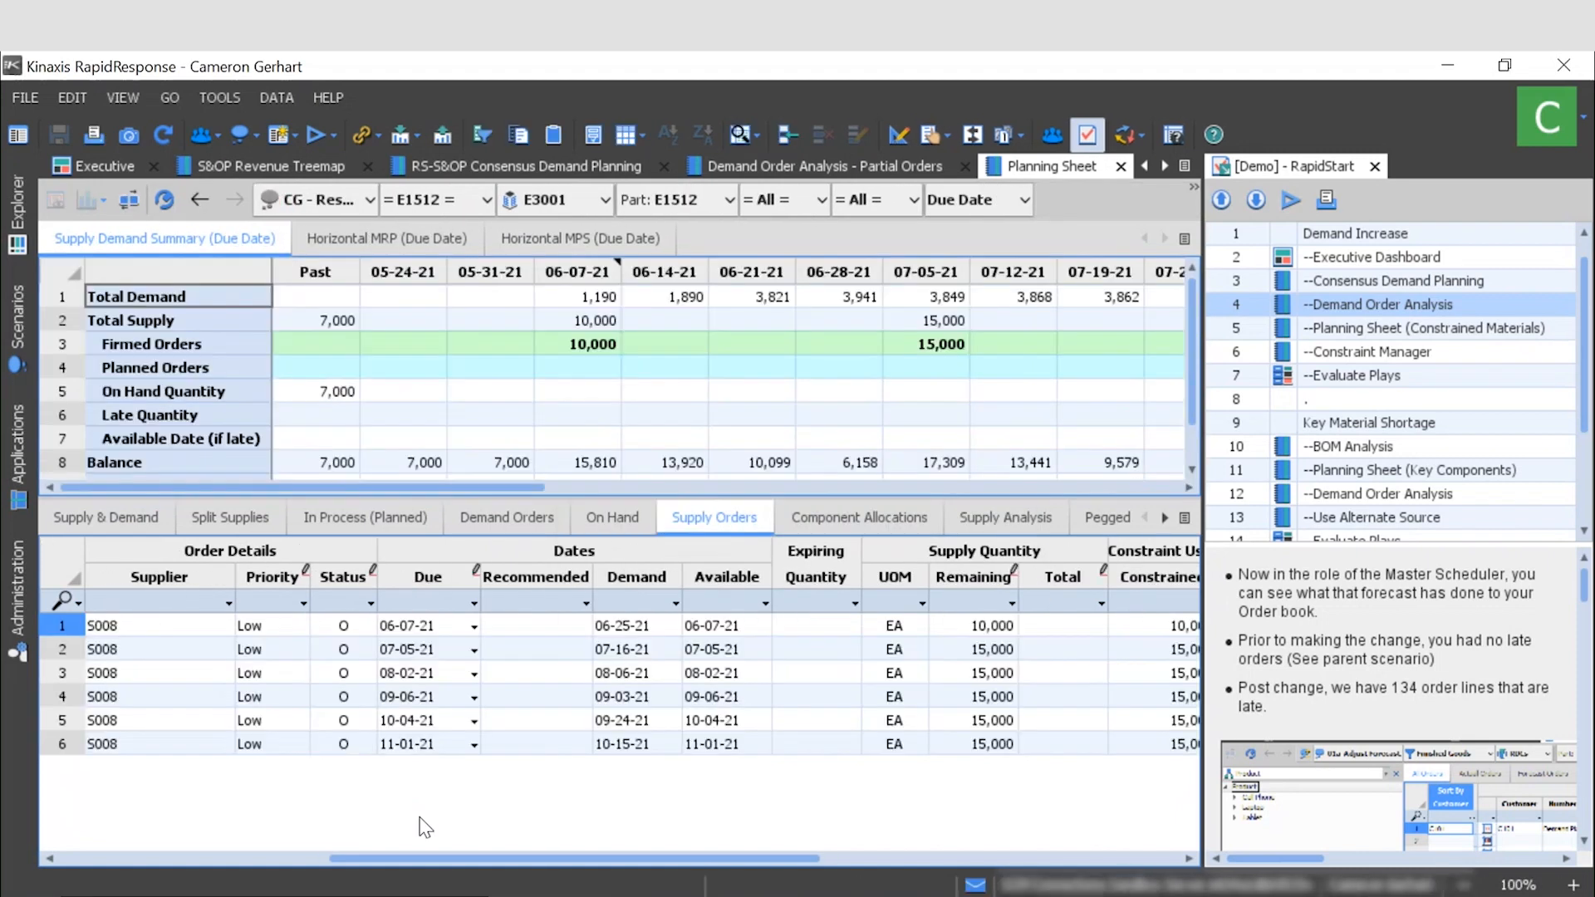
click(343, 625)
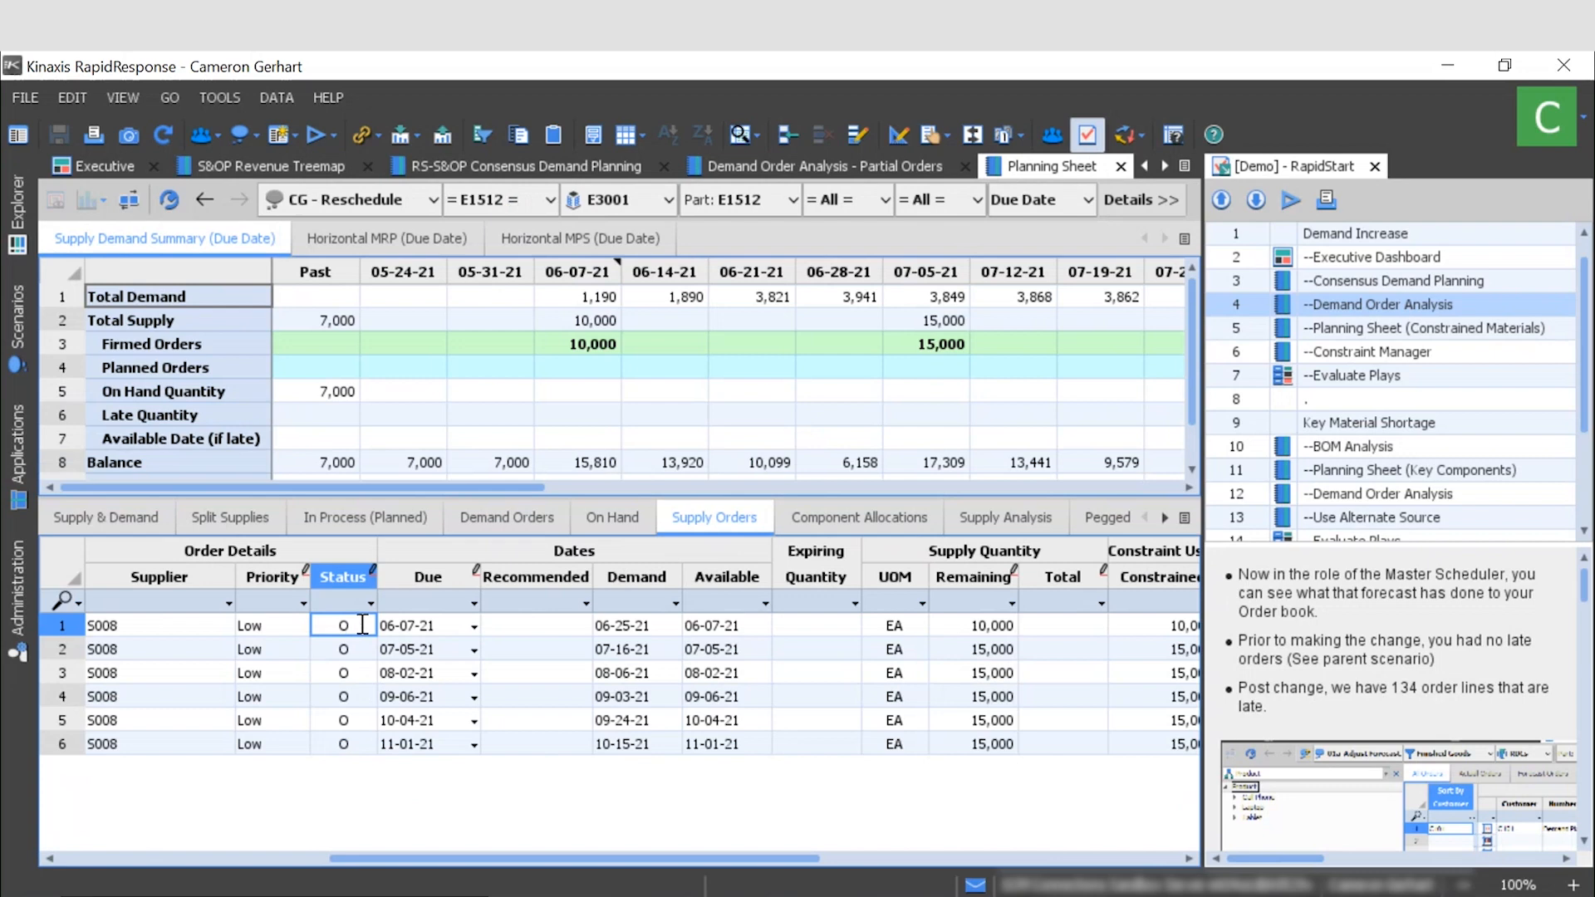
click(371, 625)
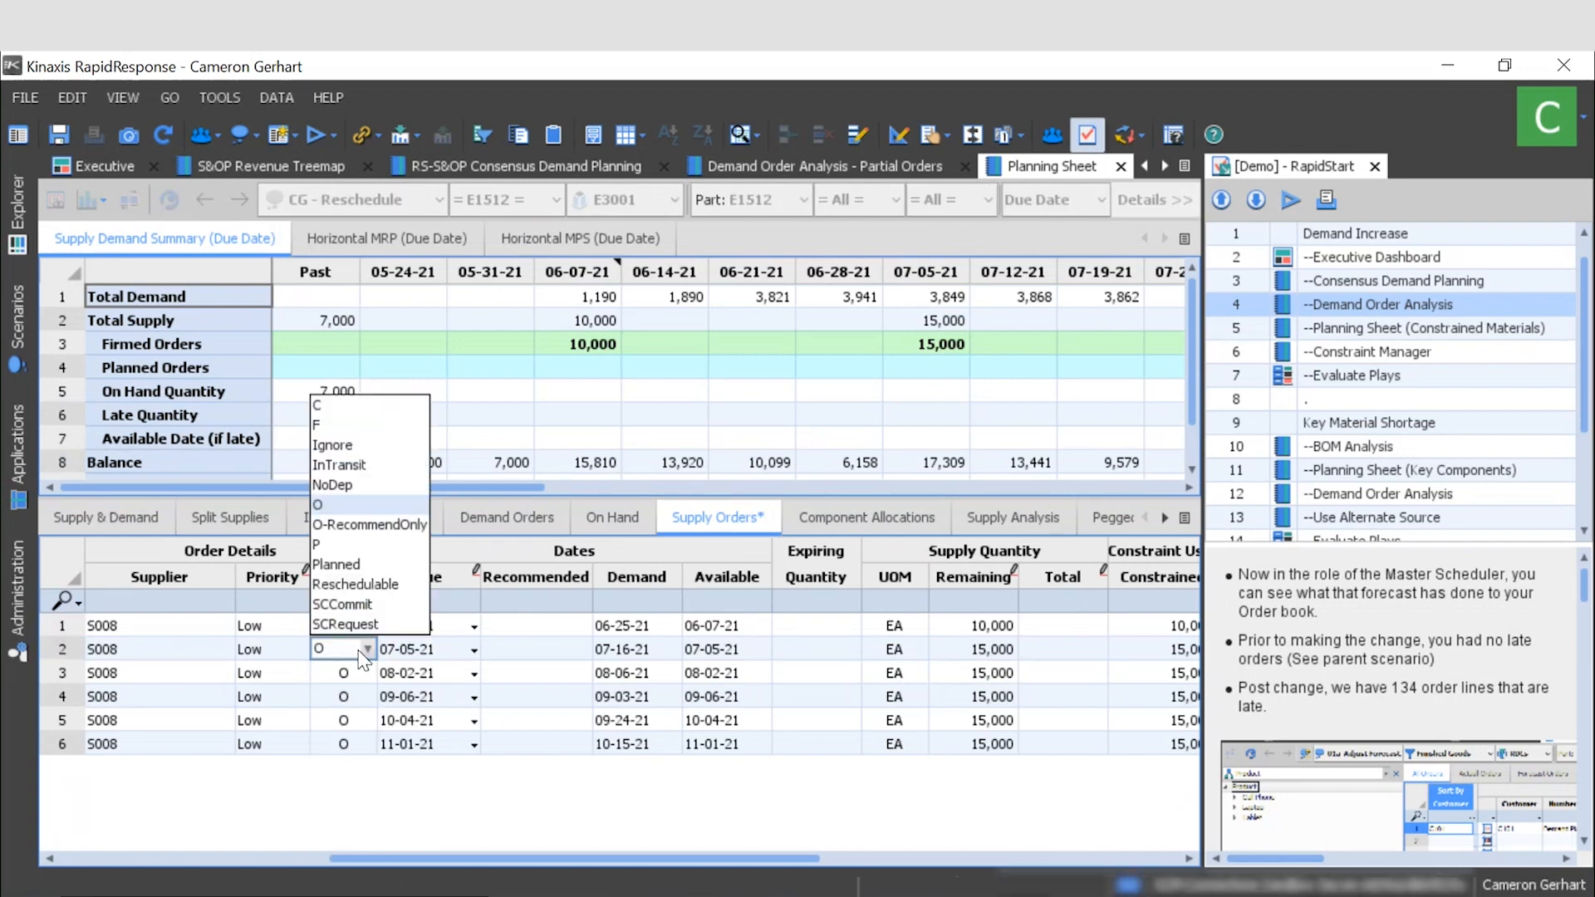
click(369, 524)
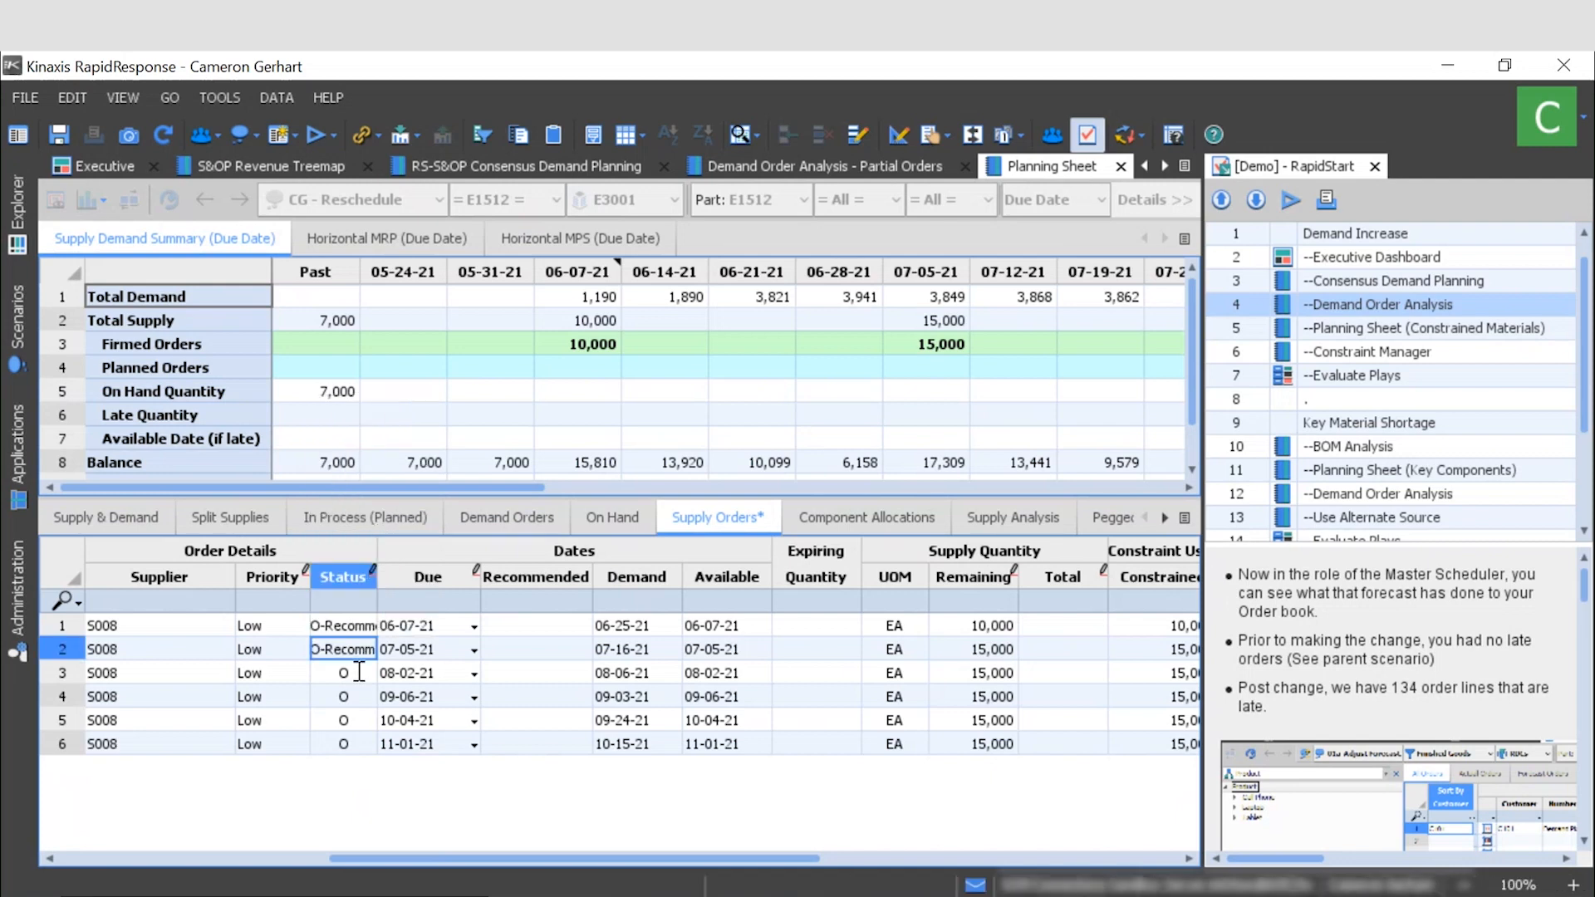
click(367, 672)
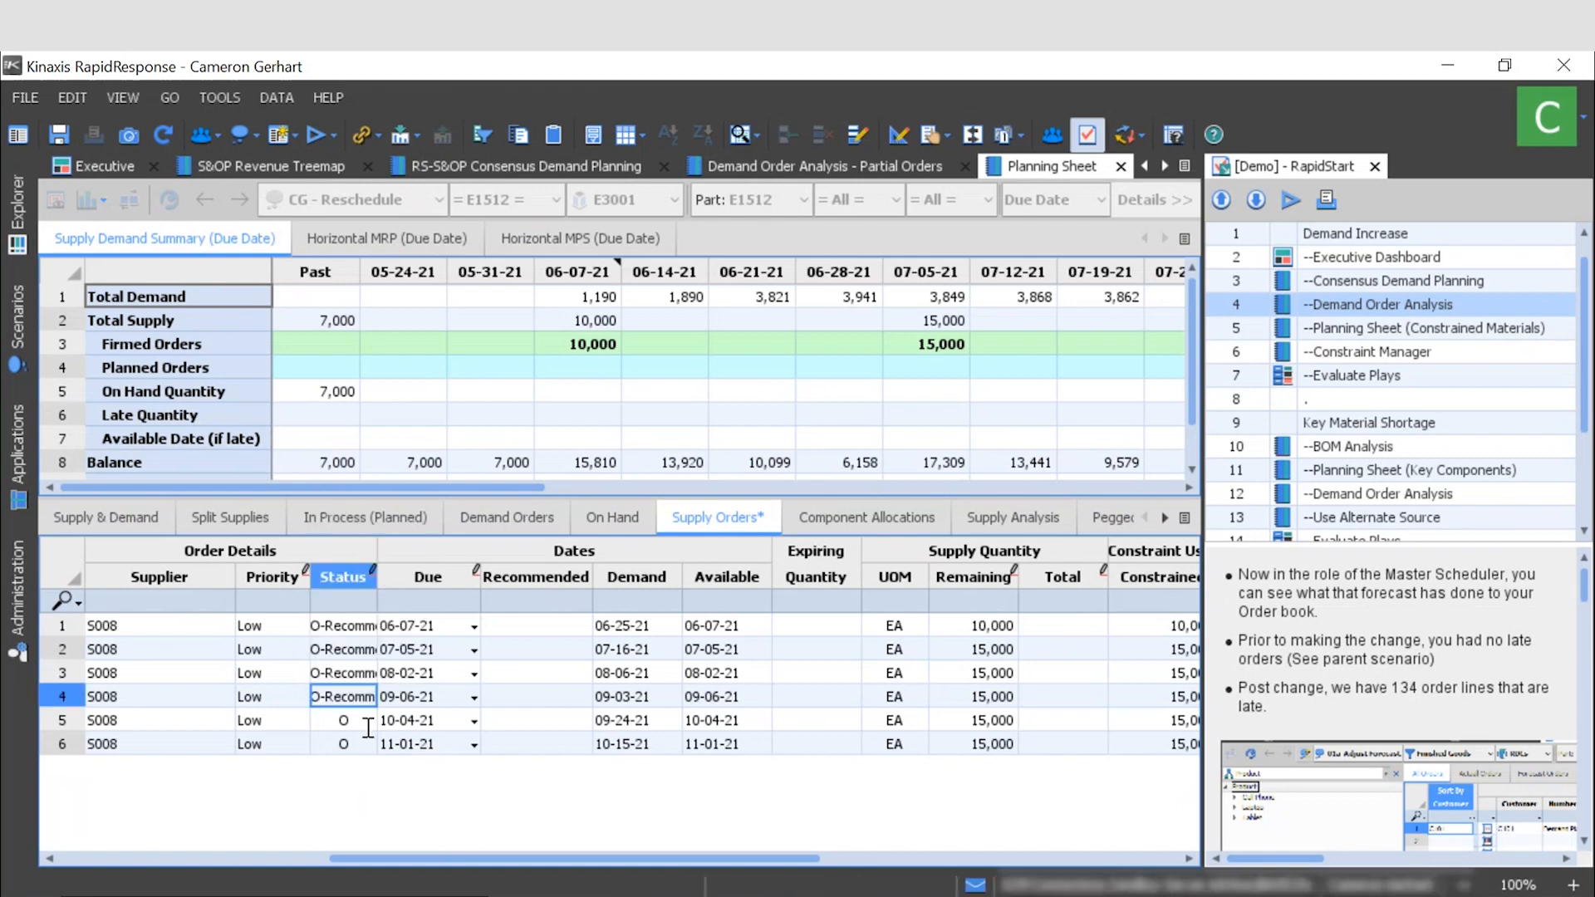
click(366, 719)
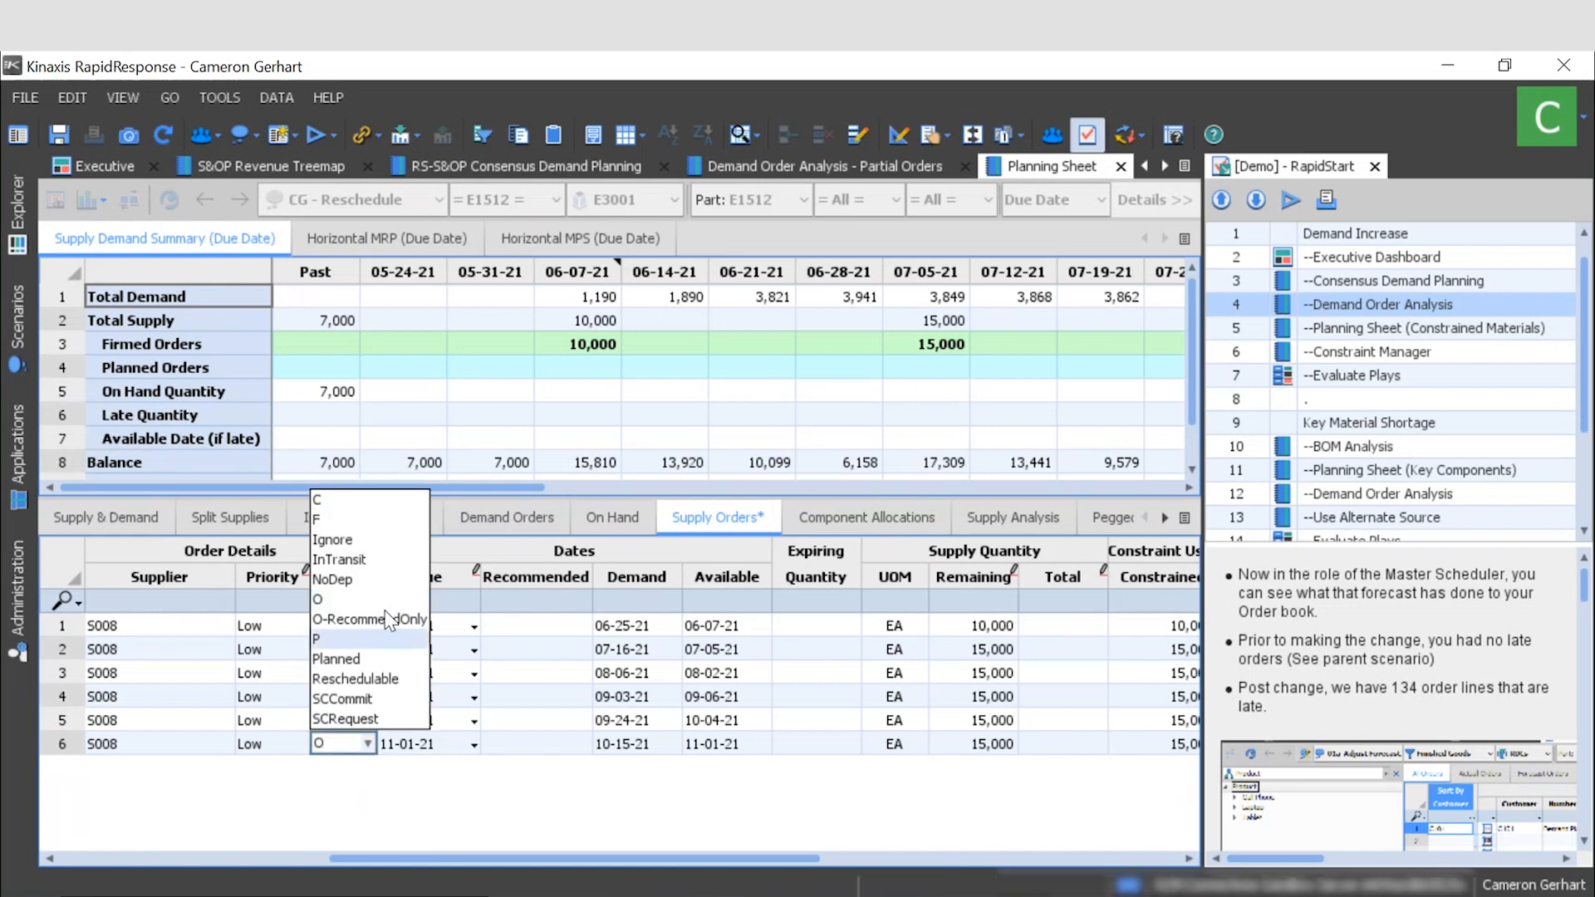
click(368, 620)
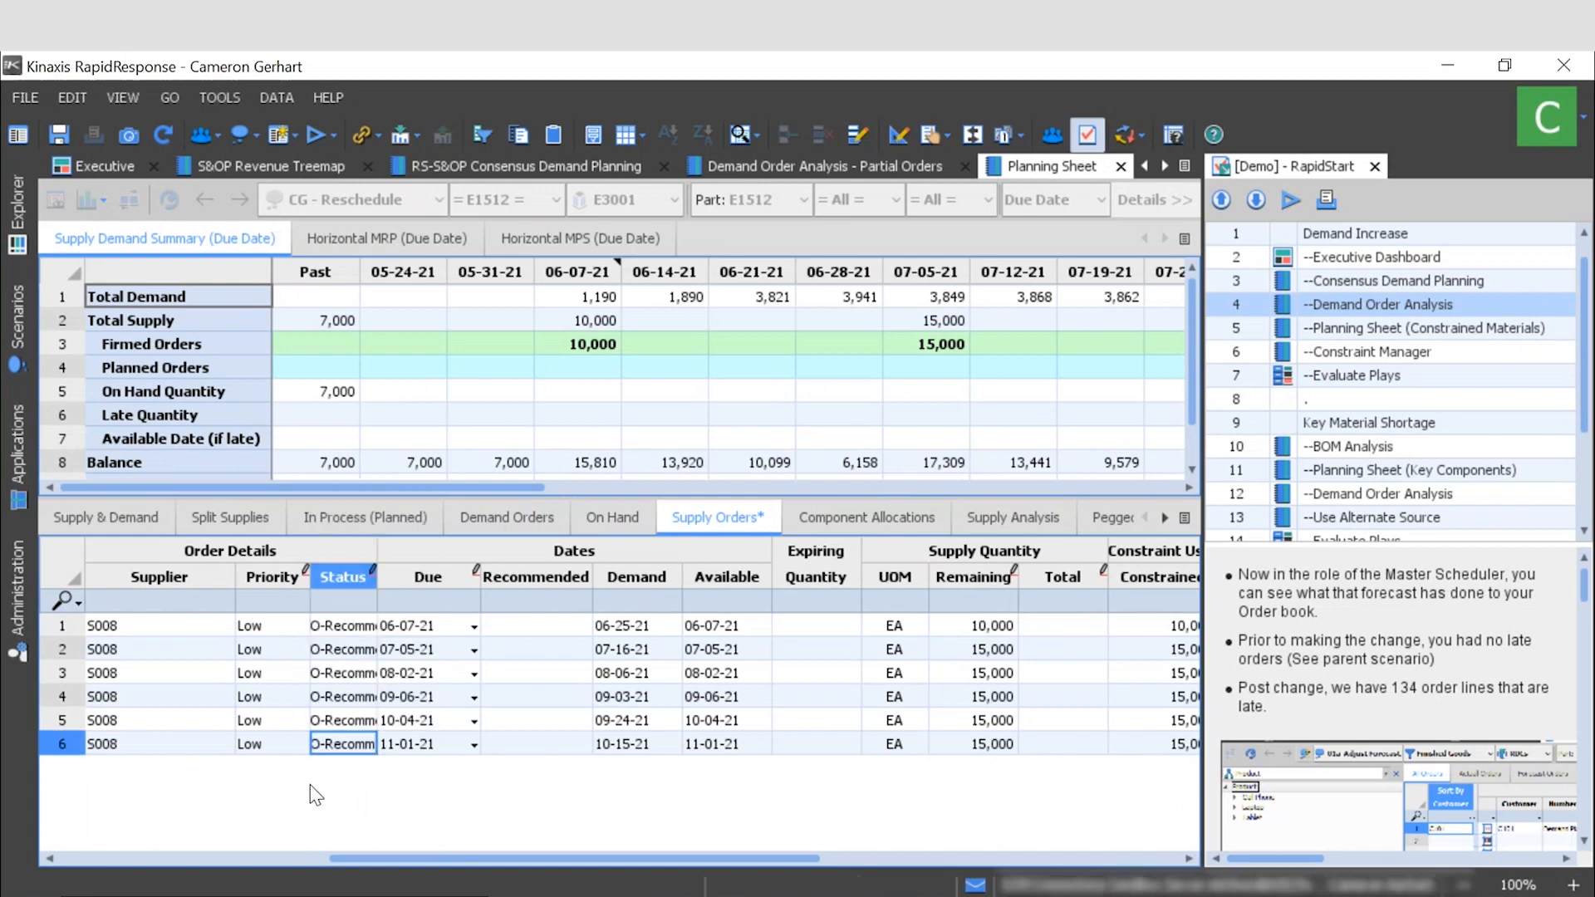
mouse_move(58, 135)
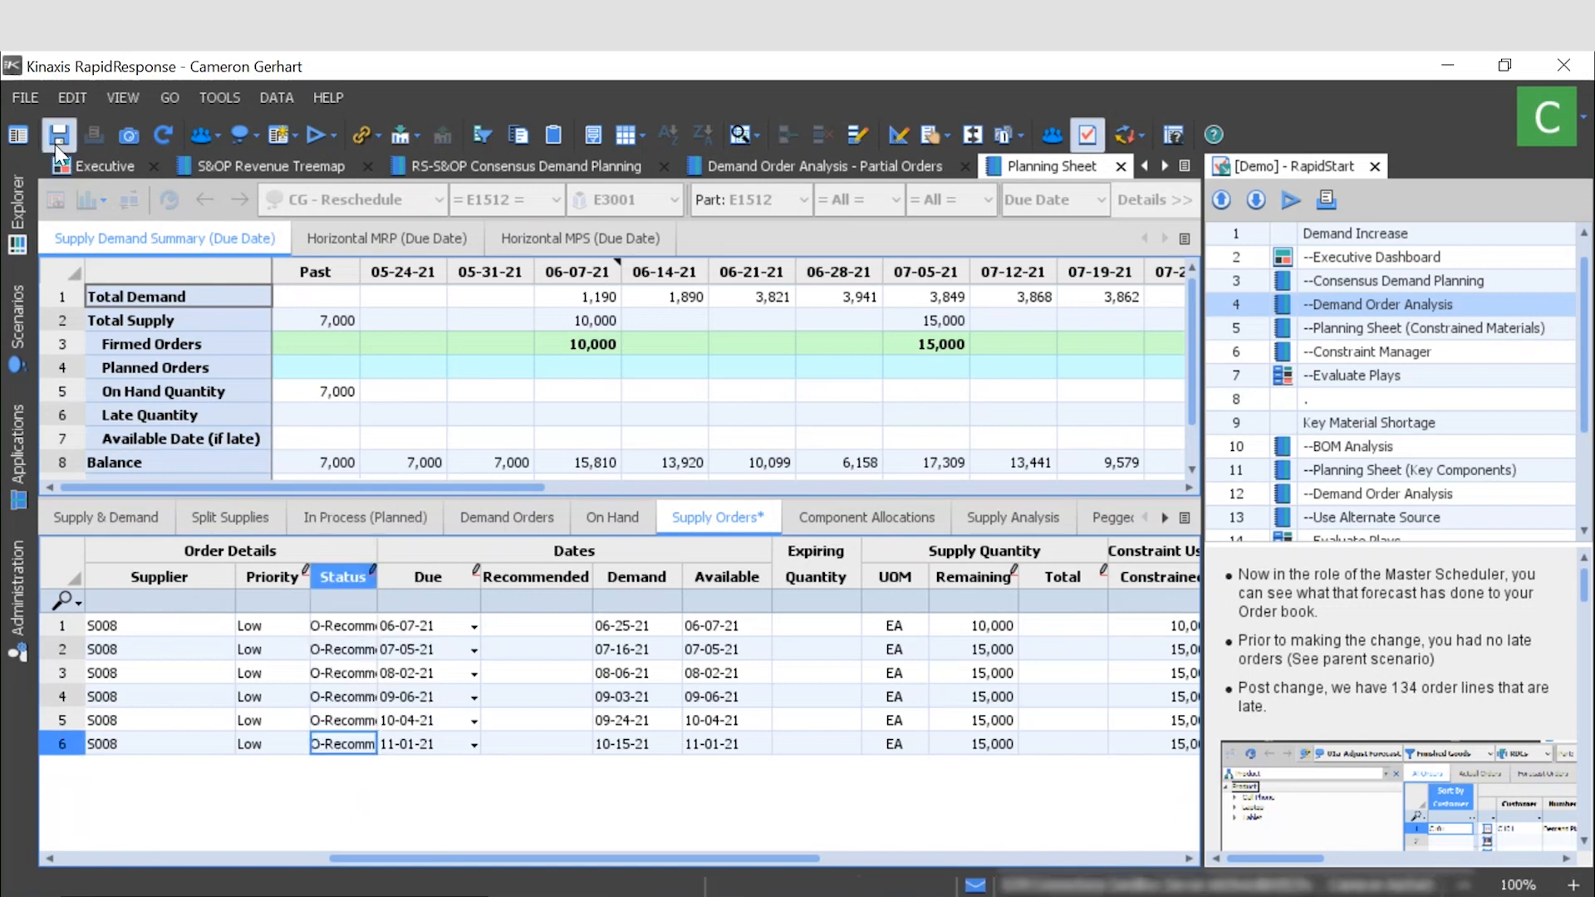
Move the six E1512 S008 orders' due dates to their recommended dates and save.
click(58, 134)
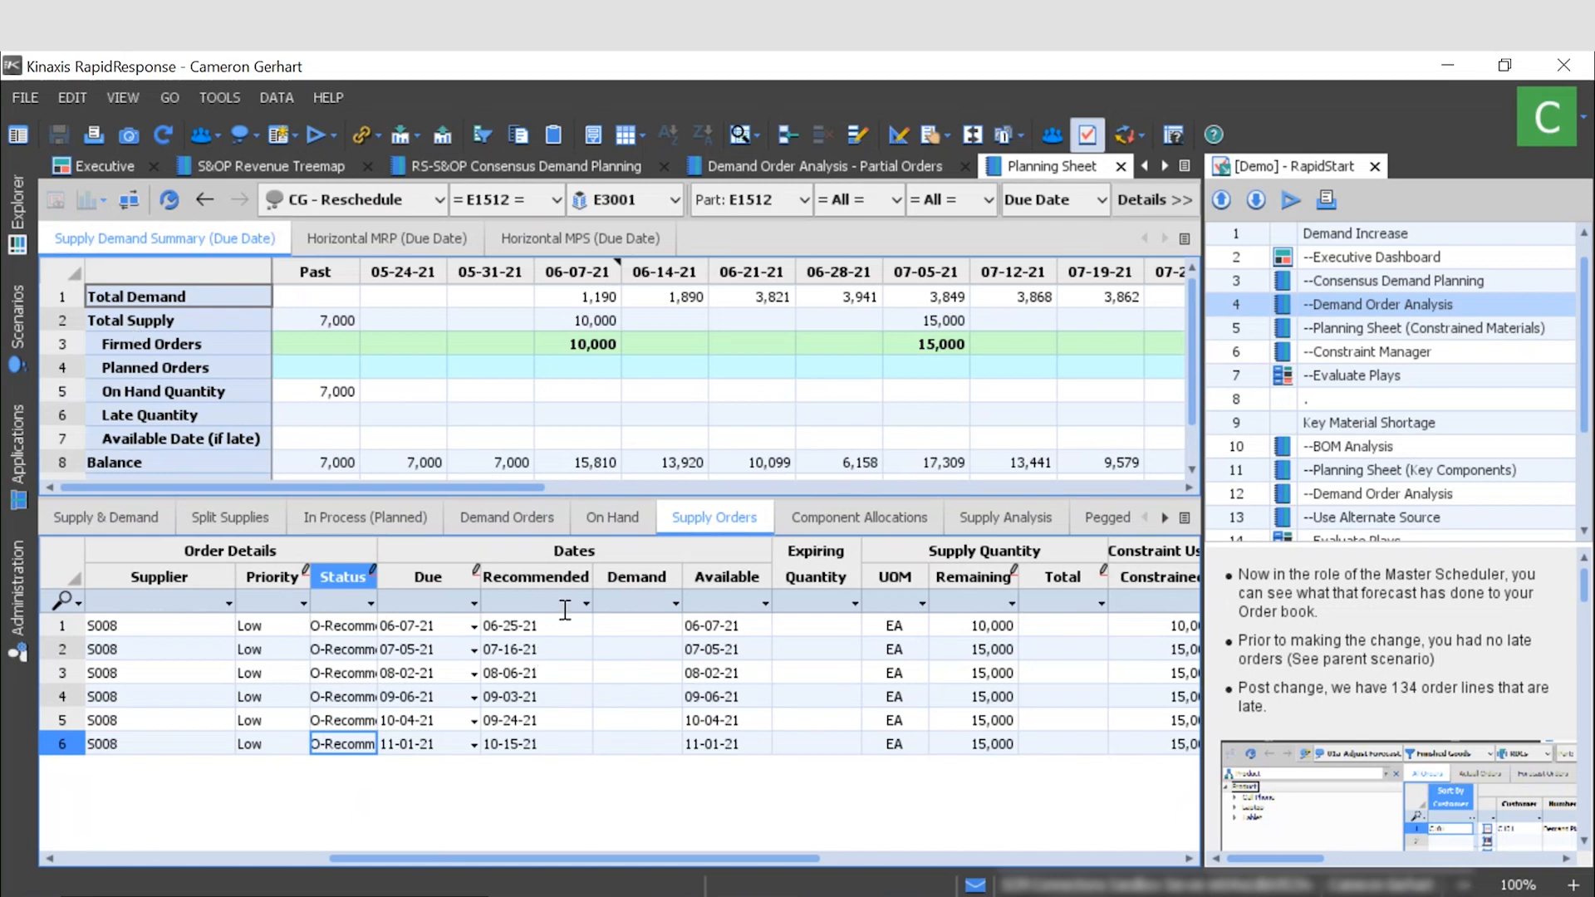
mouse_move(537, 628)
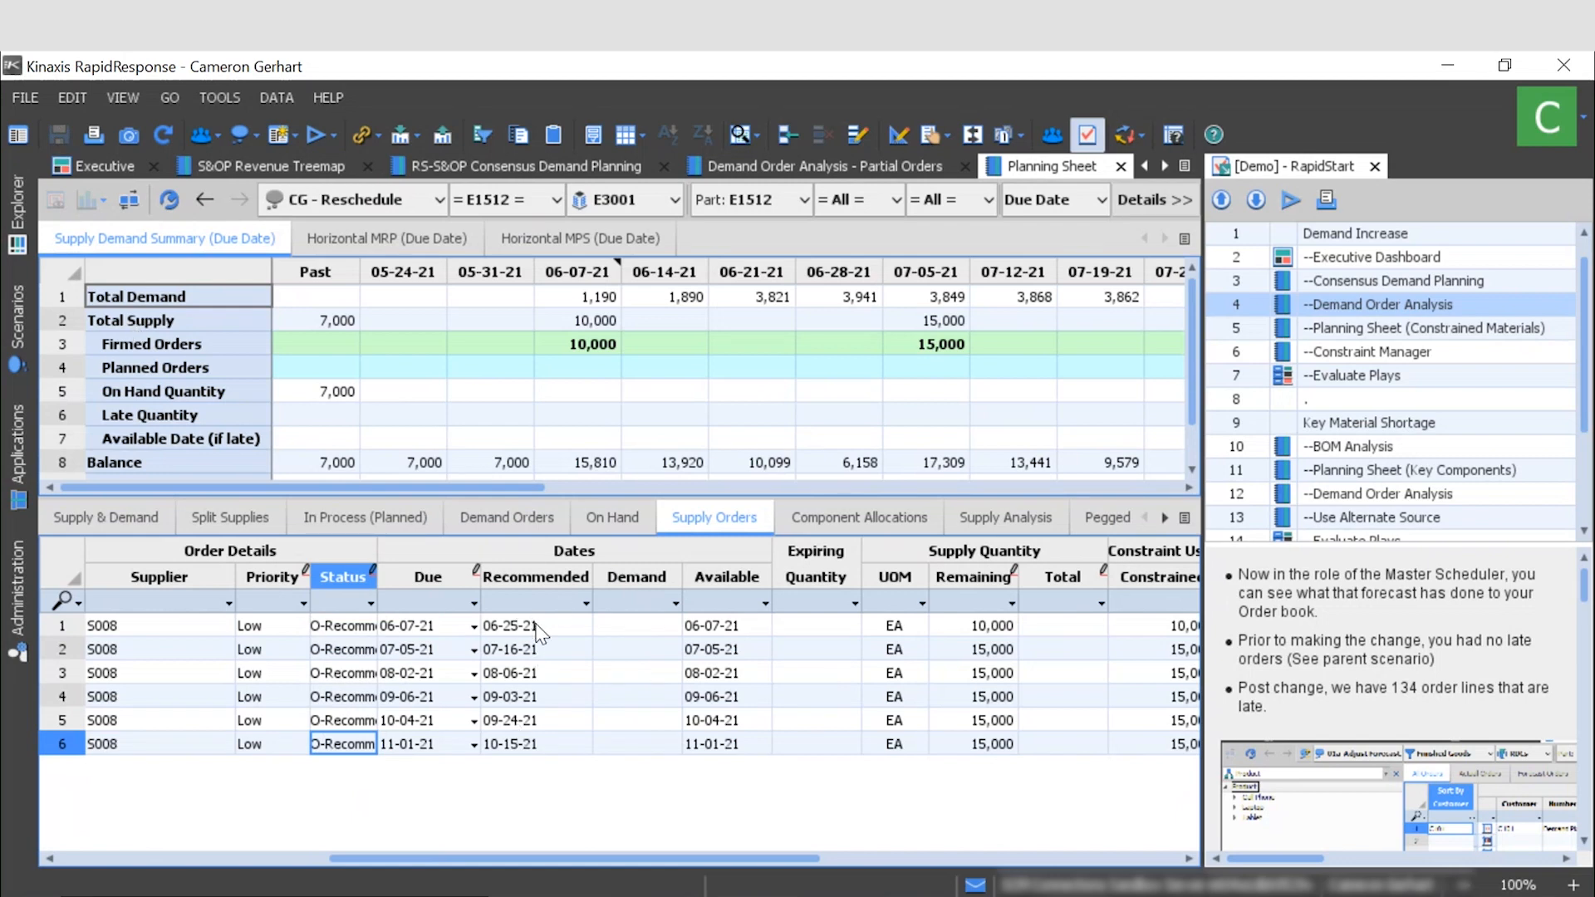
click(535, 626)
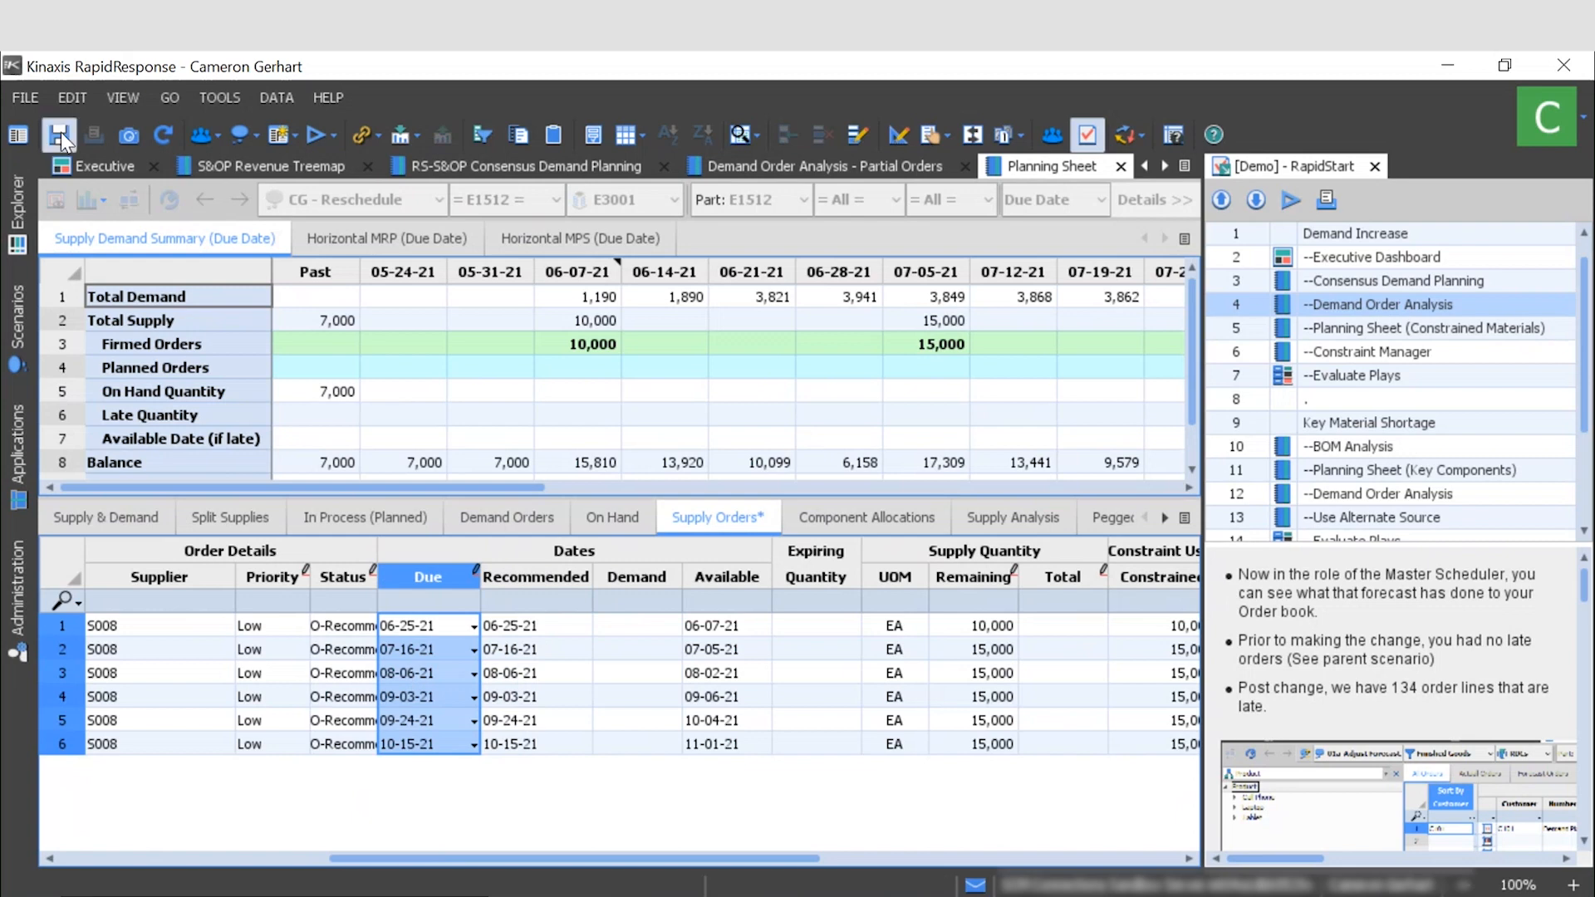
click(60, 135)
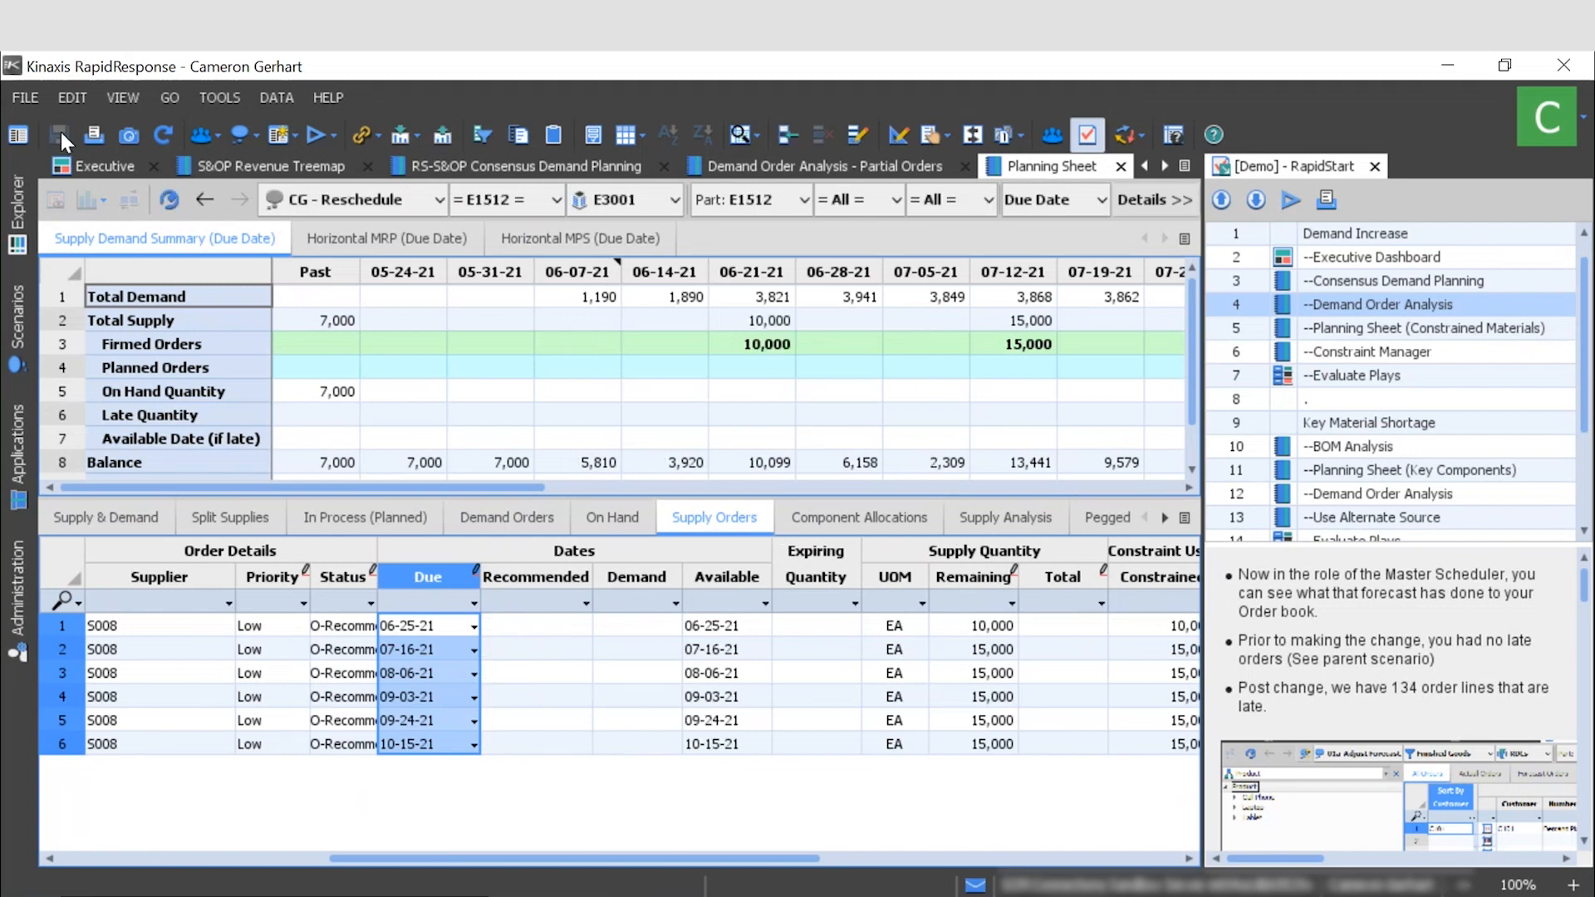
mouse_move(296, 780)
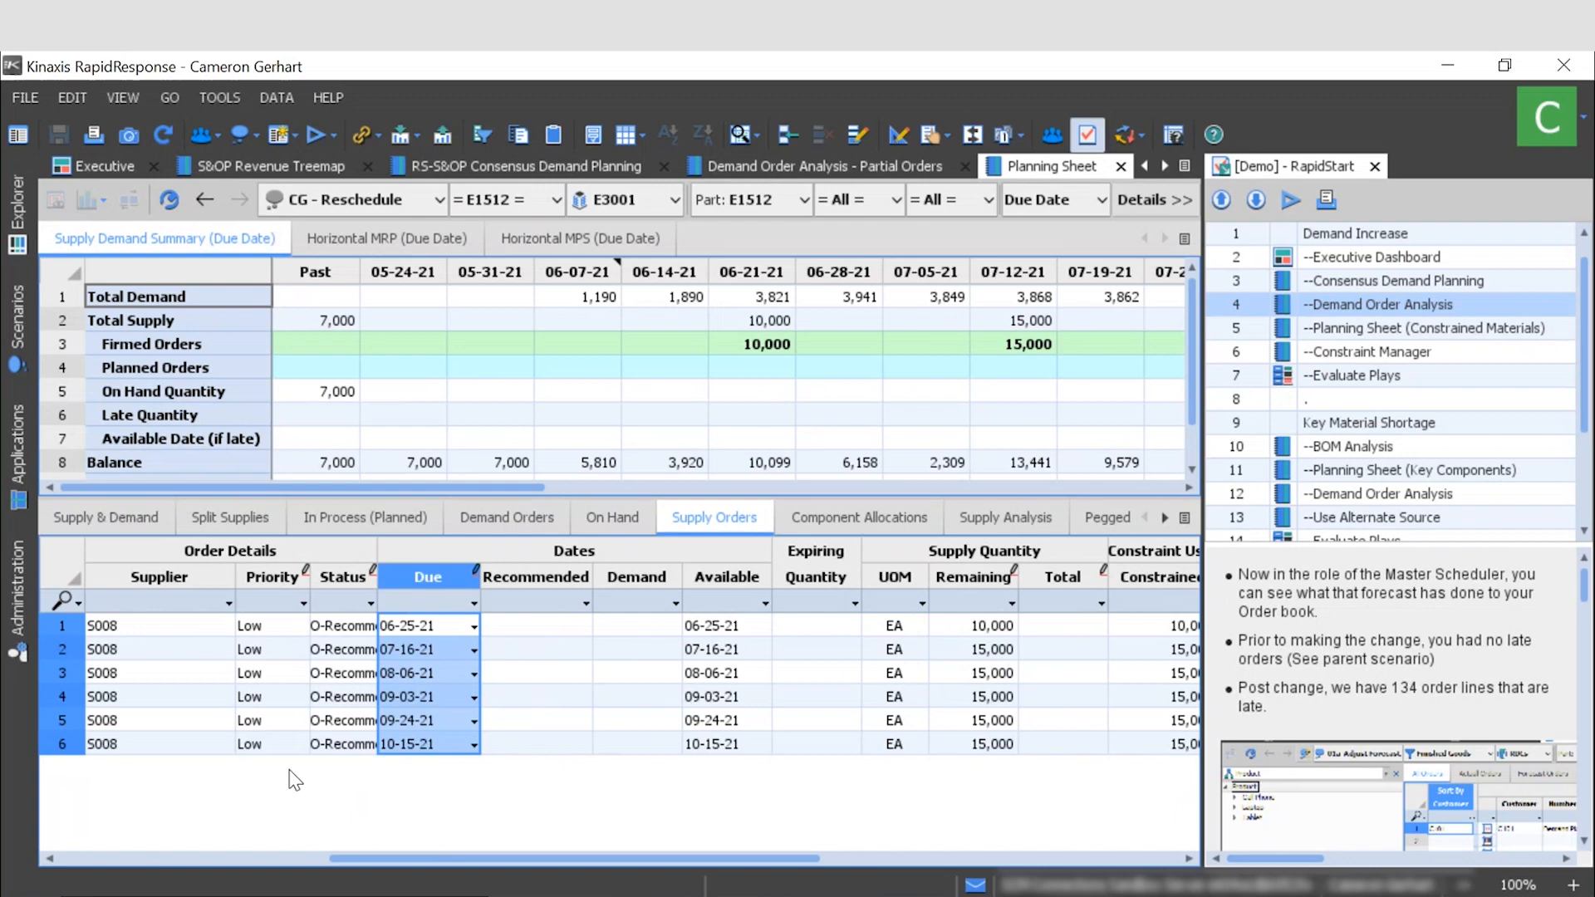
Switch Demand Order Analysis from CG - Forecast Adjustment to the CG - Reschedule scenario.
click(824, 166)
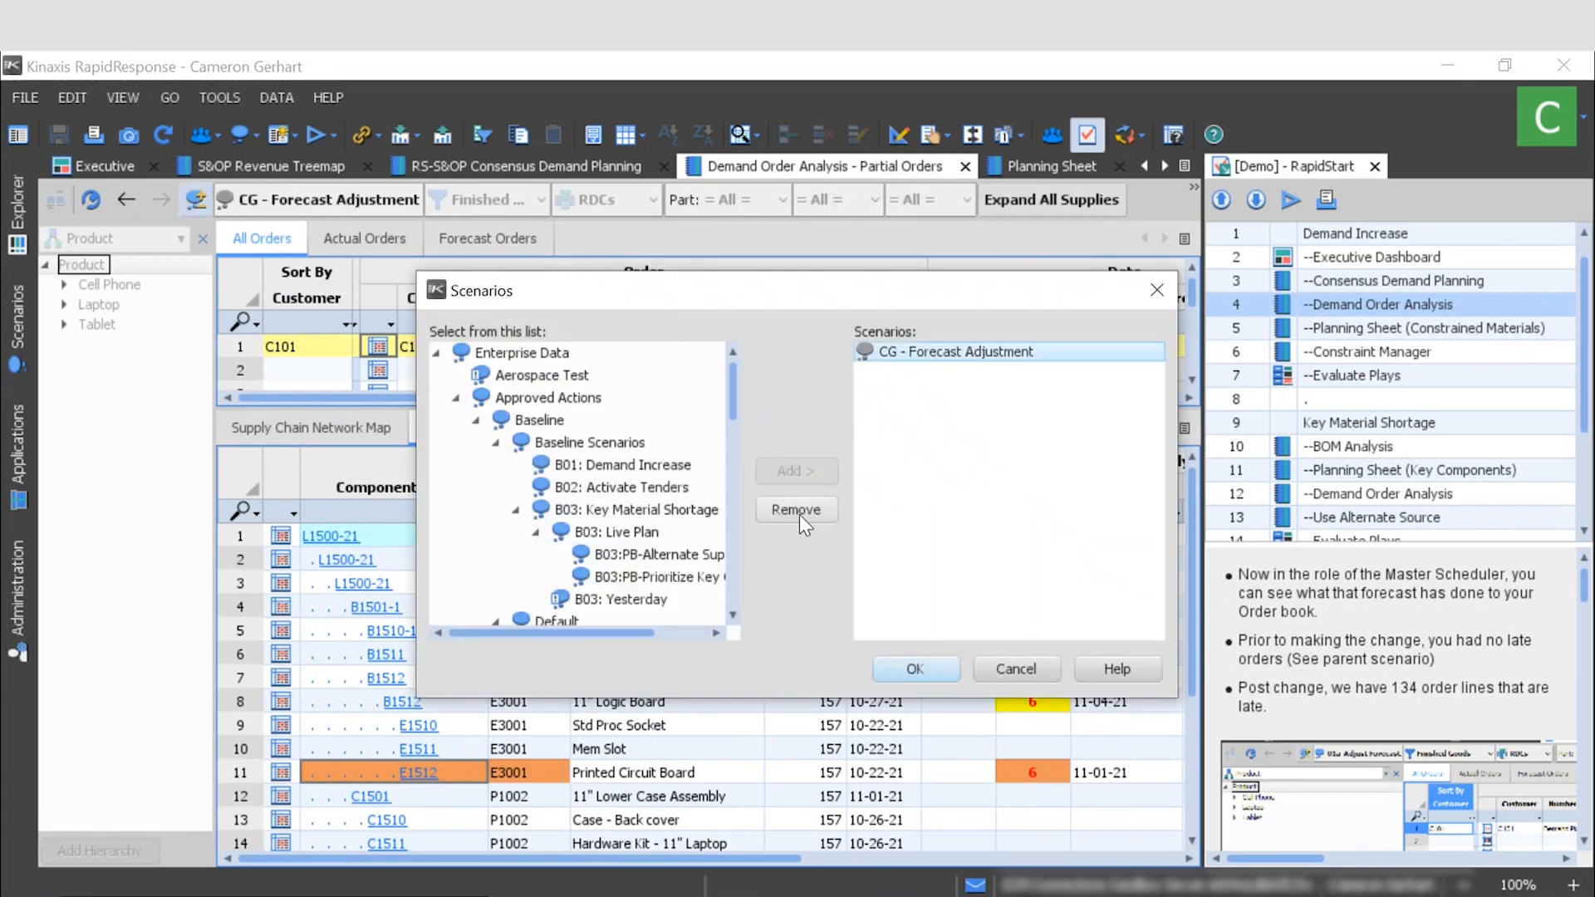
click(797, 509)
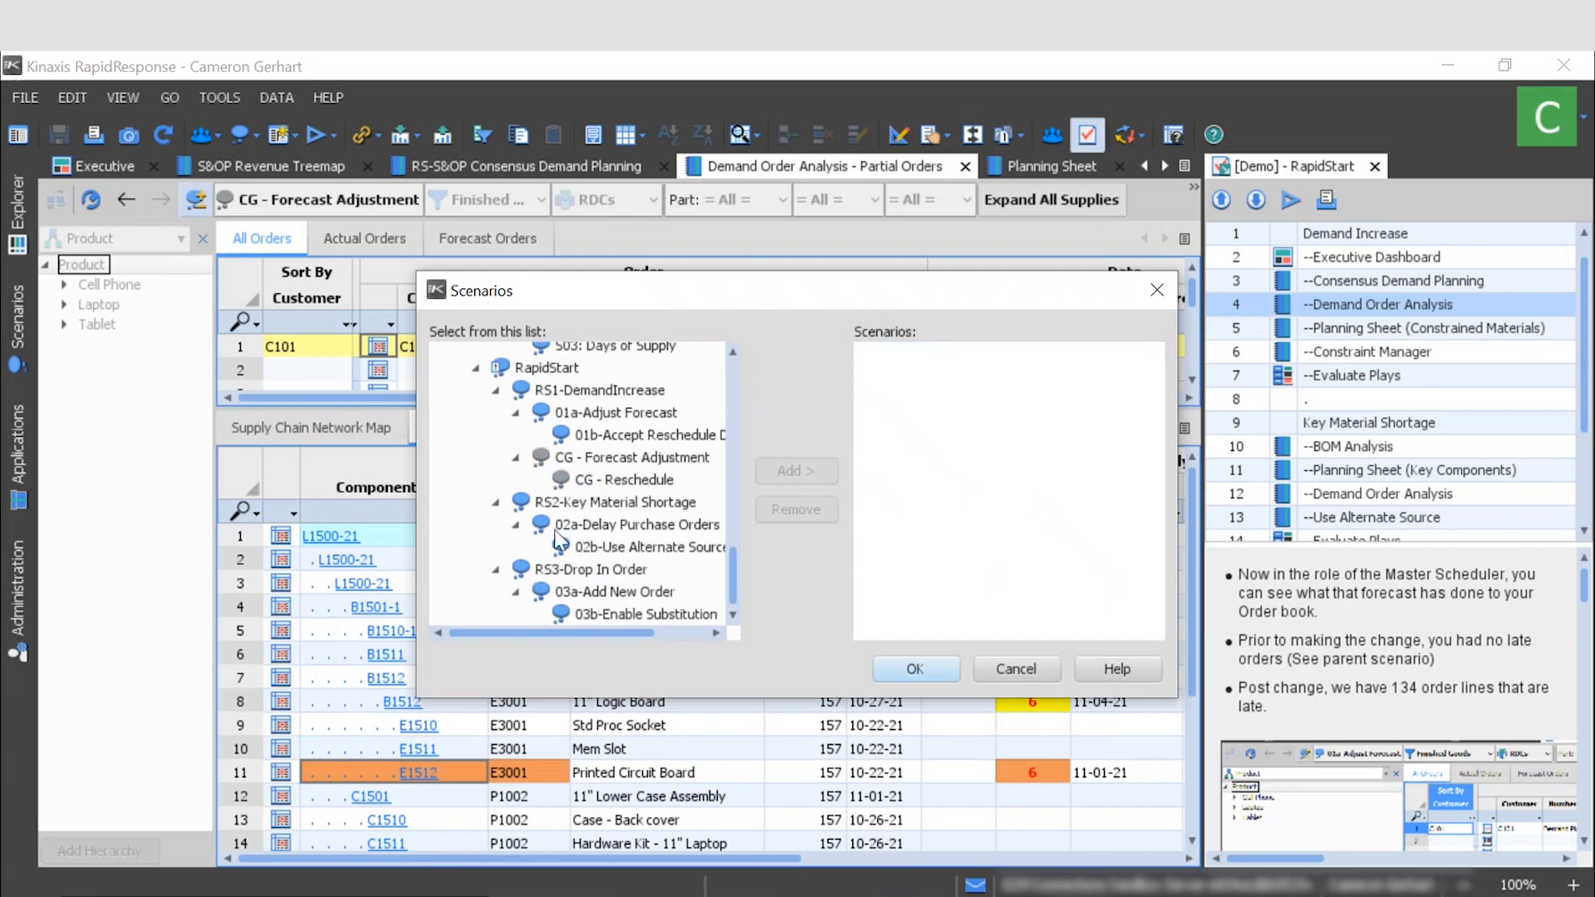
click(628, 480)
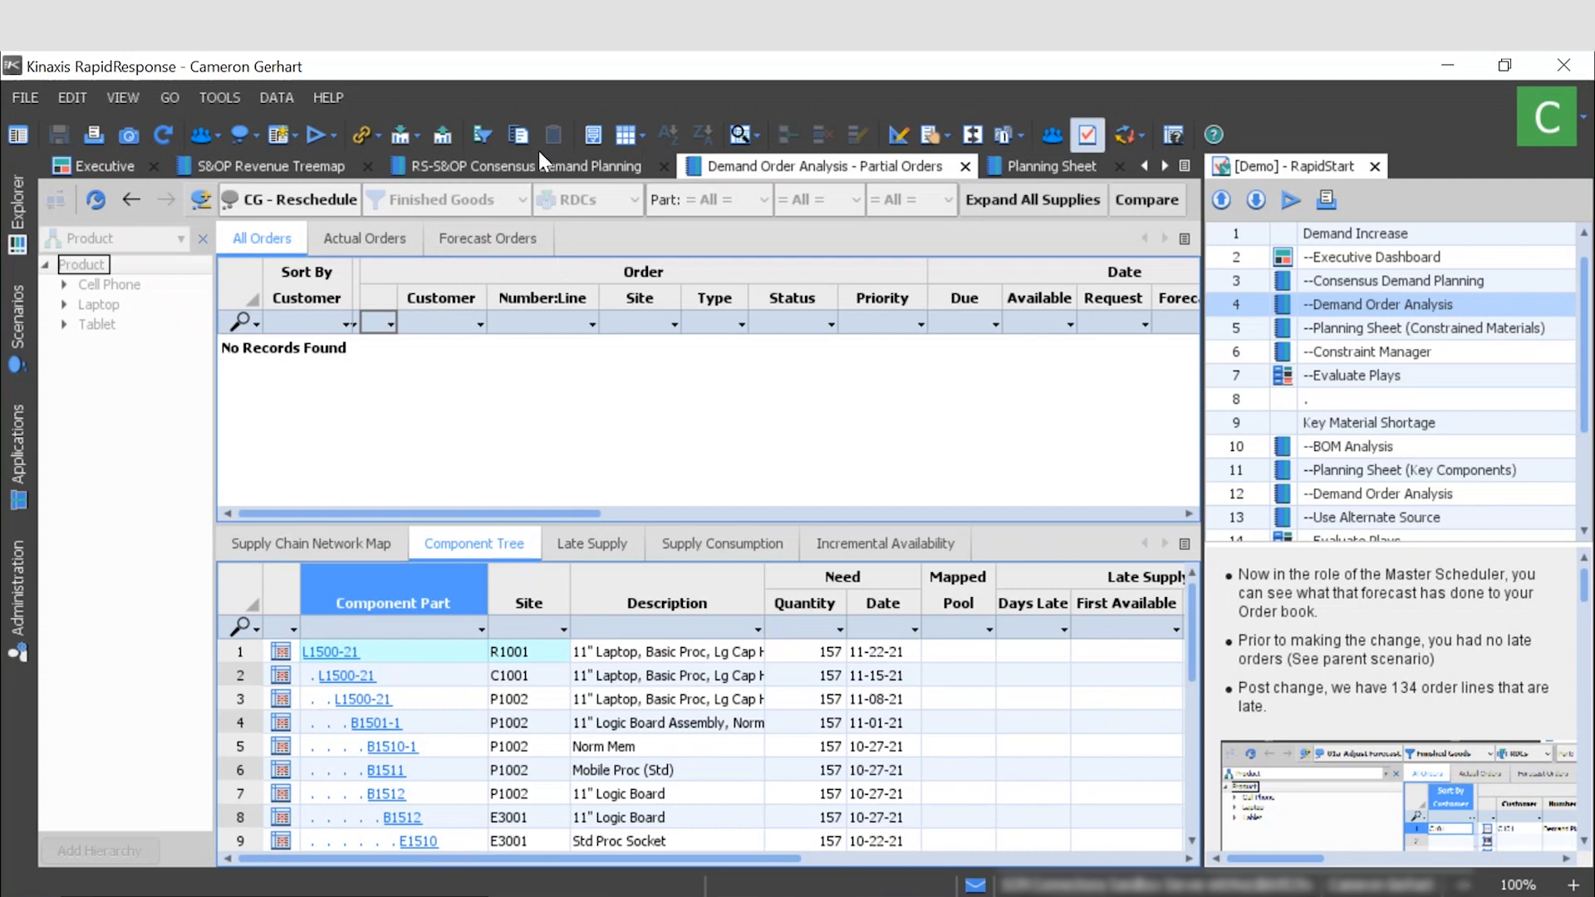
Switch the Consensus Demand Planning scenario to CG - Reschedule, zeroing L1500's demand at risk.
click(483, 166)
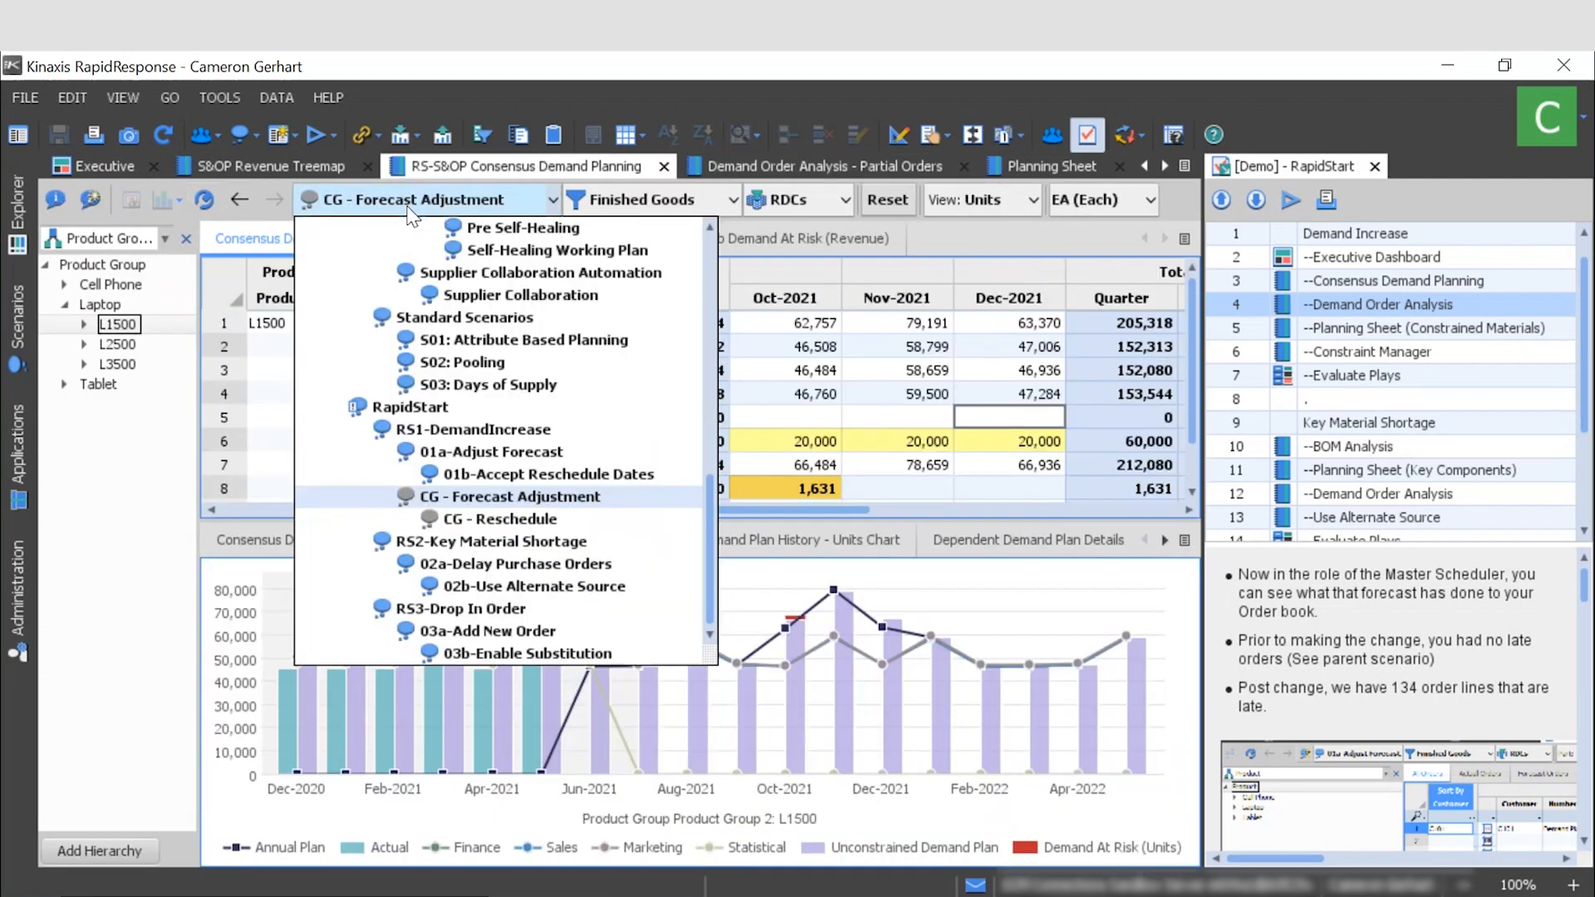
click(494, 519)
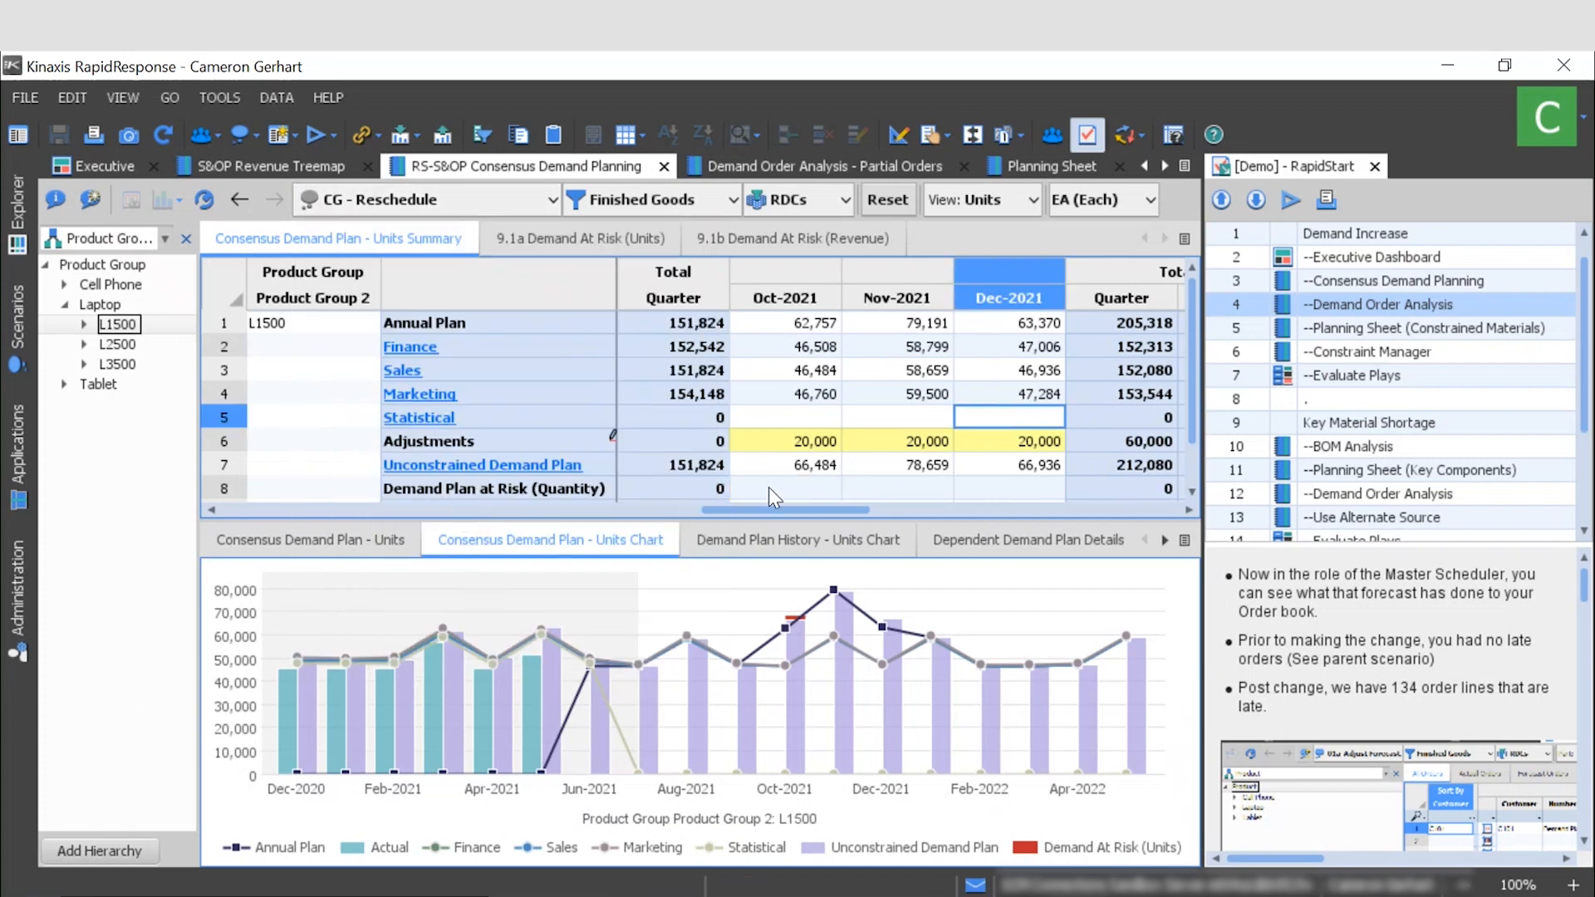
mouse_move(603, 506)
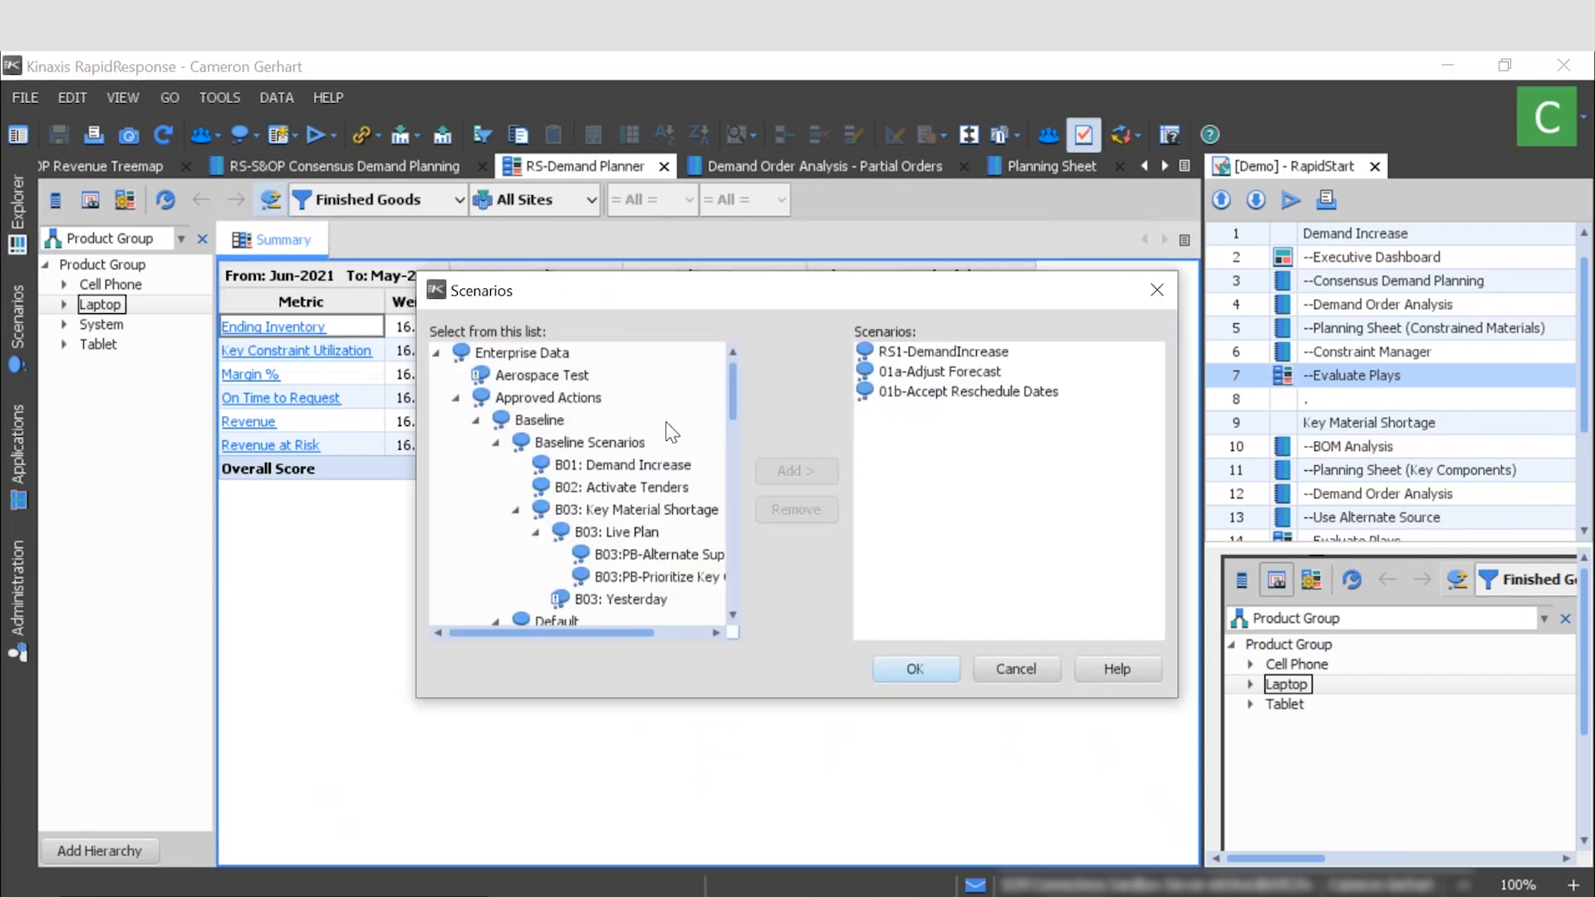
Replace 01a and 01b with CG - Forecast Adjustment and CG - Reschedule in the scorecard.
click(796, 509)
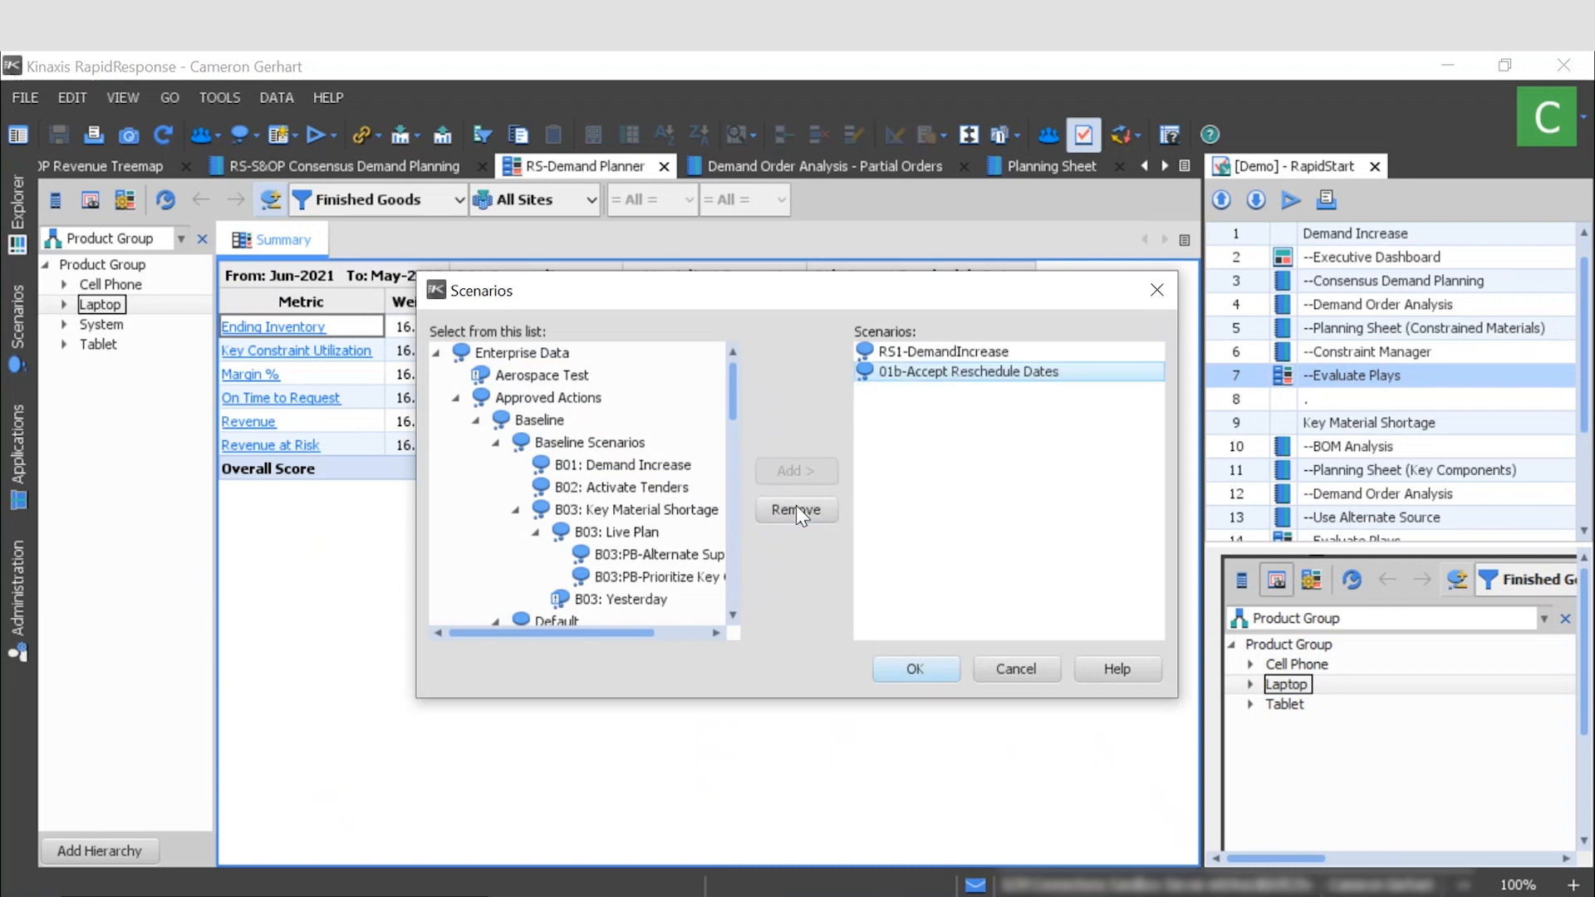
click(796, 509)
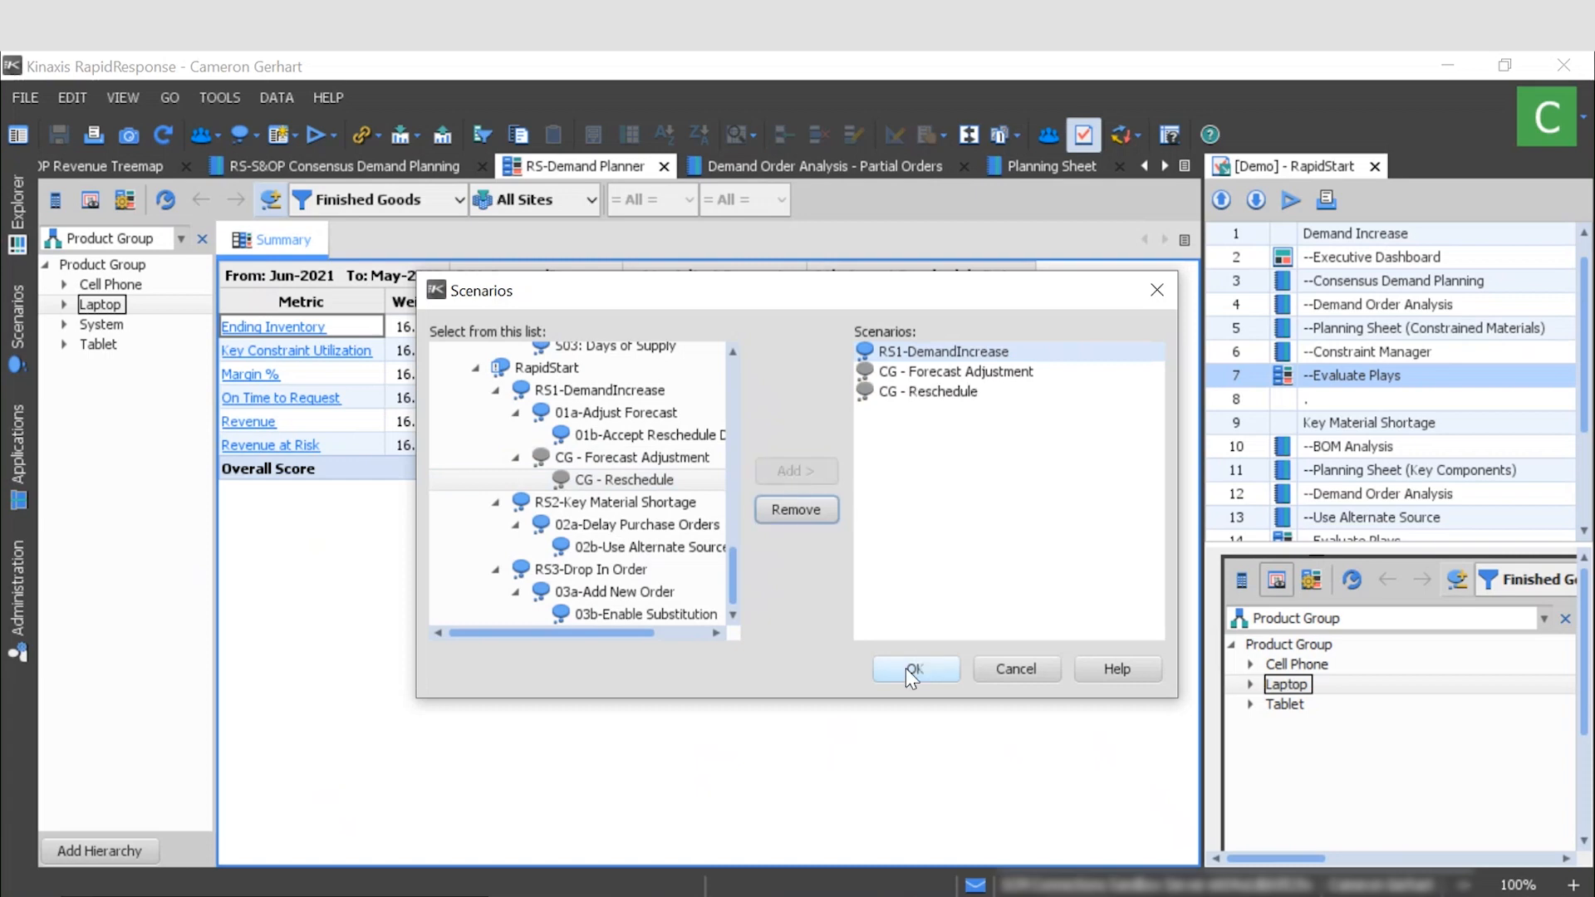
click(914, 669)
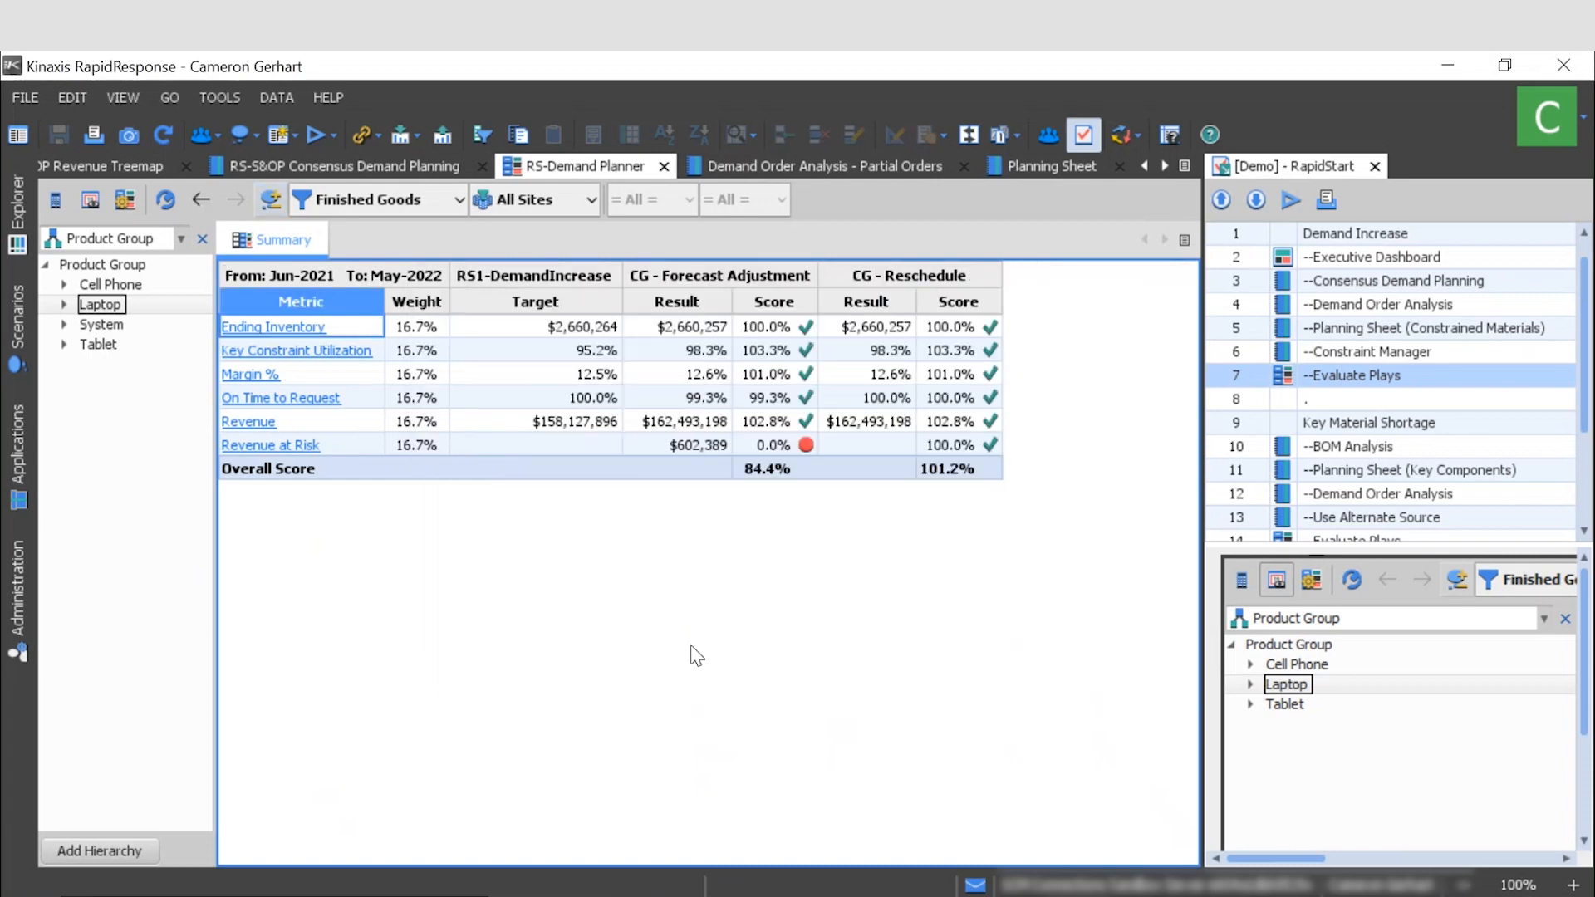
mouse_move(544, 294)
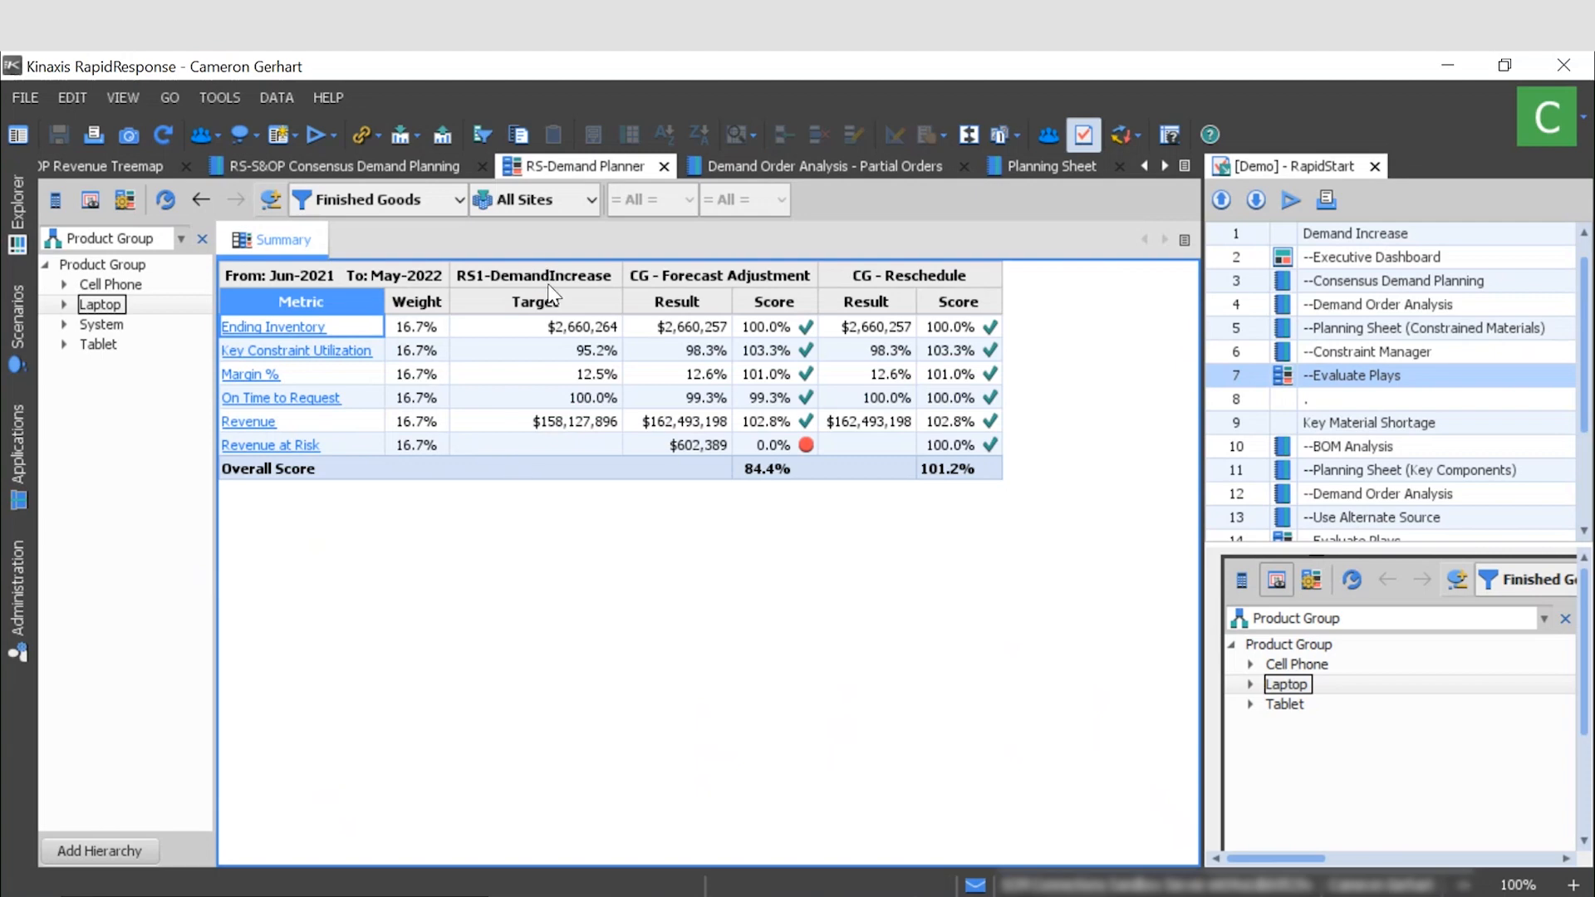
mouse_move(560, 295)
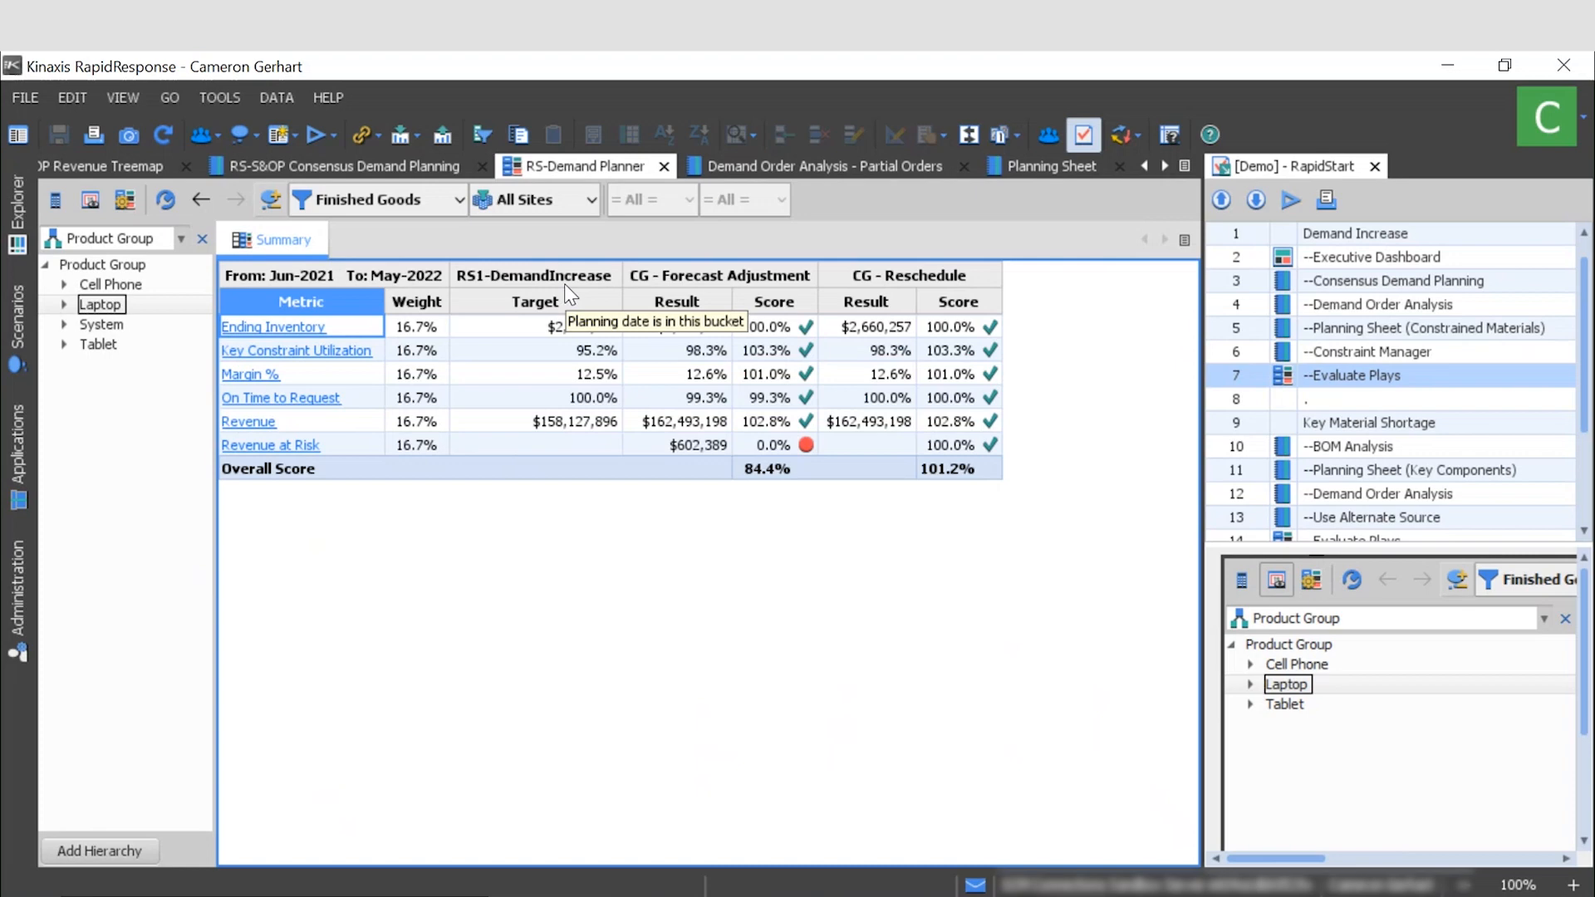
mouse_move(733, 287)
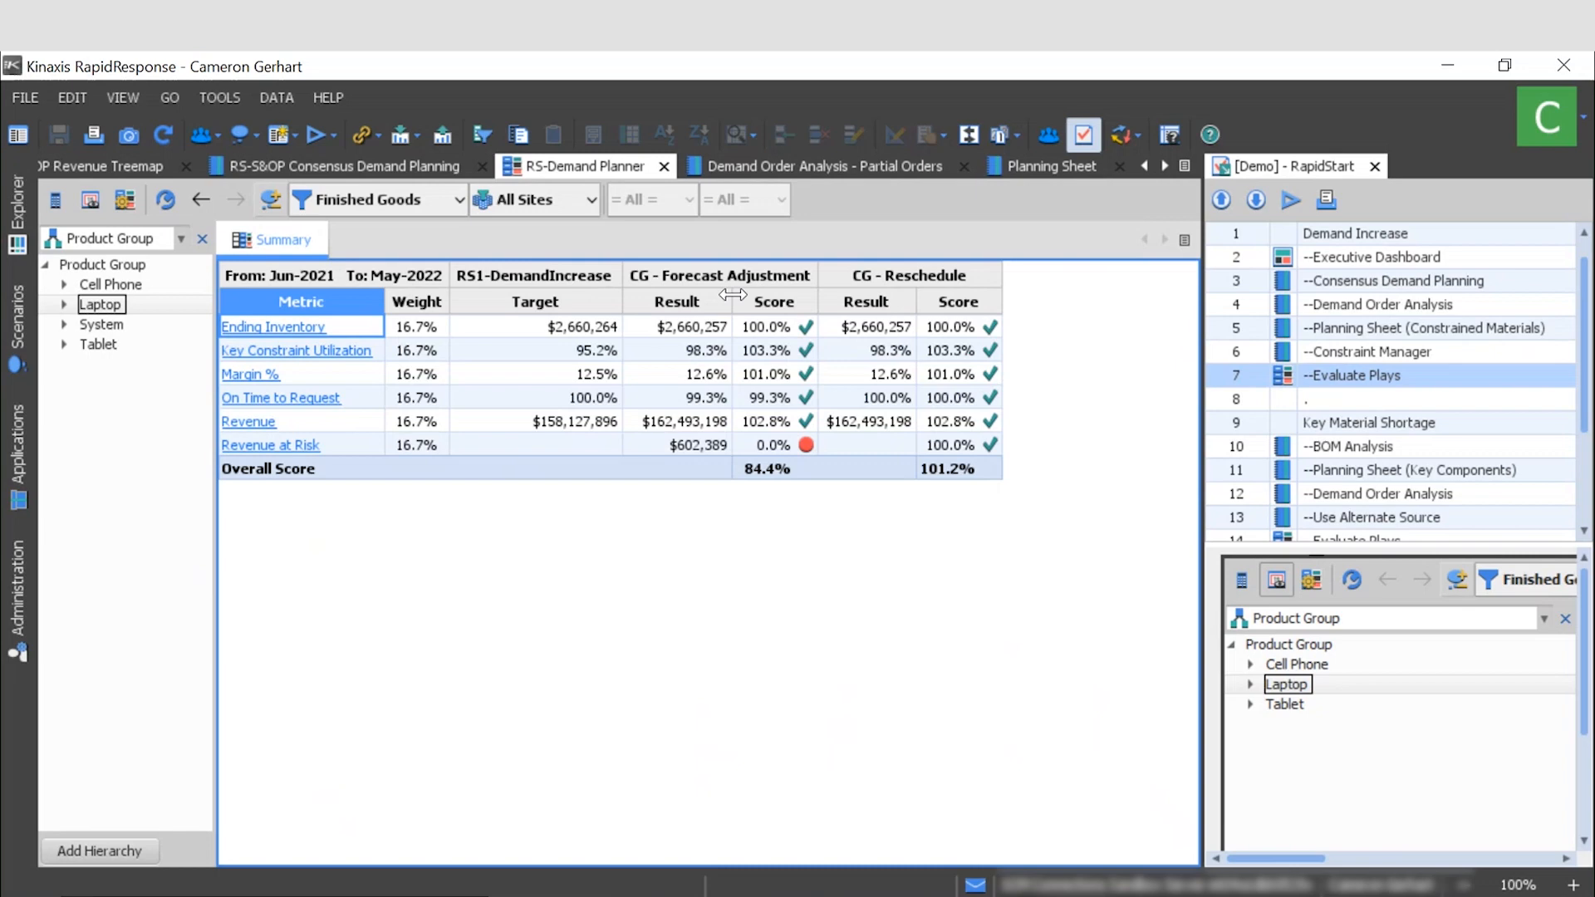
mouse_move(870, 302)
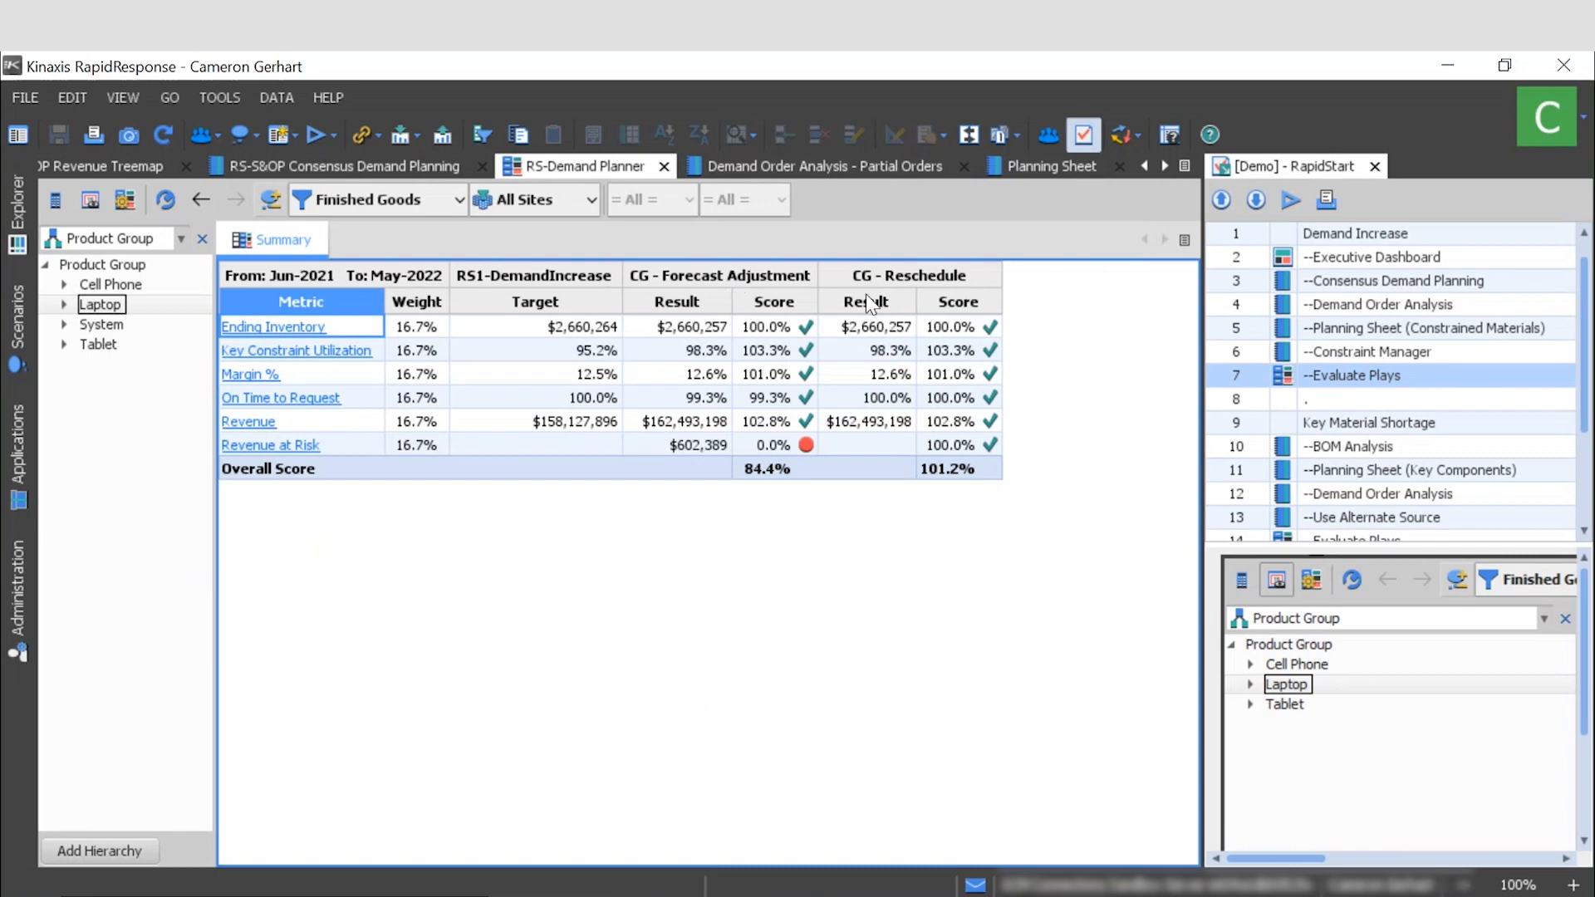
mouse_move(979, 282)
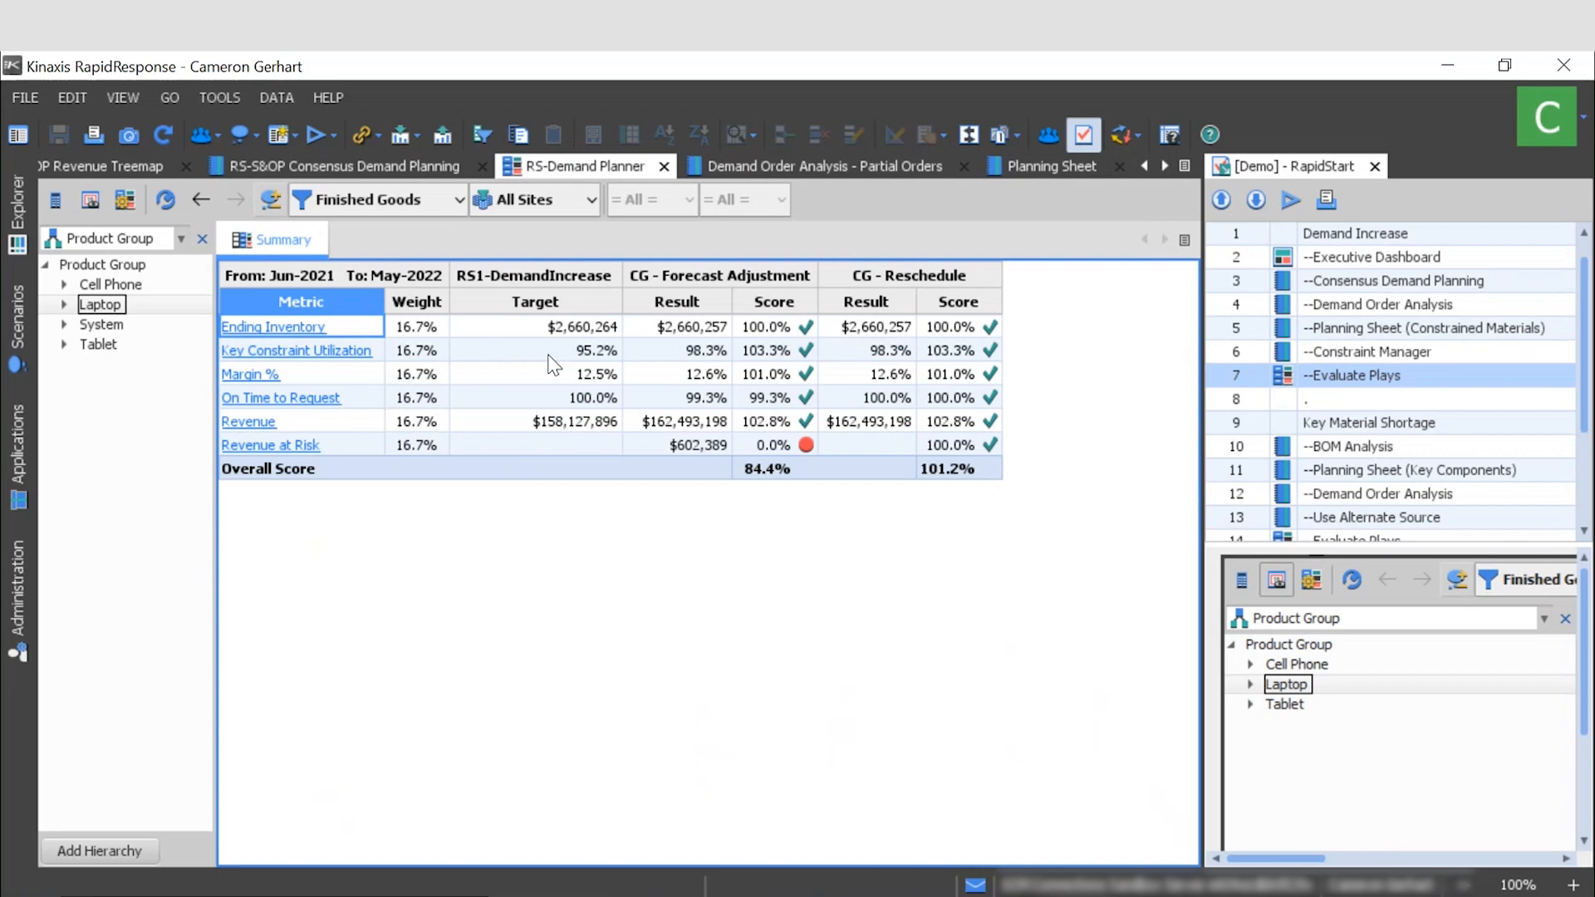
mouse_move(575, 366)
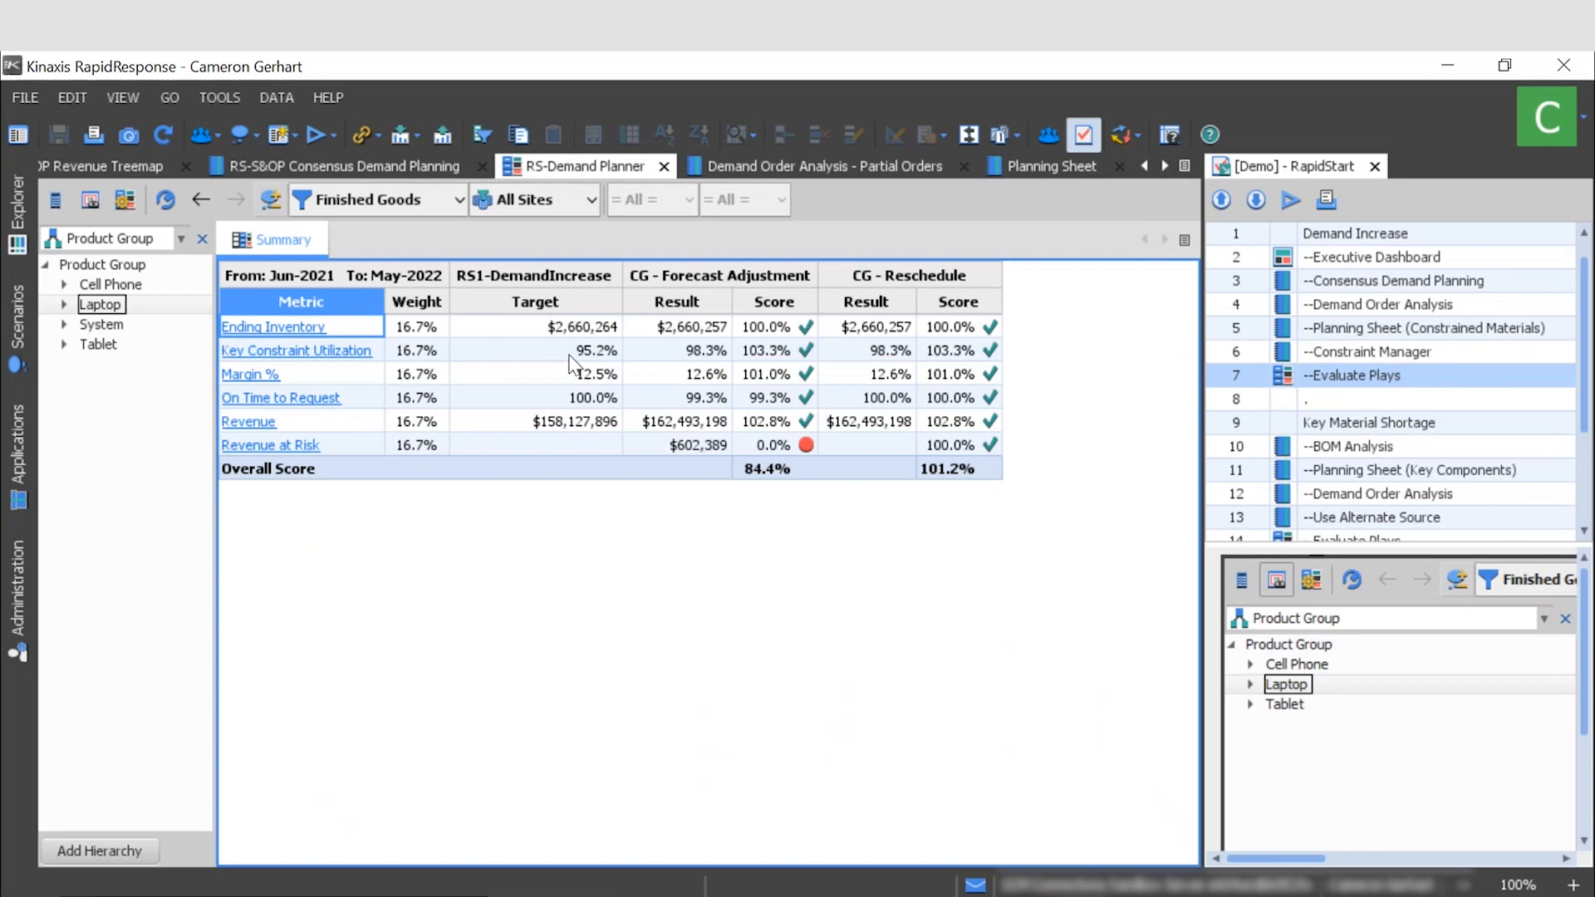
mouse_move(588, 366)
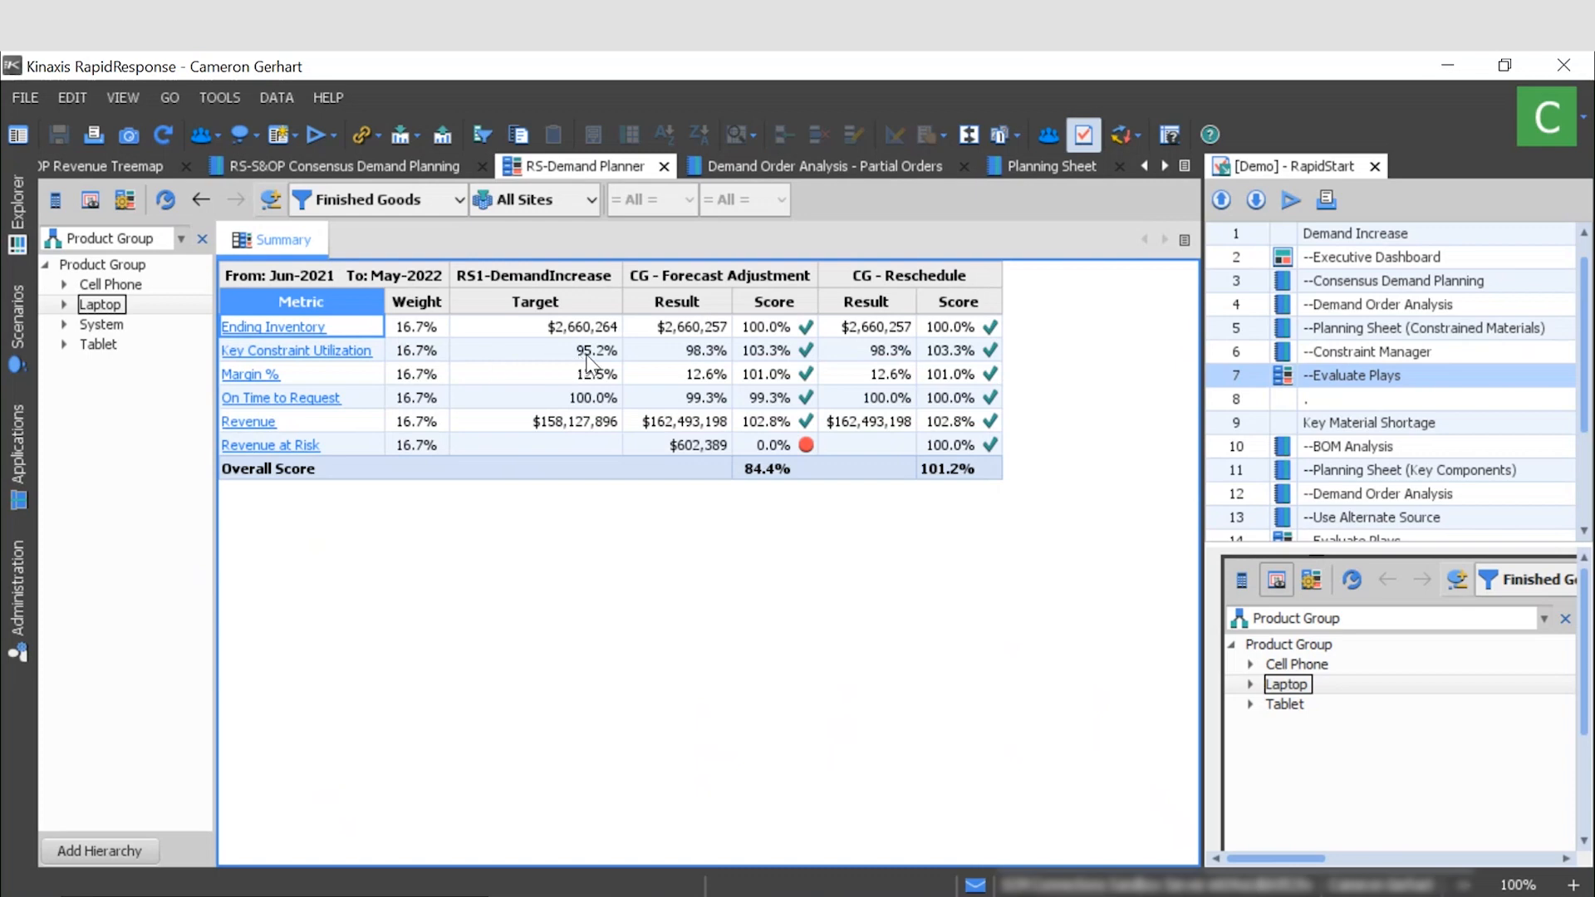
mouse_move(880, 364)
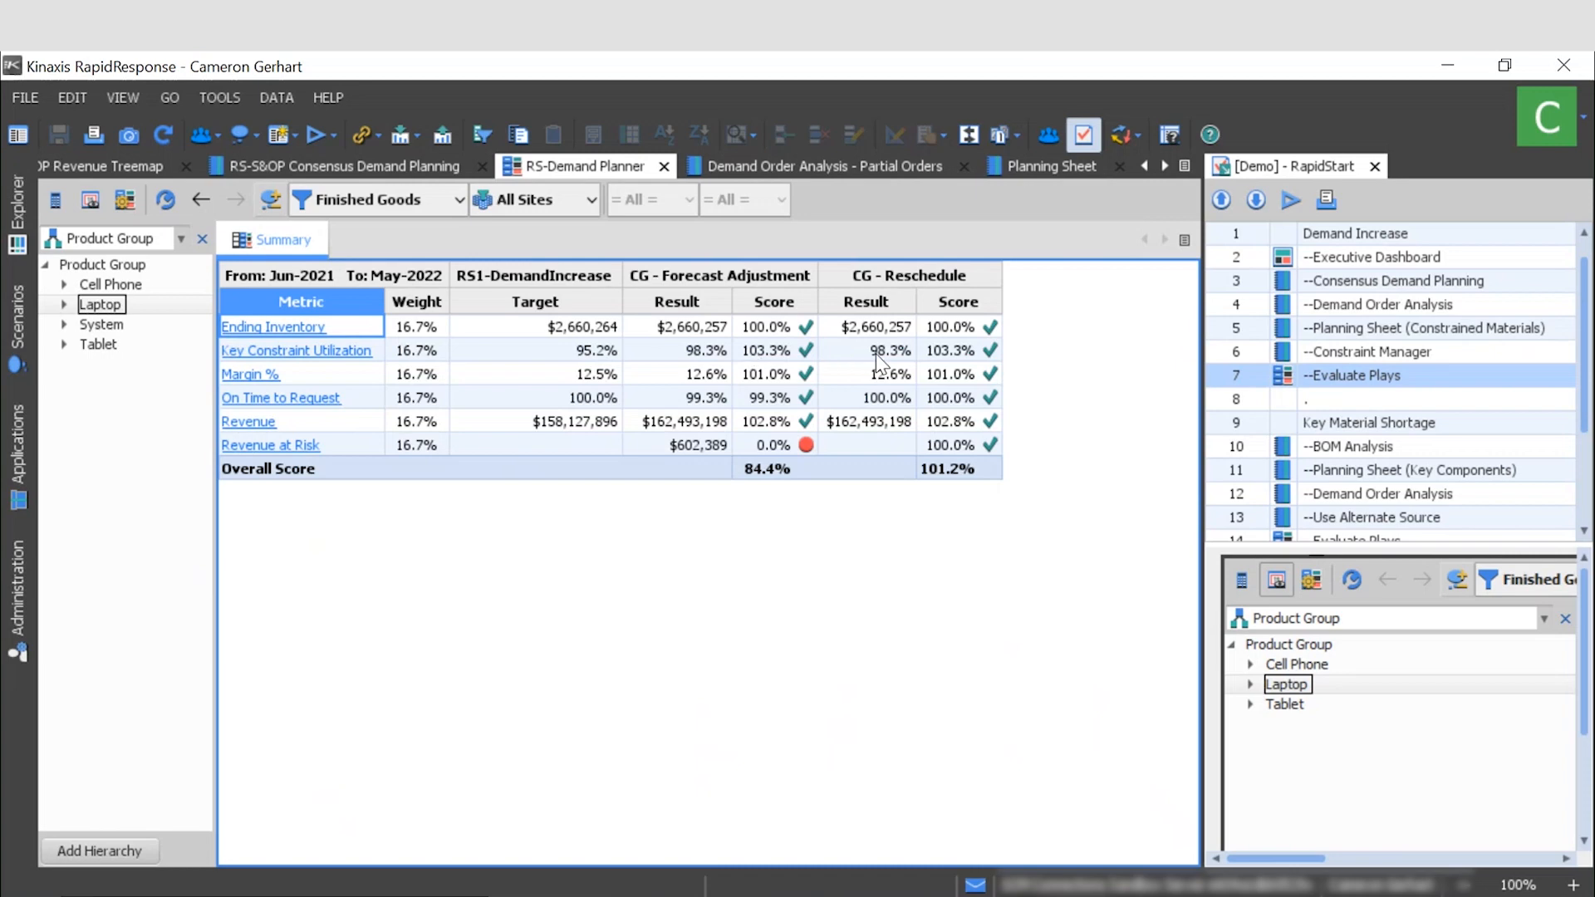
mouse_move(870, 366)
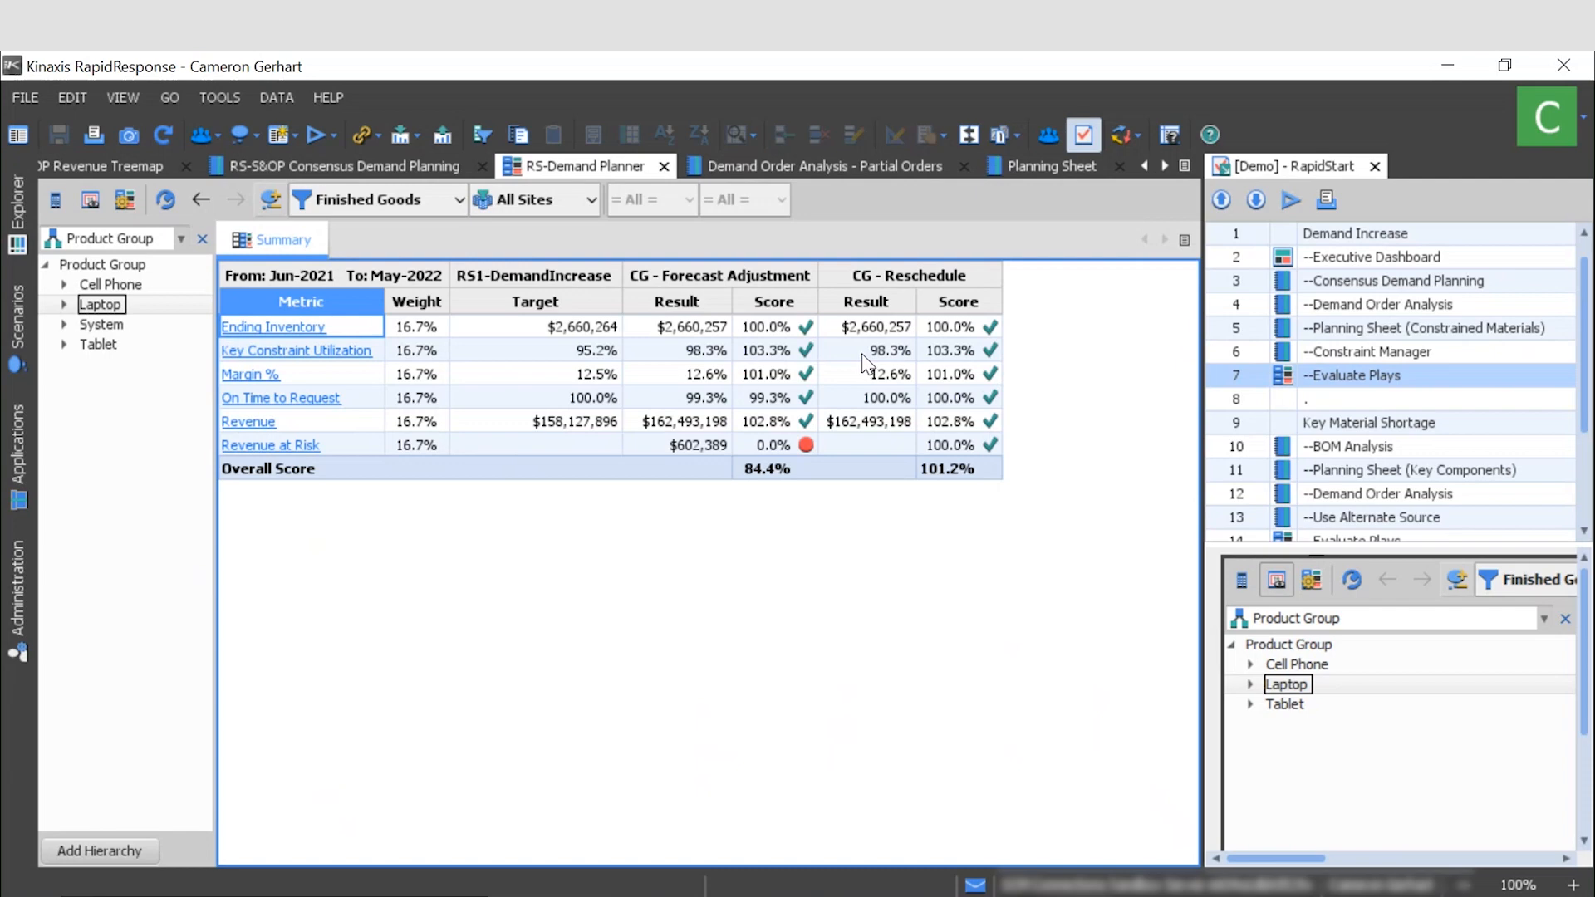
mouse_move(697, 407)
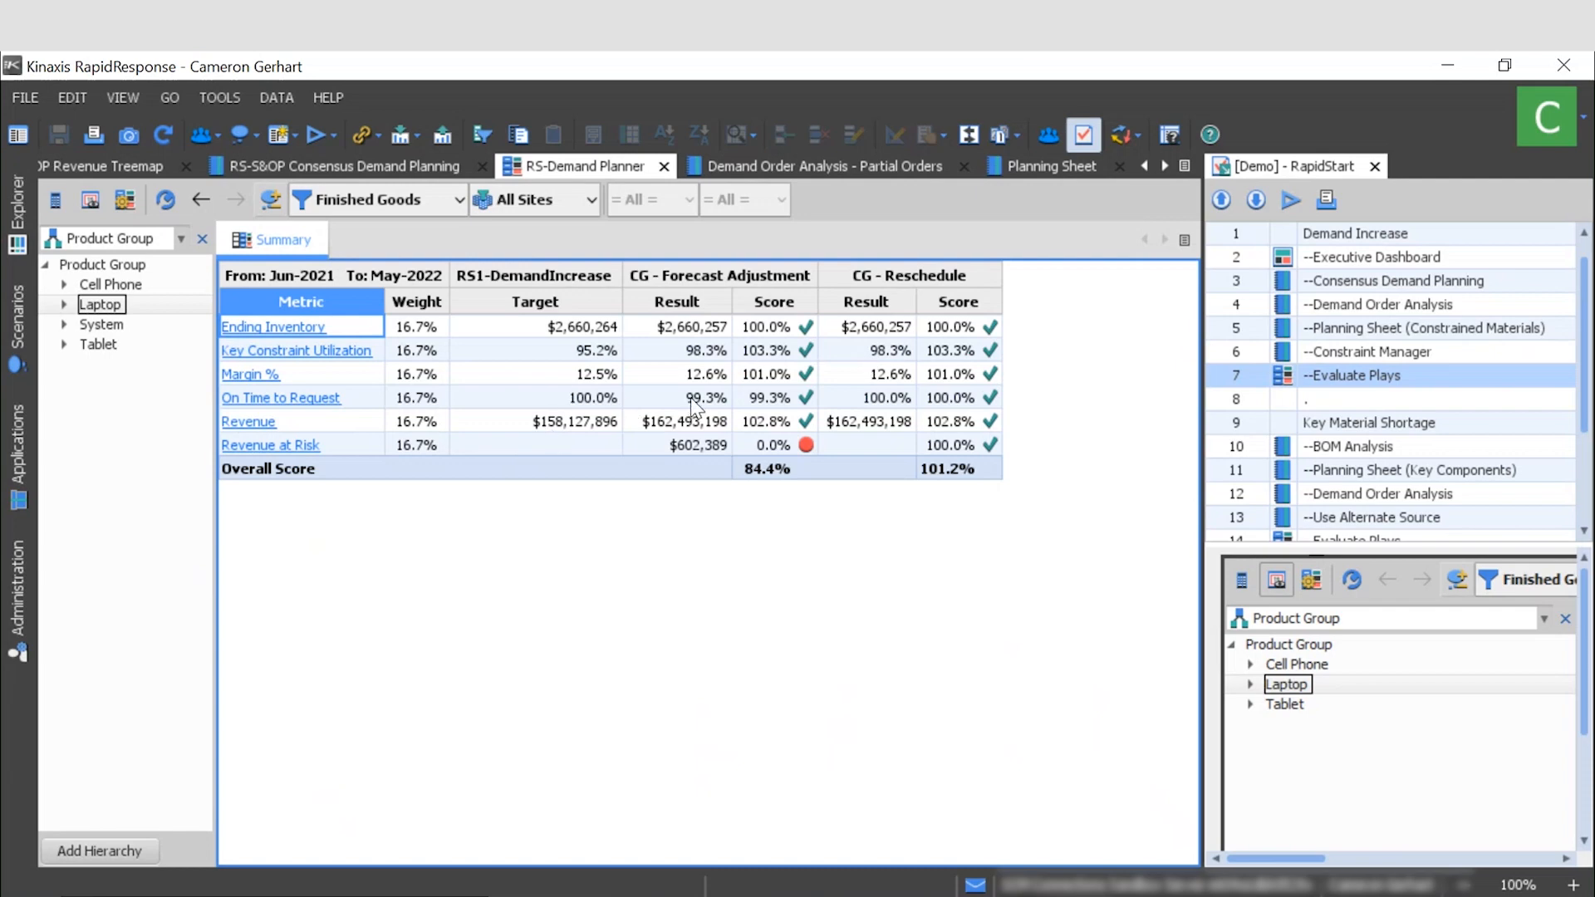
mouse_move(679, 456)
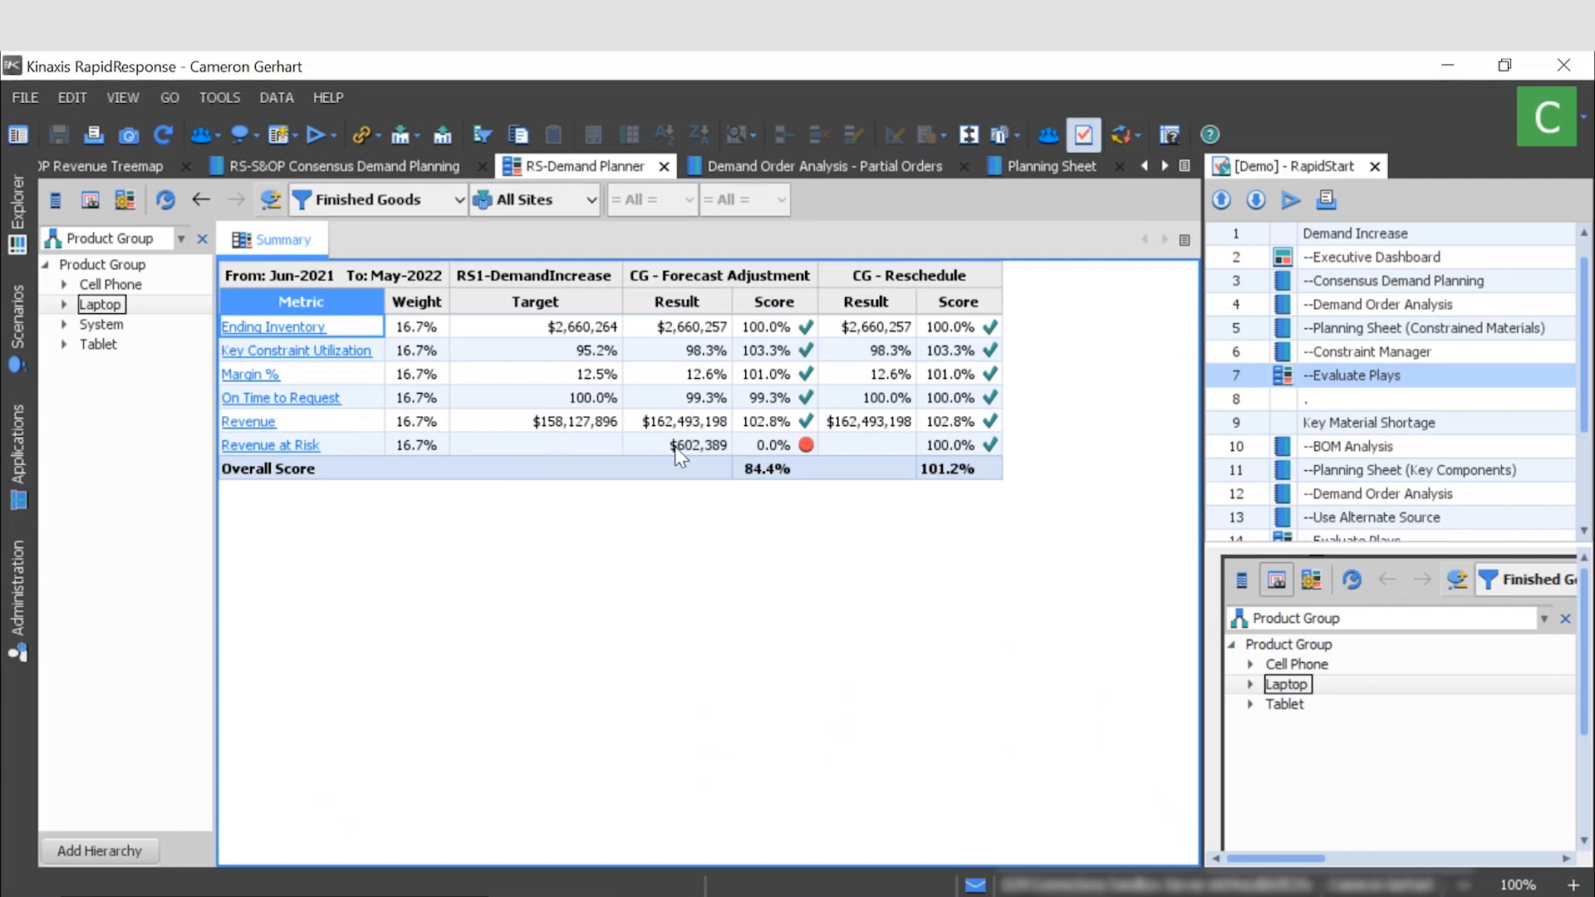
mouse_move(878, 407)
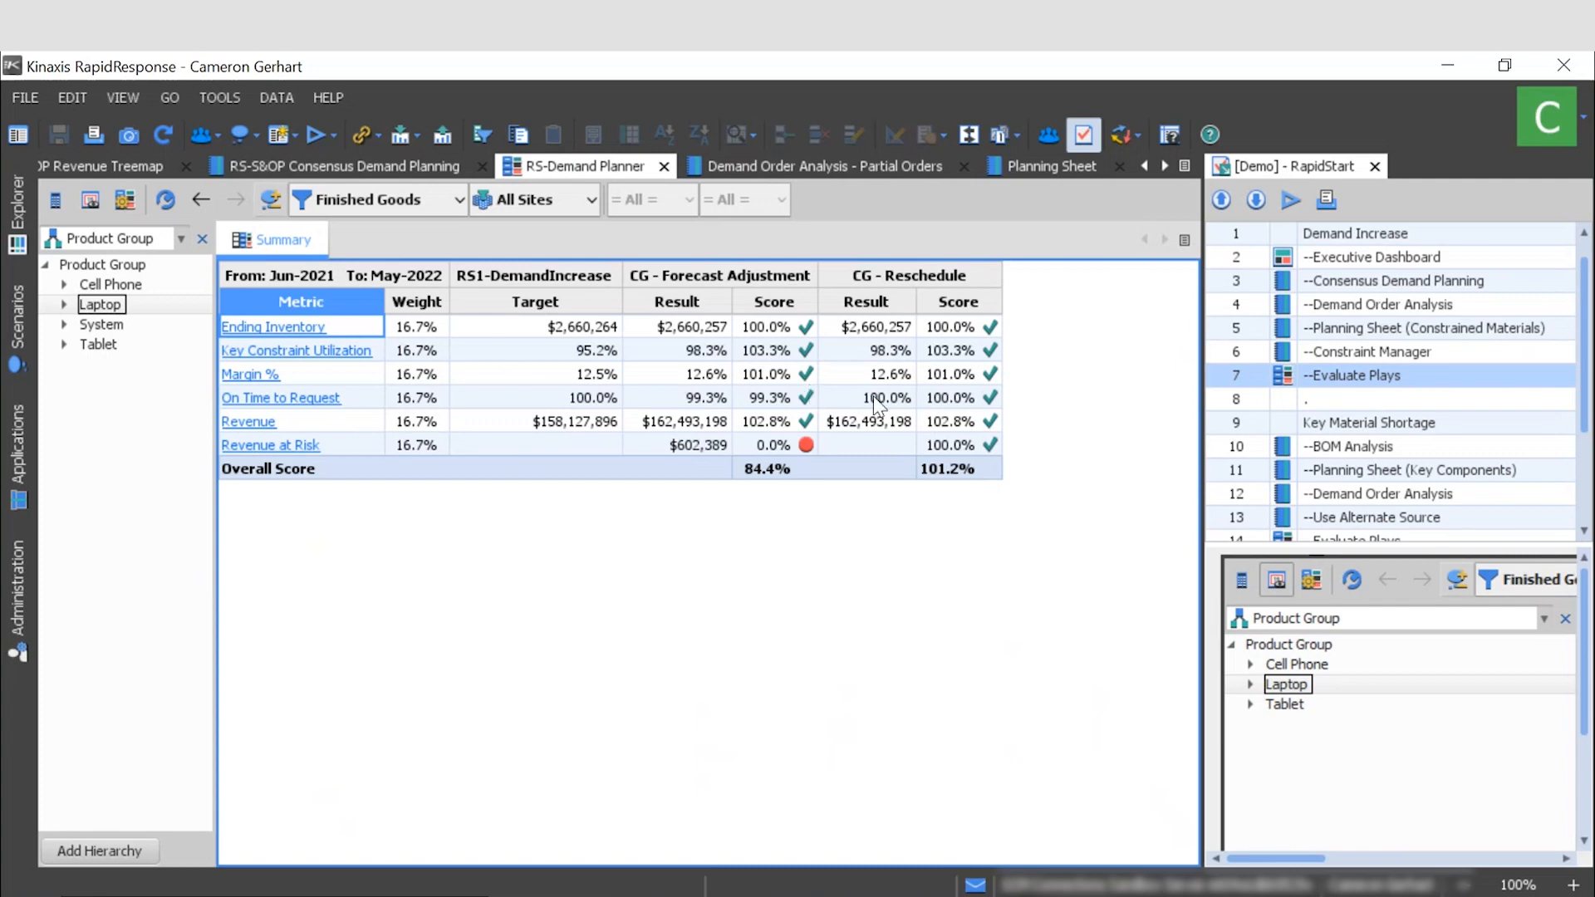
mouse_move(877, 447)
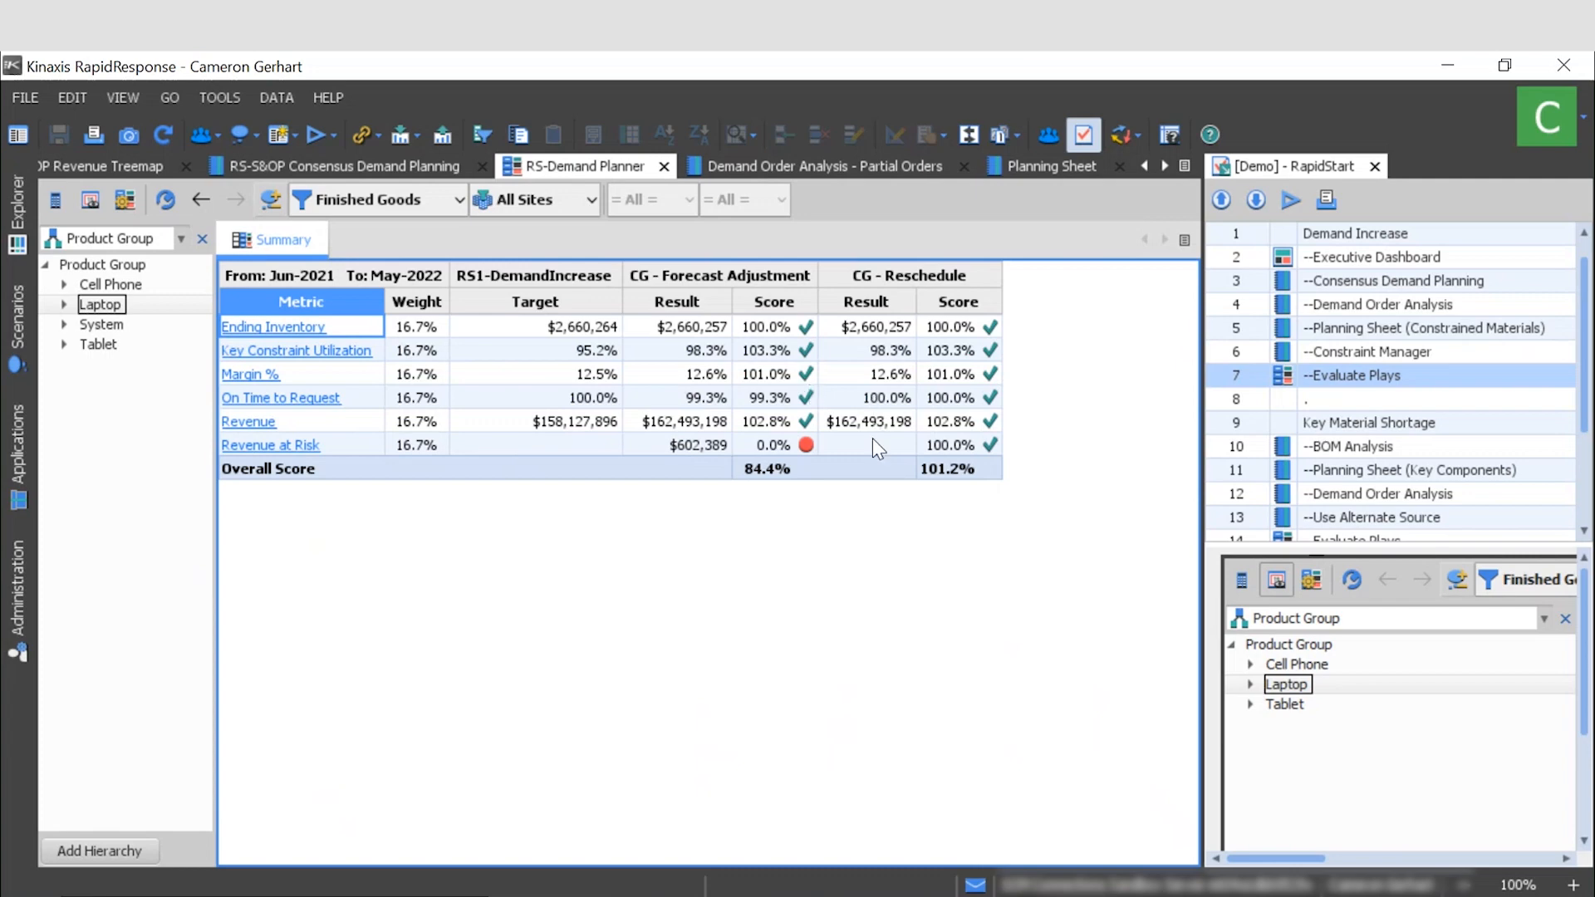
mouse_move(878, 460)
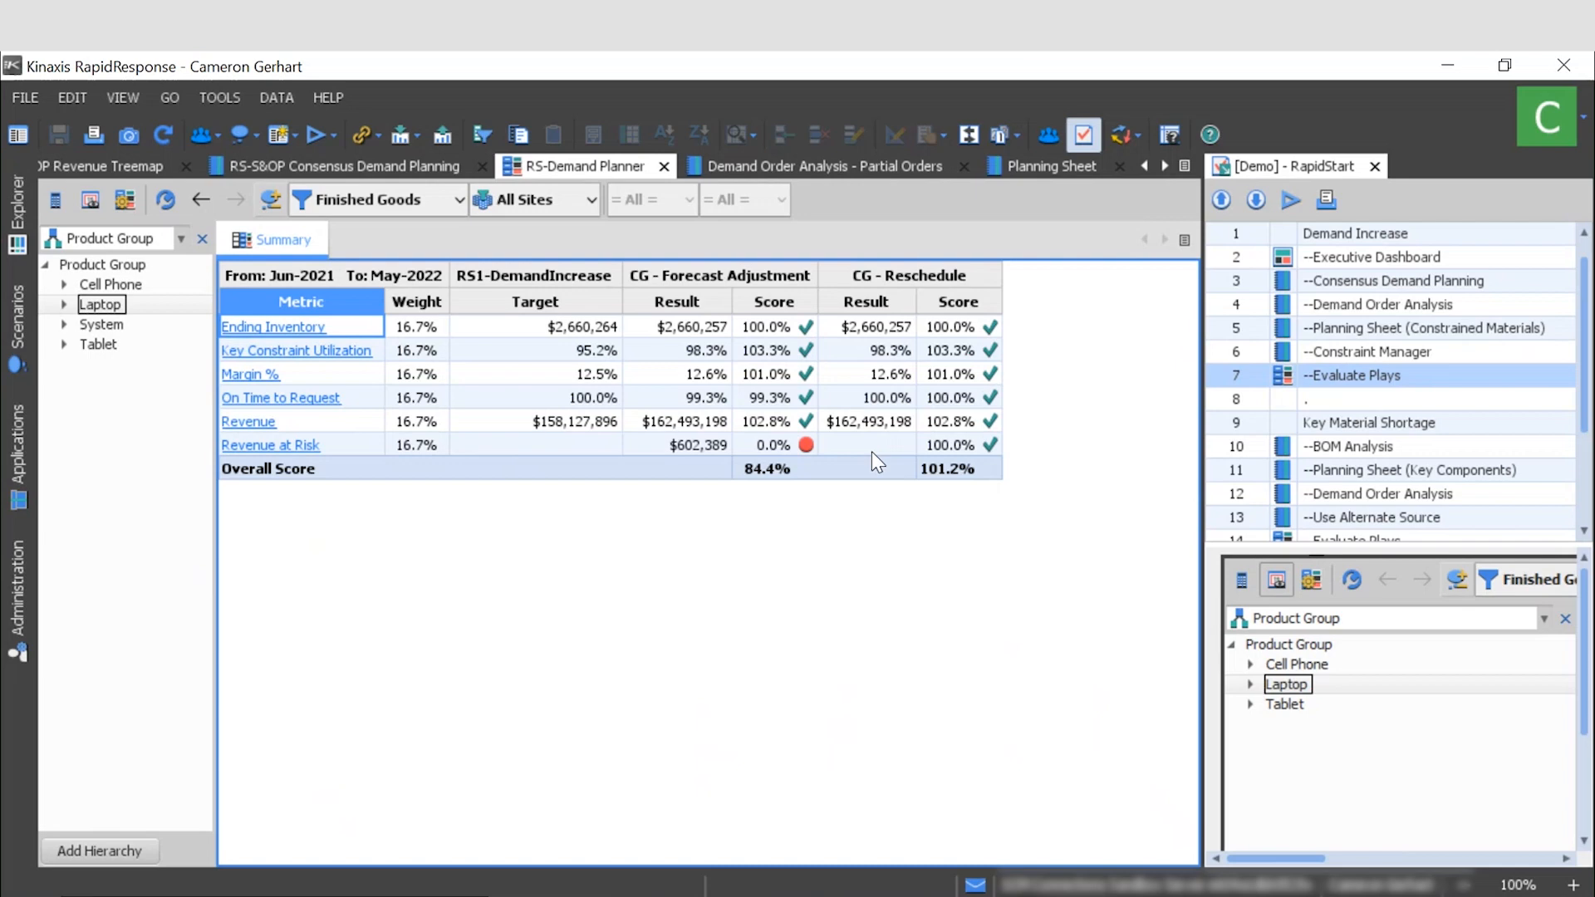
mouse_move(500, 429)
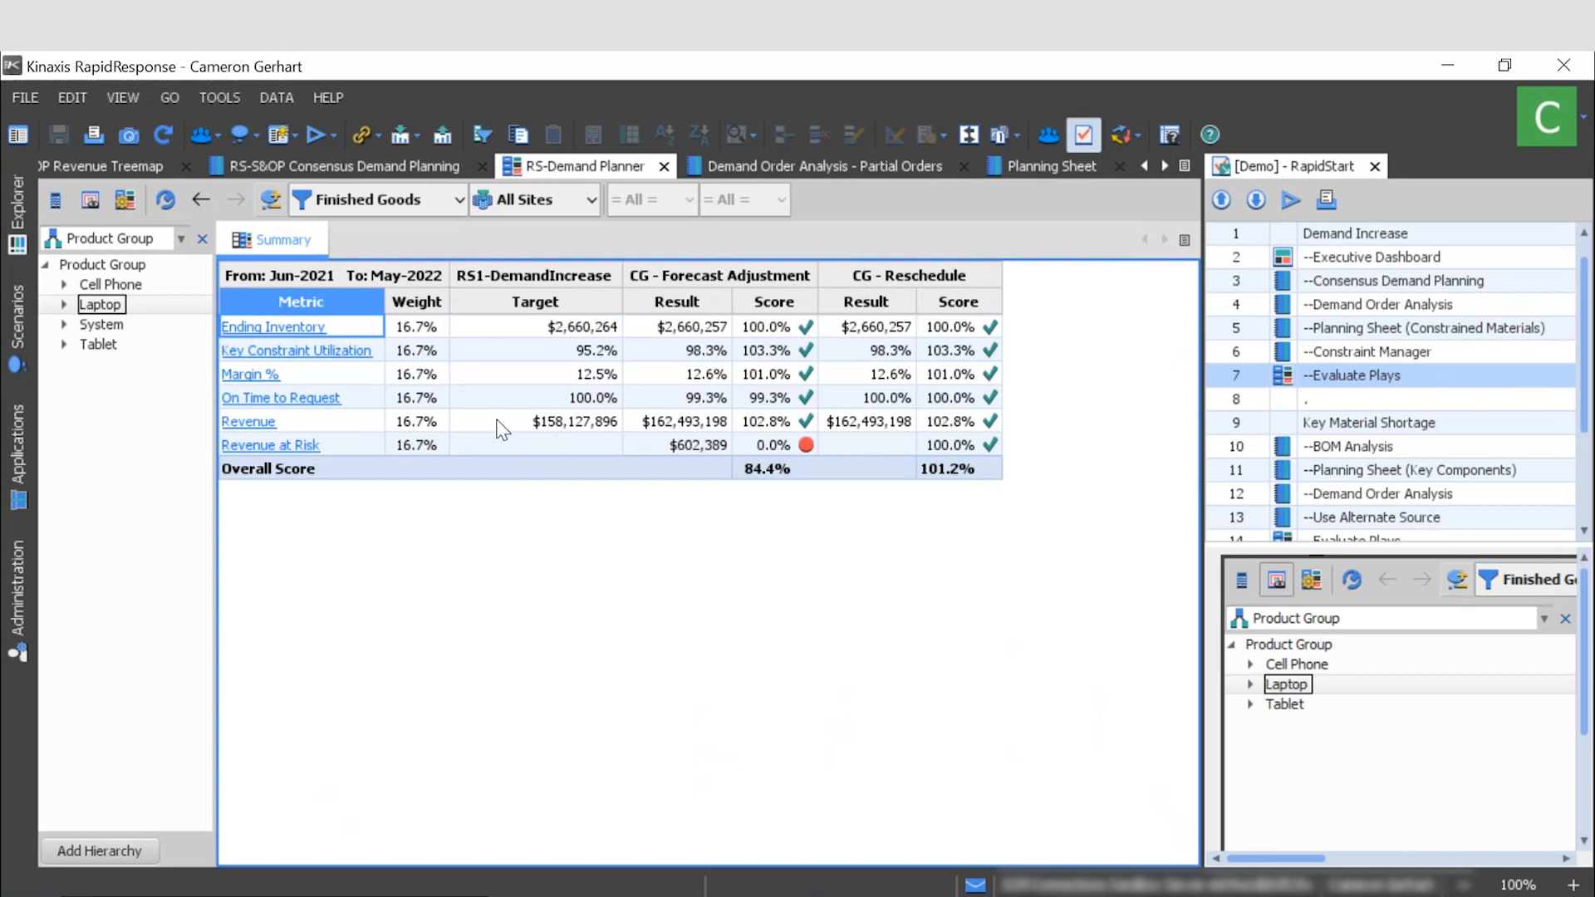
mouse_move(557, 440)
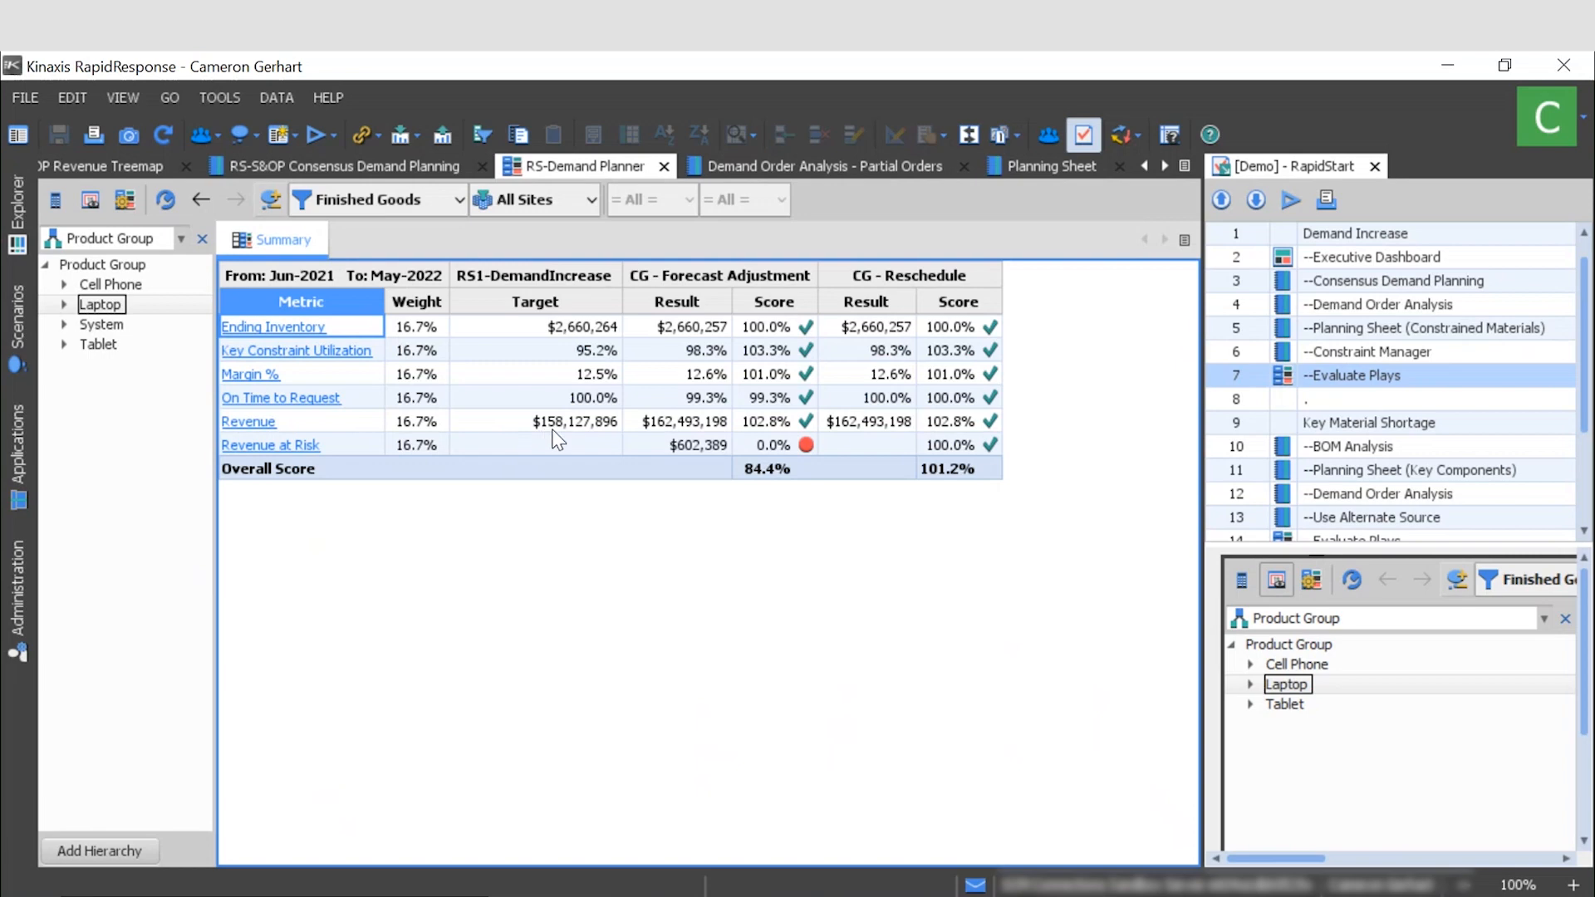
mouse_move(862, 435)
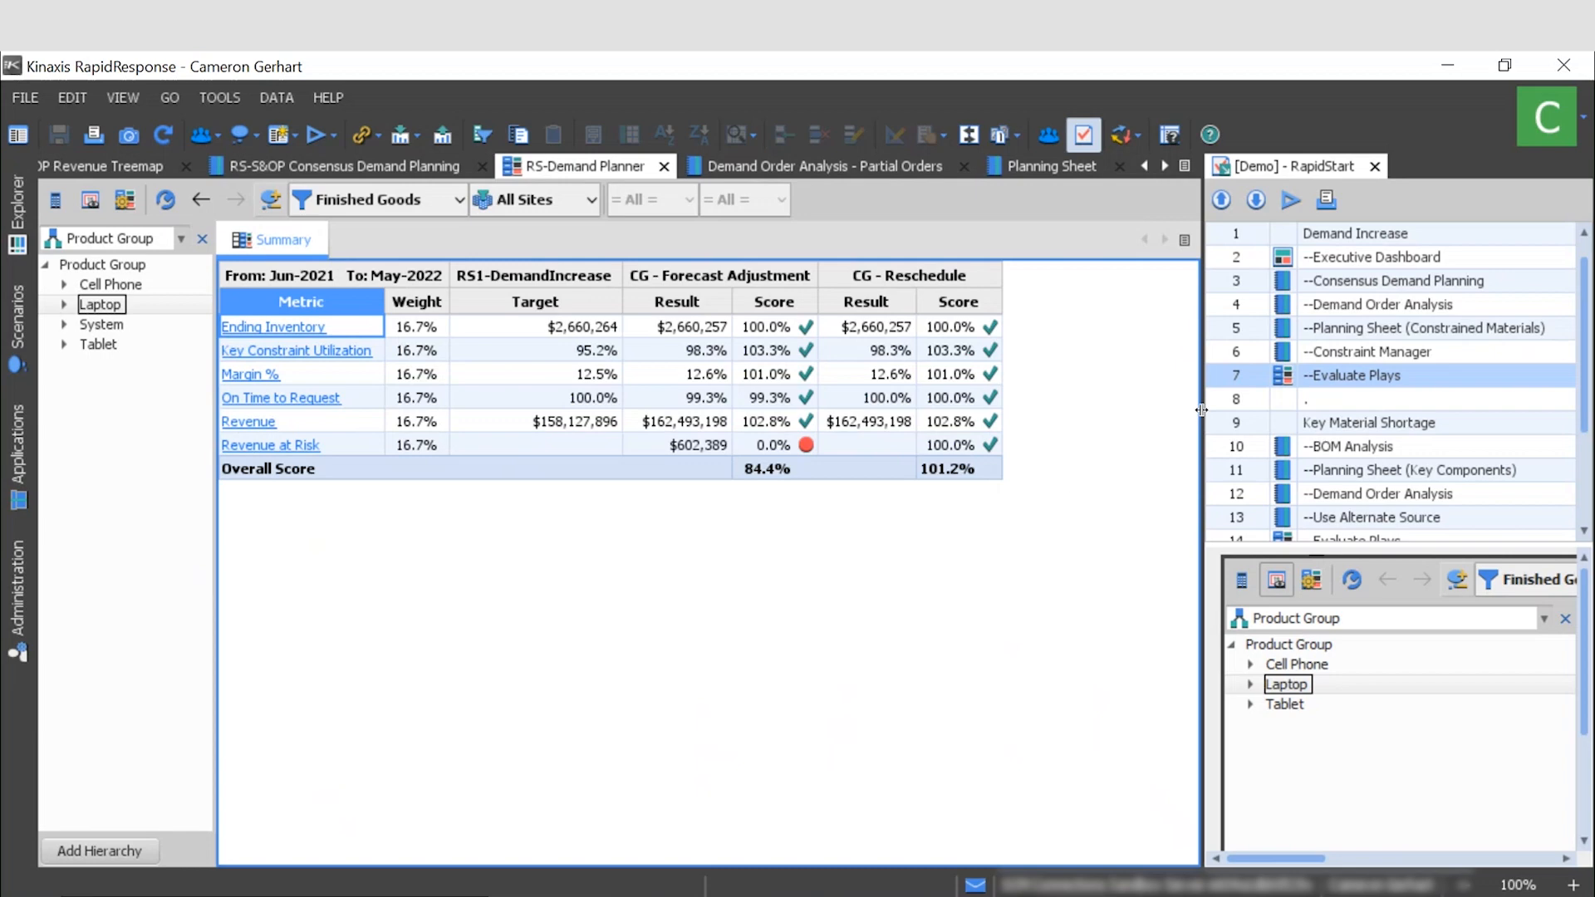
mouse_move(1036, 498)
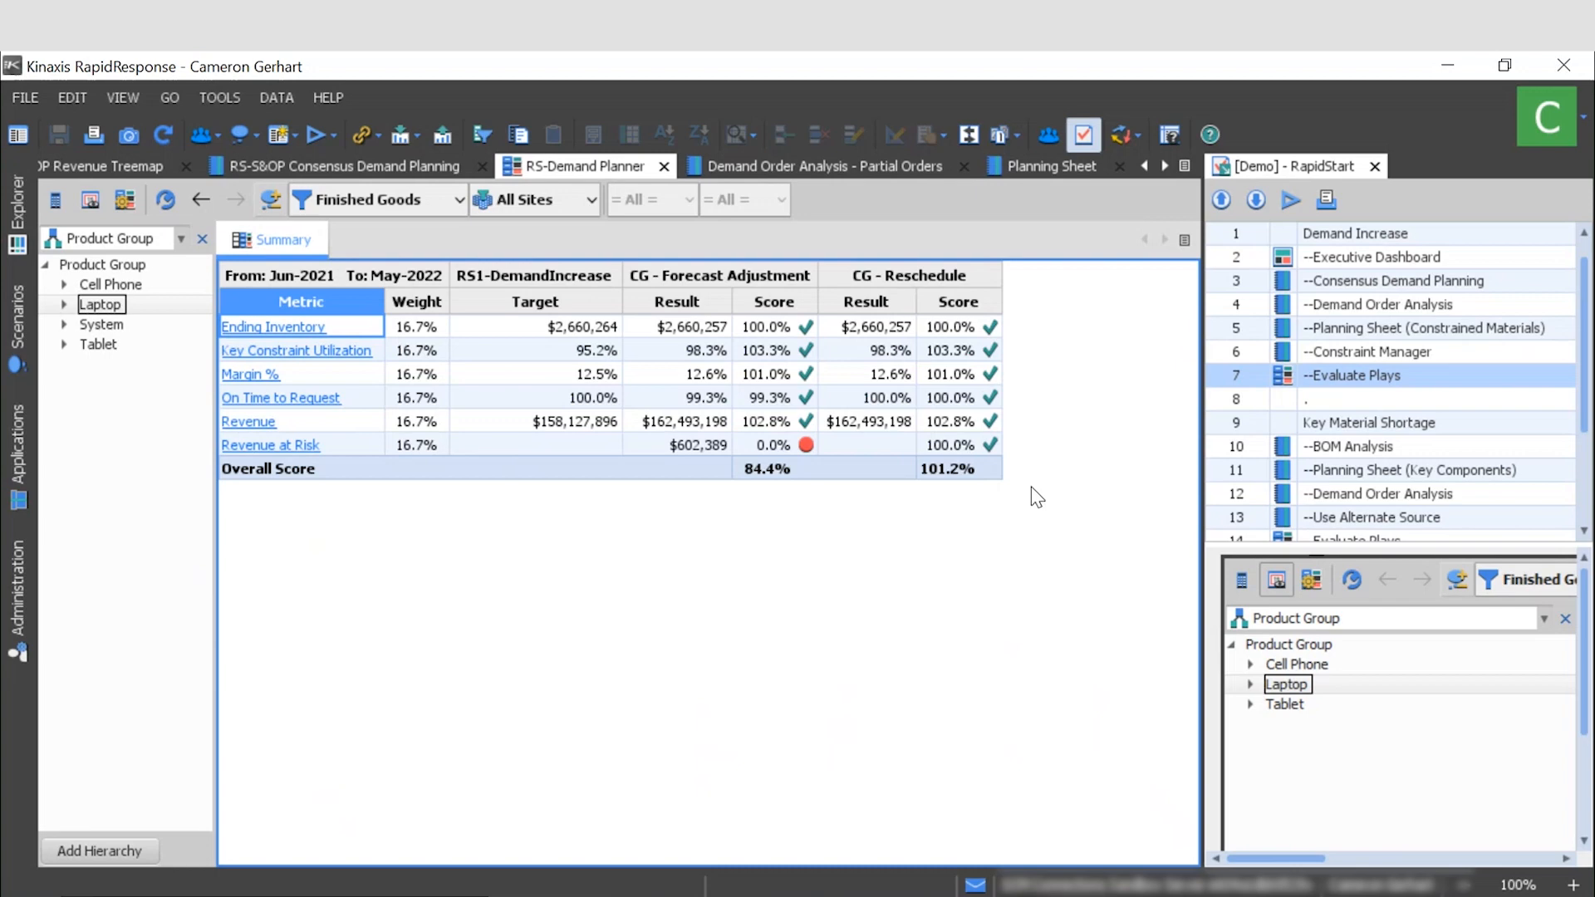
mouse_move(834, 545)
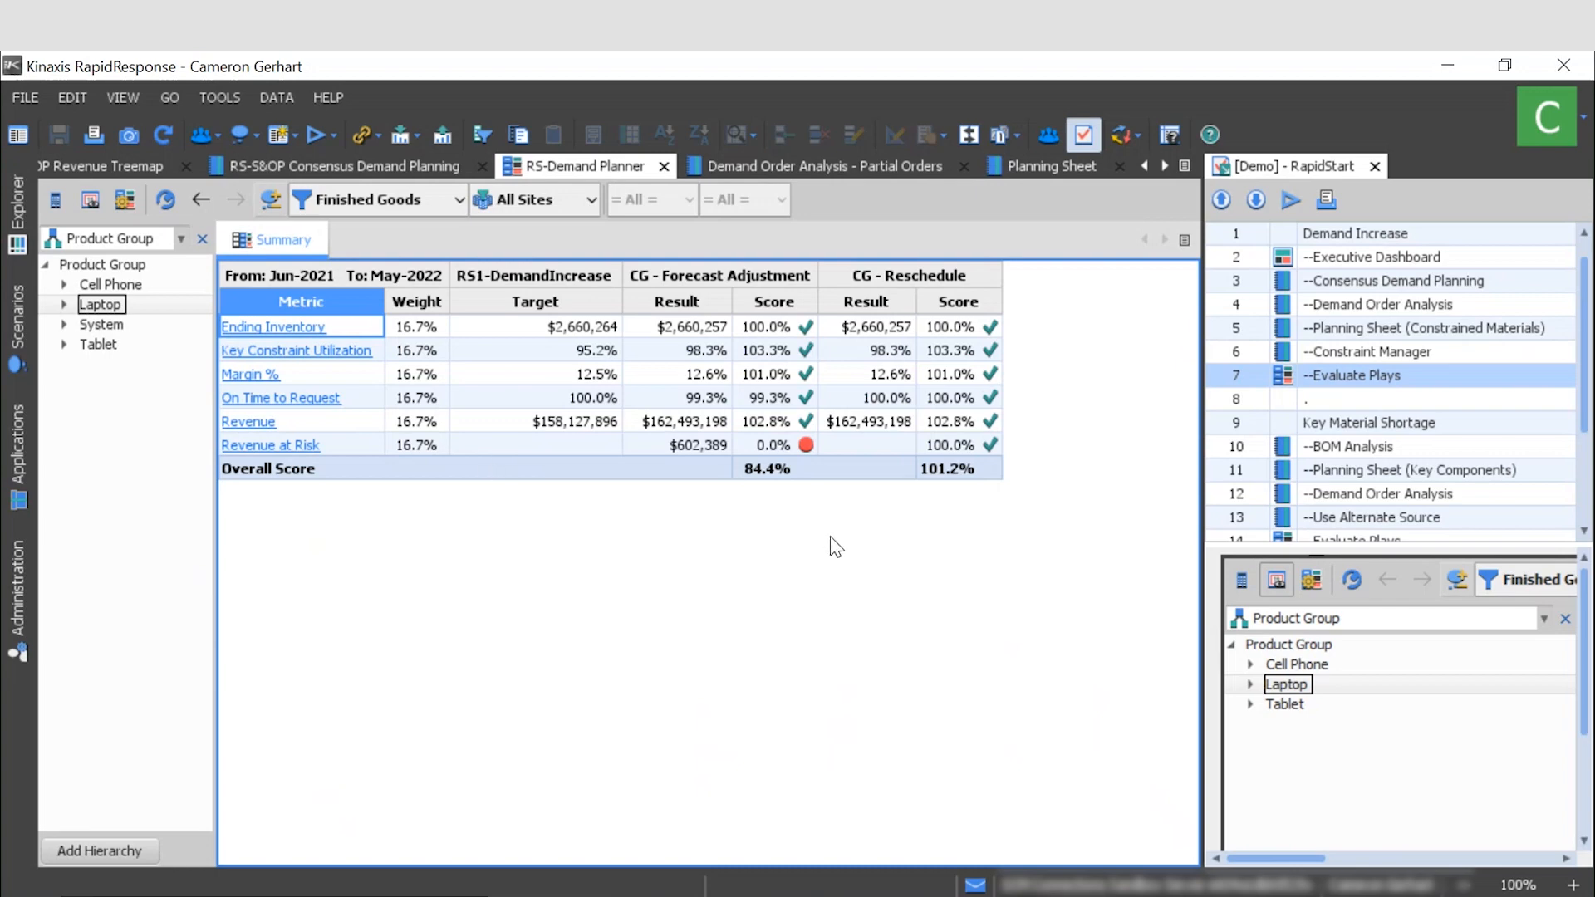
mouse_move(848, 557)
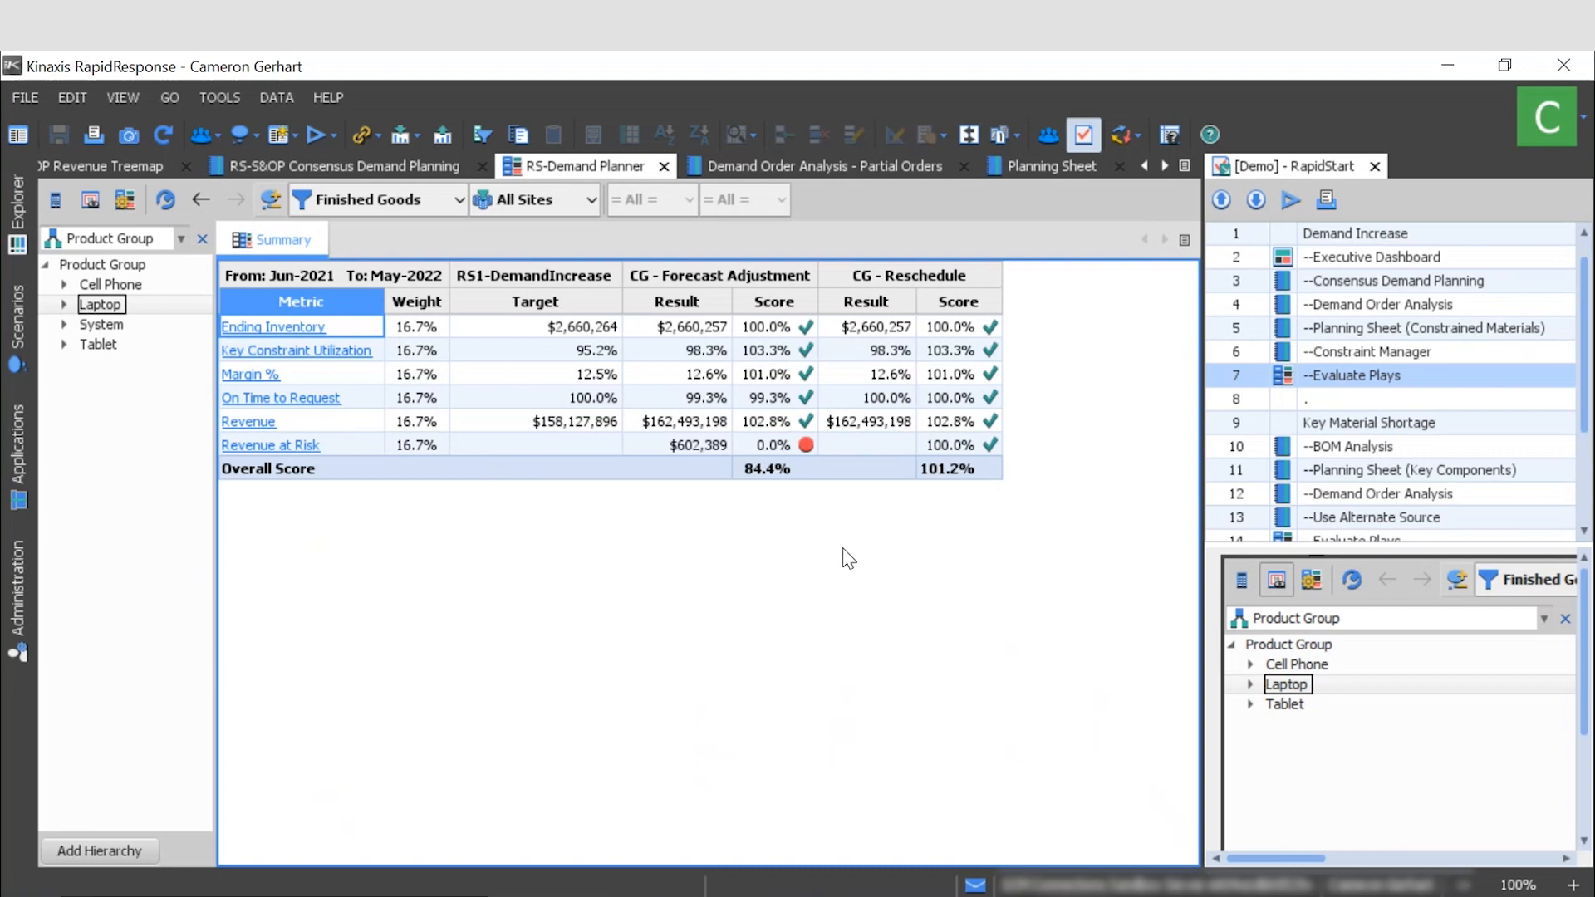